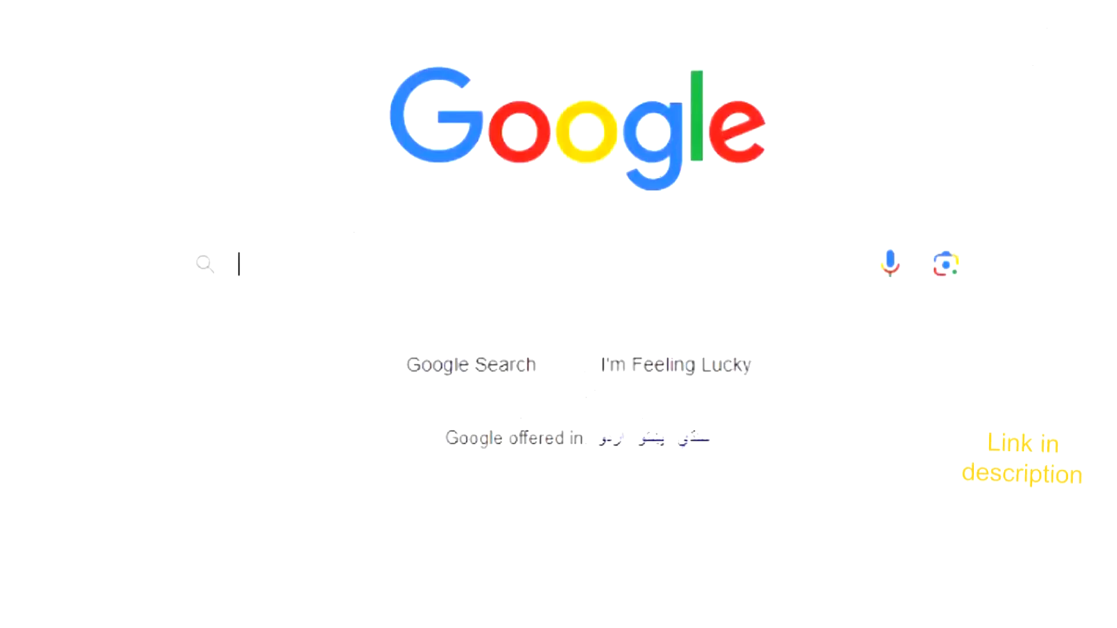
# Step: Search Google for 'programiz online compiler' and open the Online Python Compiler result
pyautogui.write('programiz online com')
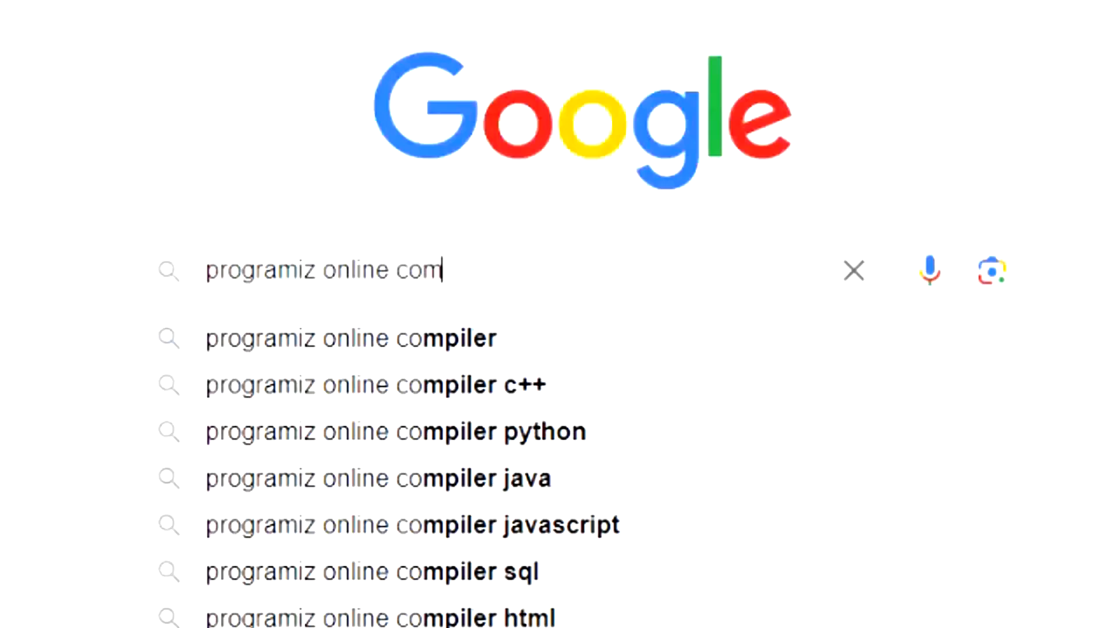
pyautogui.click(351, 337)
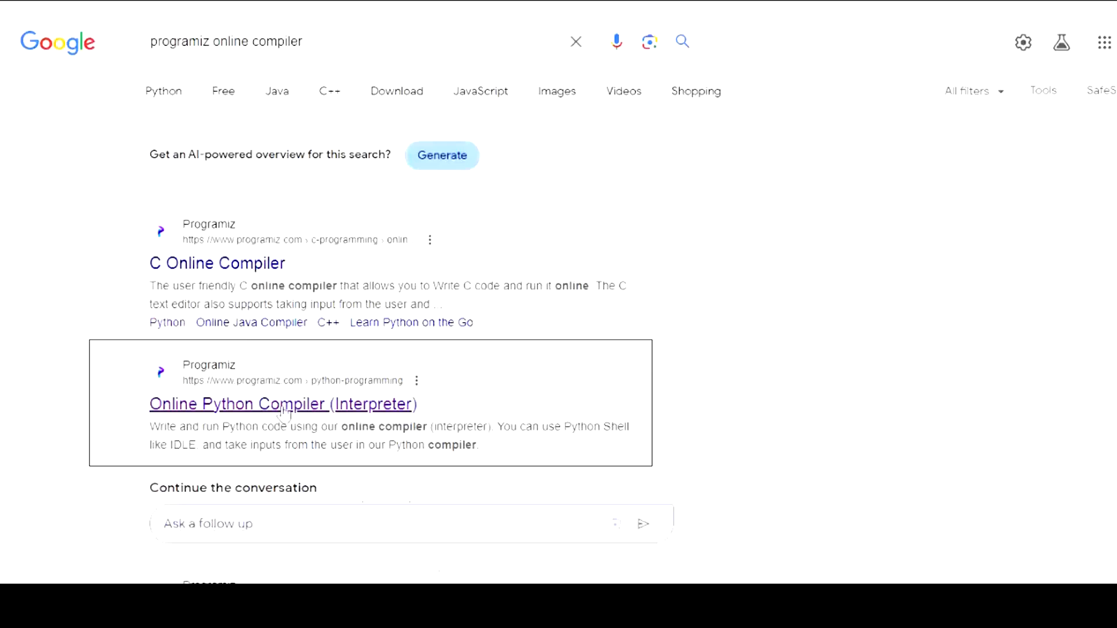
pyautogui.click(283, 403)
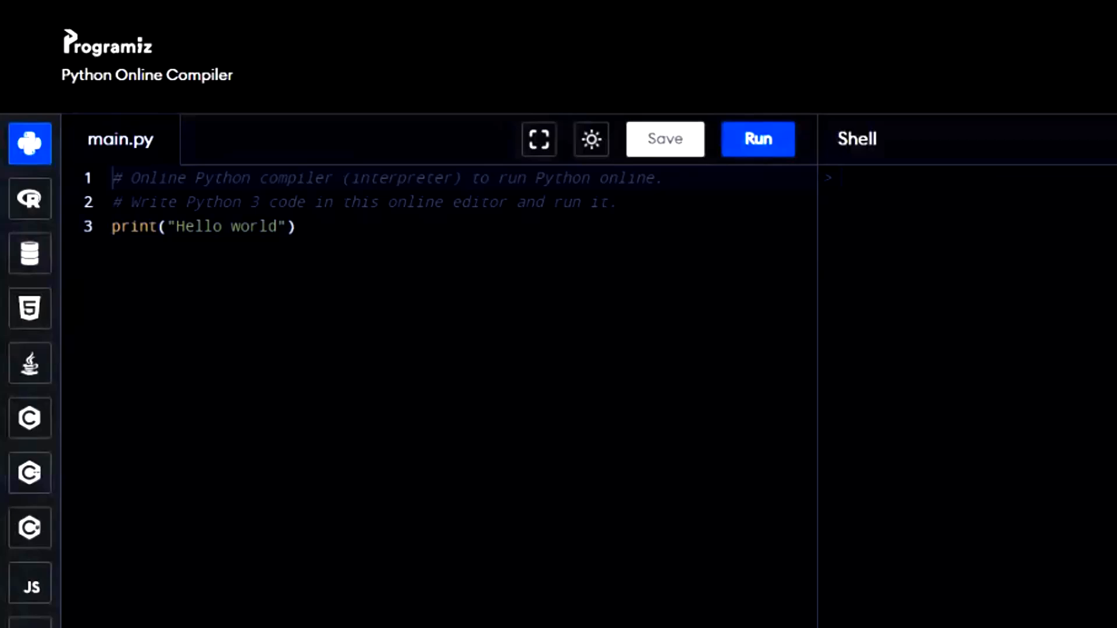
# Step: Run the default print("Hello world") script so Hello world appears in the shell
pyautogui.click(758, 139)
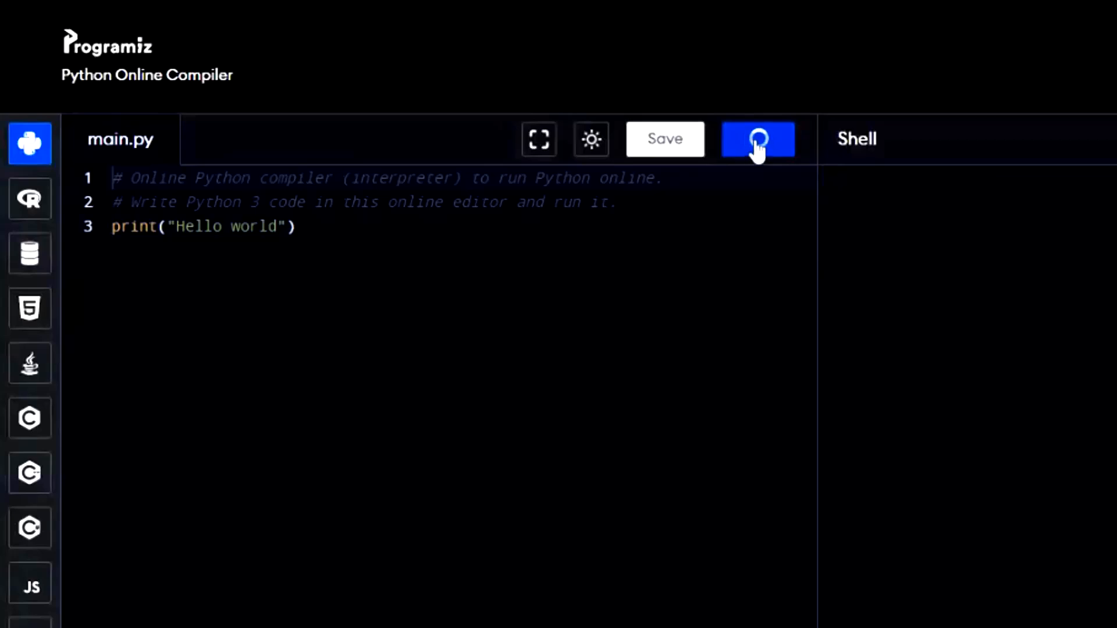
pyautogui.click(757, 139)
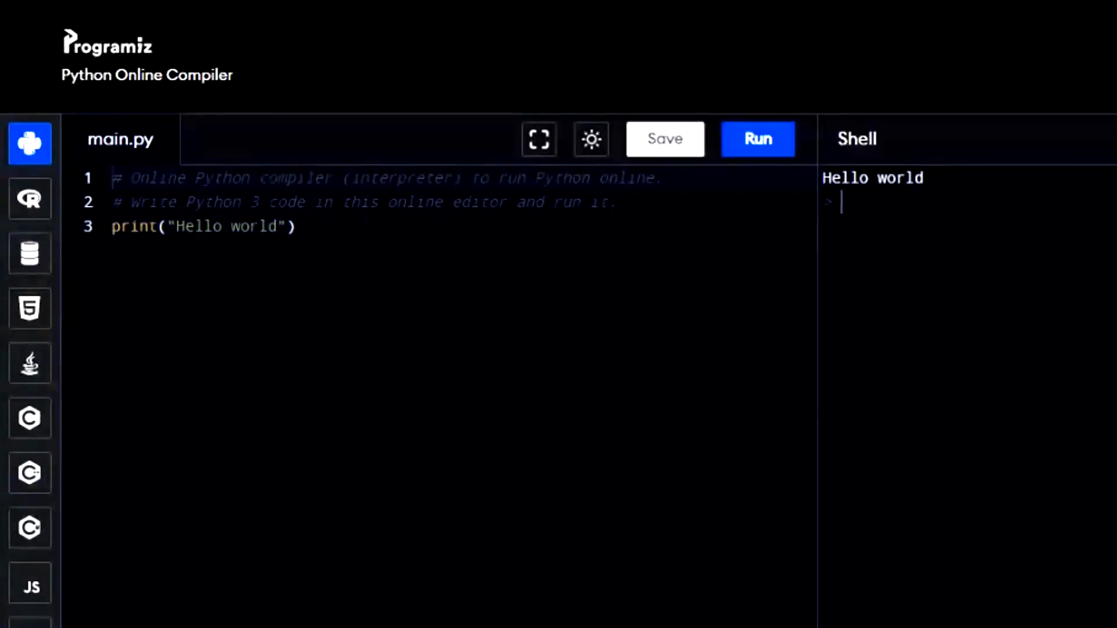
pyautogui.doubleClick(872, 177)
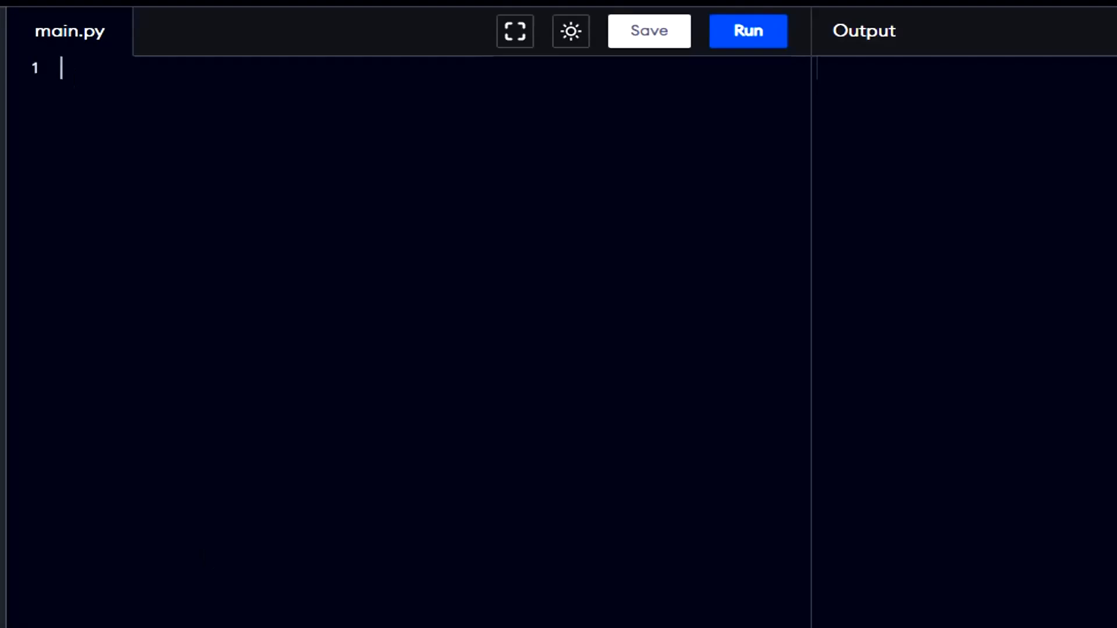
# Step: Write print("message") and run it
pyautogui.write('print("m')
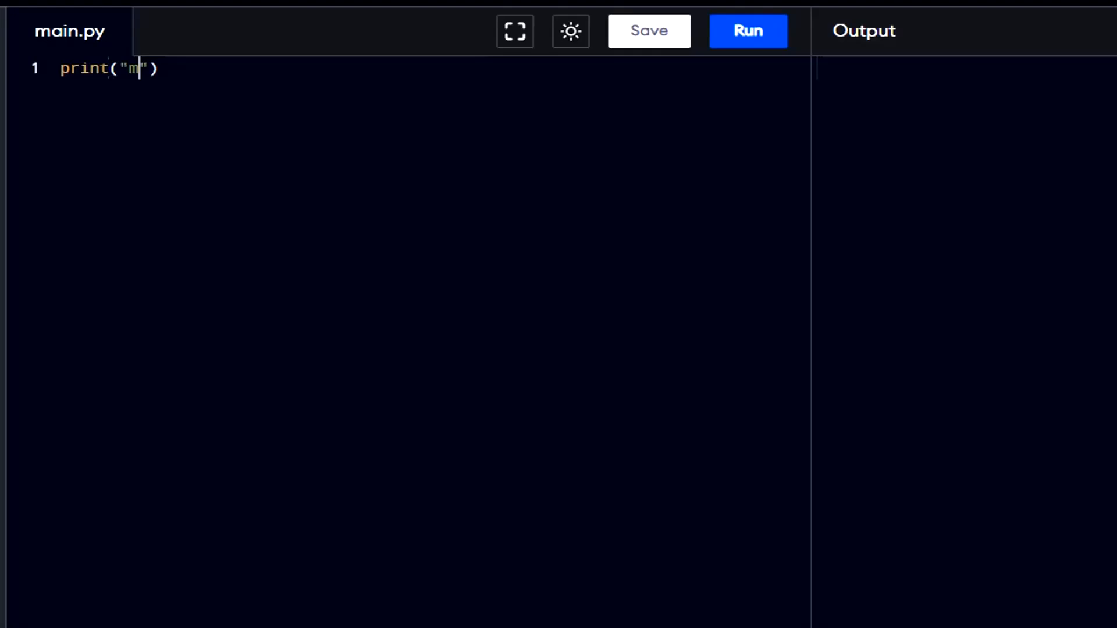
pyautogui.write('essage')
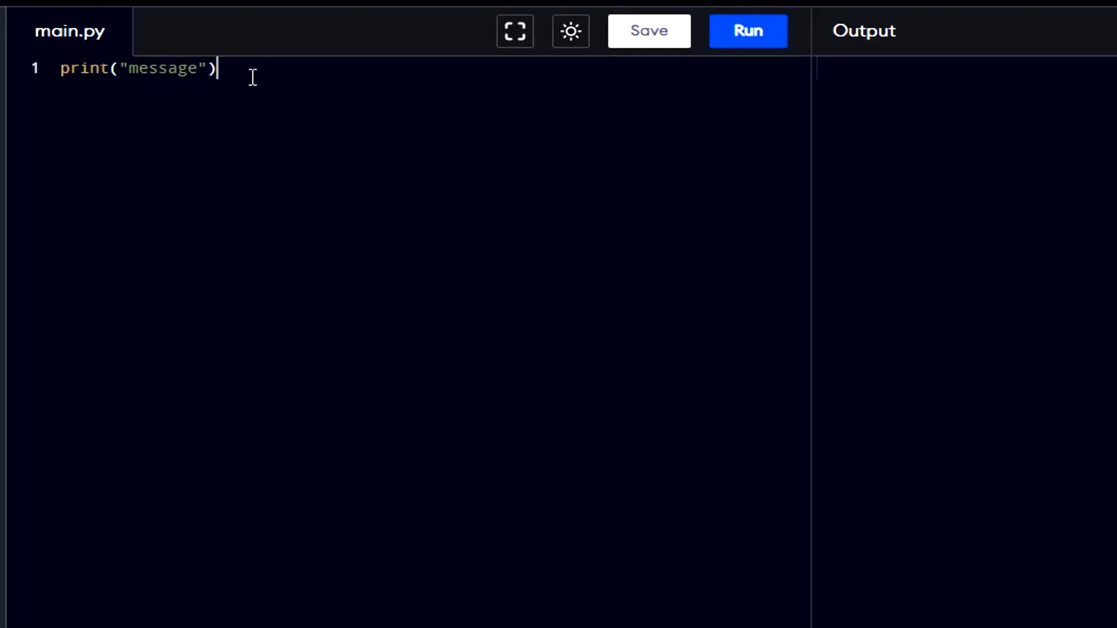
pyautogui.click(747, 30)
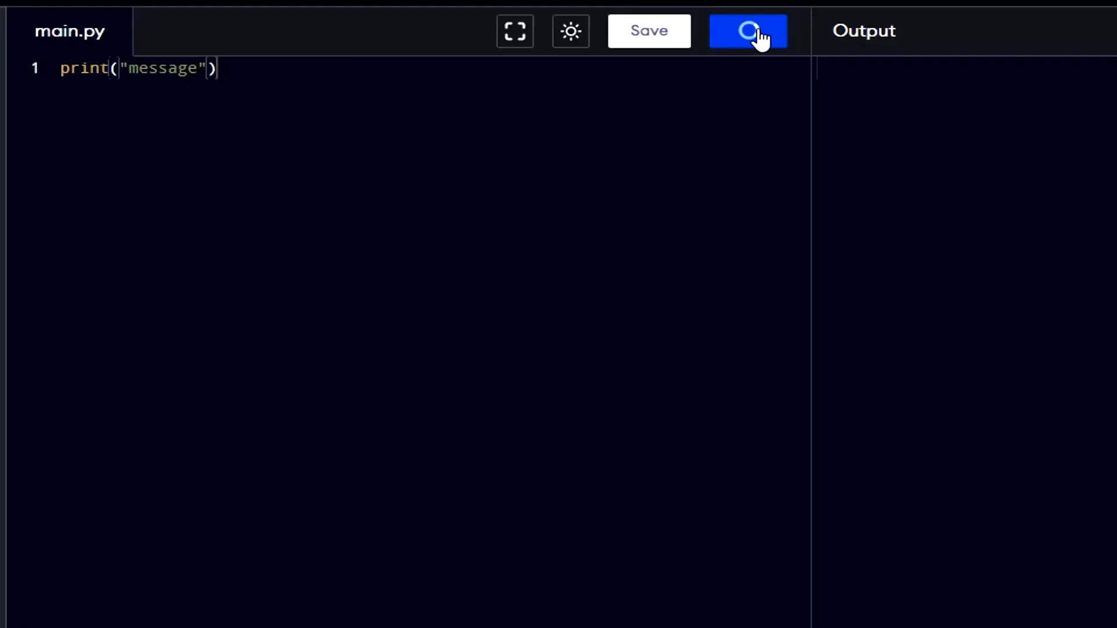
pyautogui.click(748, 30)
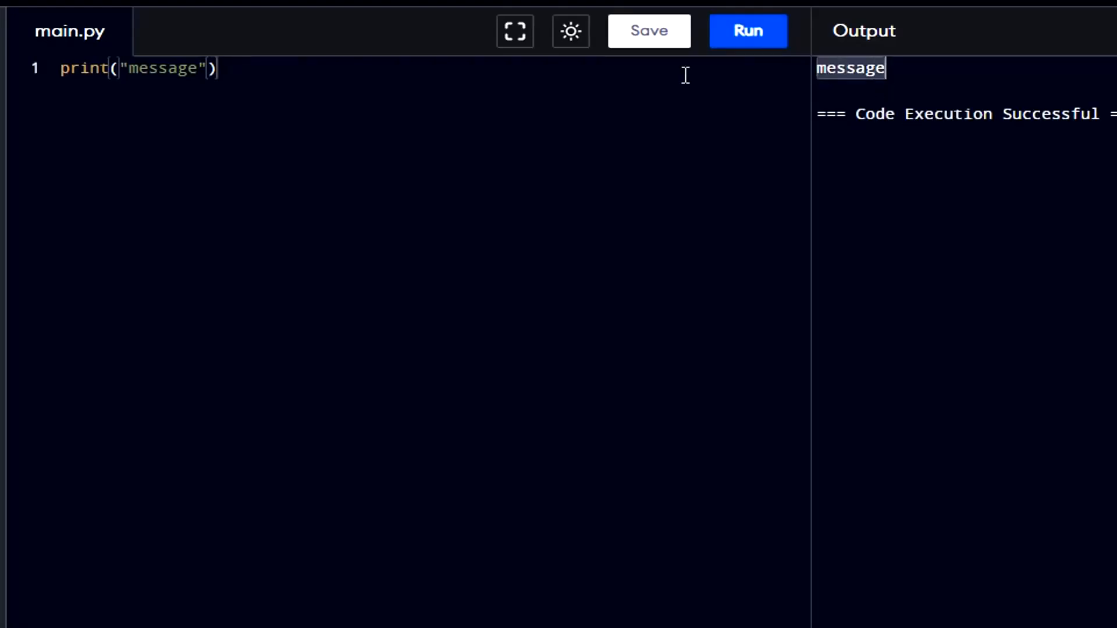
pyautogui.moveTo(287, 66)
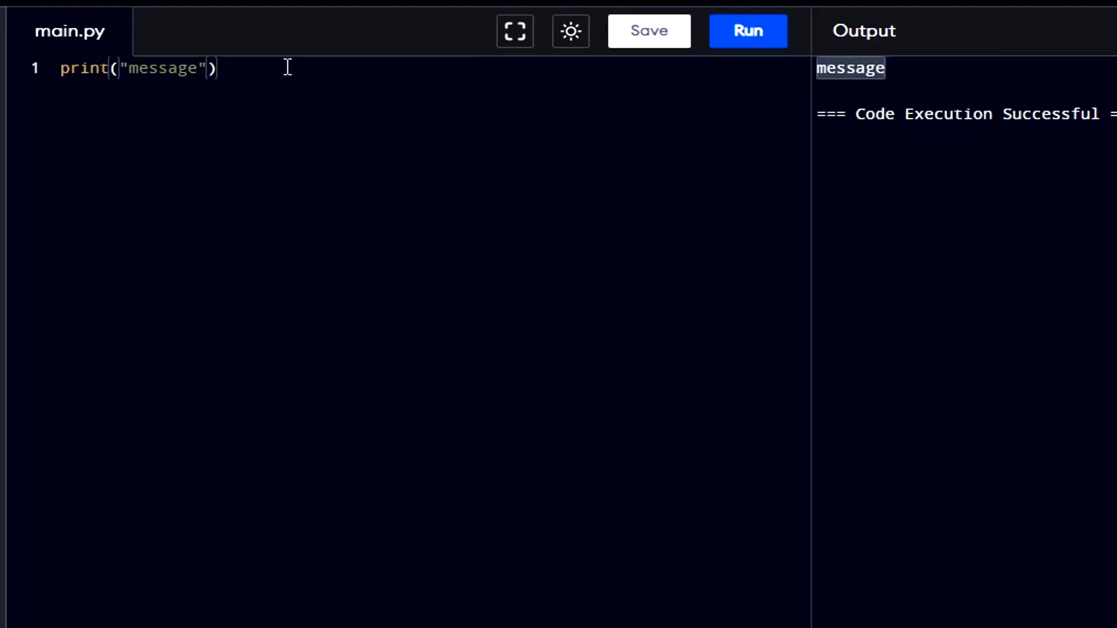
# Step: Store name="alice" and age=30, add print(name,age) and run the script
pyautogui.write('name="')
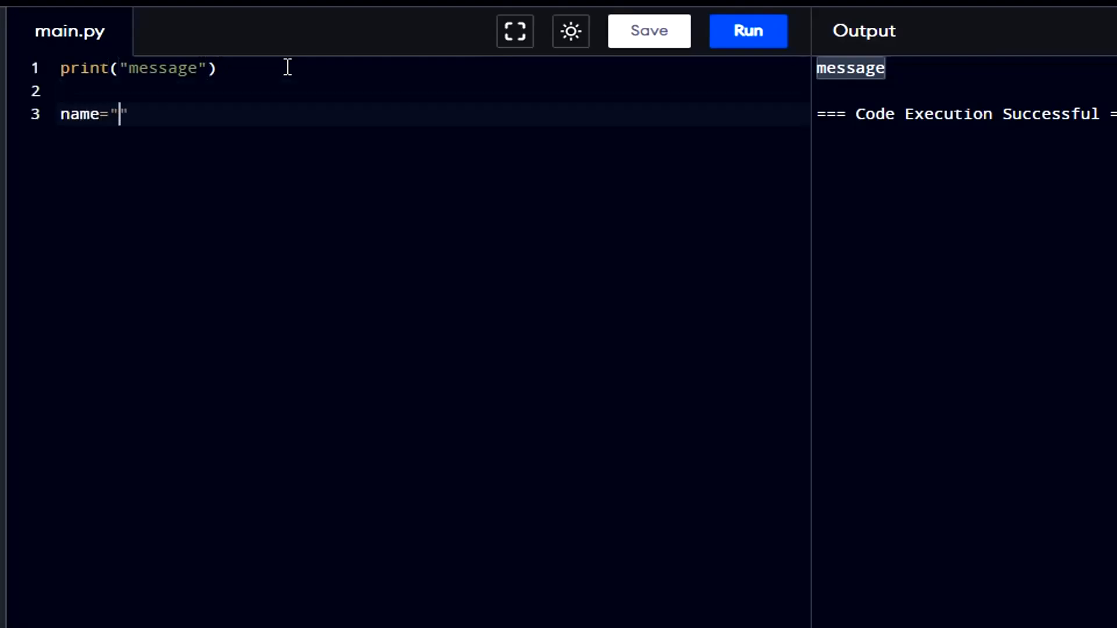
pyautogui.write('alice')
pyautogui.write('age=30')
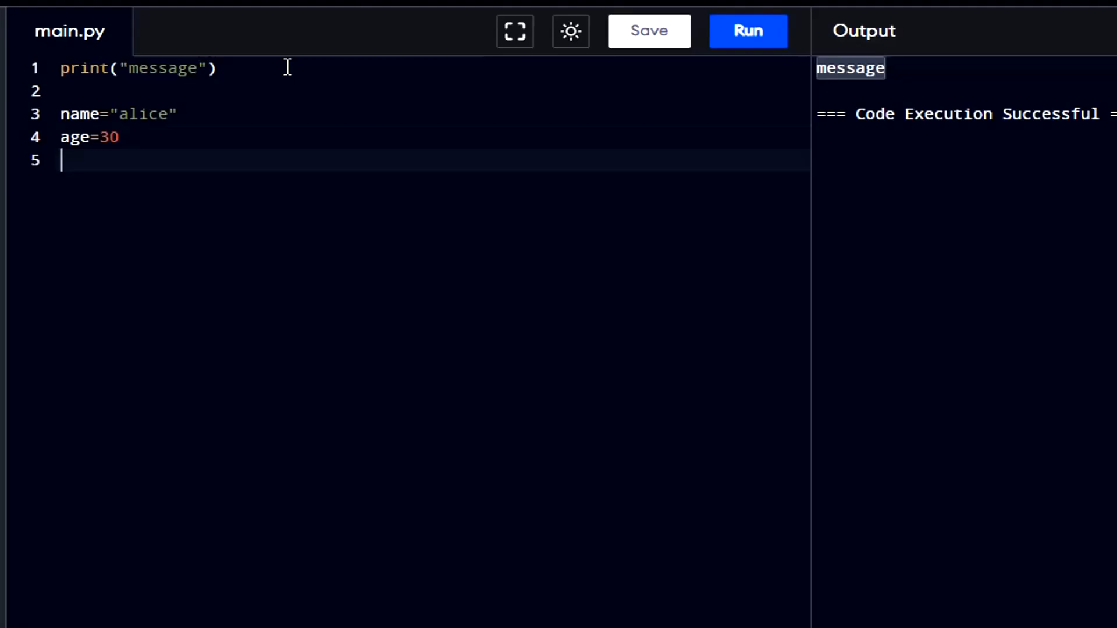
pyautogui.write('print')
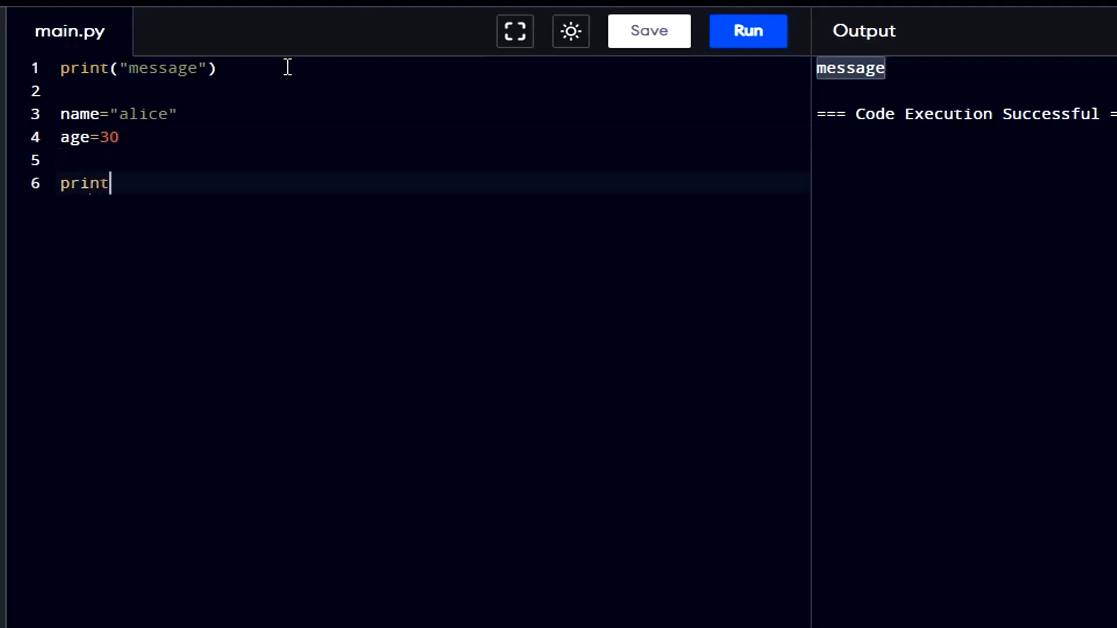
pyautogui.write('(name)')
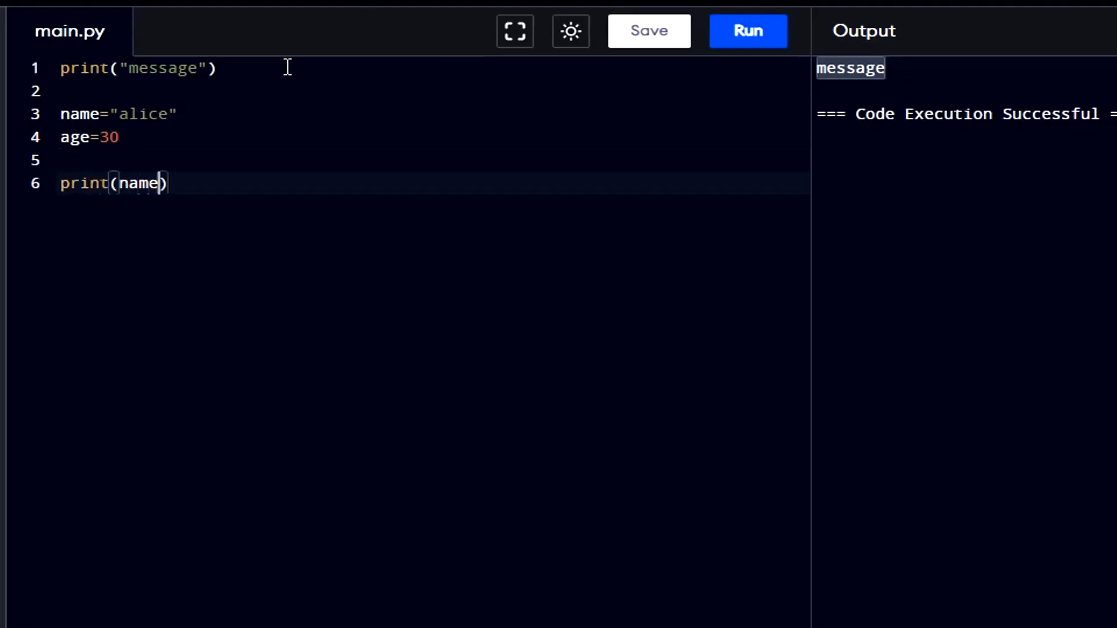
pyautogui.write(',a')
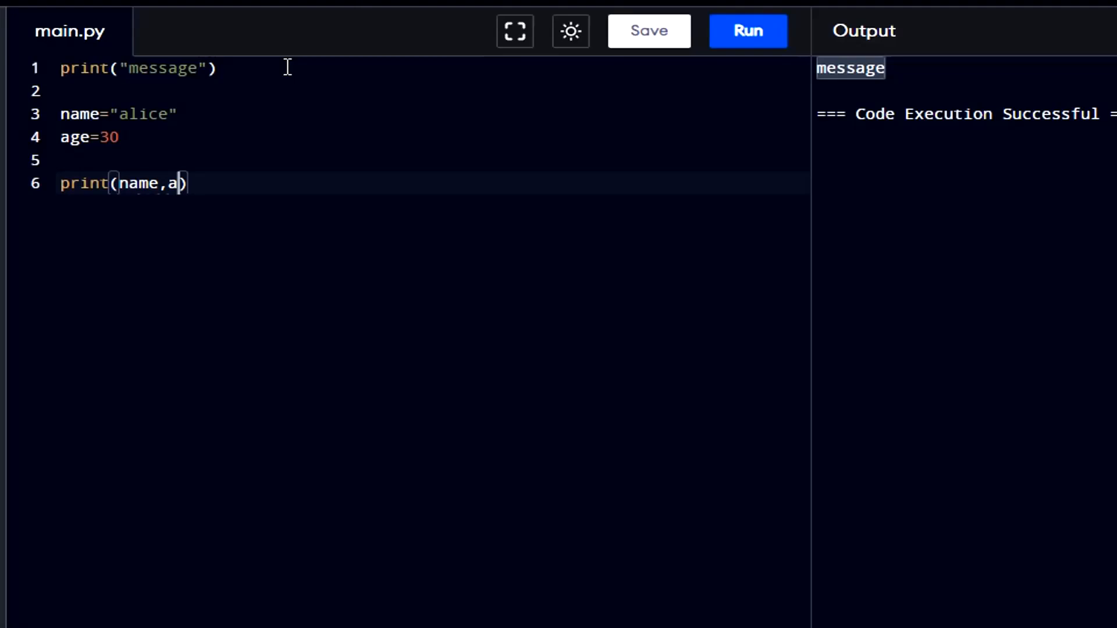
pyautogui.write('ge')
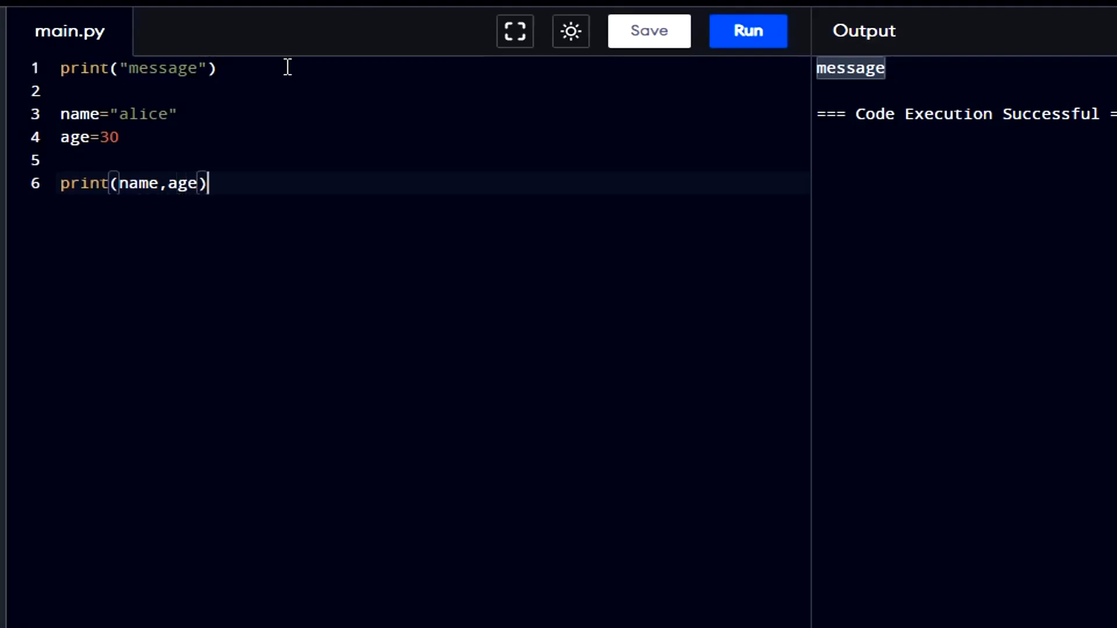
pyautogui.click(747, 30)
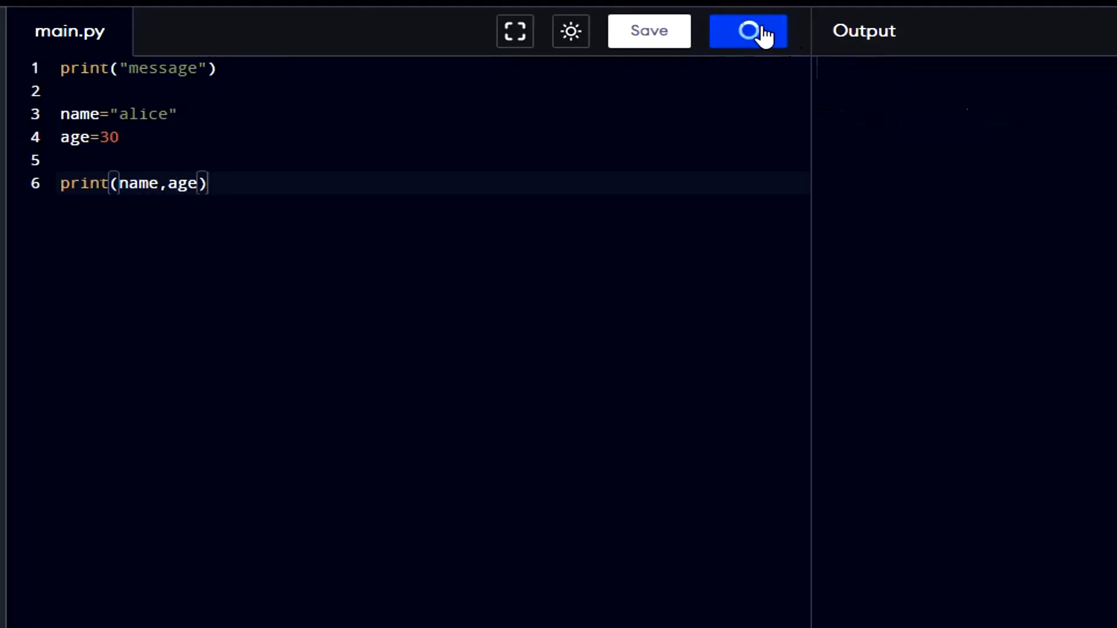
pyautogui.click(748, 30)
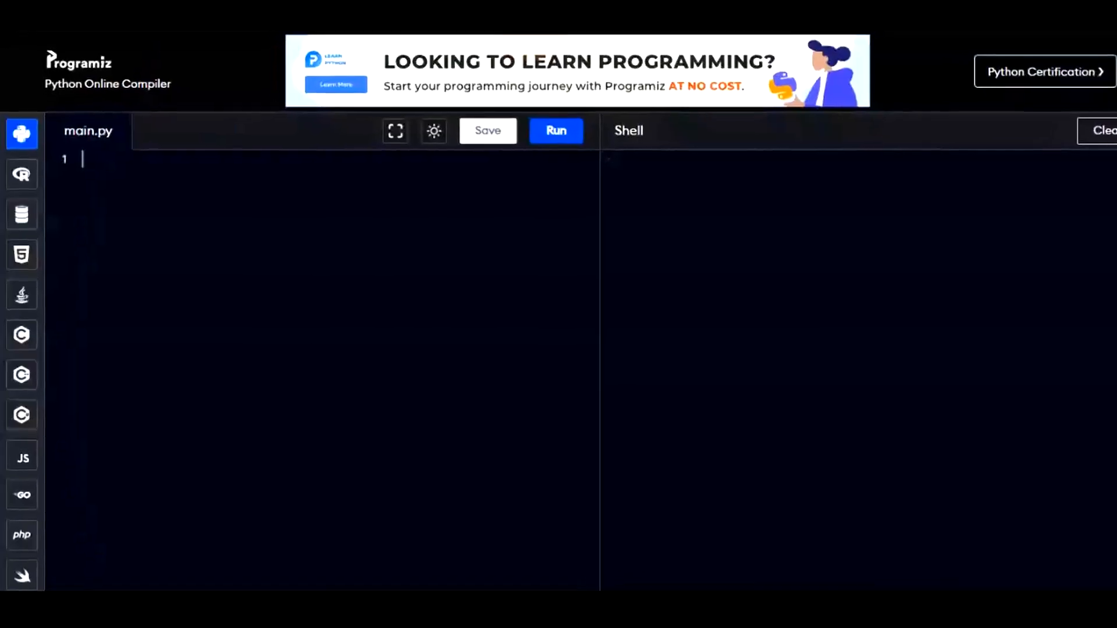
# Step: Write print(10 + 5) and print(30 - 5) and run them to get 15 and 25
pyautogui.write('print')
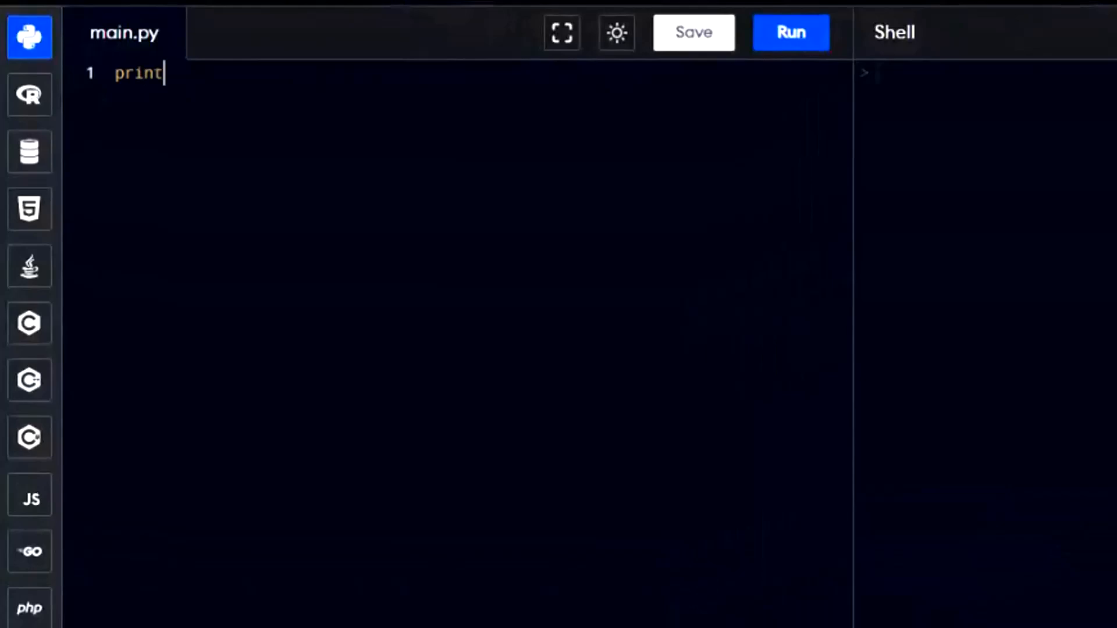
pyautogui.write('(10)')
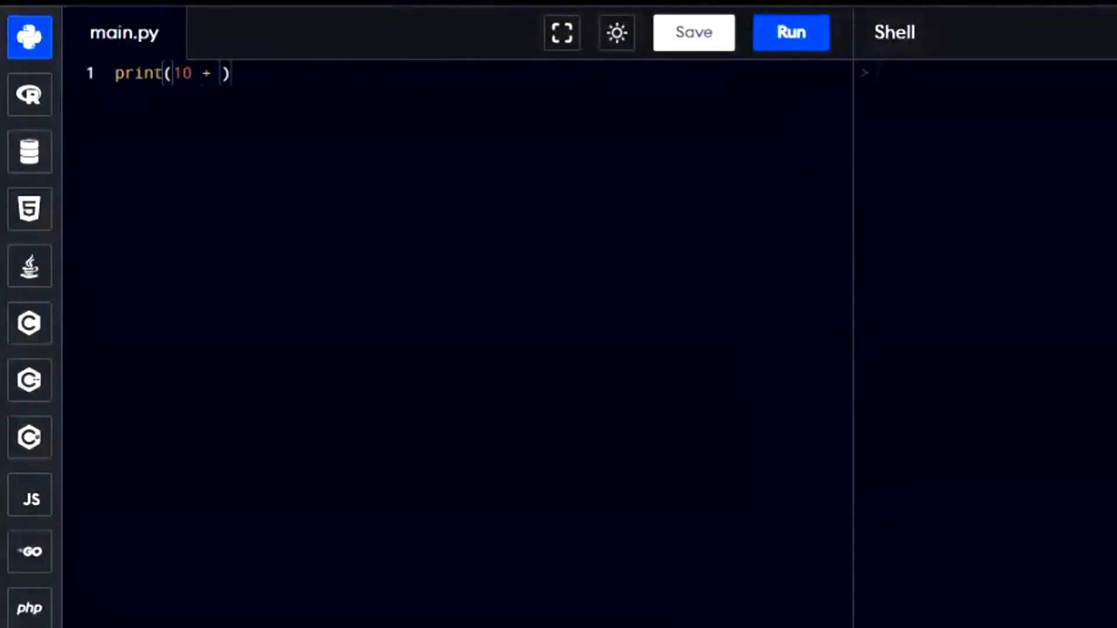
pyautogui.write('5')
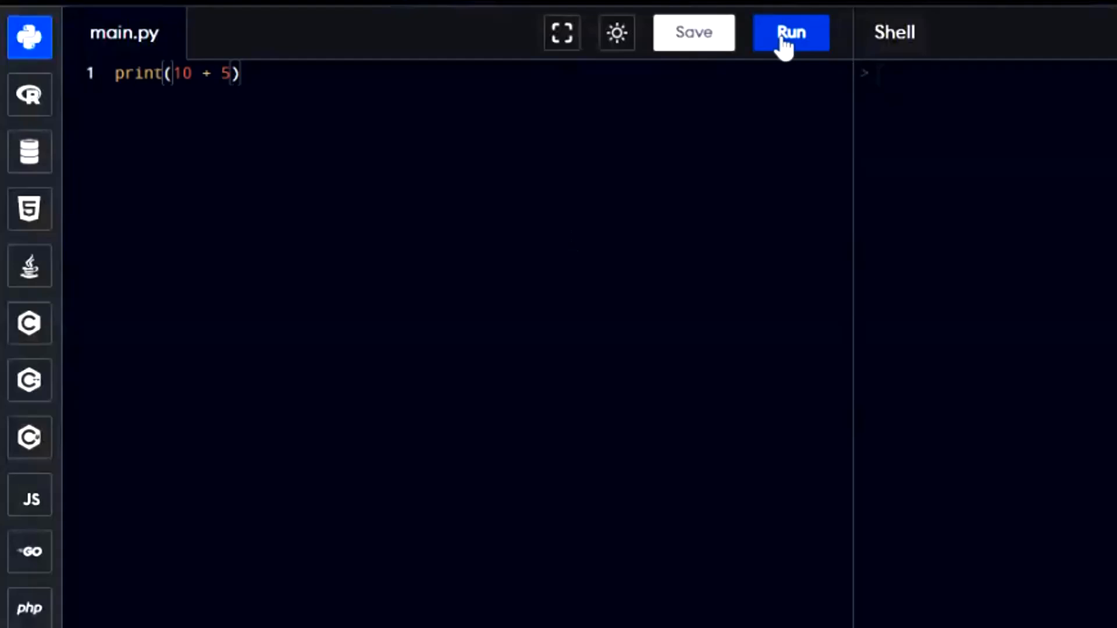
pyautogui.click(790, 33)
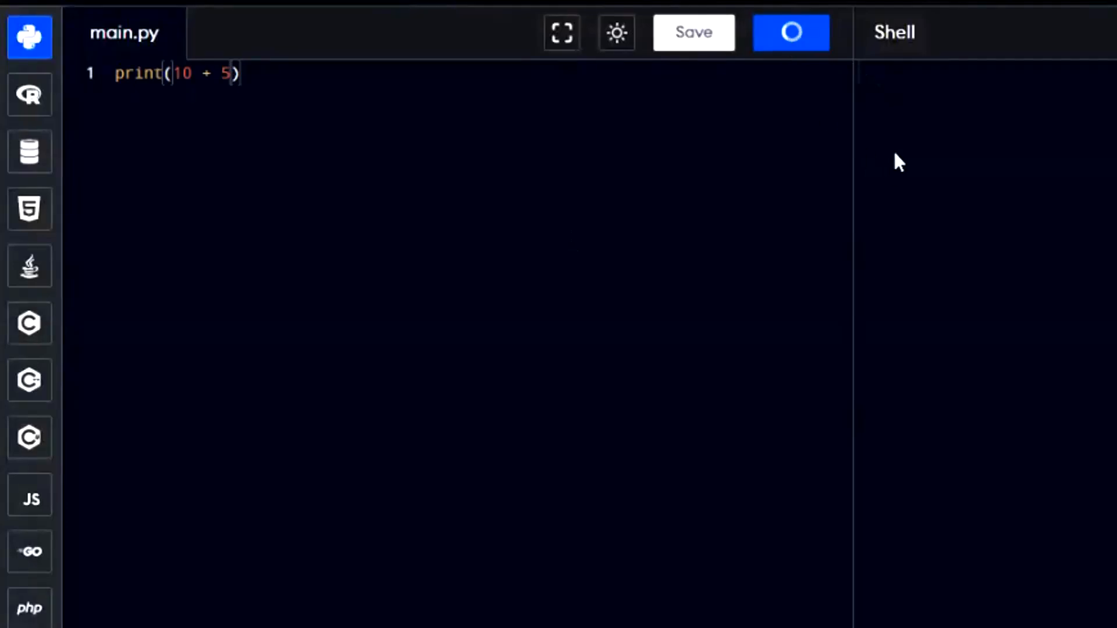
pyautogui.click(791, 33)
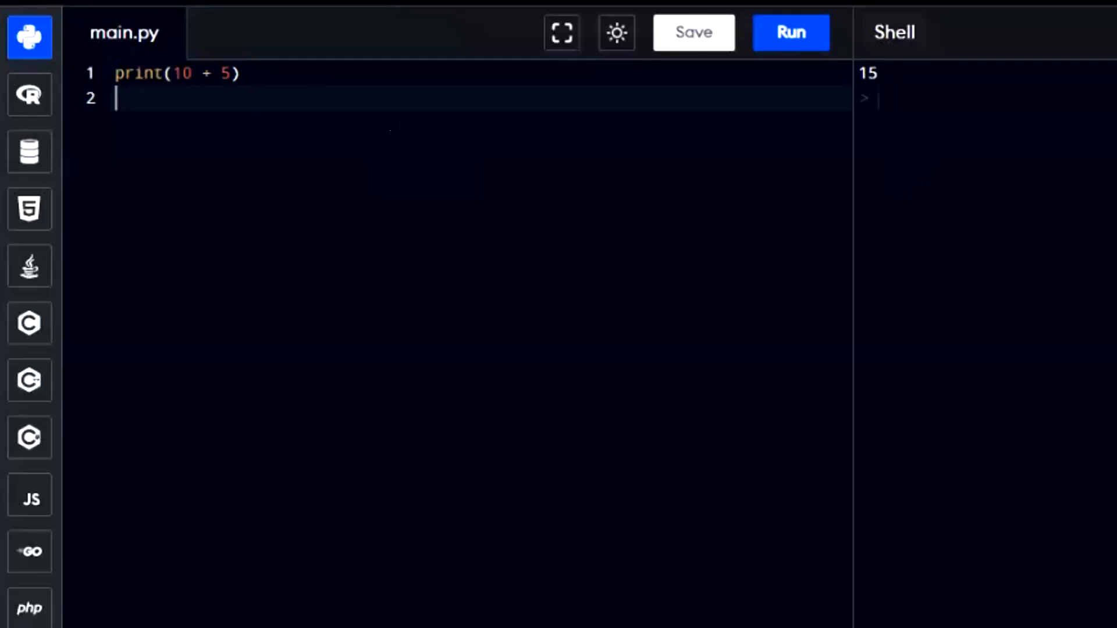
pyautogui.write('print')
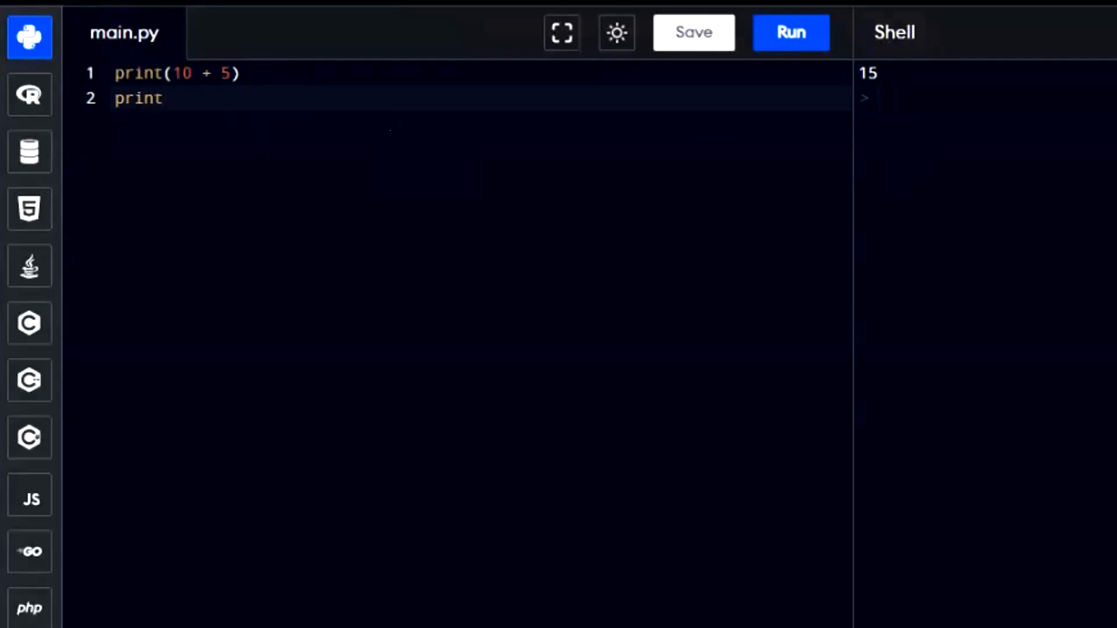
pyautogui.write('(30 - 5)')
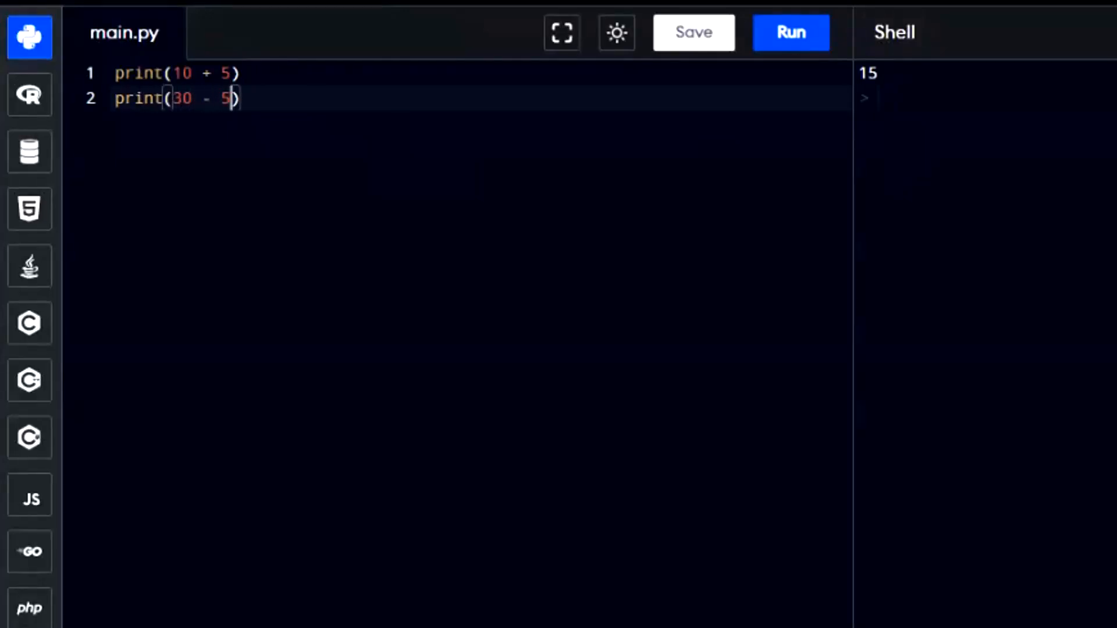
pyautogui.click(790, 32)
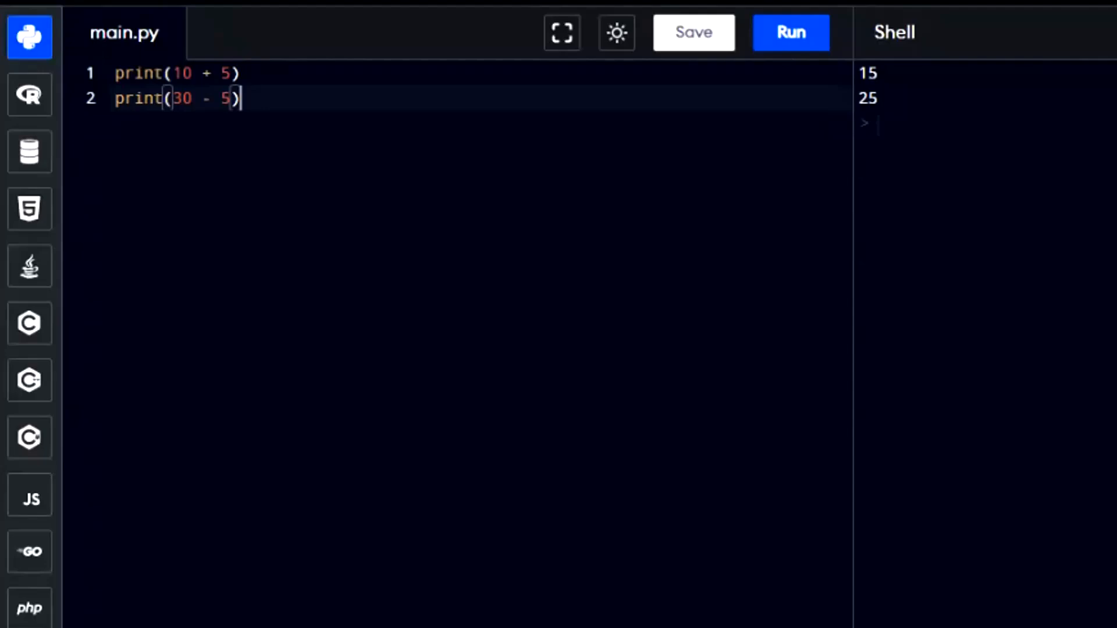
# Step: Add print(10 * 3) and print(50 / 10) and run them to get 30 and 5.0
pyautogui.write('print()')
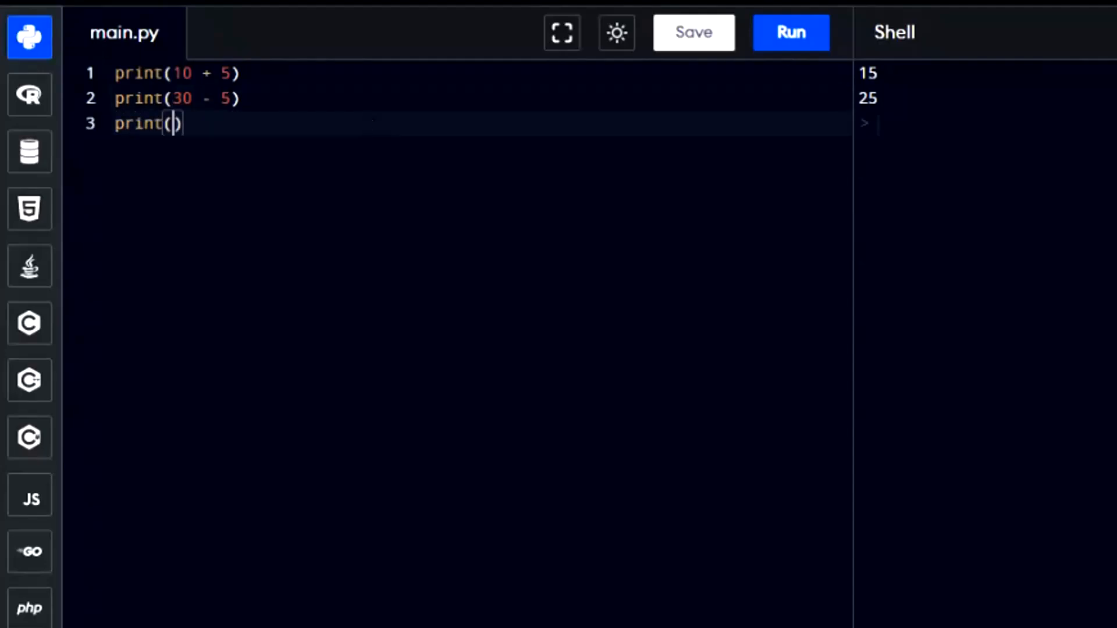
pyautogui.write('10*')
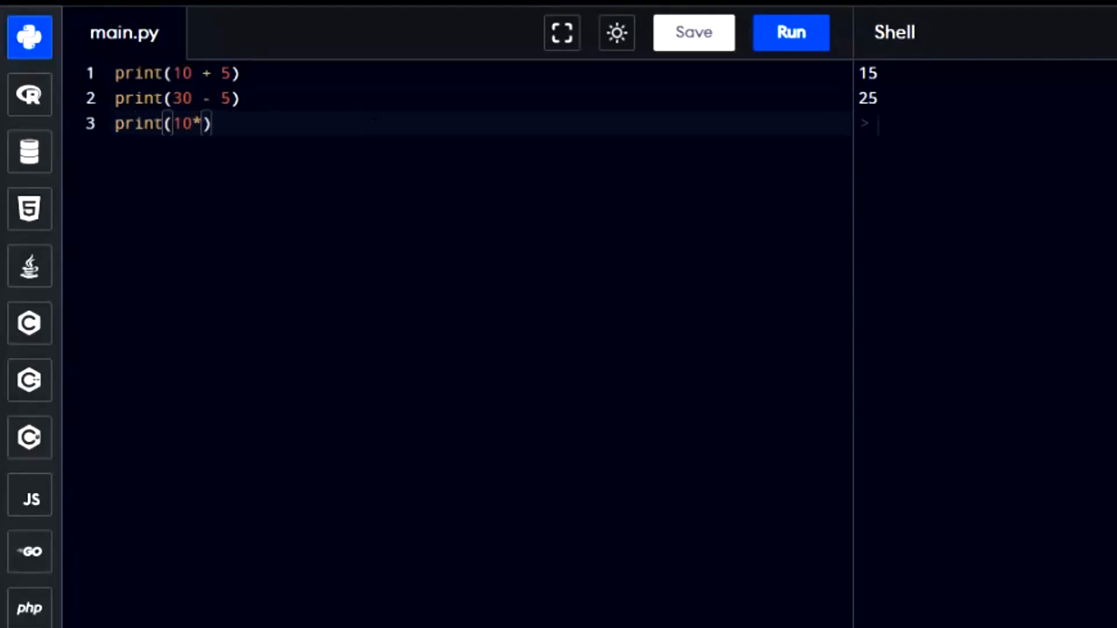
pyautogui.write('3')
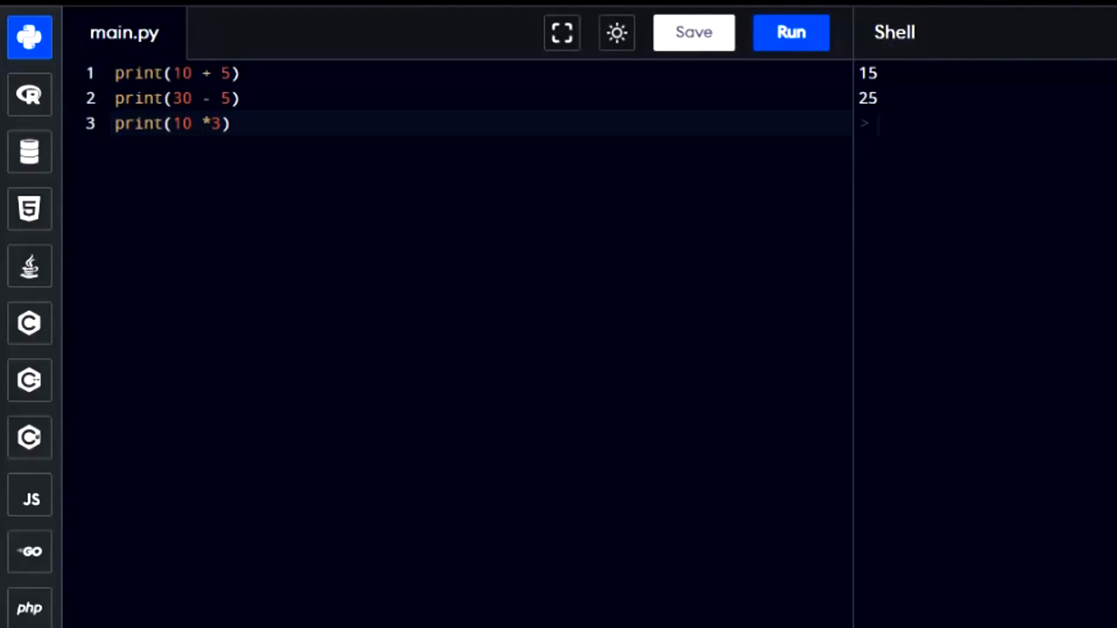
pyautogui.click(790, 32)
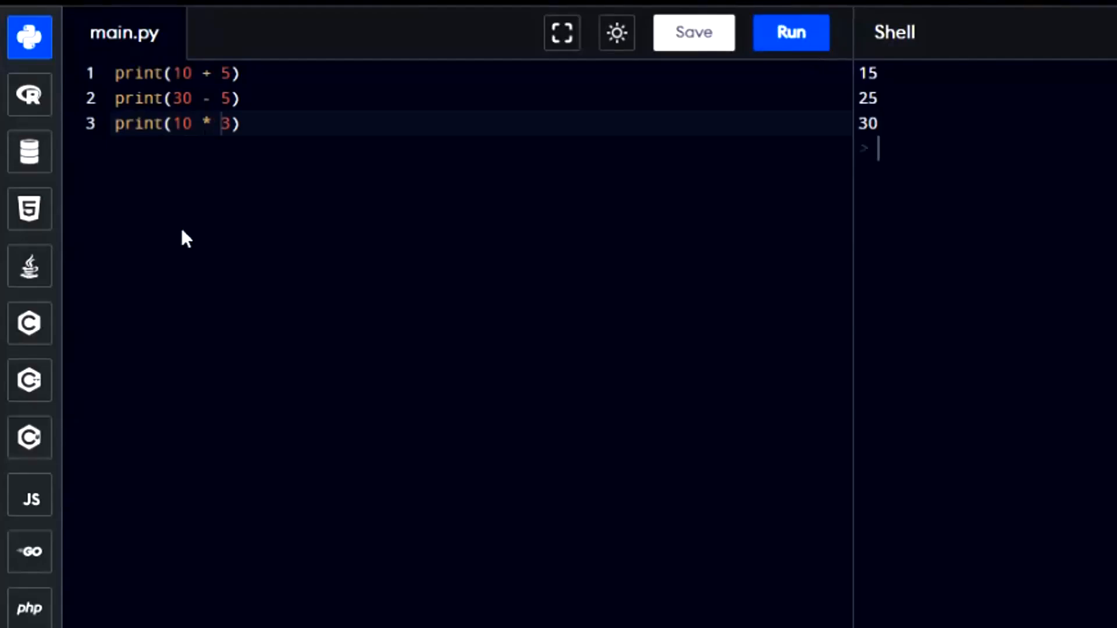
pyautogui.write('print')
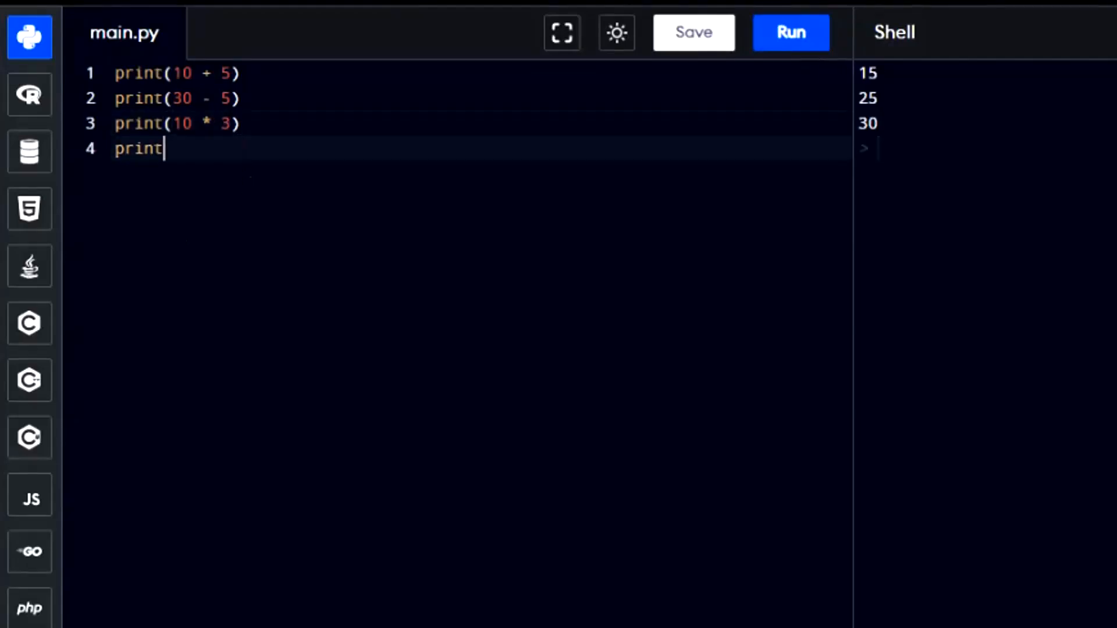
pyautogui.write('(50 / 10')
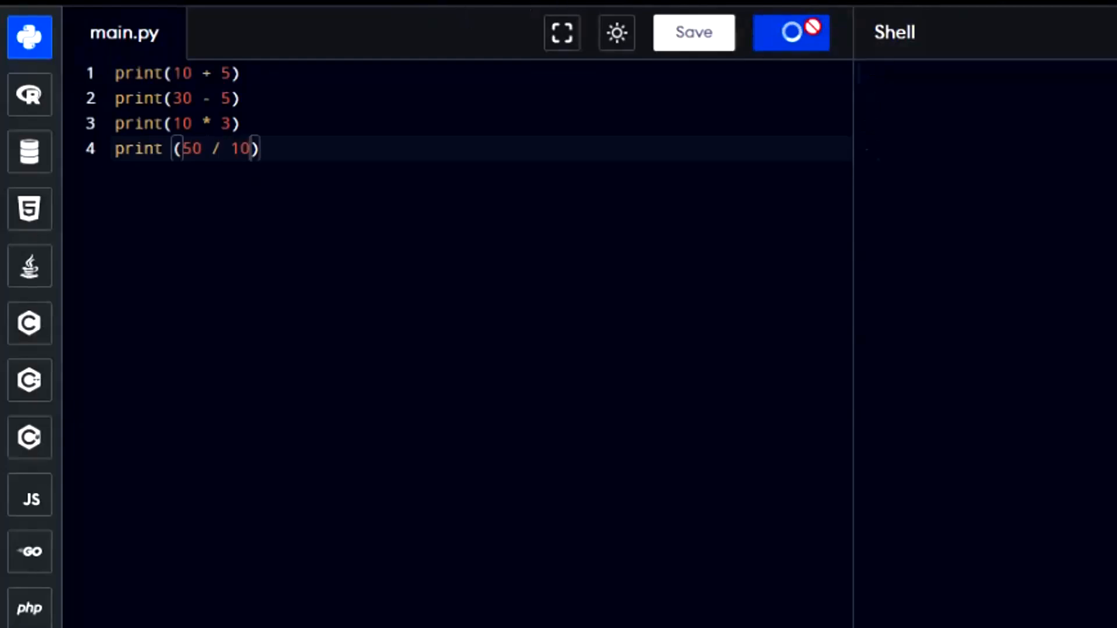
pyautogui.click(790, 33)
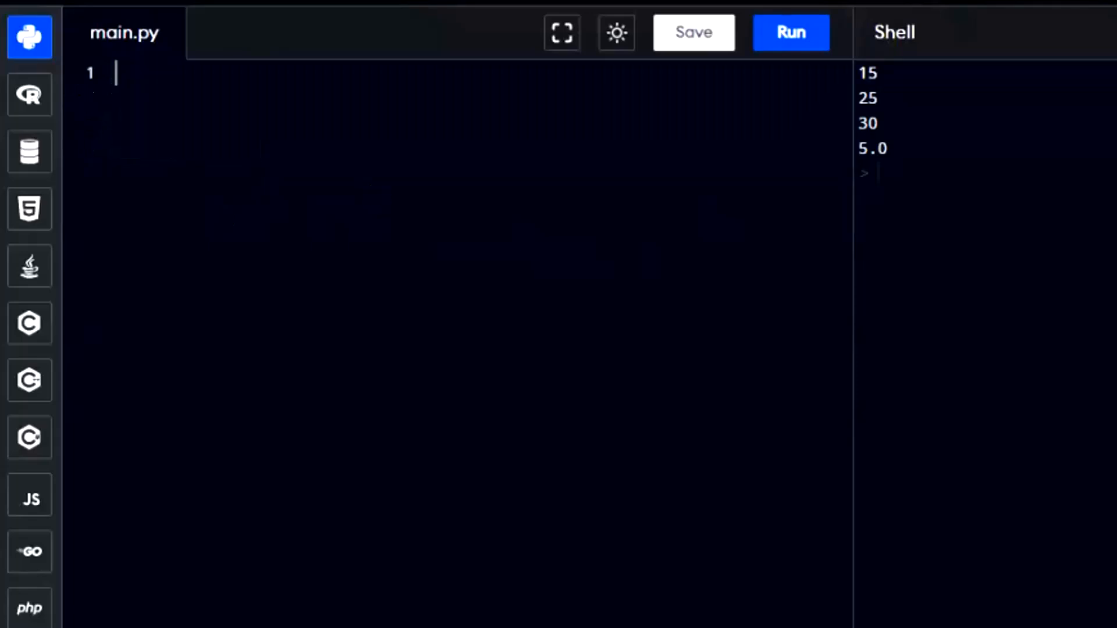
# Step: Write val1= 10, val2= 20 and print(val1 + val2), then run it to print the sum
pyautogui.write('val1=')
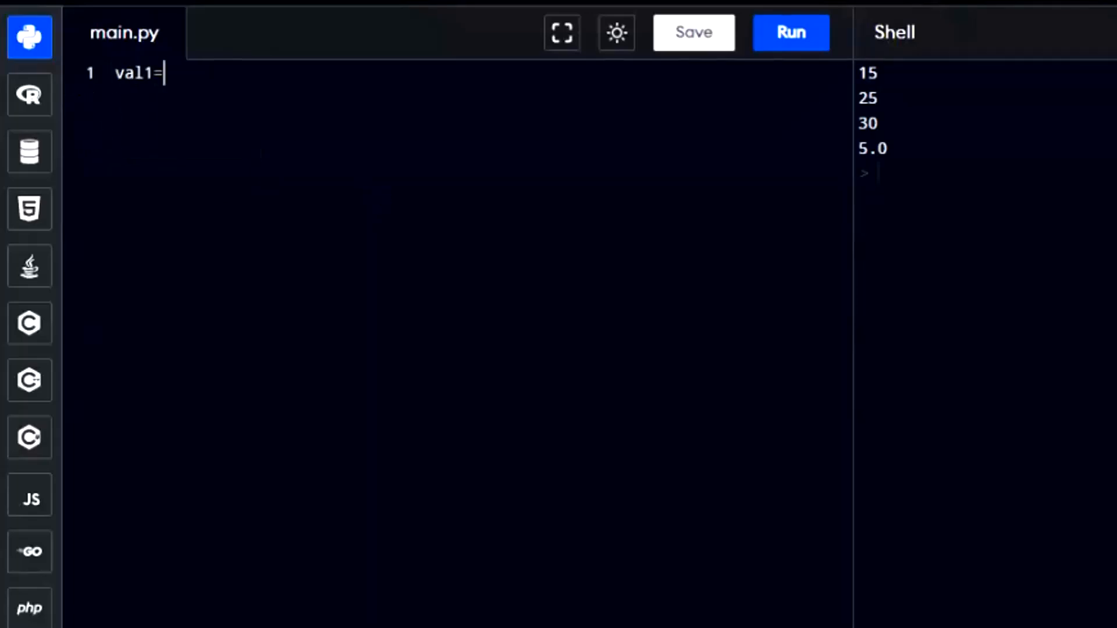
pyautogui.write('10')
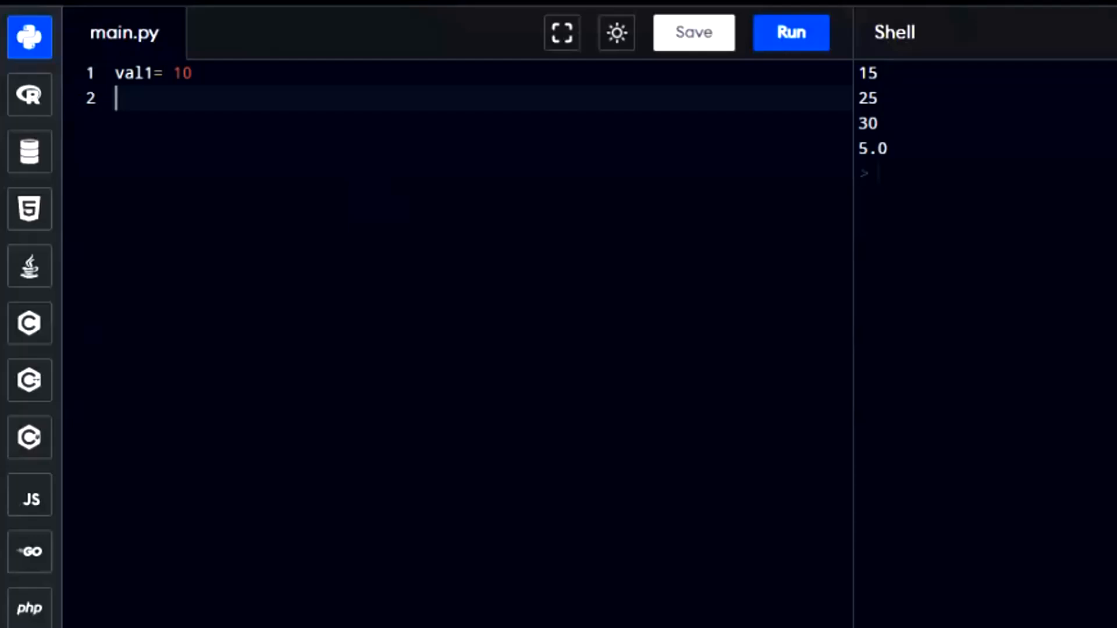
pyautogui.write('val2')
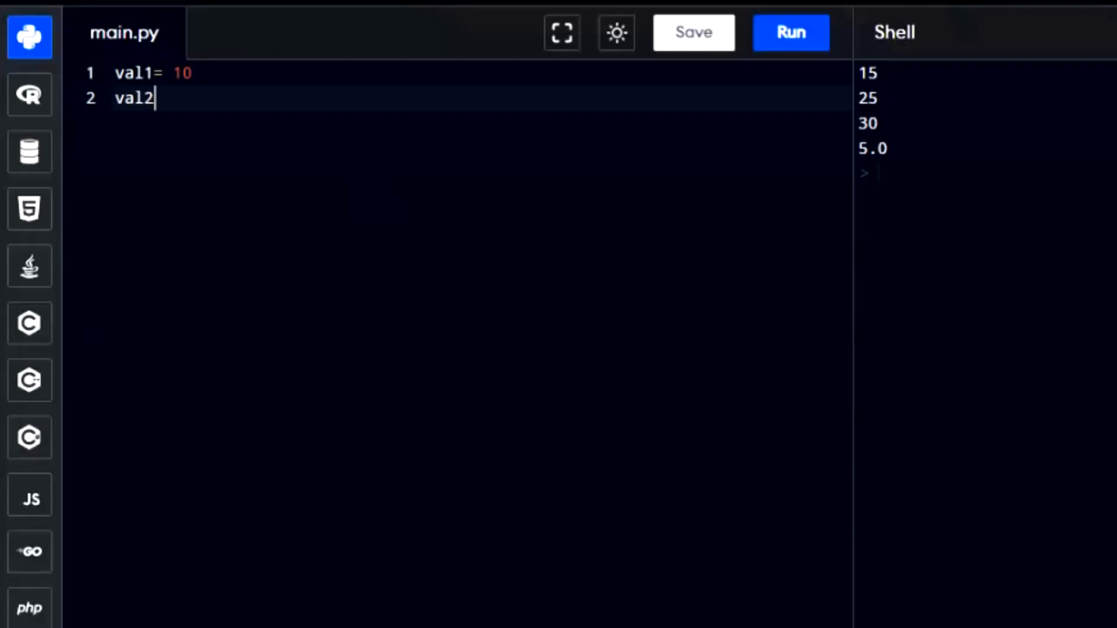
pyautogui.write('=')
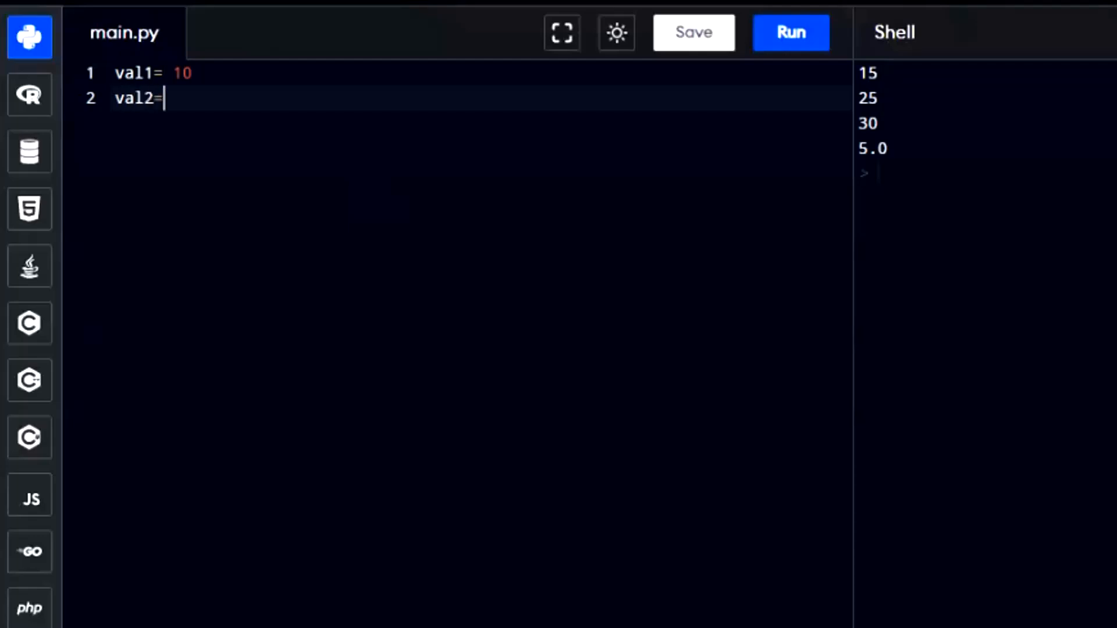
pyautogui.write('20')
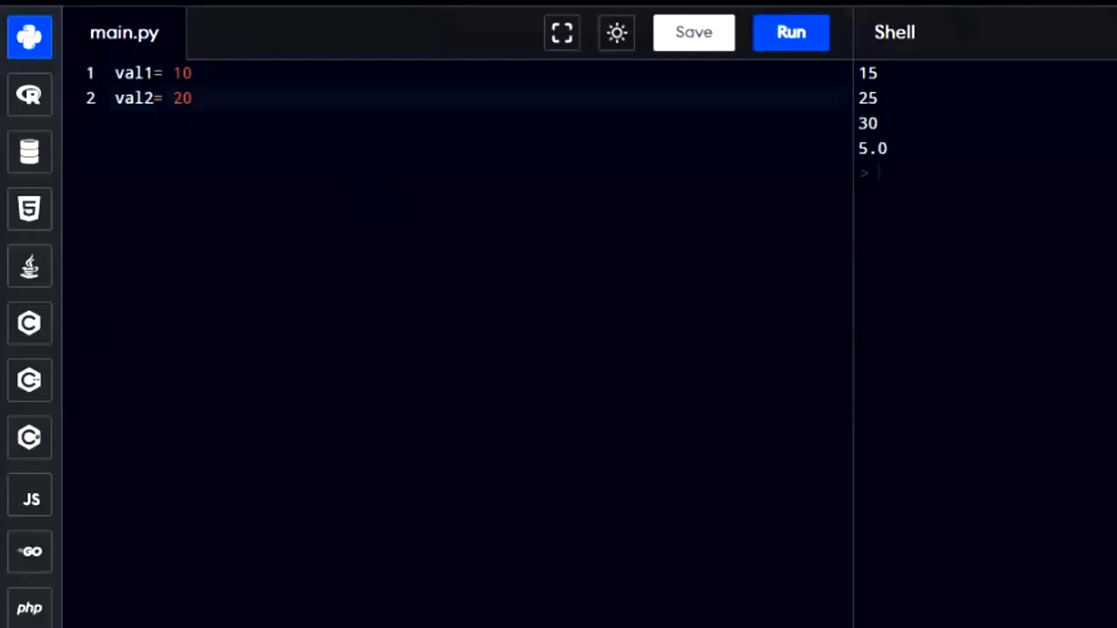
pyautogui.write('pr')
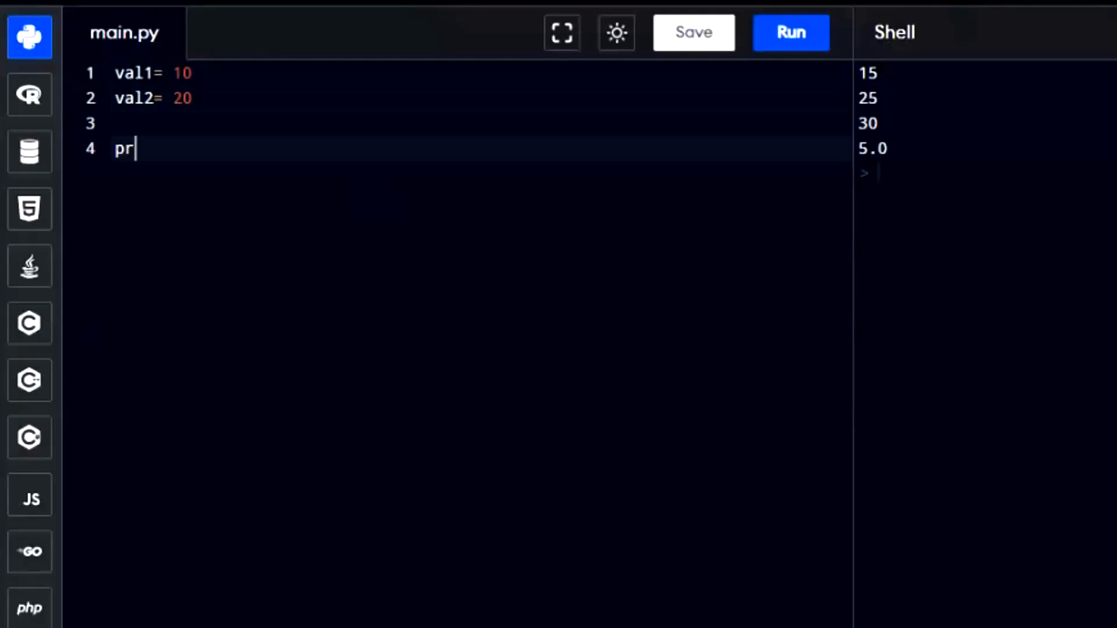
pyautogui.write('int()')
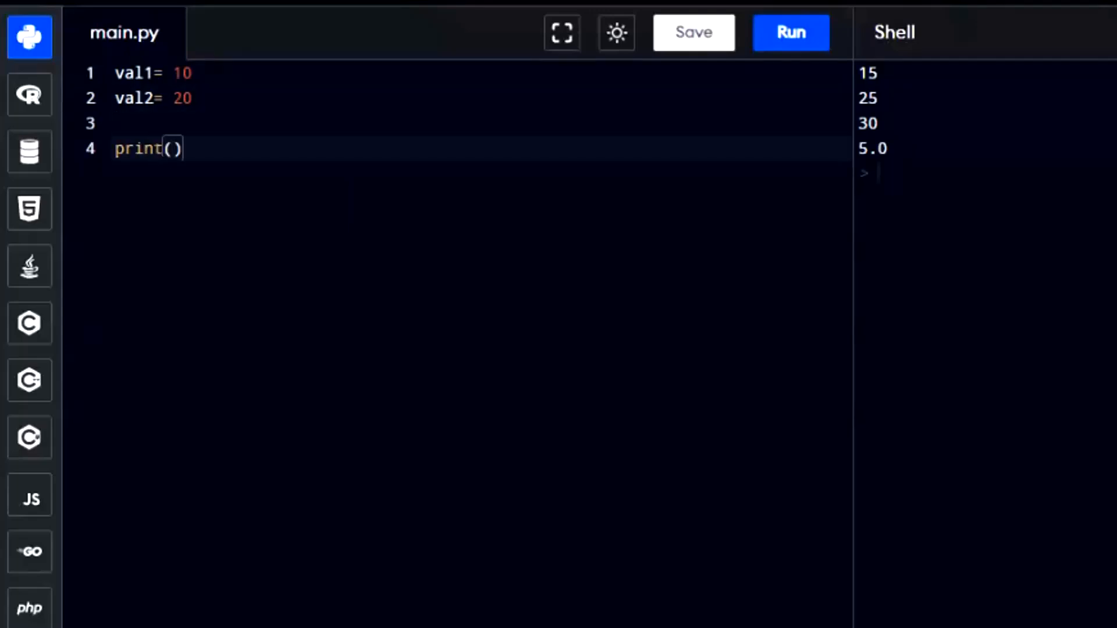
pyautogui.write('val1')
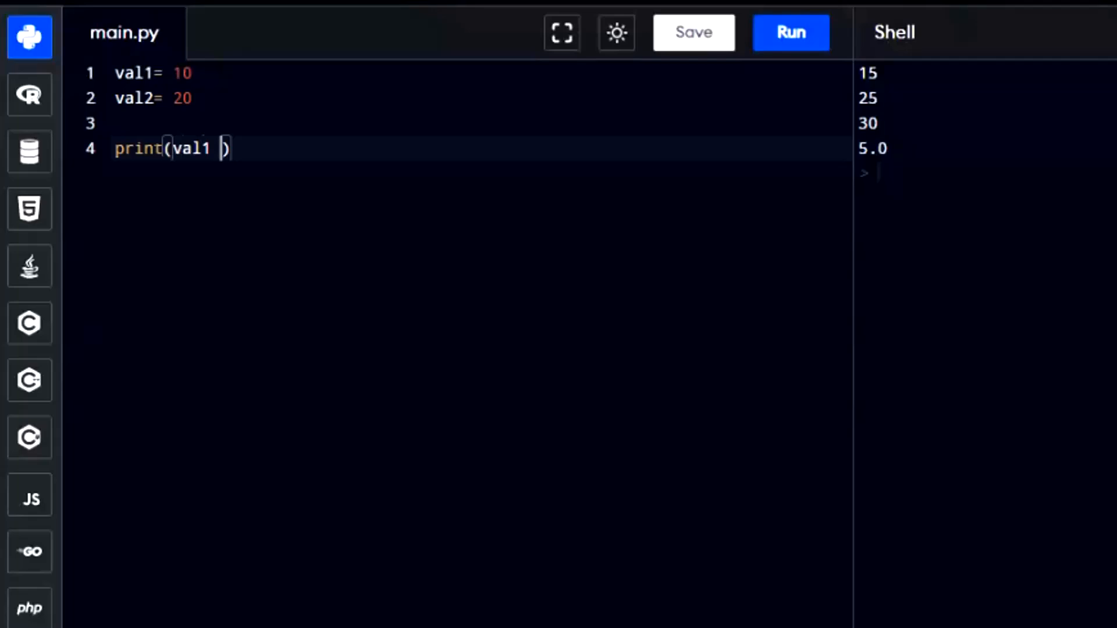
pyautogui.write('+ val')
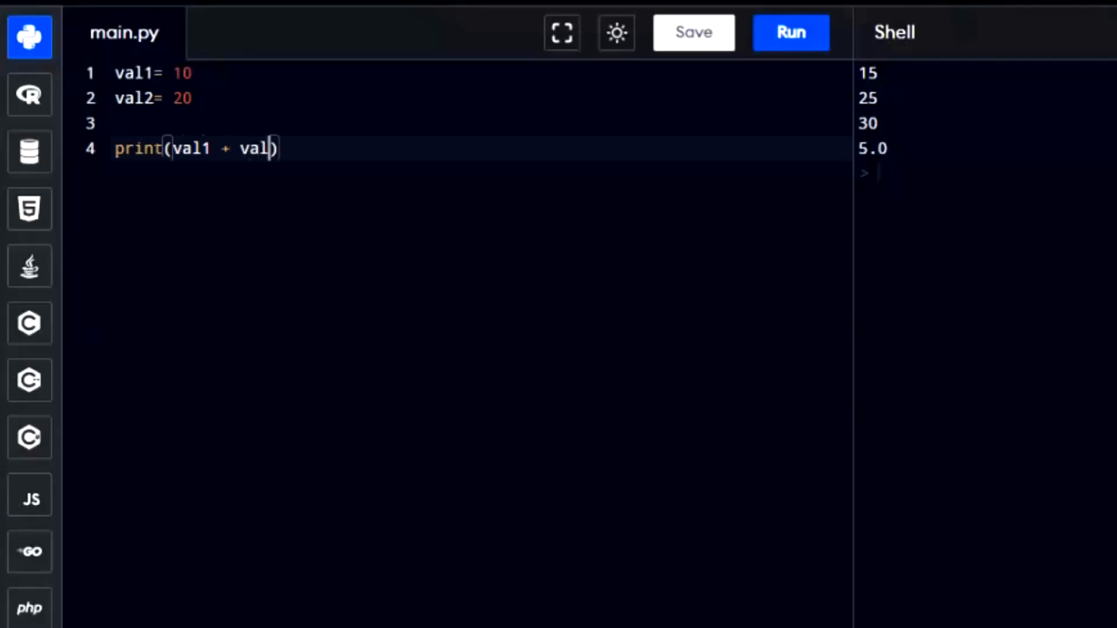
pyautogui.write('2')
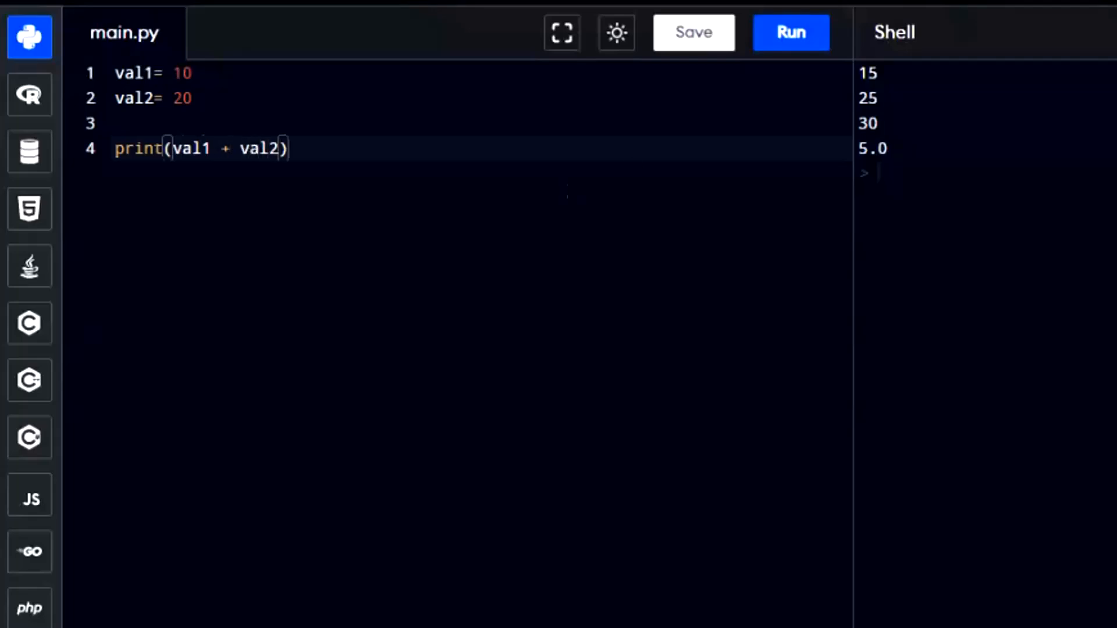
pyautogui.click(791, 33)
pyautogui.write('input')
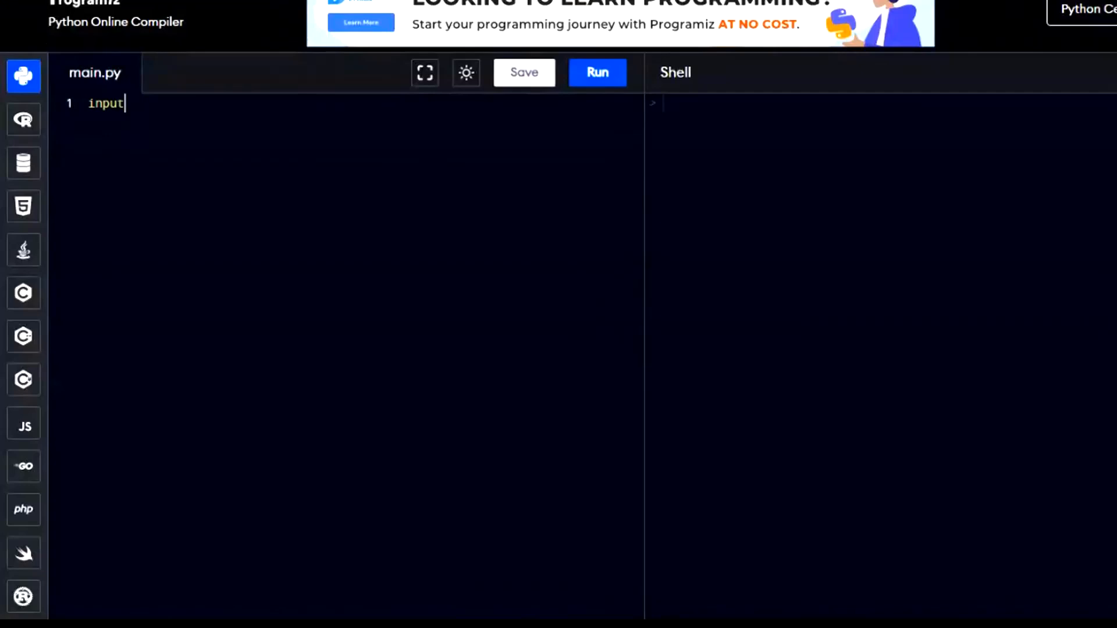
# Step: Write input("What is your name? "), run it and answer Ali at the prompt
pyautogui.write('("")')
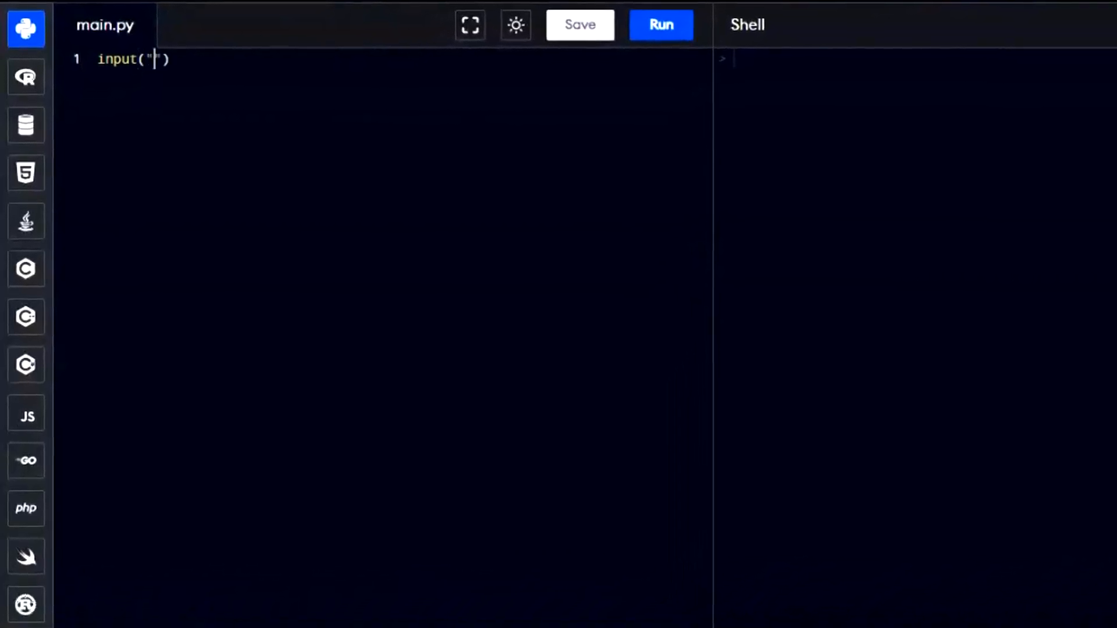
pyautogui.write('What is your name')
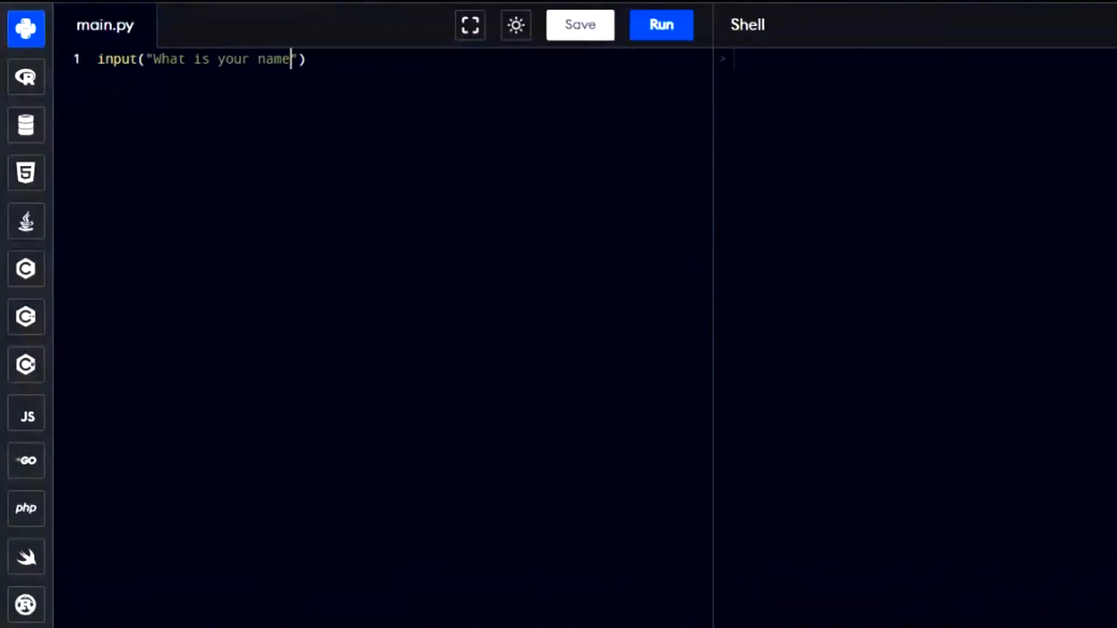
pyautogui.write('?')
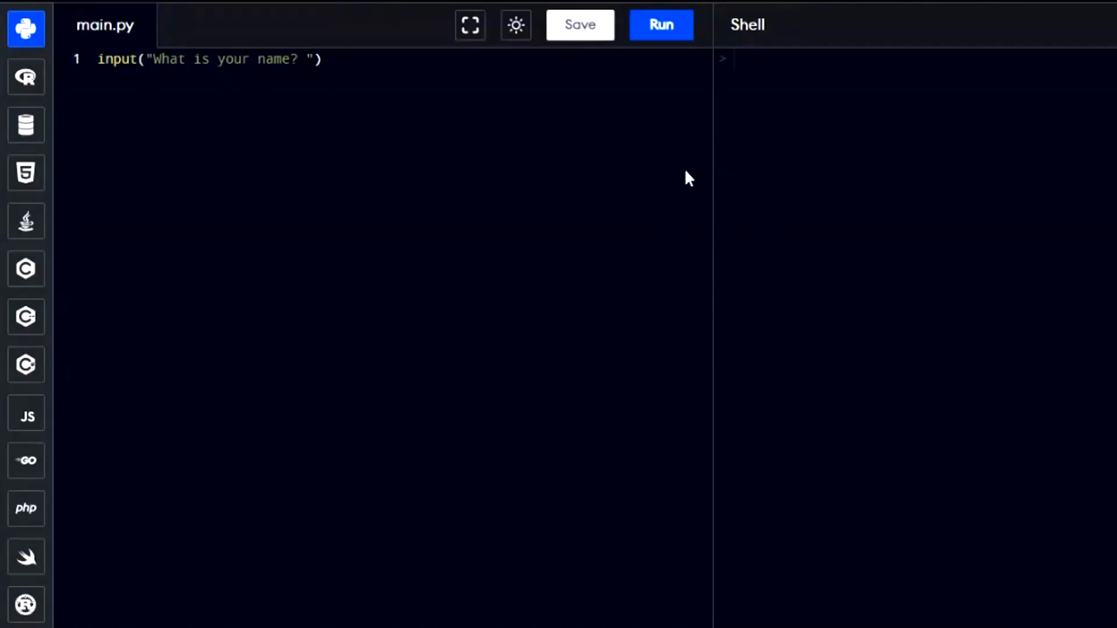
pyautogui.click(660, 25)
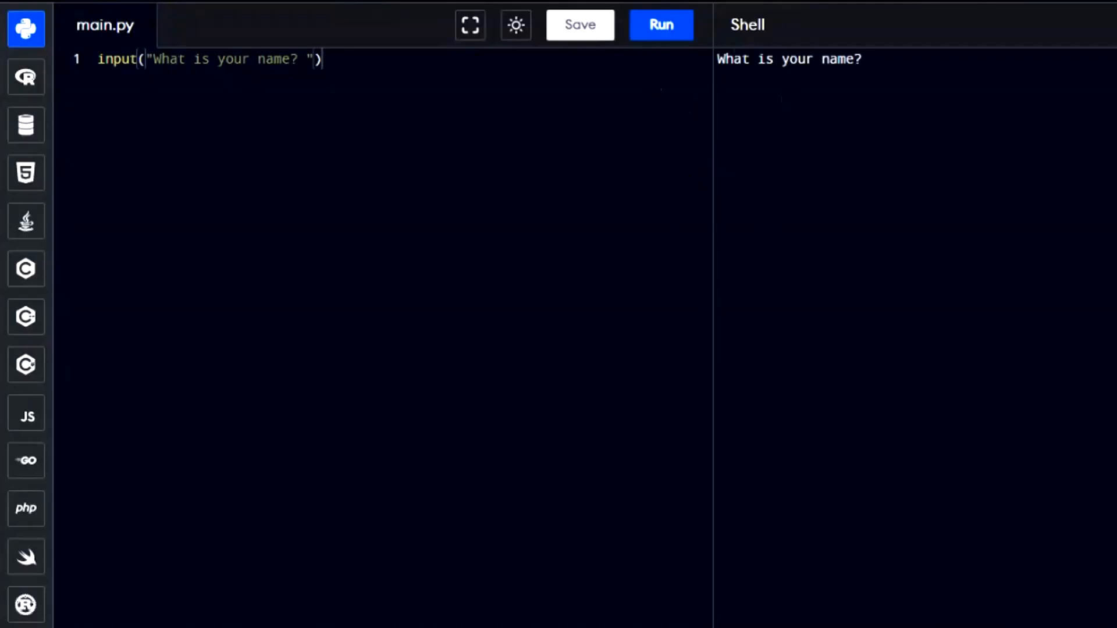
pyautogui.write('Ali')
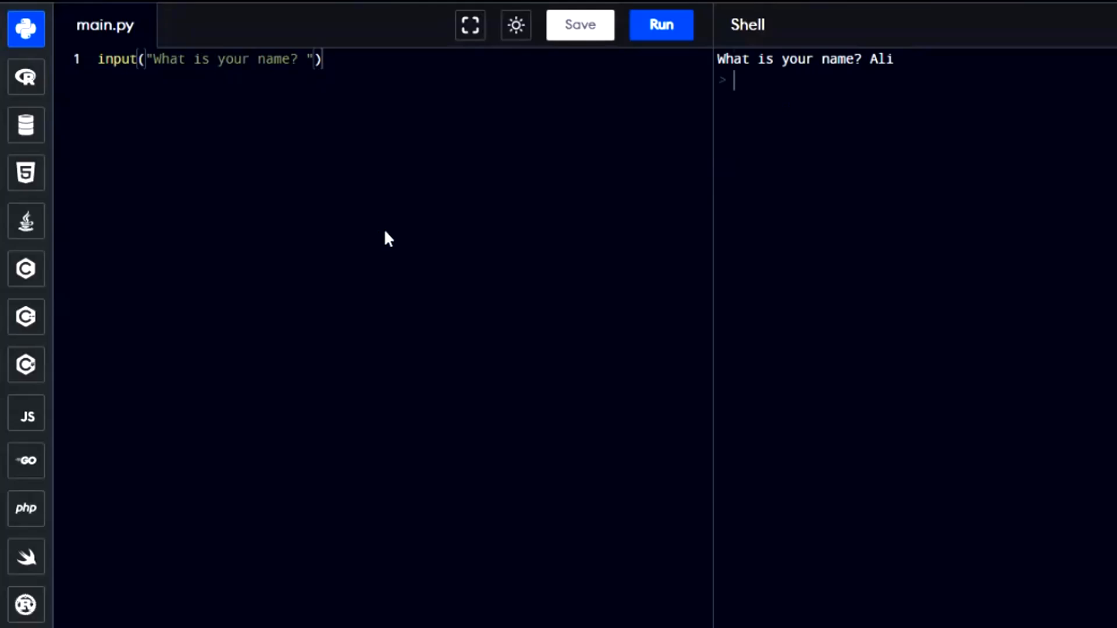
pyautogui.moveTo(183, 94)
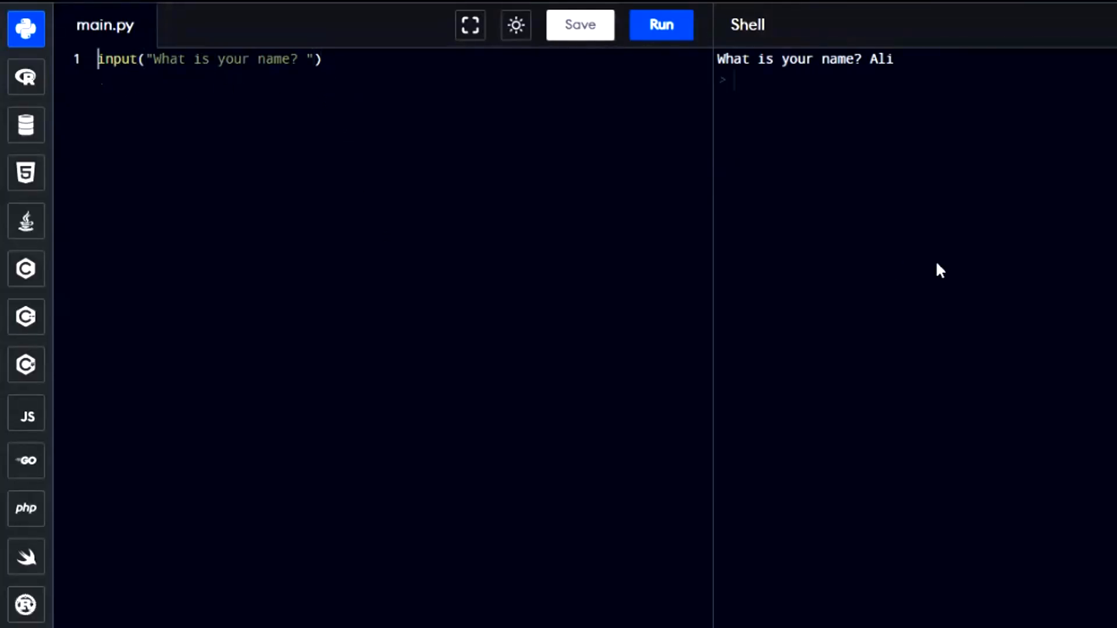
# Step: Store the answer in name, add print(name) and run the script
pyautogui.write('name=')
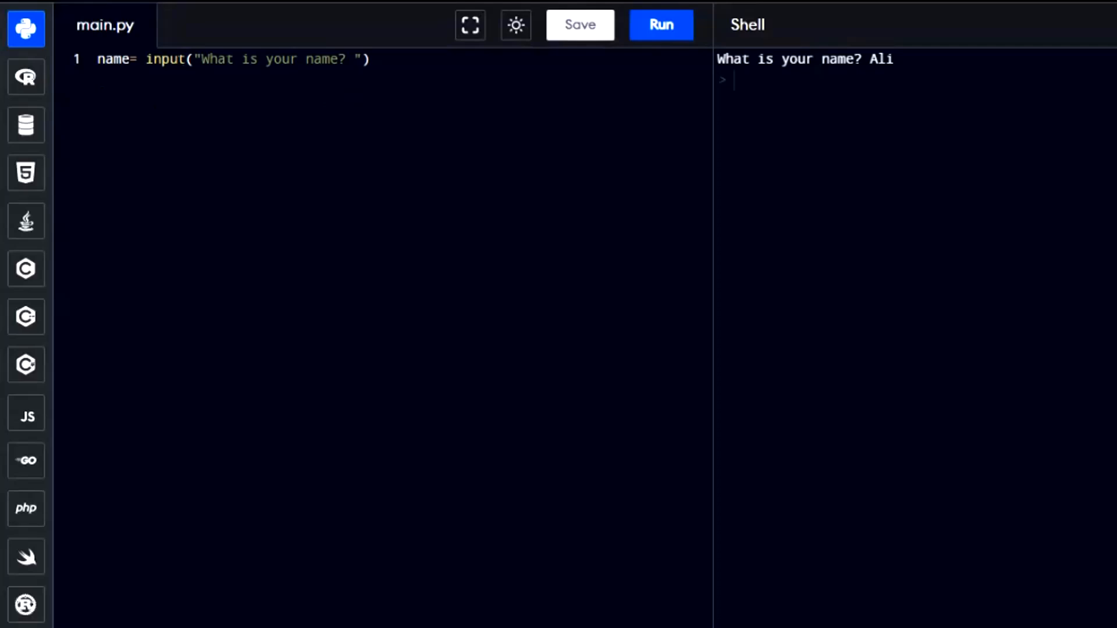
pyautogui.write('prin')
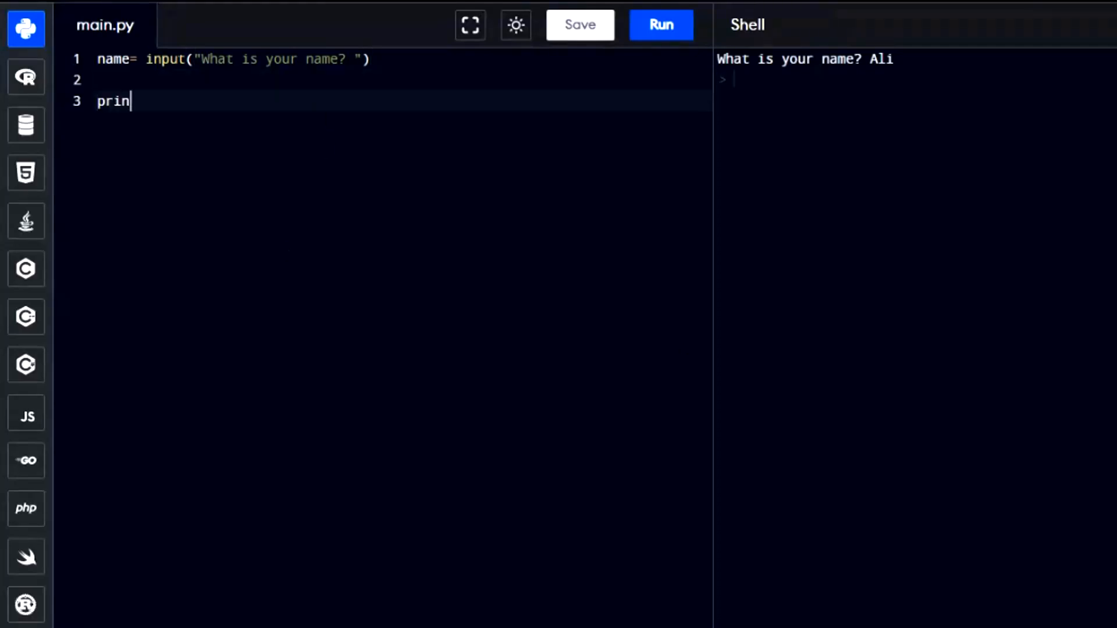
pyautogui.write('t(name)')
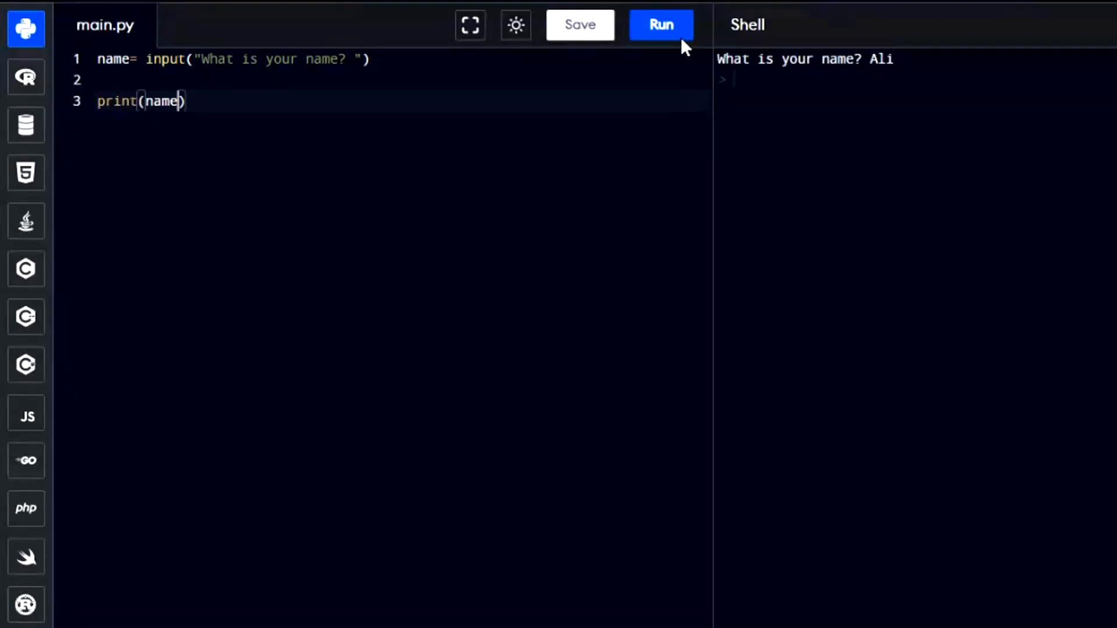
pyautogui.click(661, 24)
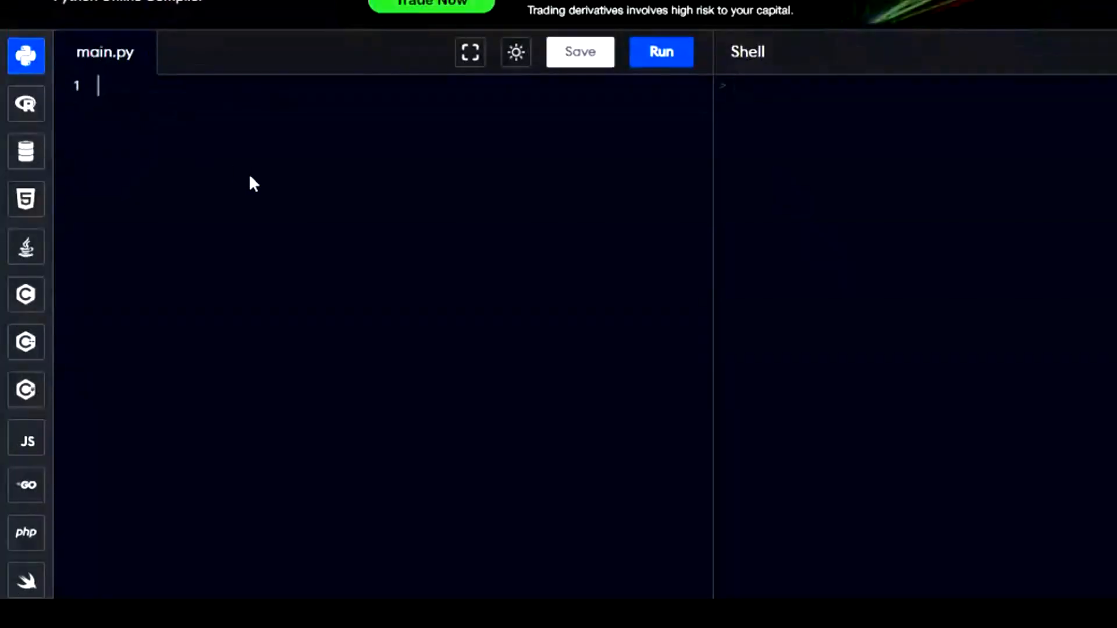
# Step: Rewrite as name=input("Enter your Name") with print(name), run it and answer Adam
pyautogui.write('name')
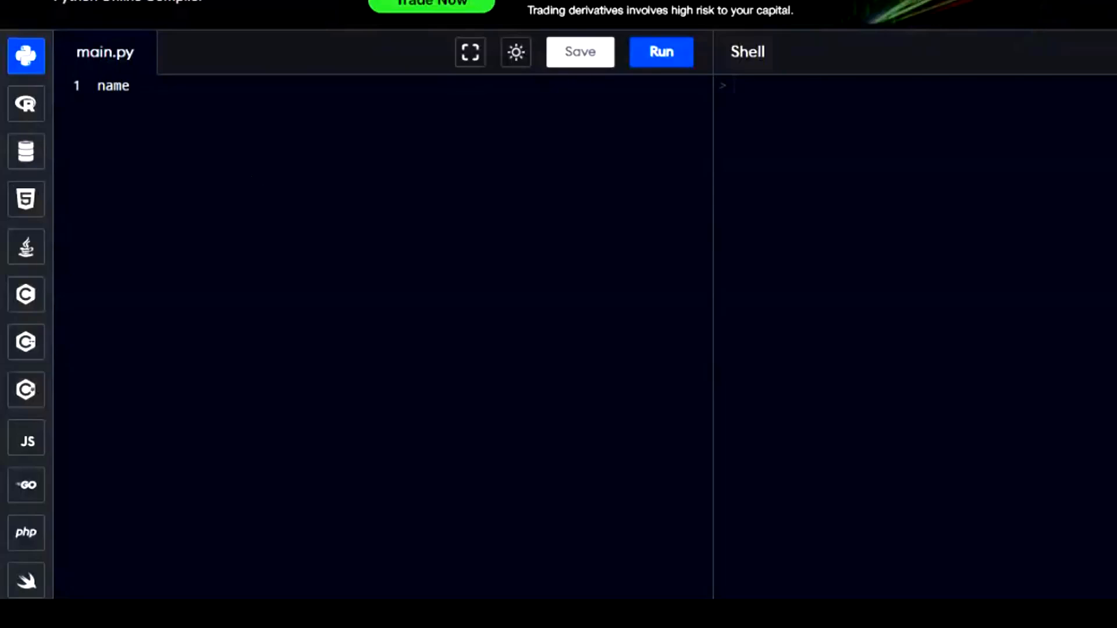
pyautogui.write('=input')
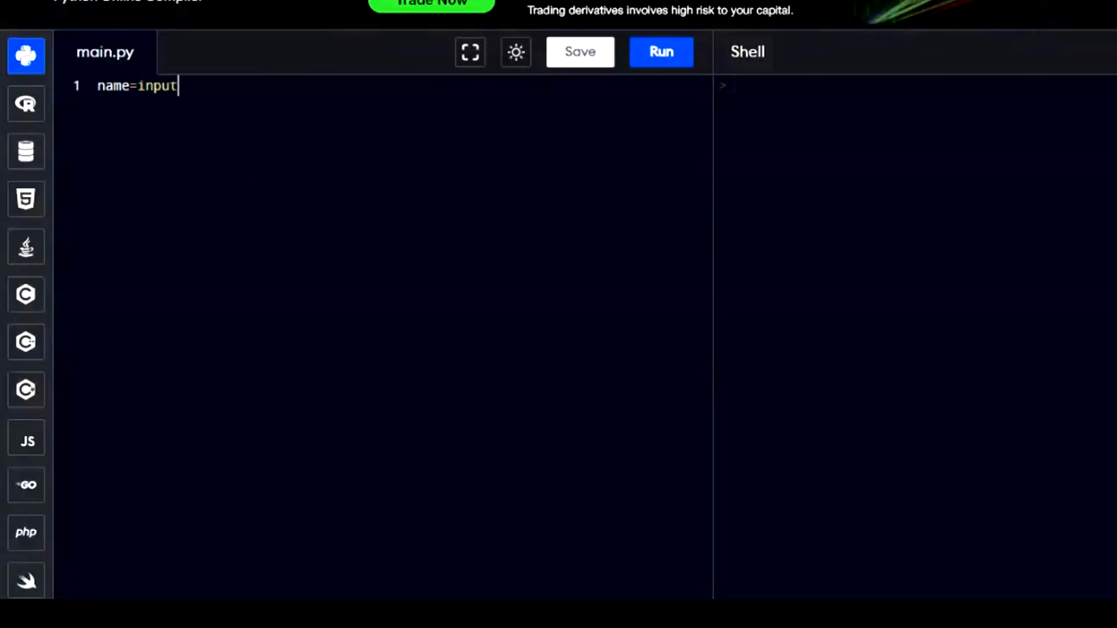
pyautogui.write('("En")')
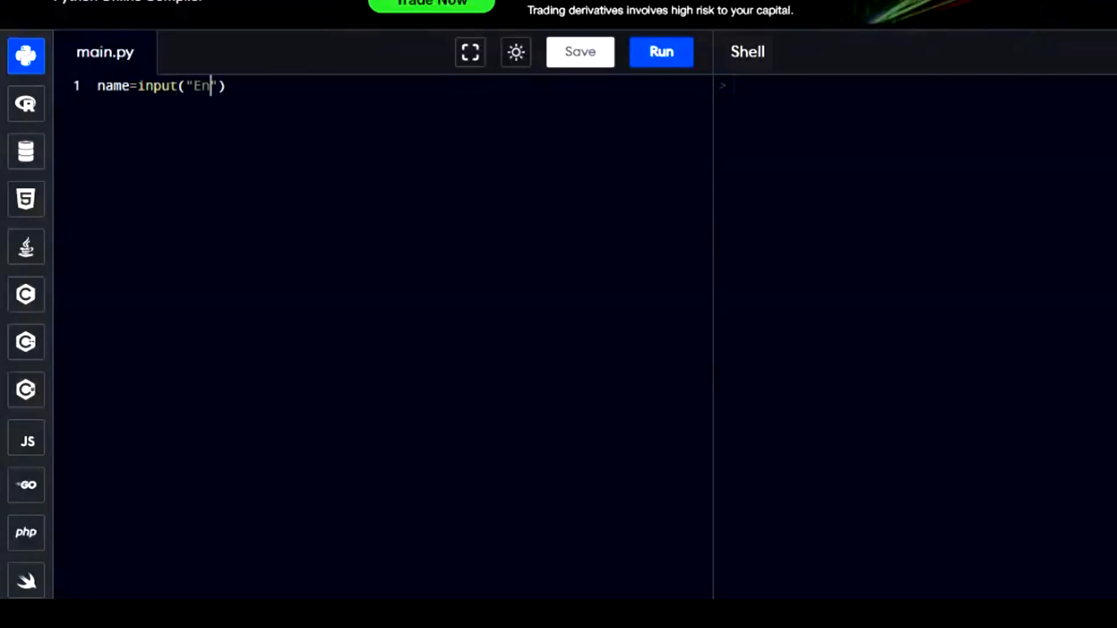
pyautogui.write('ter your Name')
pyautogui.write('print')
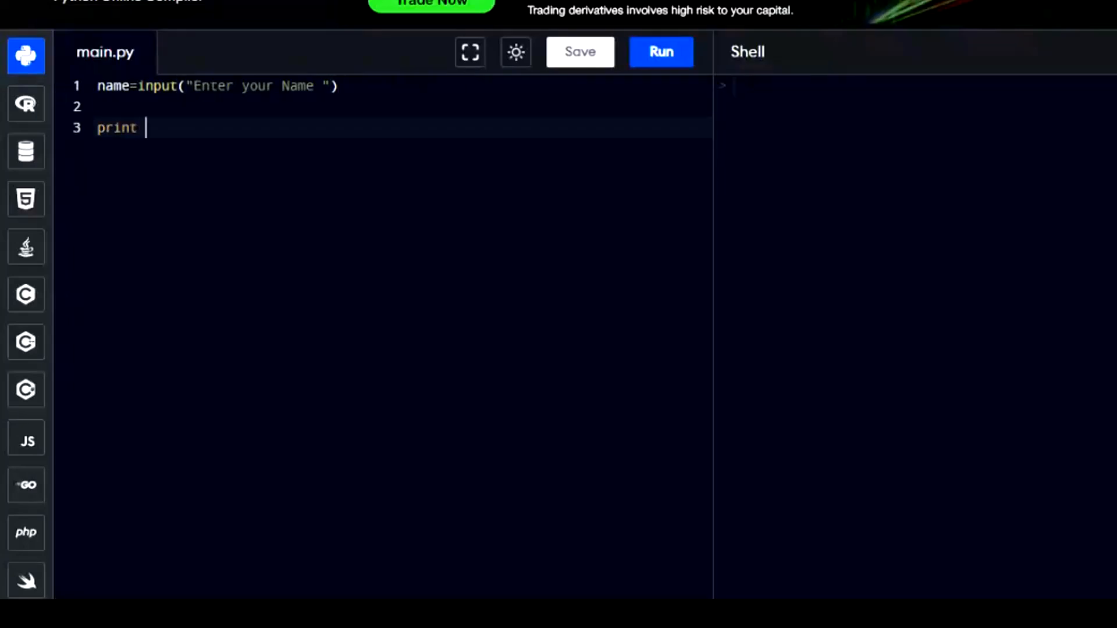
pyautogui.write('()')
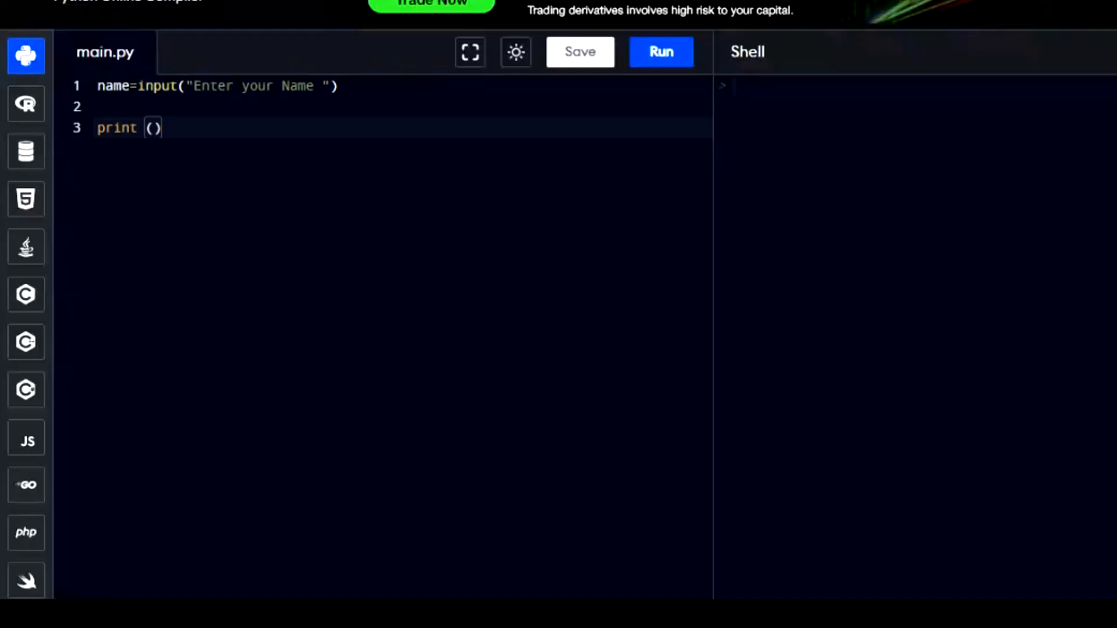
pyautogui.write('name')
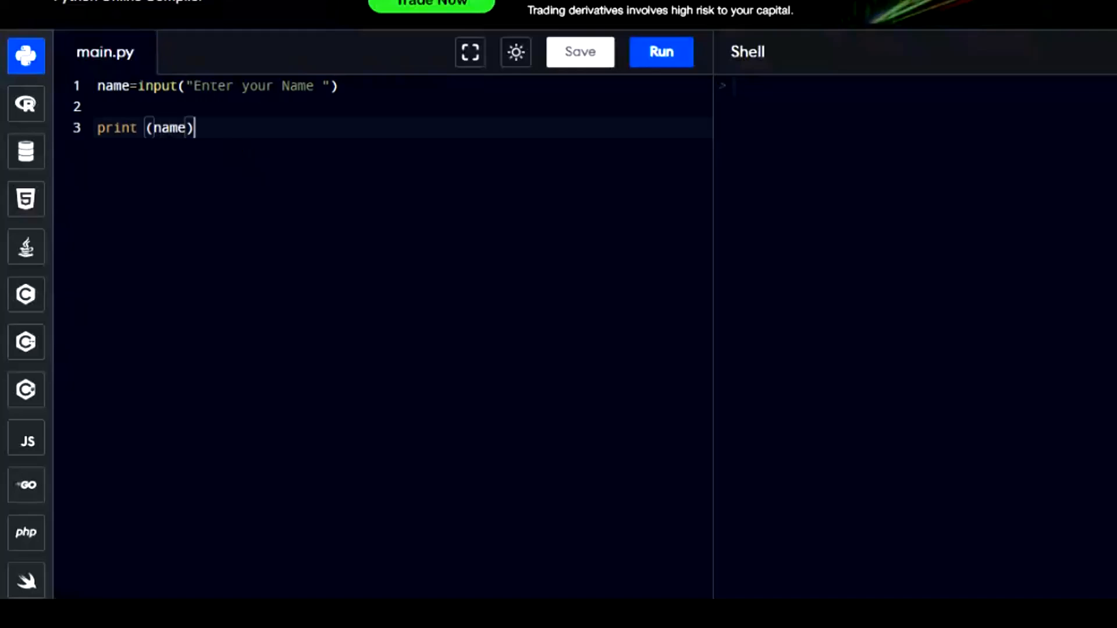
pyautogui.click(660, 53)
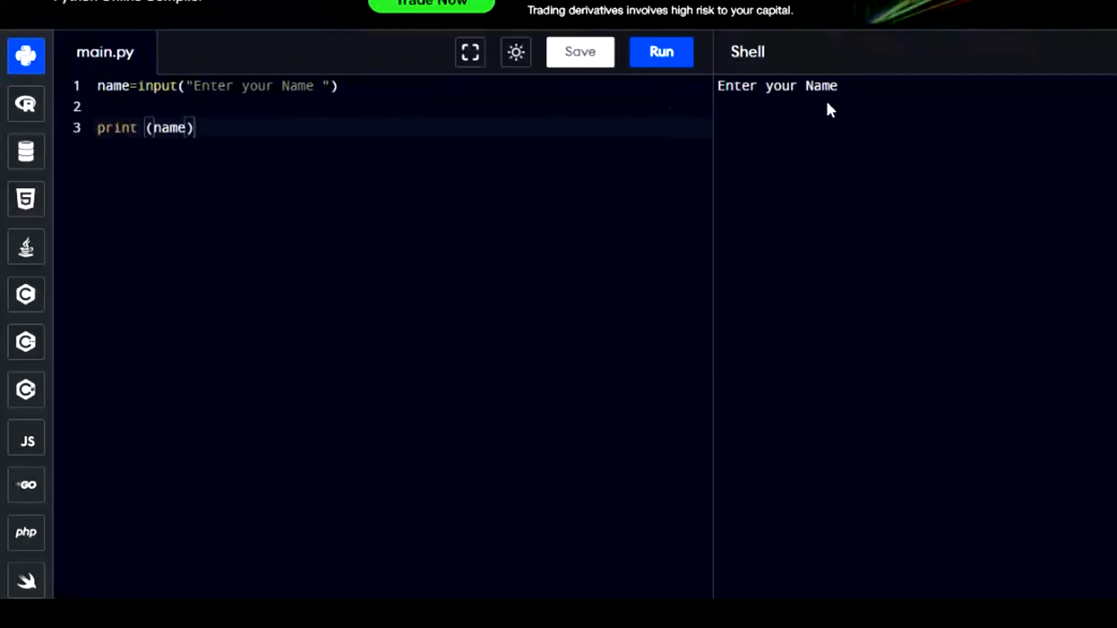
pyautogui.write('Adam')
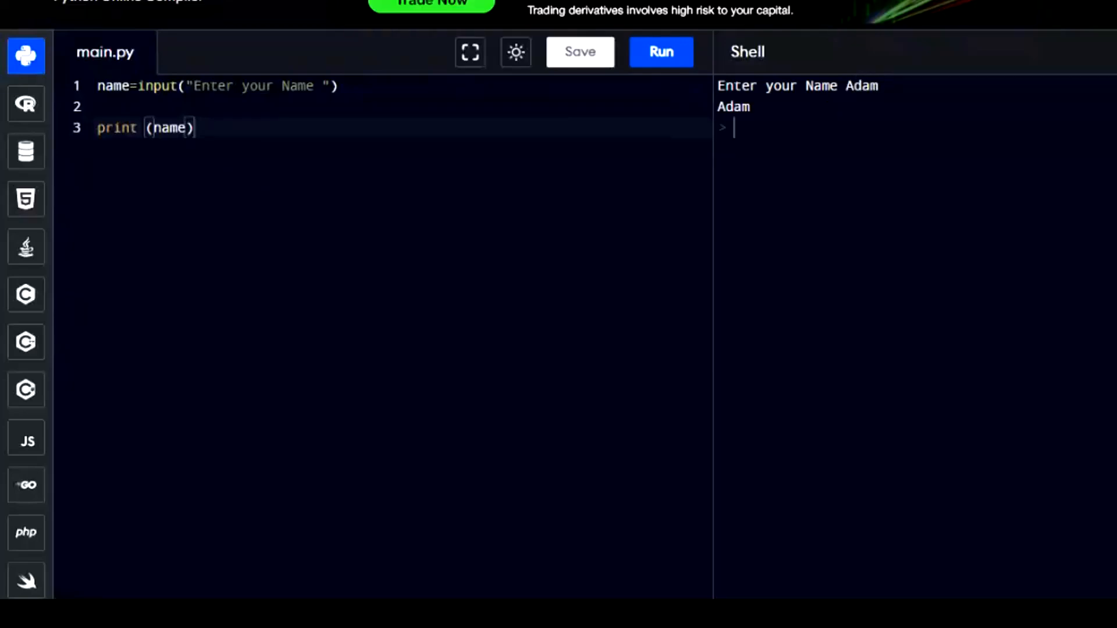
pyautogui.write('age=input("Enter your age')
pyautogui.write('country=input("Enter your country of residence ')
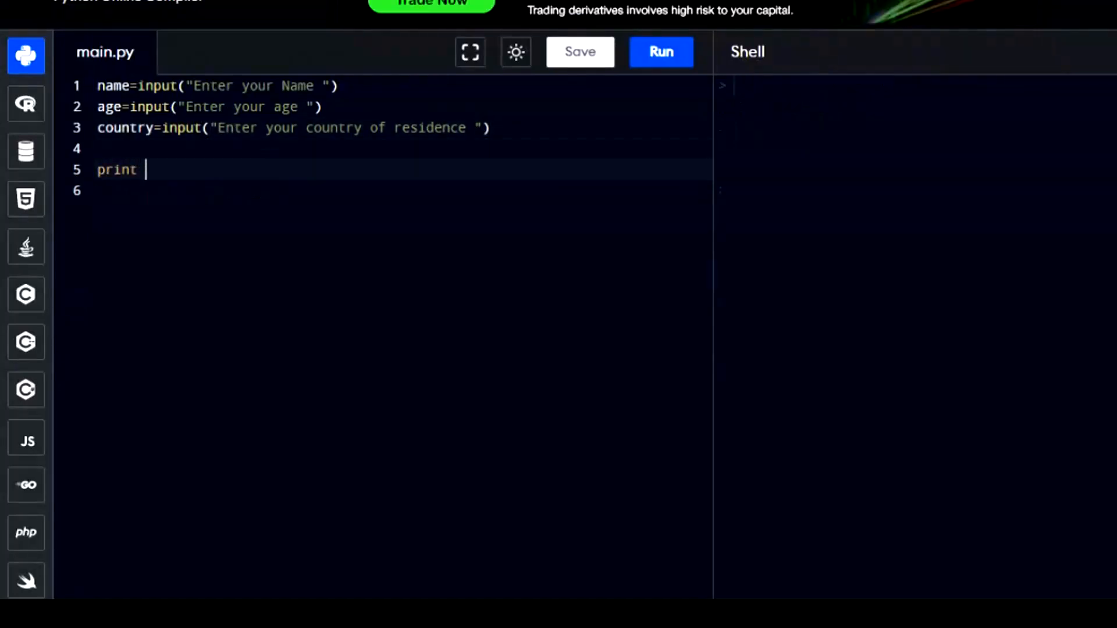
# Step: Write a print combining 'hello! My name is', name, 'My age is', age and 'Currently I am living in', country
pyautogui.write('("he")')
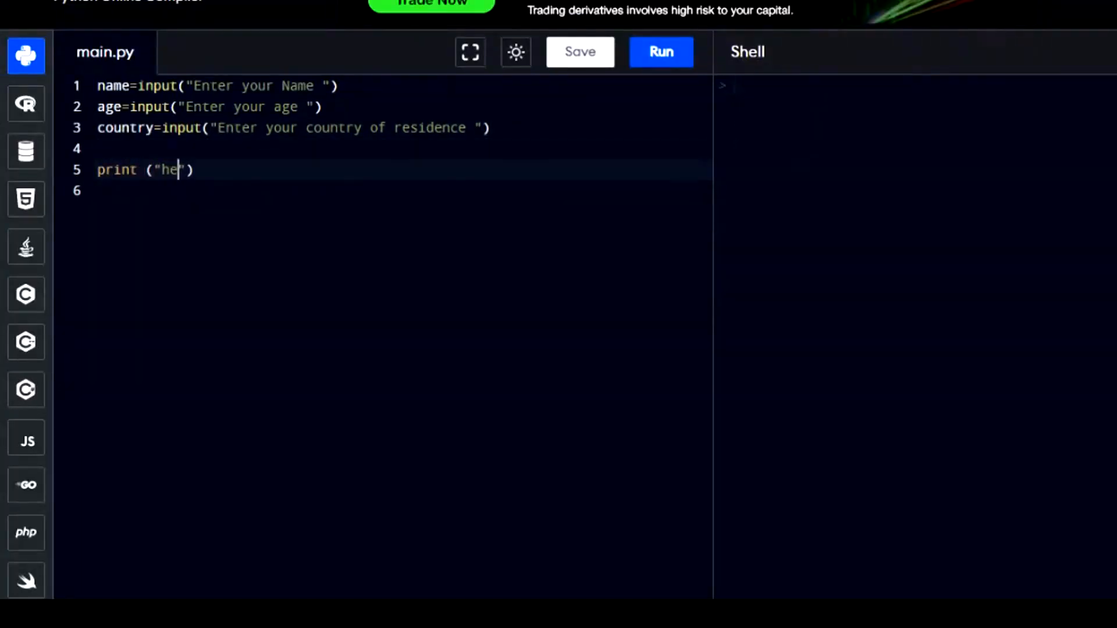
pyautogui.write('llo!')
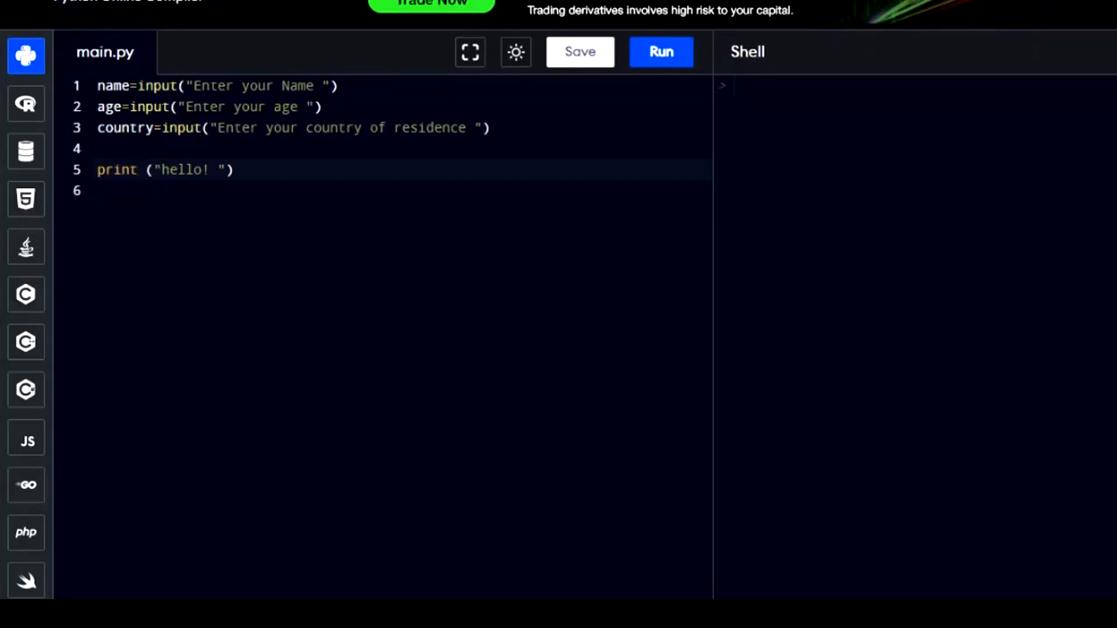
pyautogui.write('My name is')
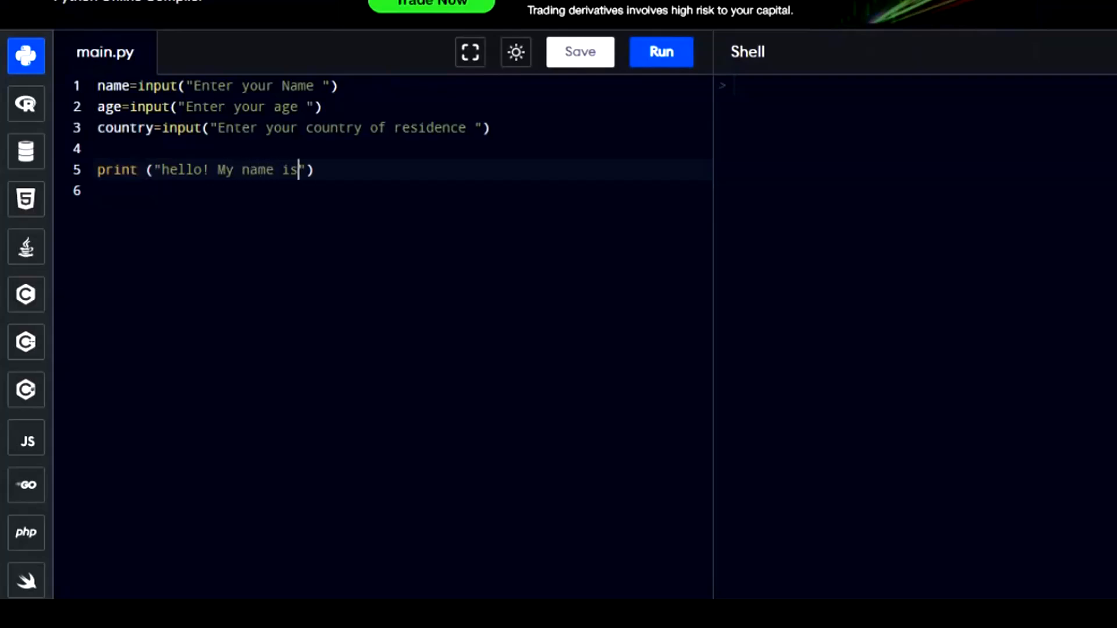
pyautogui.write(', n')
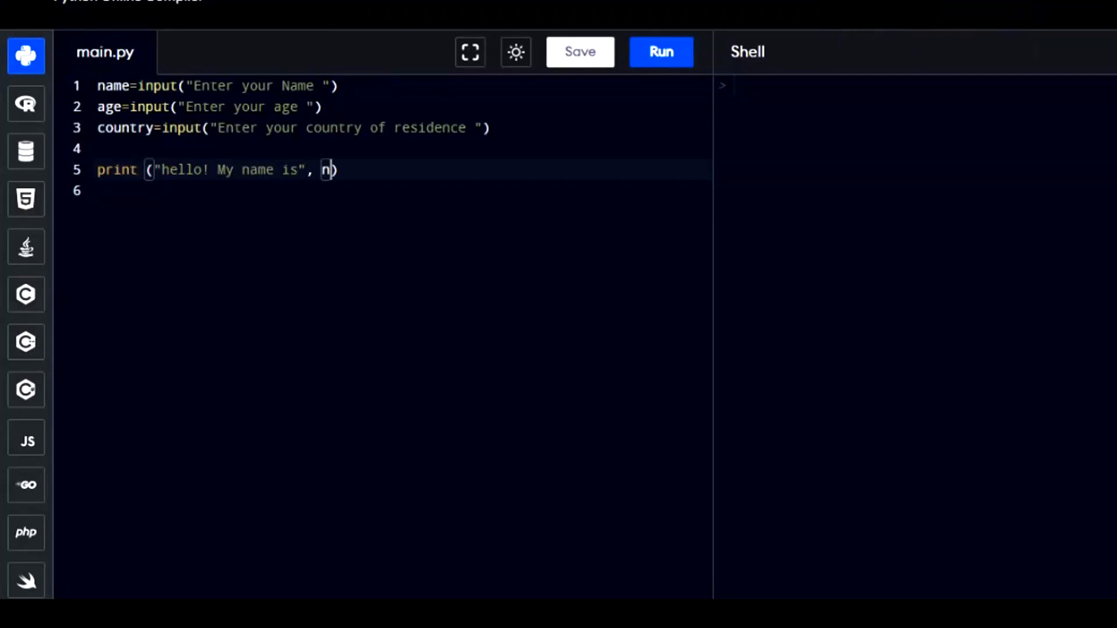
pyautogui.write('ame , " My age is"')
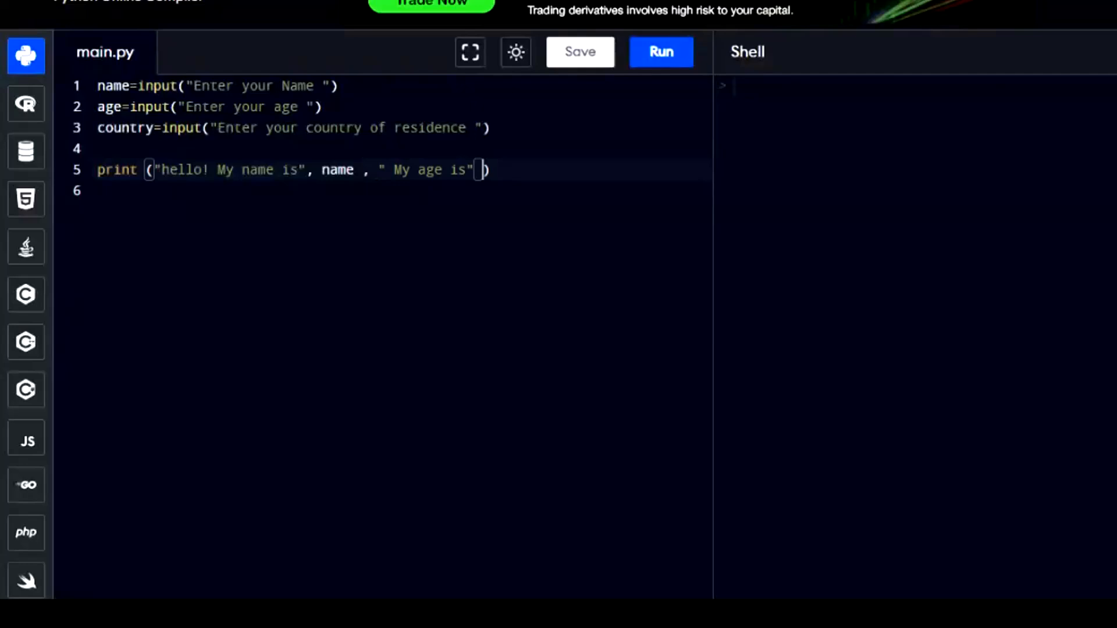
pyautogui.write(', age , "')
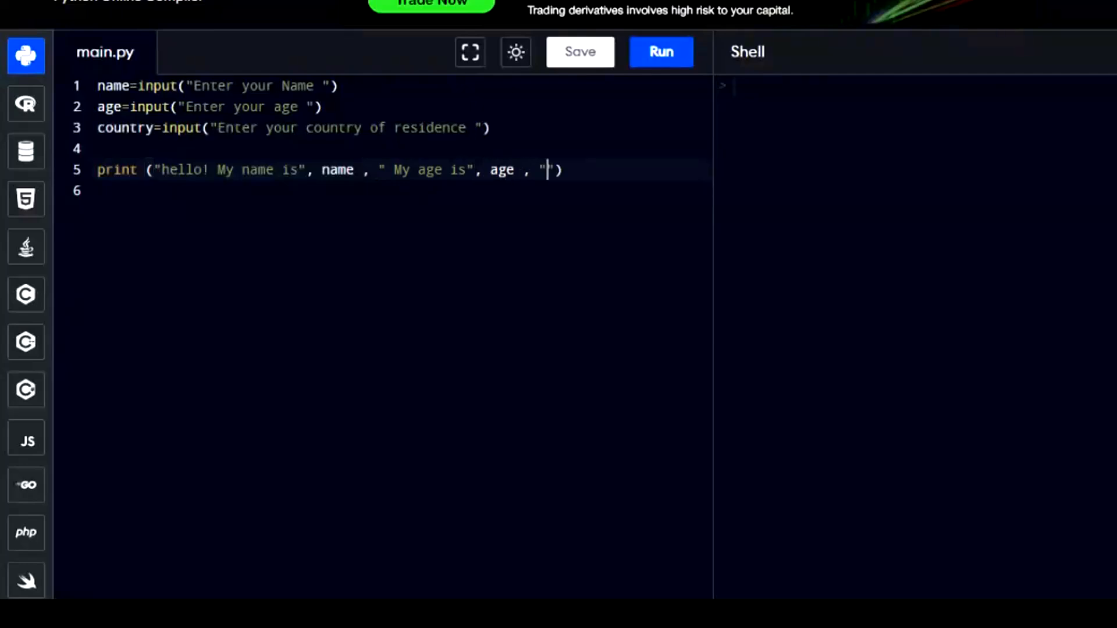
pyautogui.write('Currently I am living')
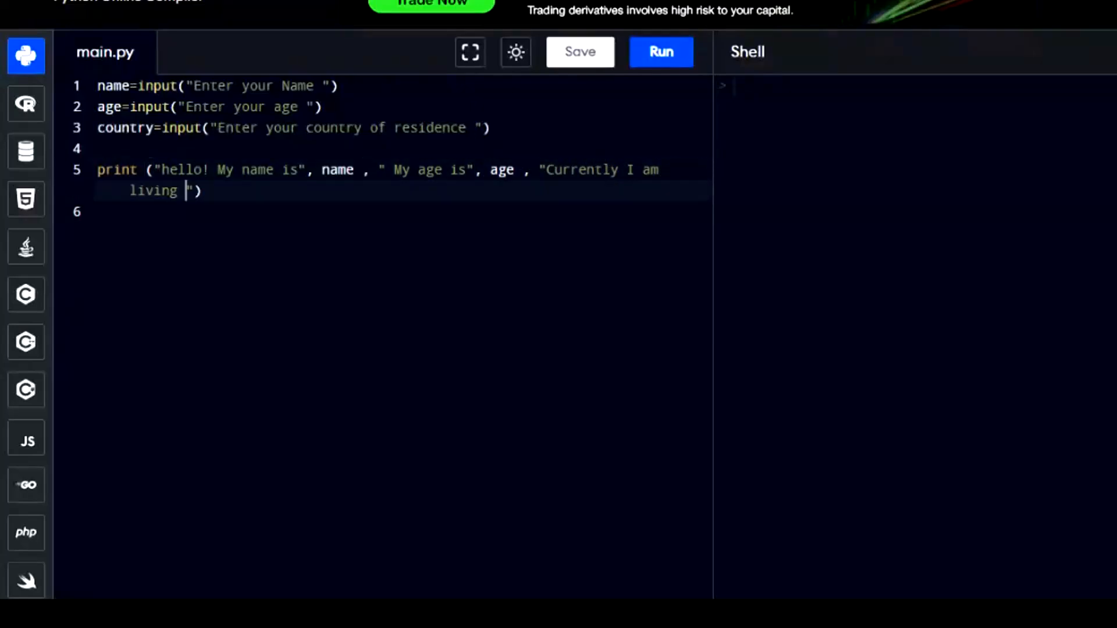
pyautogui.write('in ", country')
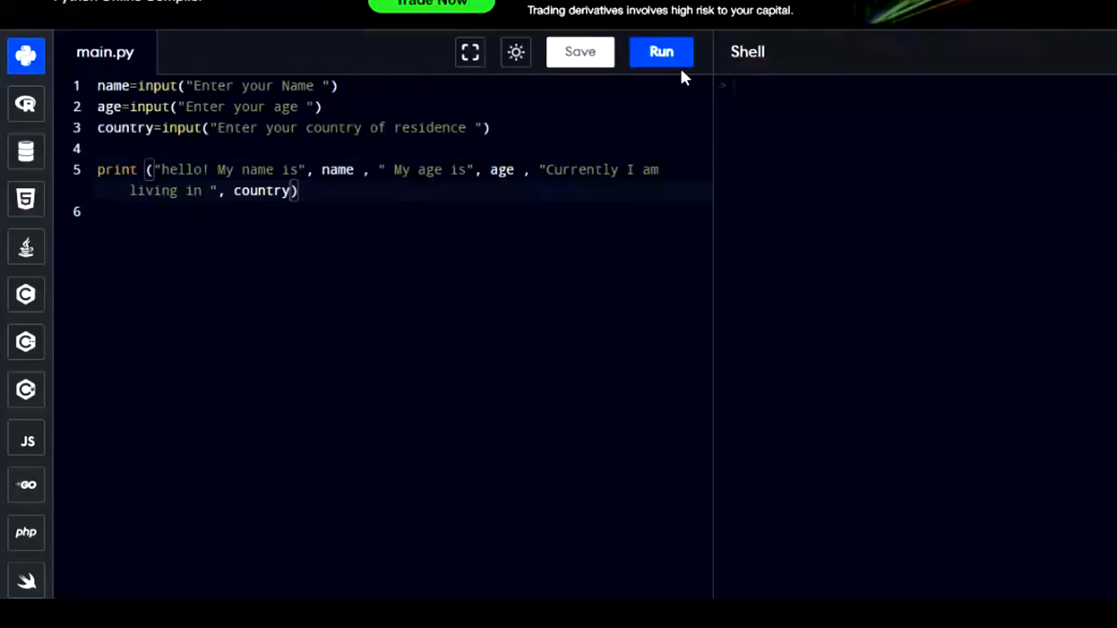
# Step: Run the greeting program and answer the prompts with Jack, 35 and a country
pyautogui.click(658, 51)
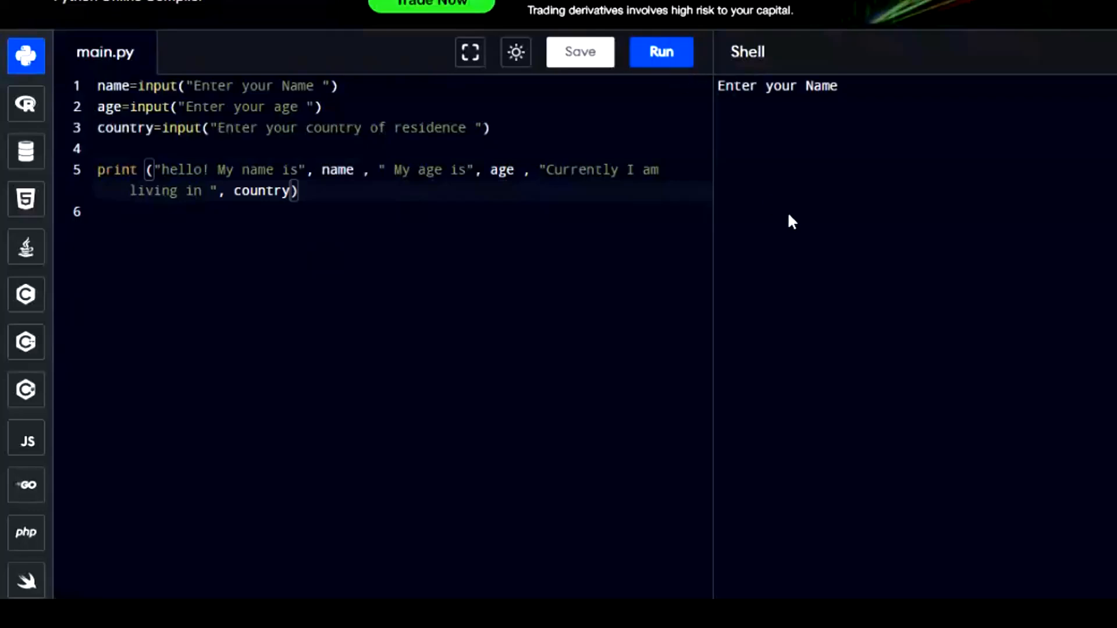
pyautogui.write('Jack ma')
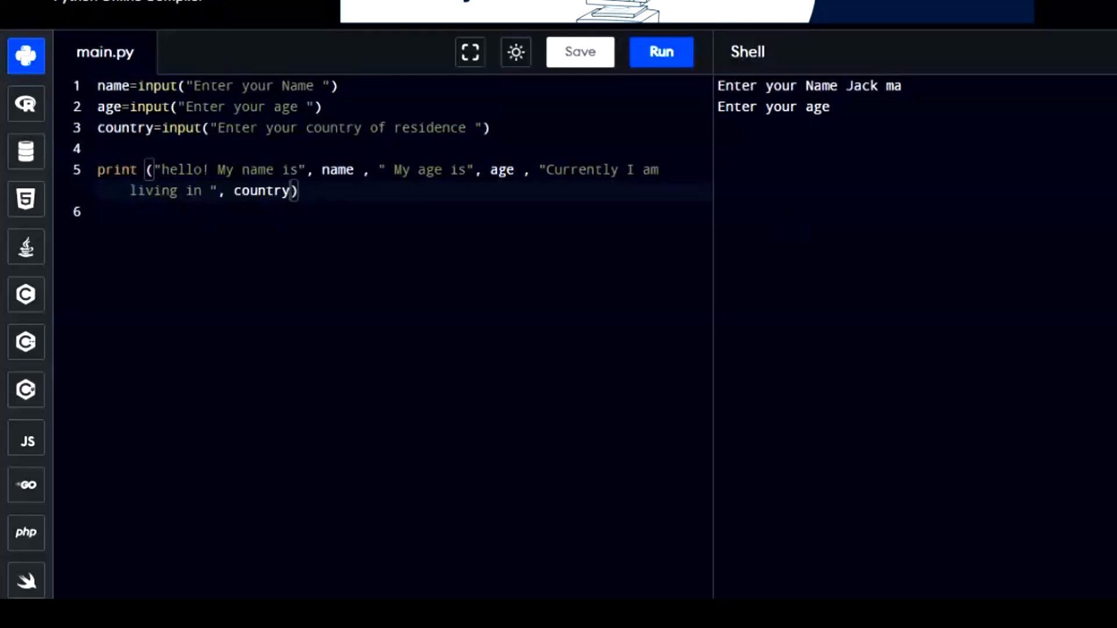
pyautogui.write('35')
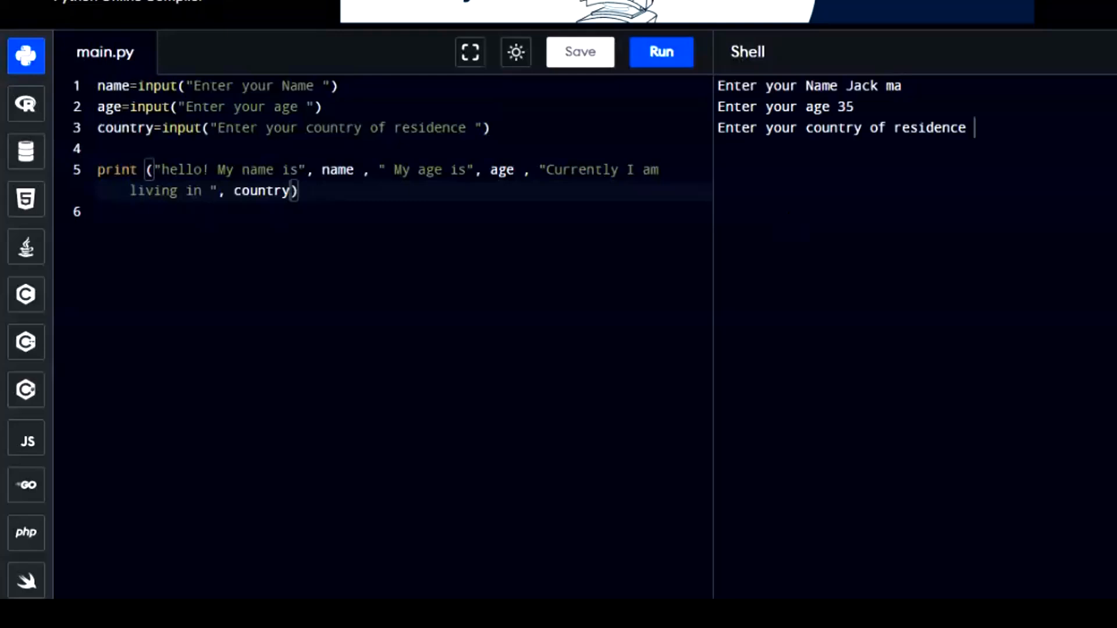
pyautogui.write('c')
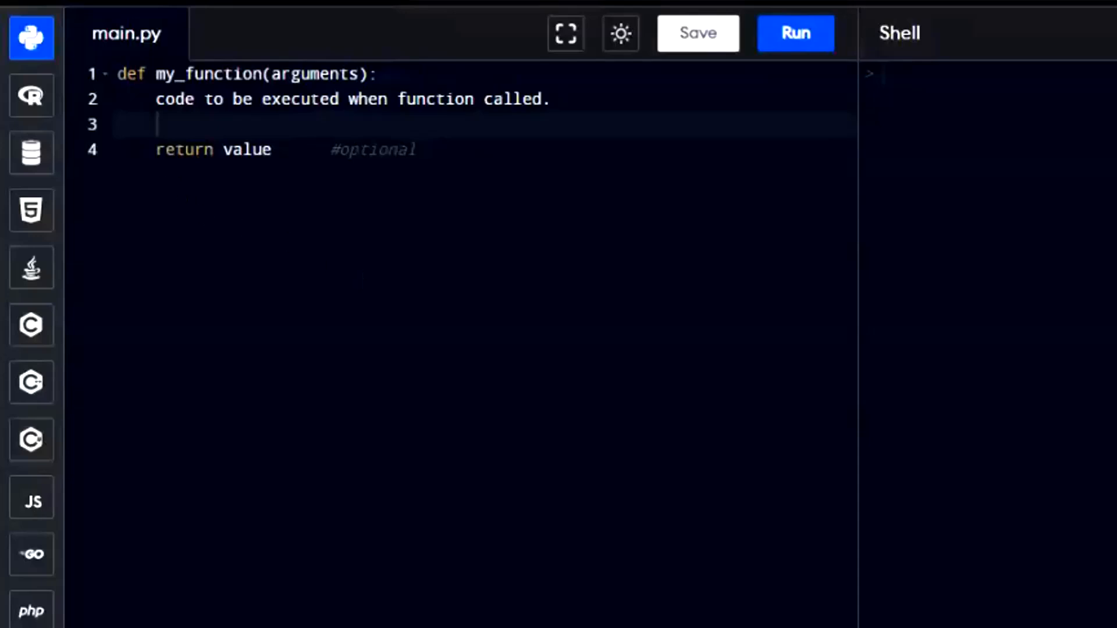
pyautogui.moveTo(198, 235)
pyautogui.write('d')
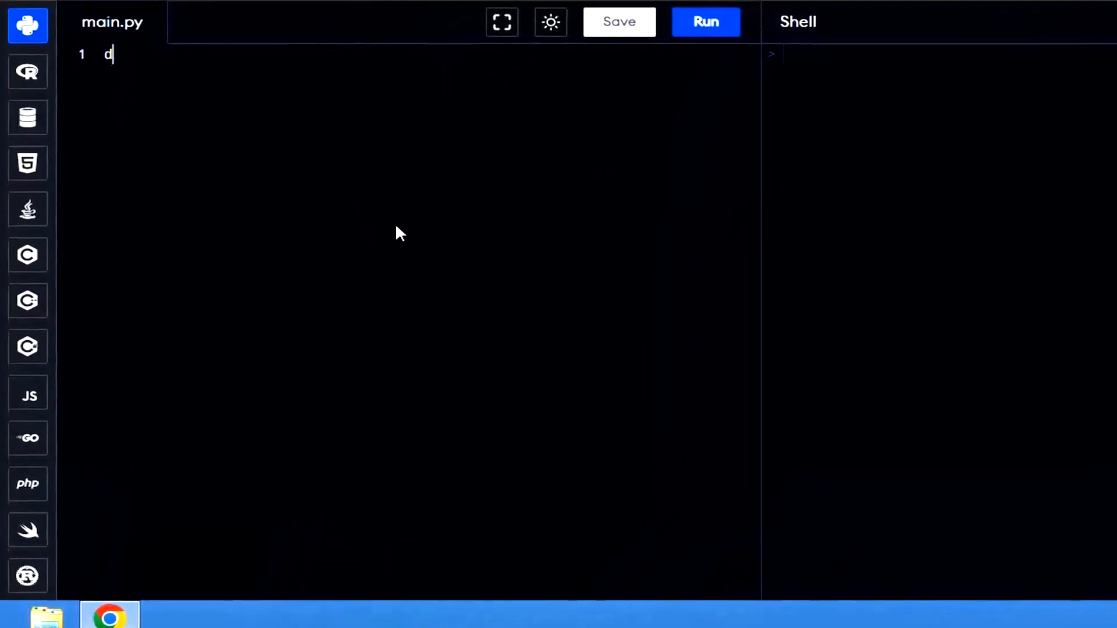
# Step: Define greeting() printing "Hello Welcome to python for Beginner"
pyautogui.write('ef grt')
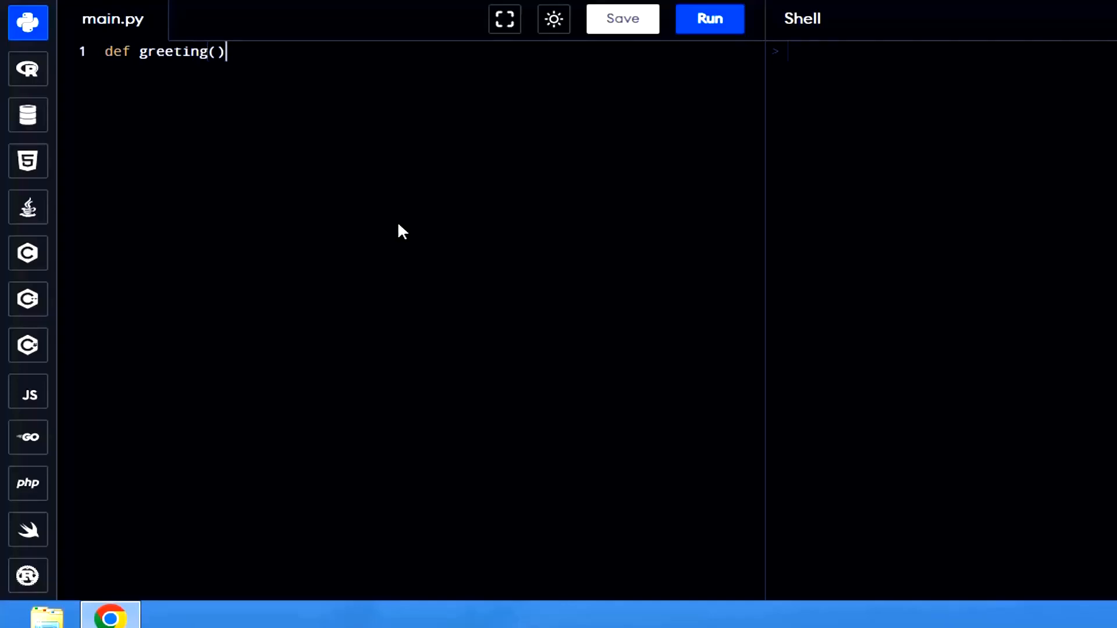
pyautogui.write(':')
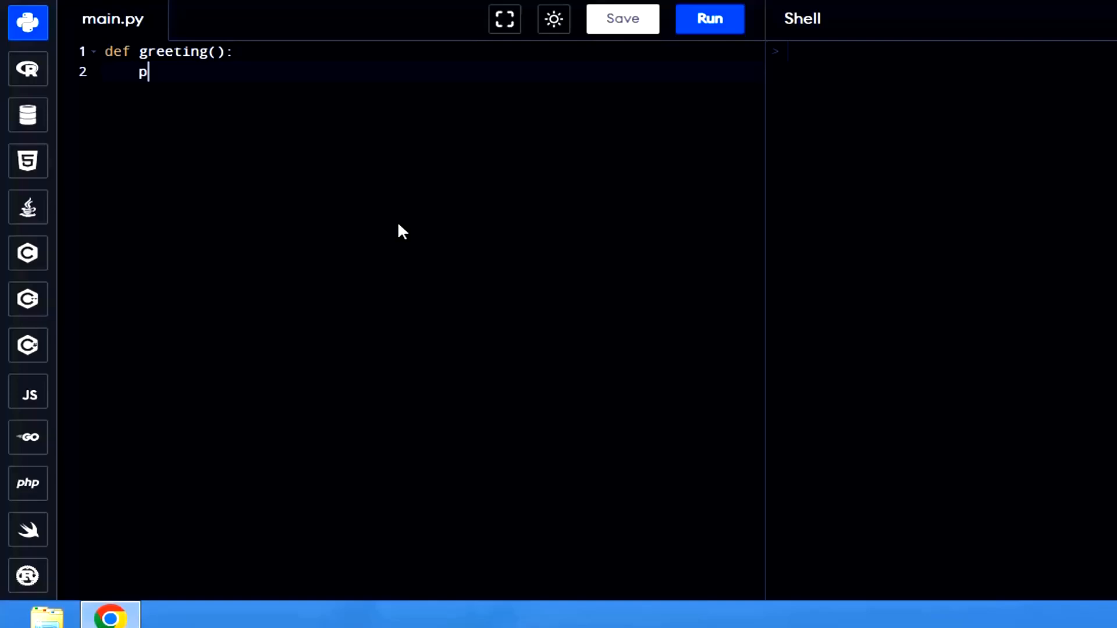
pyautogui.write('rint(')
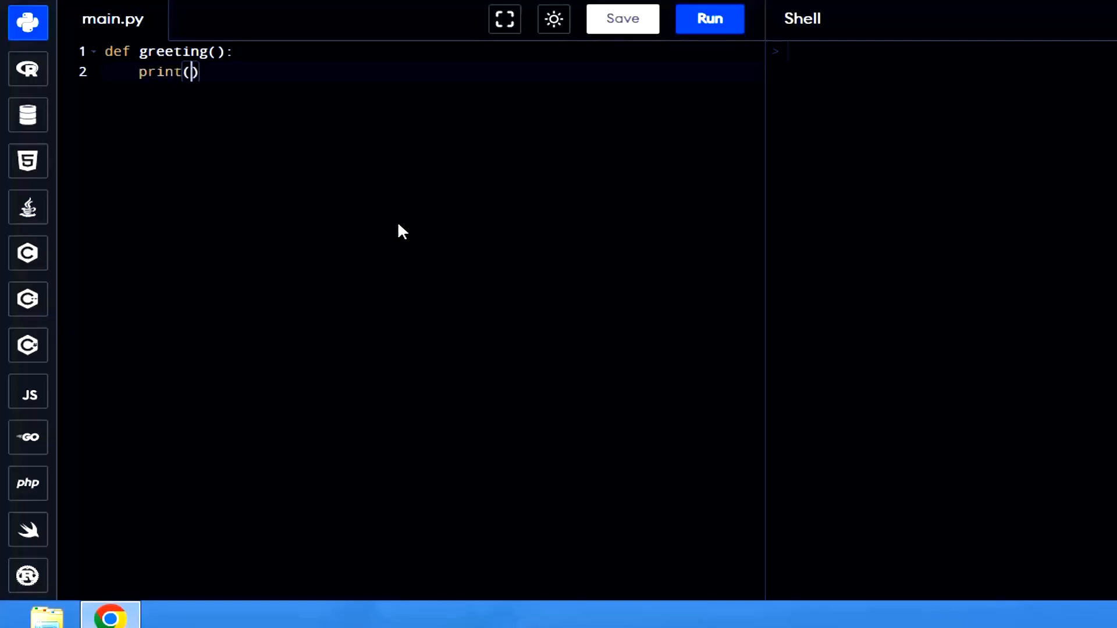
pyautogui.write('"Hello"')
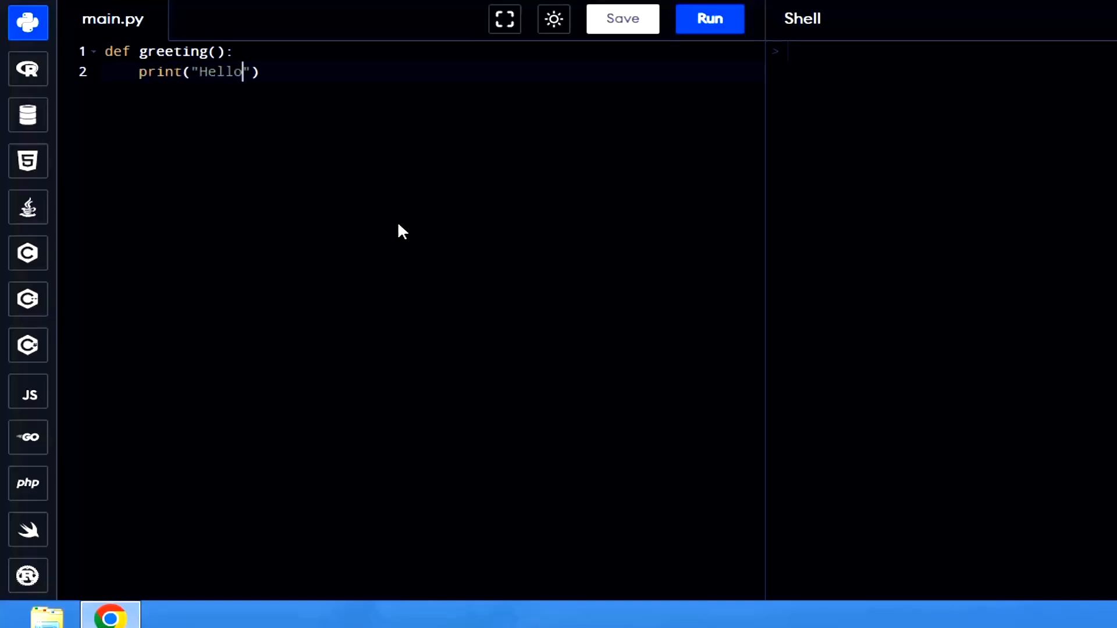
pyautogui.write('Welc')
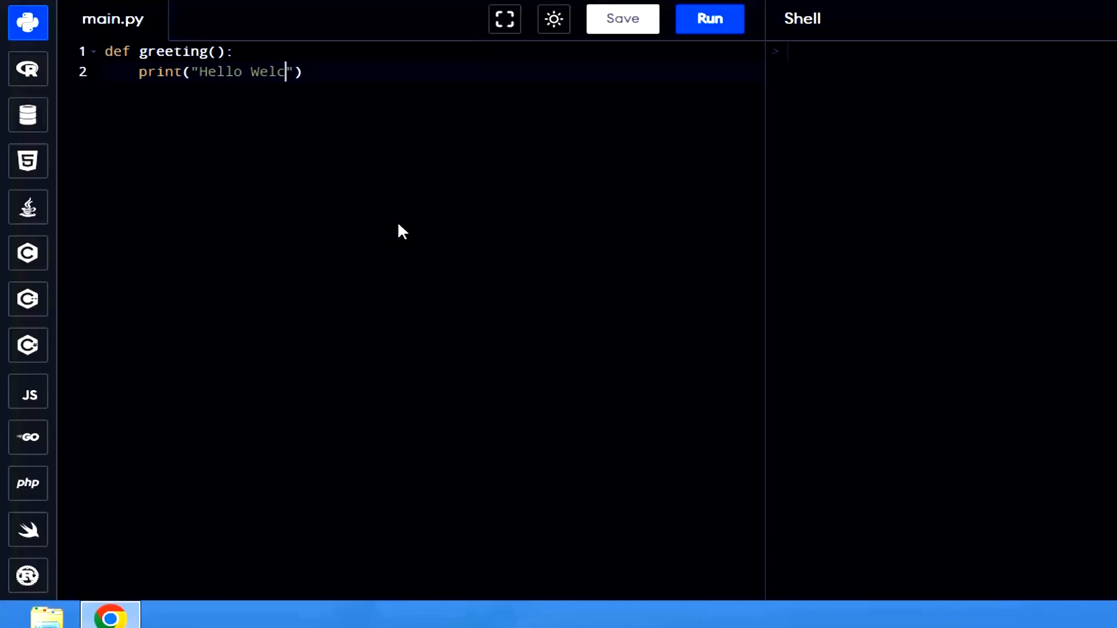
pyautogui.write('ome to p')
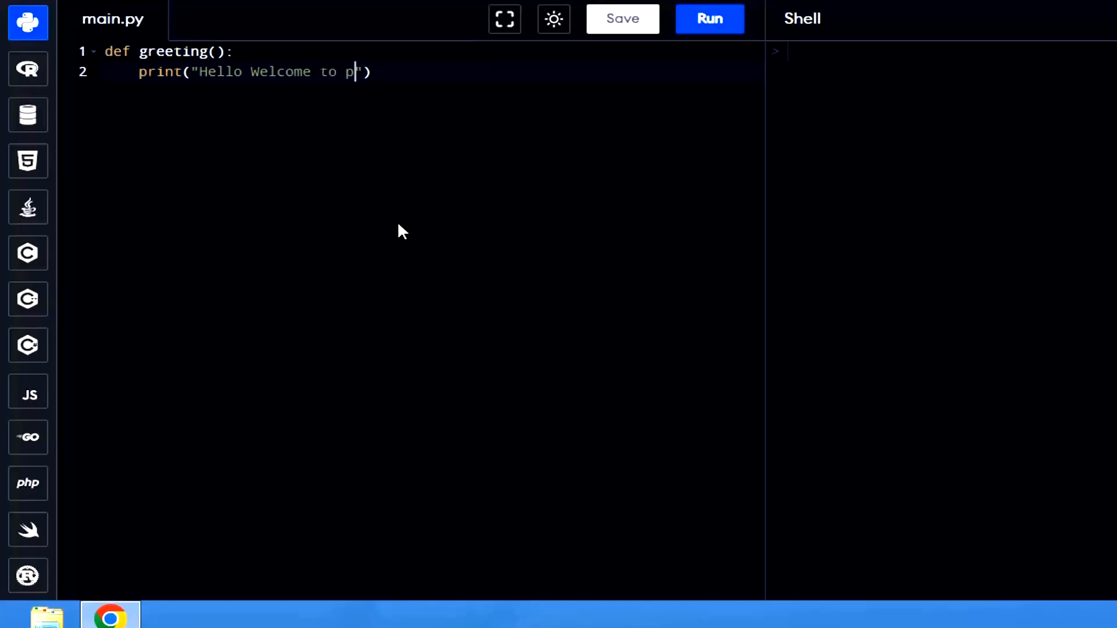
pyautogui.write('ython for')
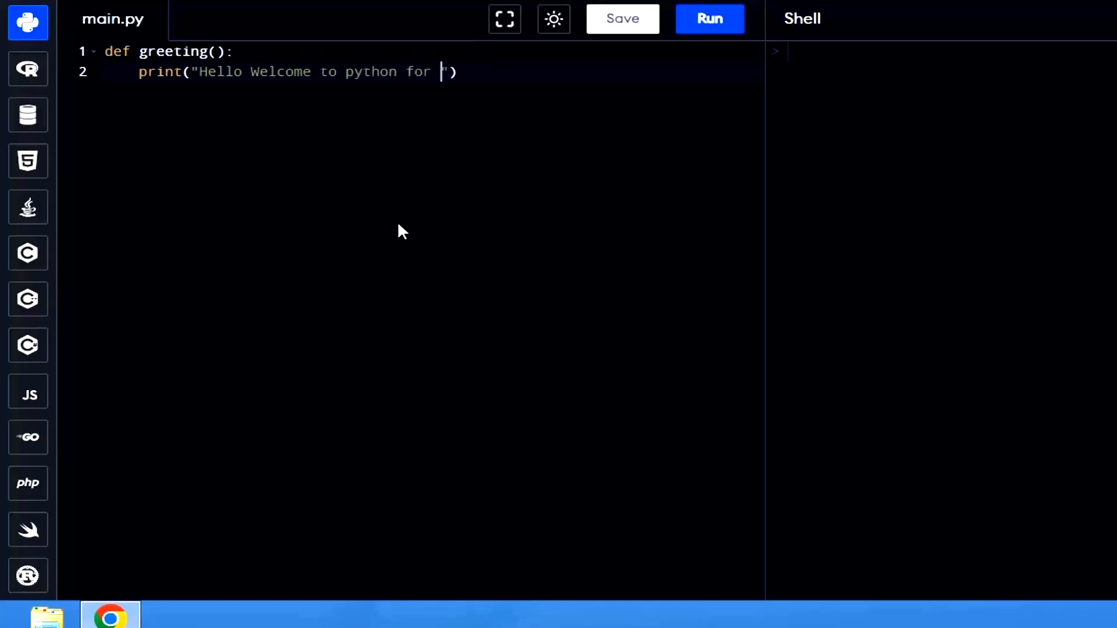
pyautogui.write('Beginner')
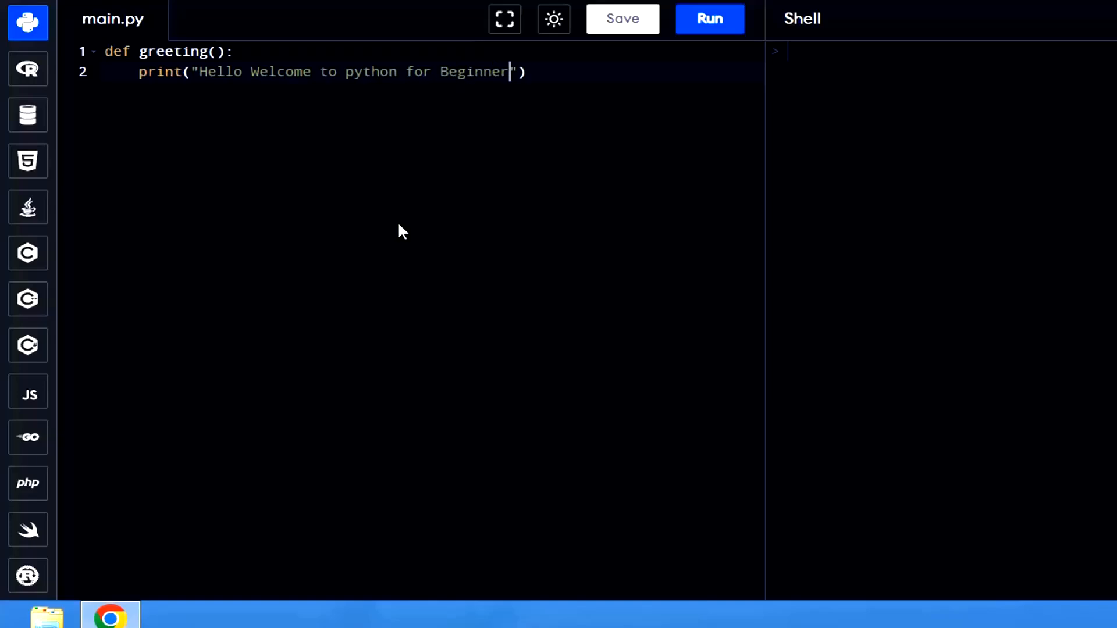
pyautogui.press('enter')
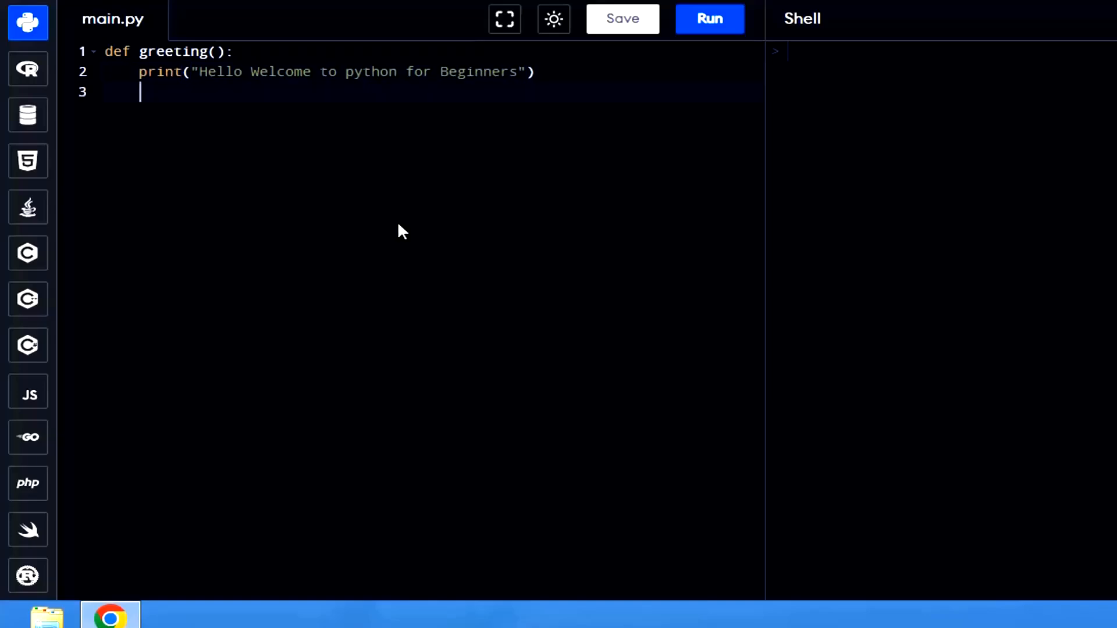
pyautogui.press('Enter')
pyautogui.write('#')
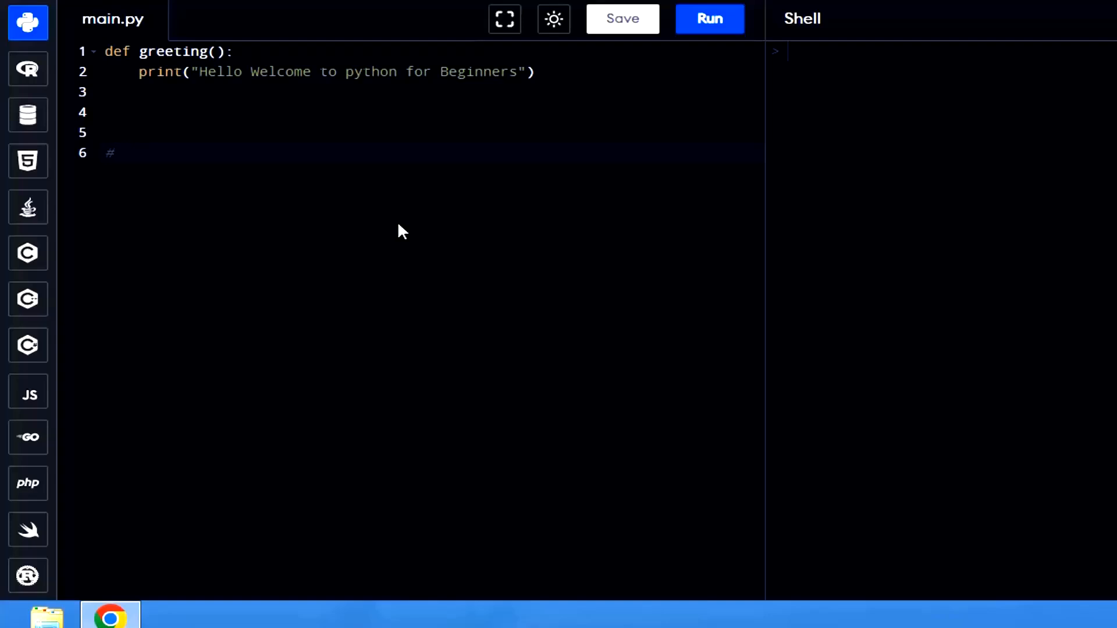
# Step: Add a 'calling' comment and greeting() call, then run the program
pyautogui.write('calling the function')
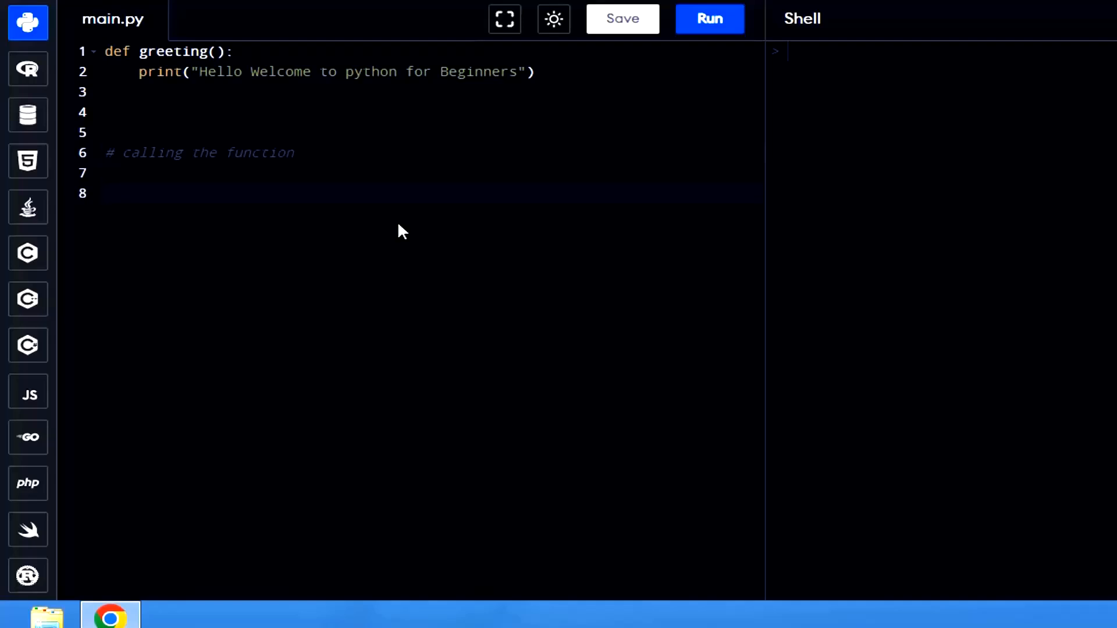
pyautogui.write('gr')
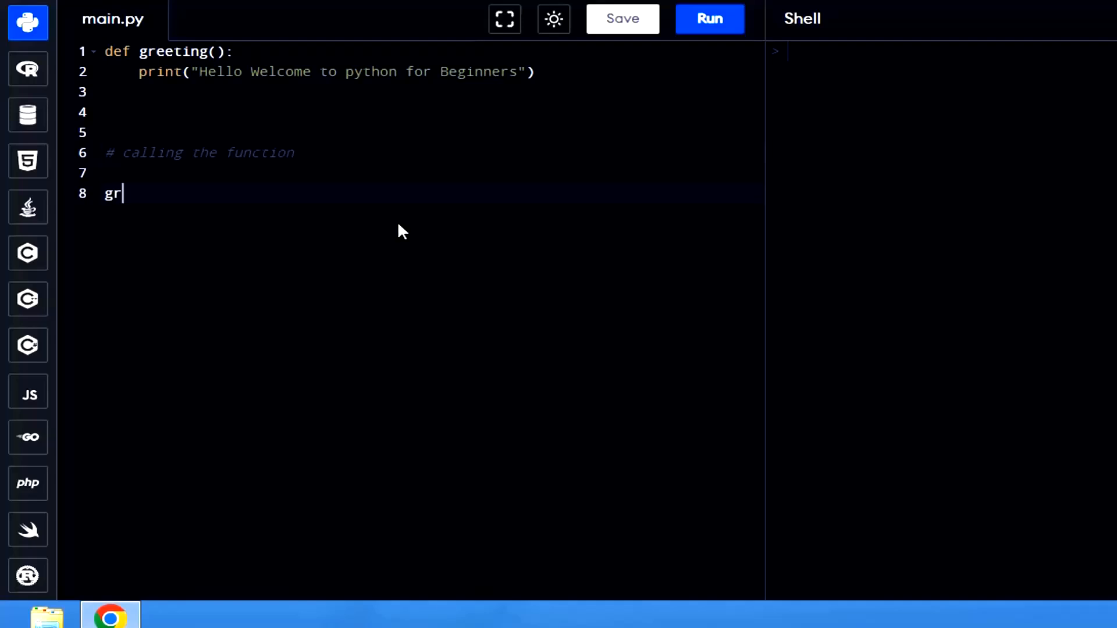
pyautogui.write('eeting()')
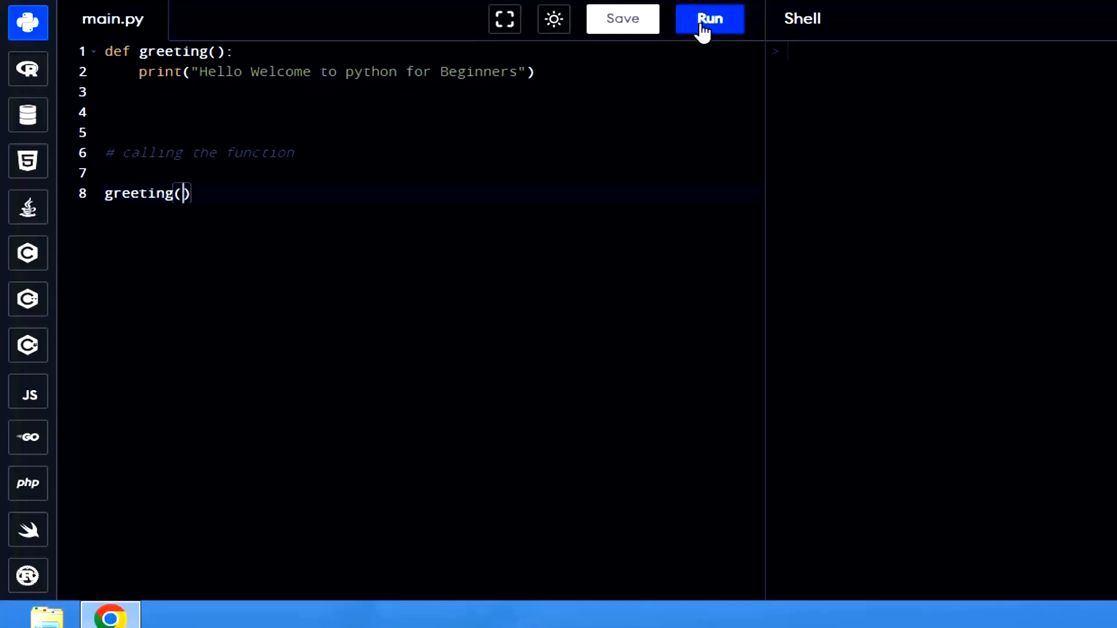
pyautogui.click(709, 19)
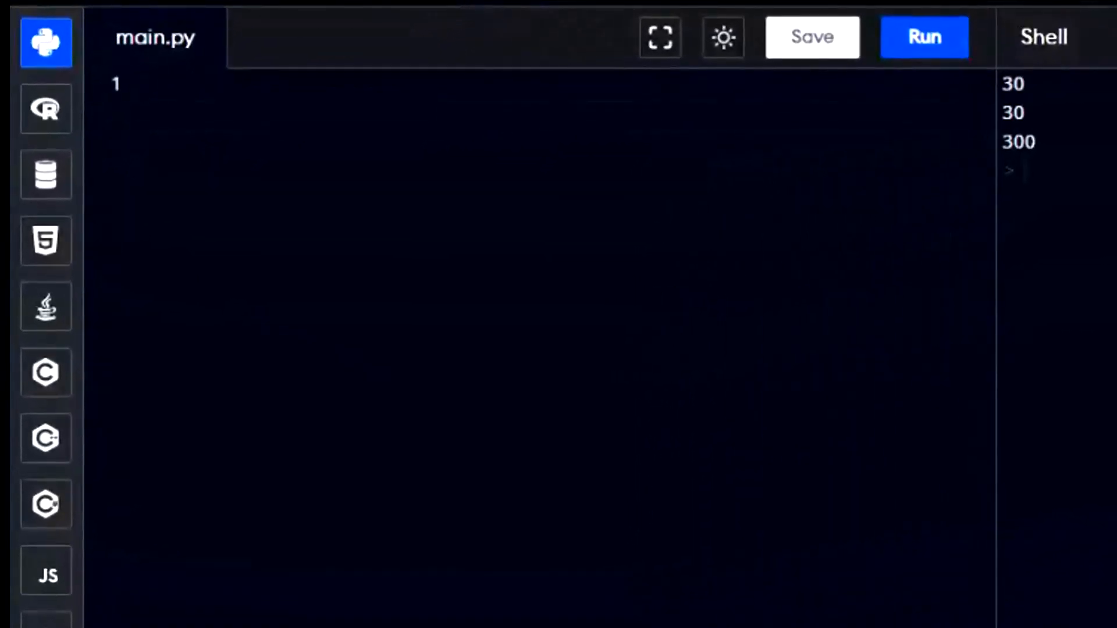
# Step: Write marks= 60, result=marks>50, print(result) and run it to get True
pyautogui.write('marks=')
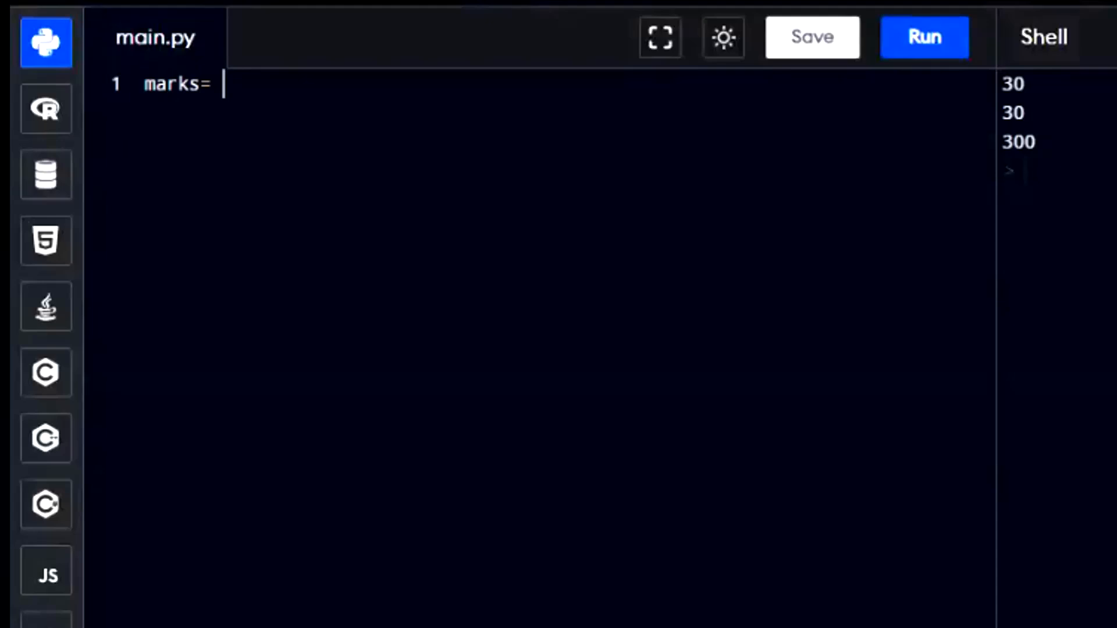
pyautogui.write('60')
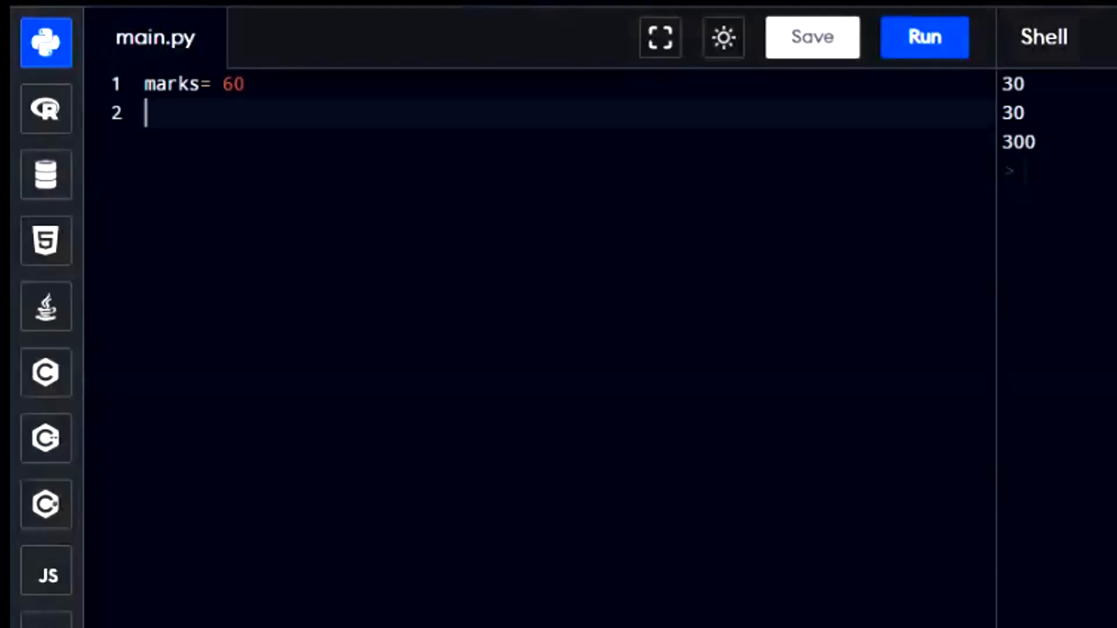
pyautogui.write('re')
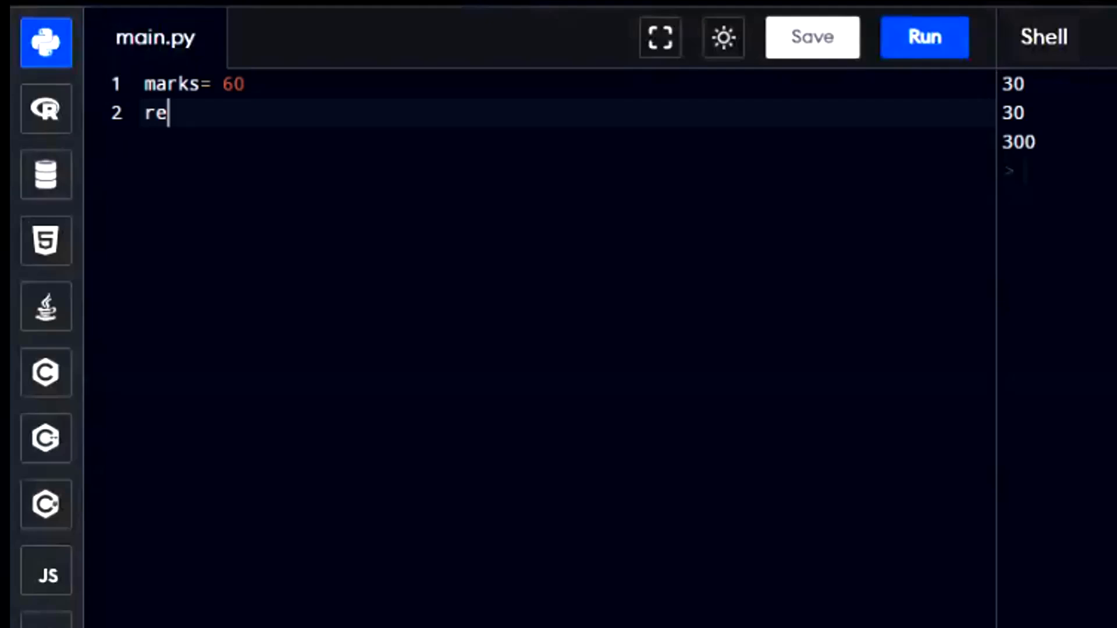
pyautogui.write('sult=')
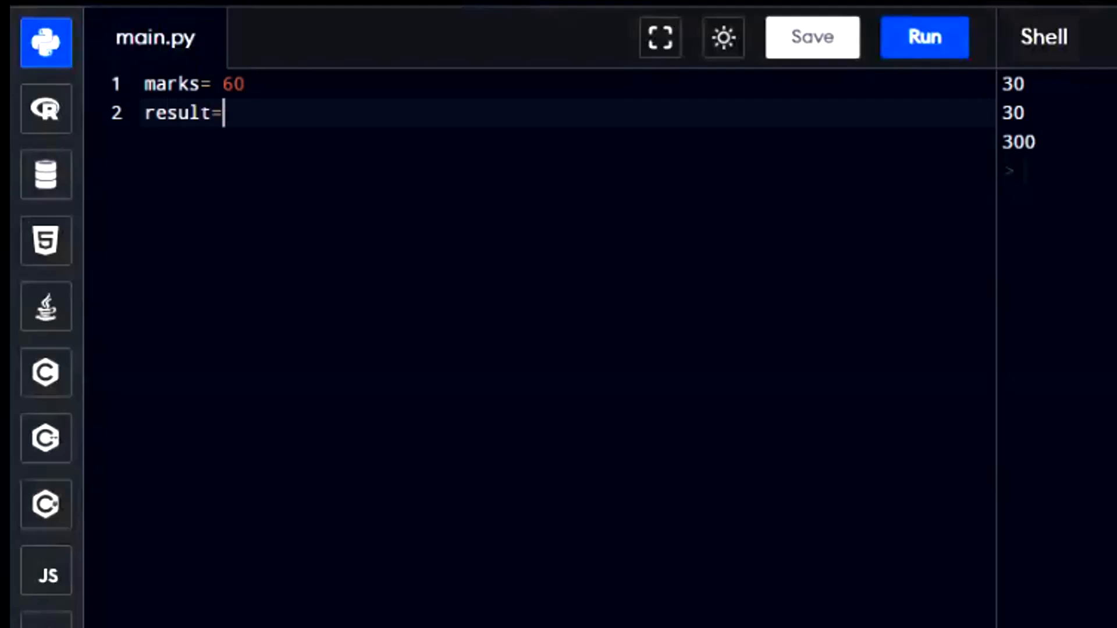
pyautogui.write('marks')
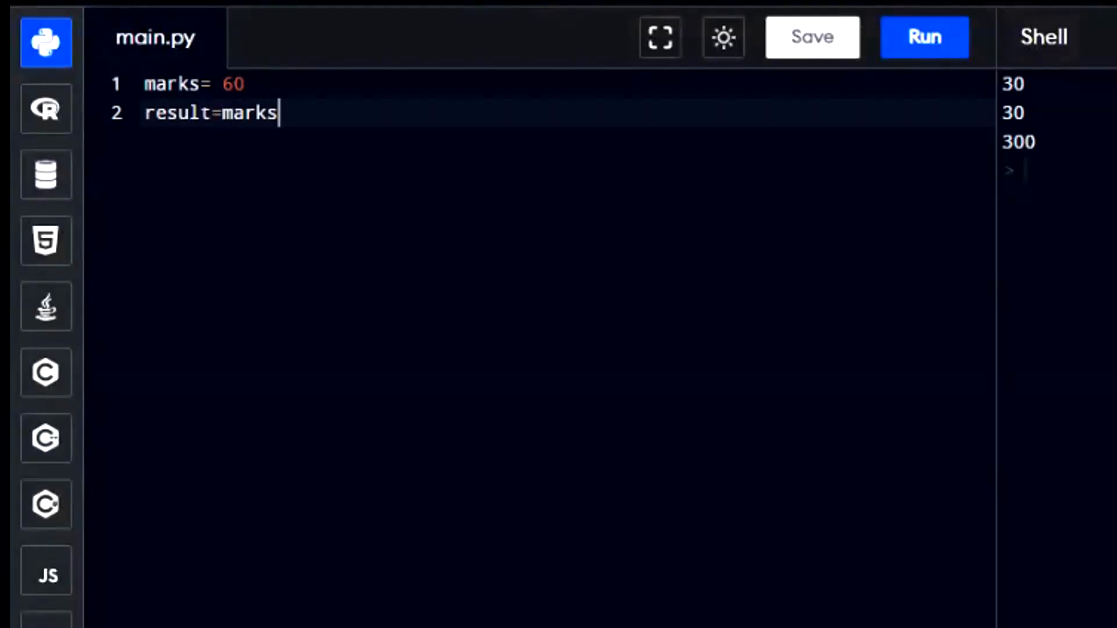
pyautogui.write('>50')
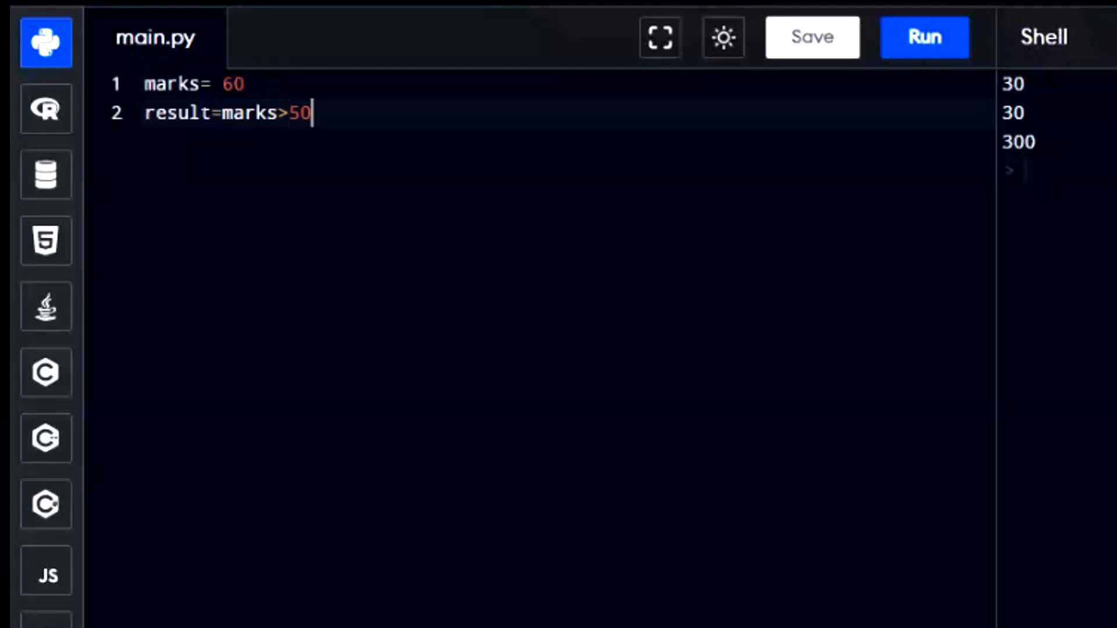
pyautogui.write('pr')
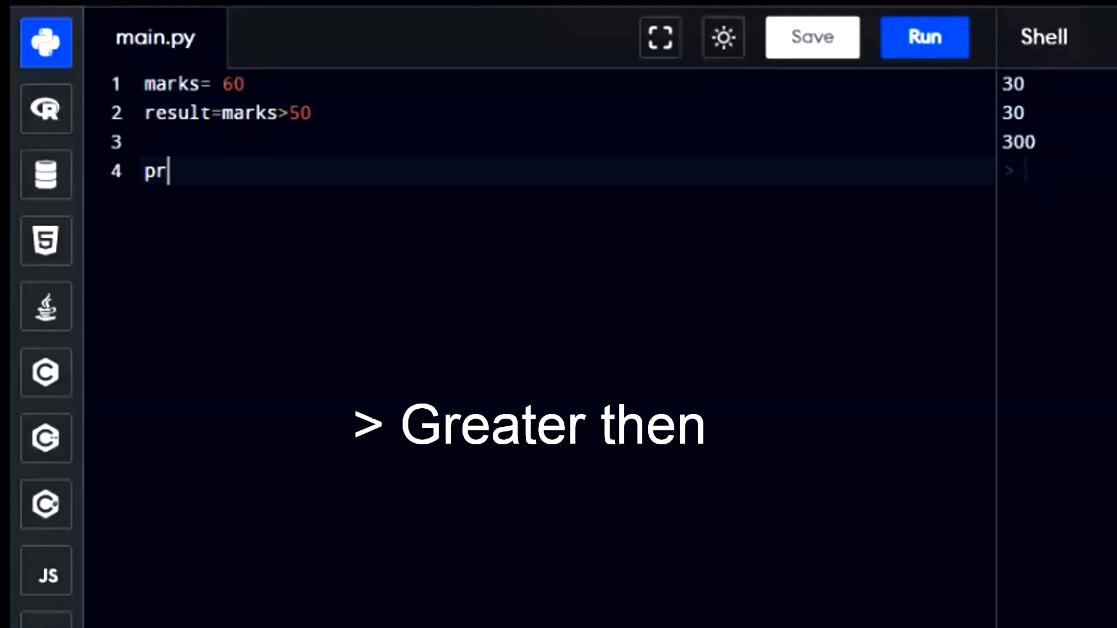
pyautogui.write('int()')
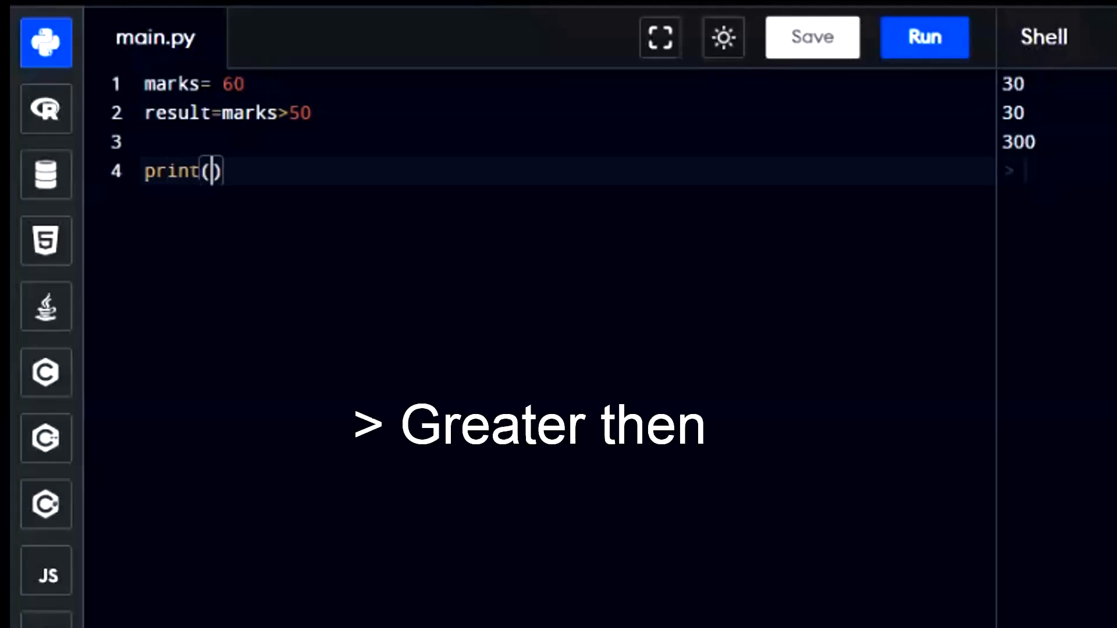
pyautogui.write('resul')
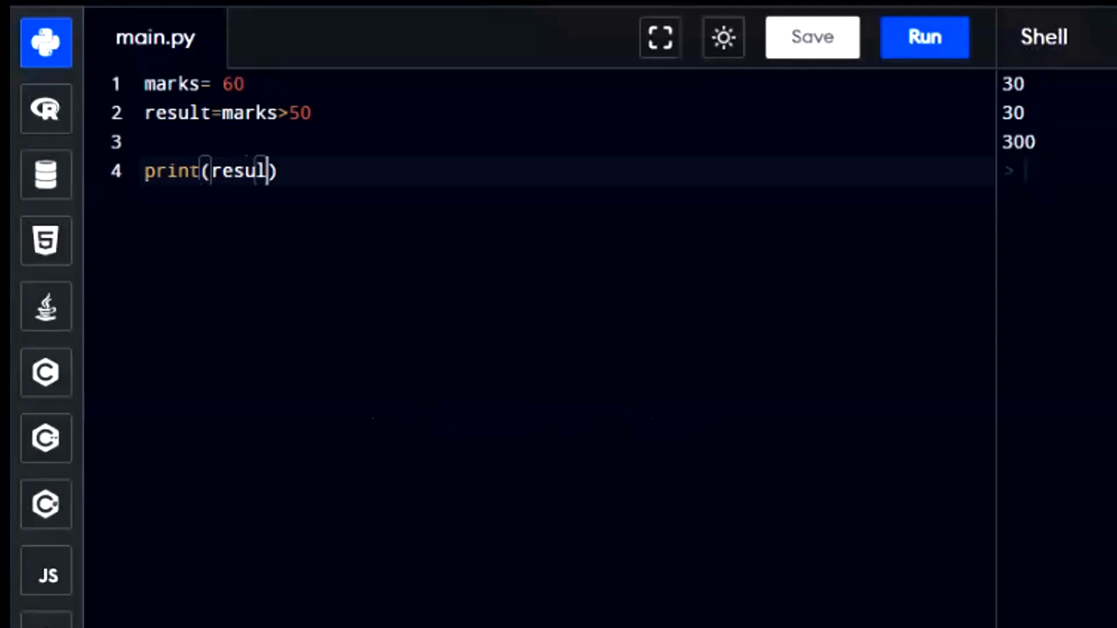
pyautogui.click(924, 37)
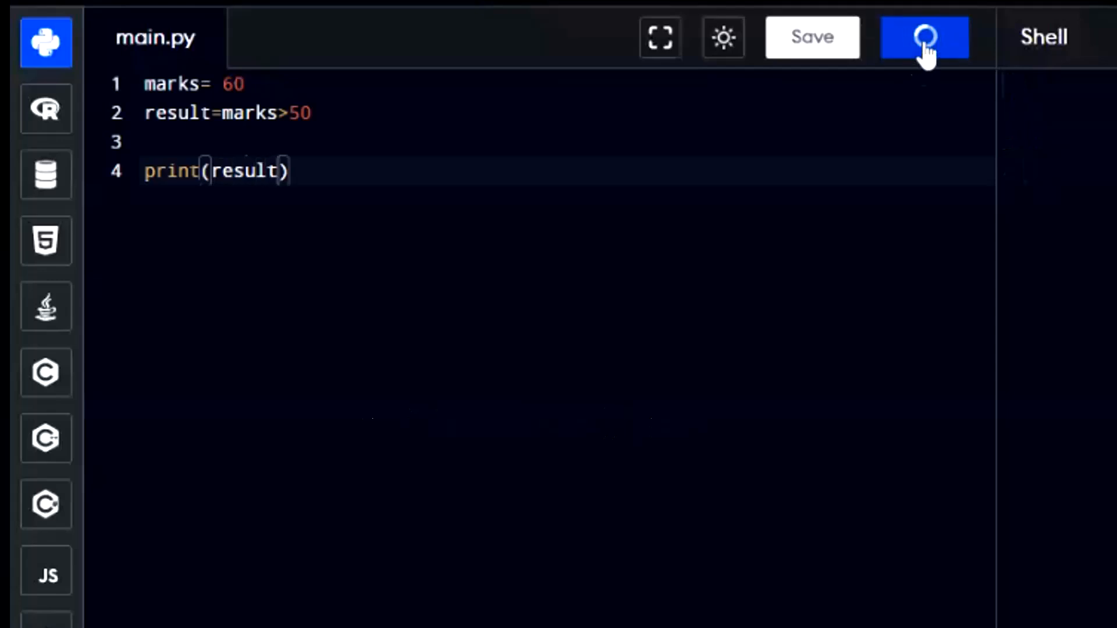
pyautogui.click(924, 38)
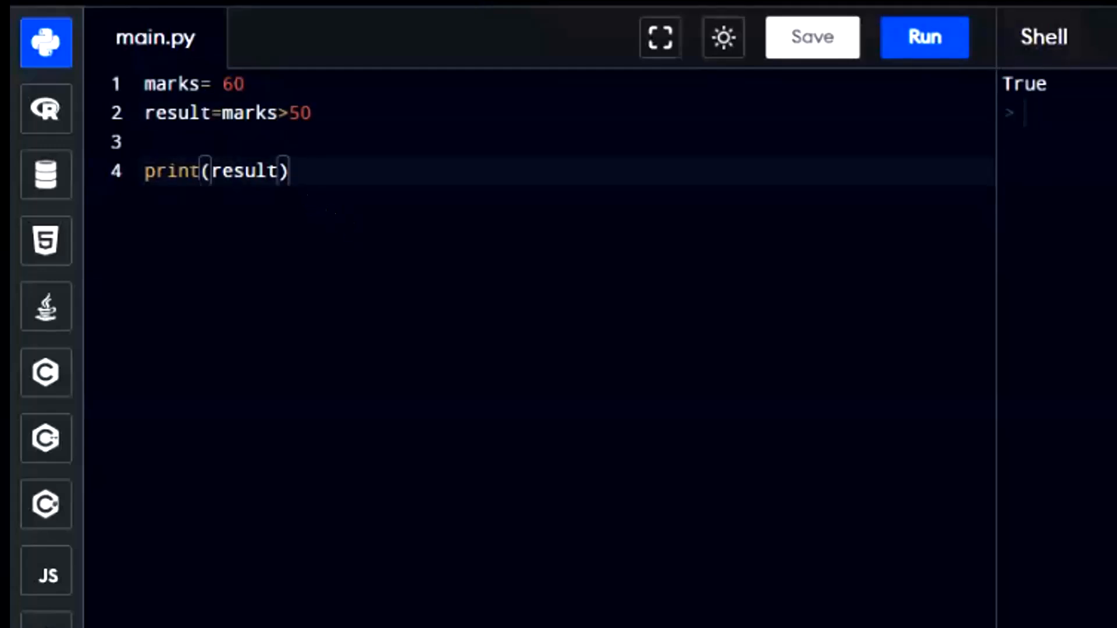
# Step: Change marks to 40 and rerun to get False, then set marks to 50
pyautogui.write('40')
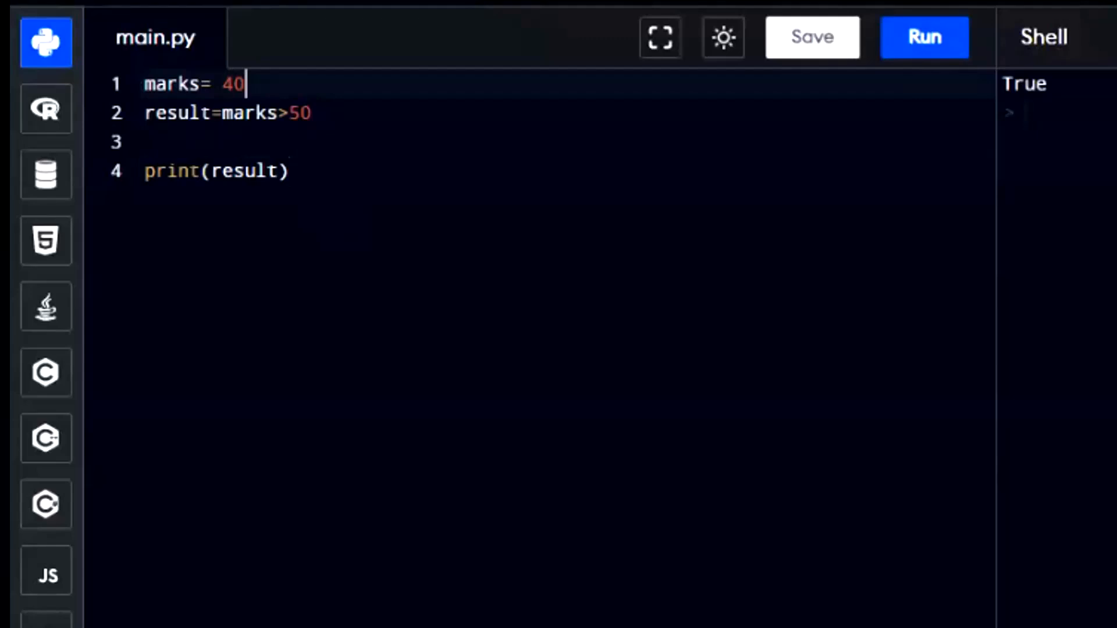
pyautogui.click(924, 37)
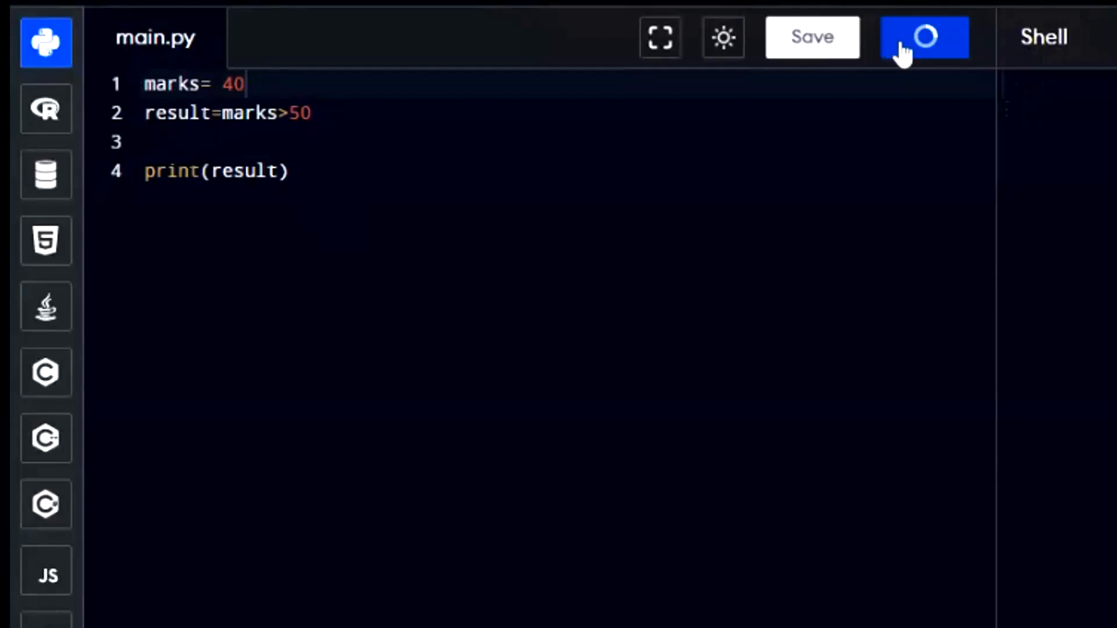
pyautogui.click(924, 38)
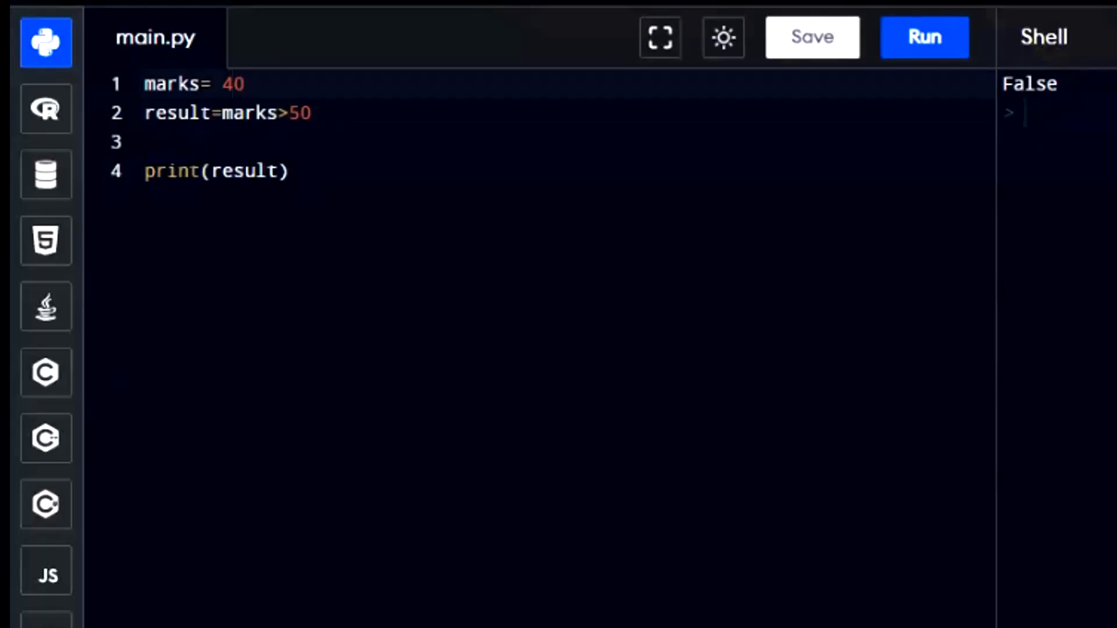
pyautogui.write('50')
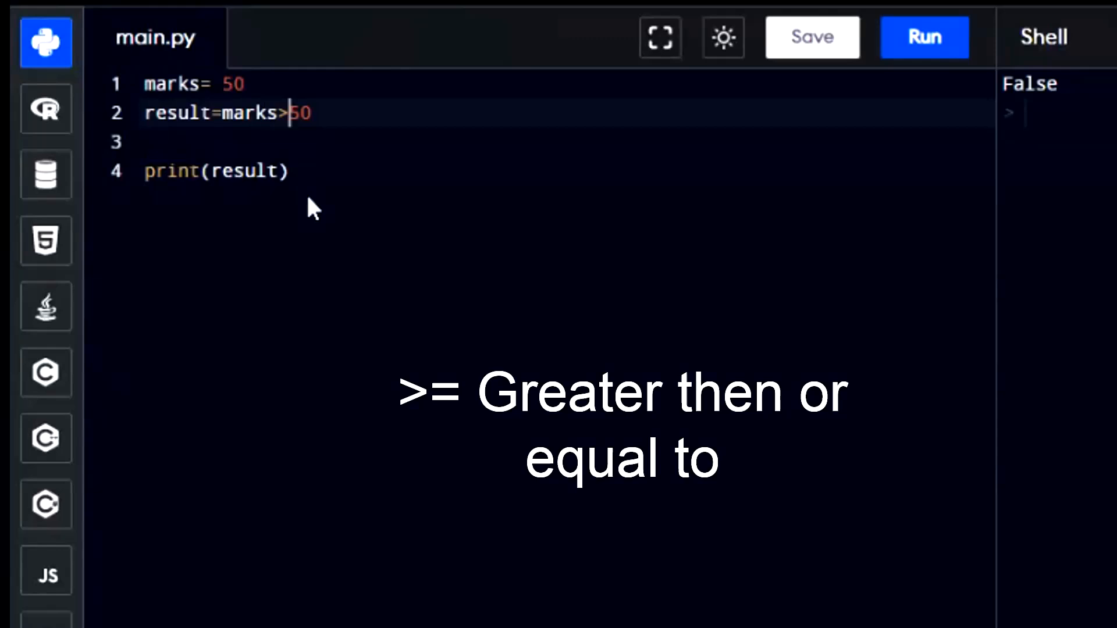
# Step: Run marks comparisons against 50 using >=, < and <= and view each result
pyautogui.write('=')
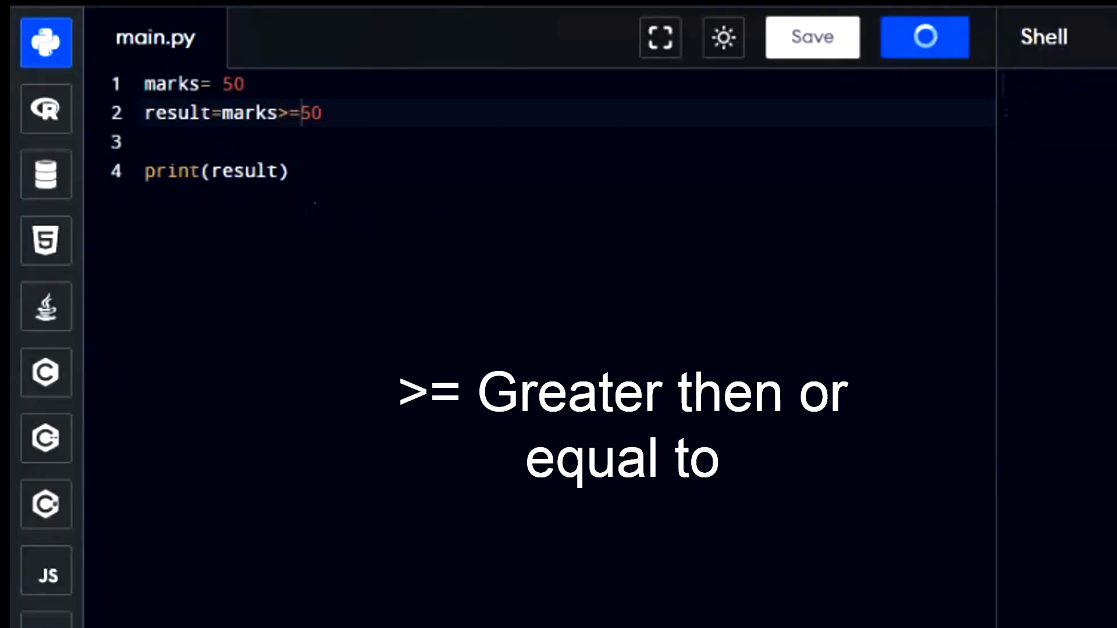
pyautogui.click(923, 37)
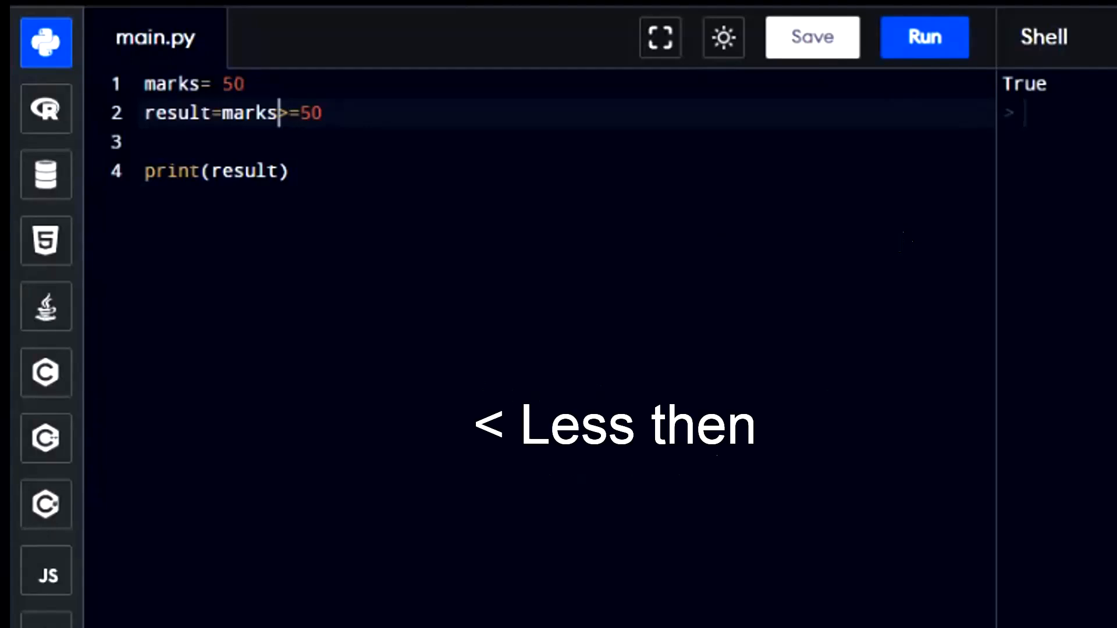
pyautogui.press('Backspace')
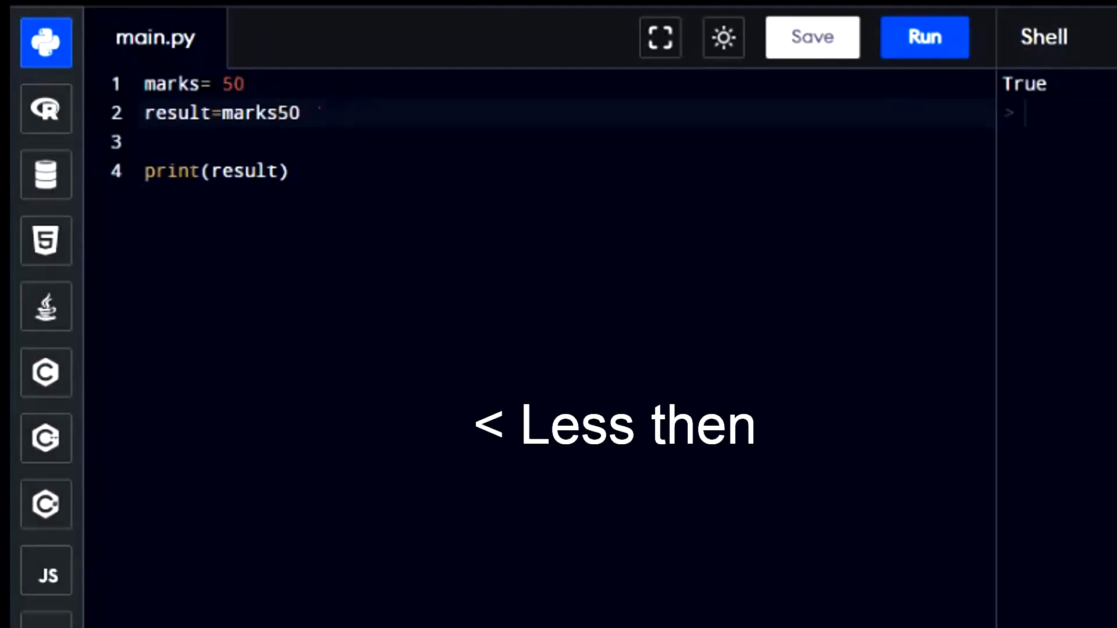
pyautogui.click(924, 37)
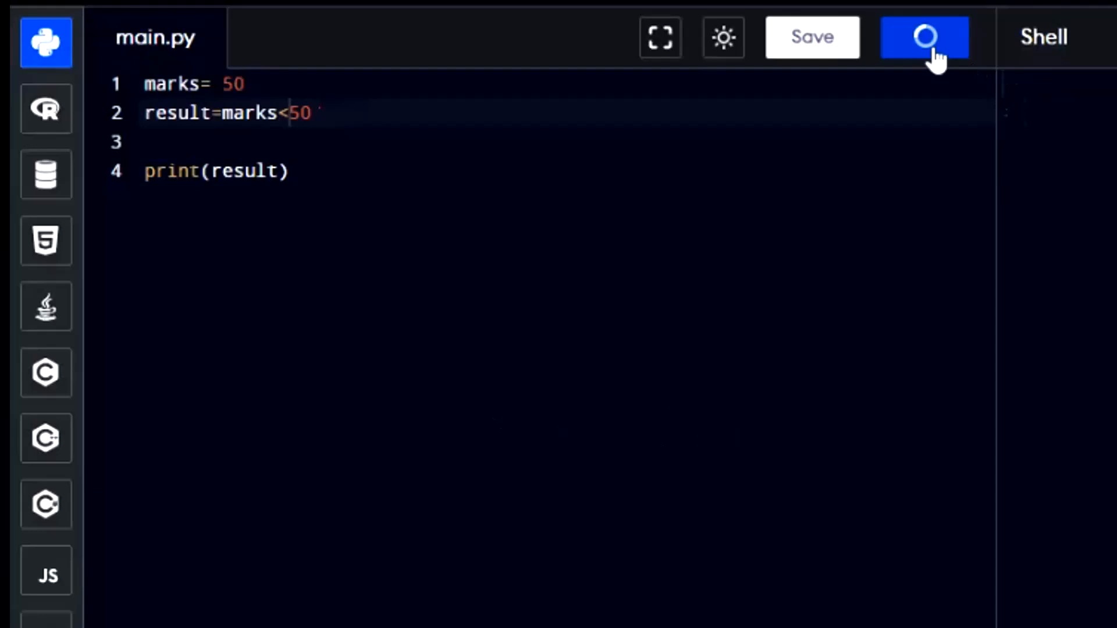
pyautogui.click(924, 37)
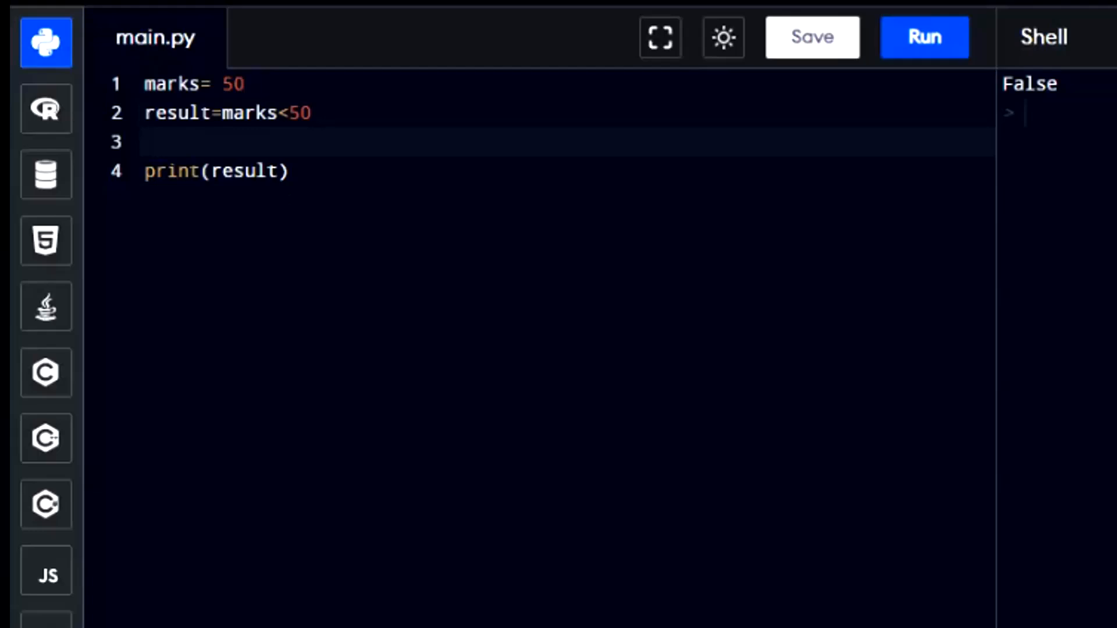
pyautogui.write('=')
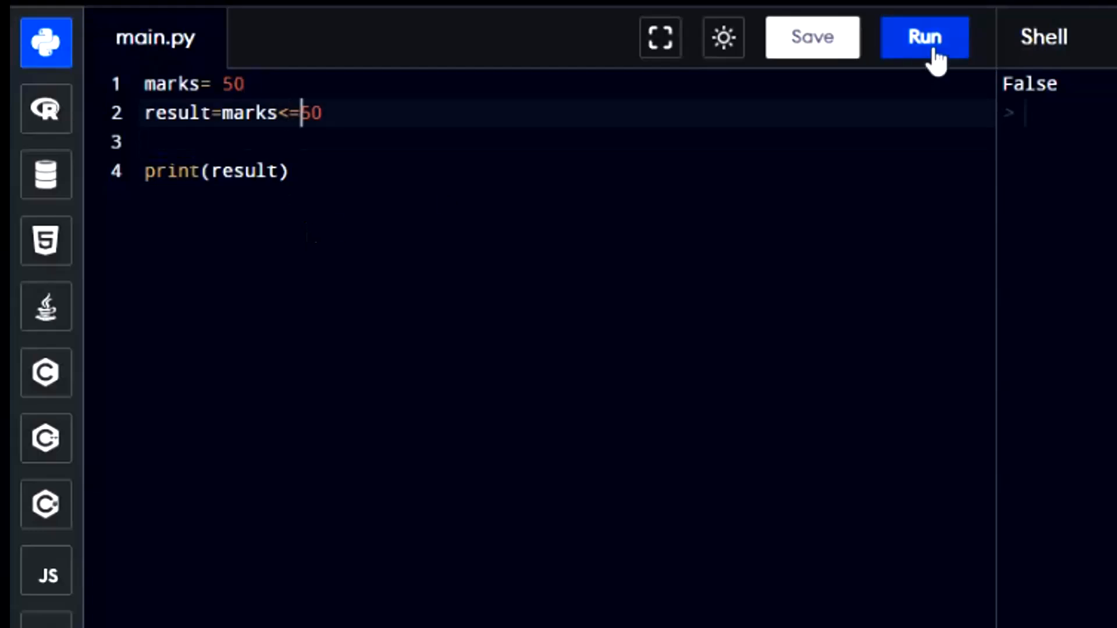
pyautogui.click(925, 38)
pyautogui.write('=')
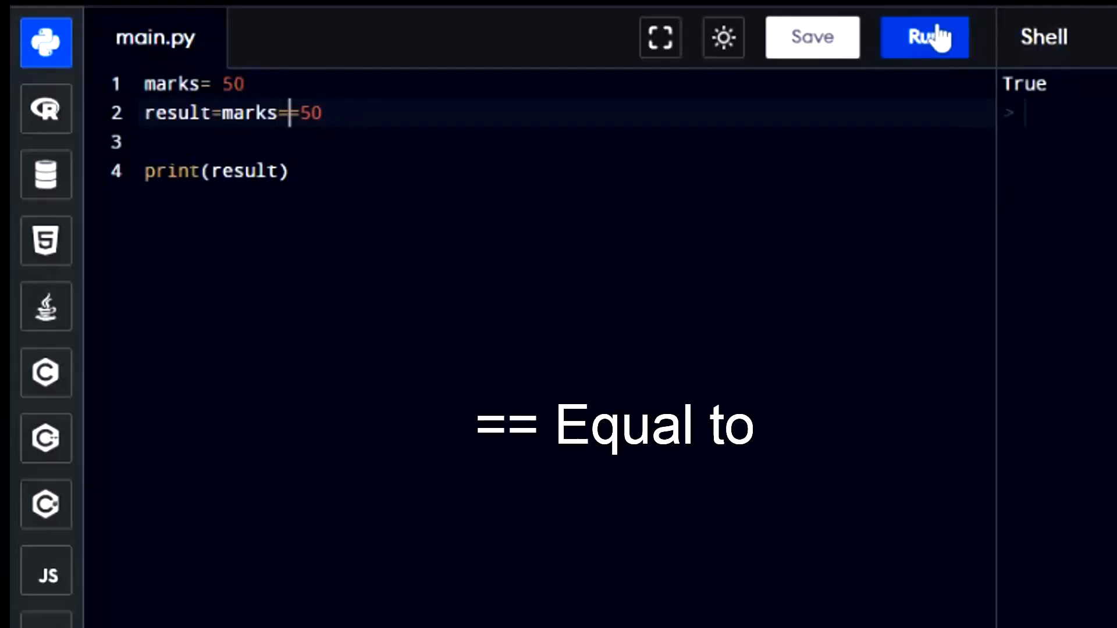
# Step: Run the == and != checks against 50, then set marks to 40 so != prints True
pyautogui.click(924, 37)
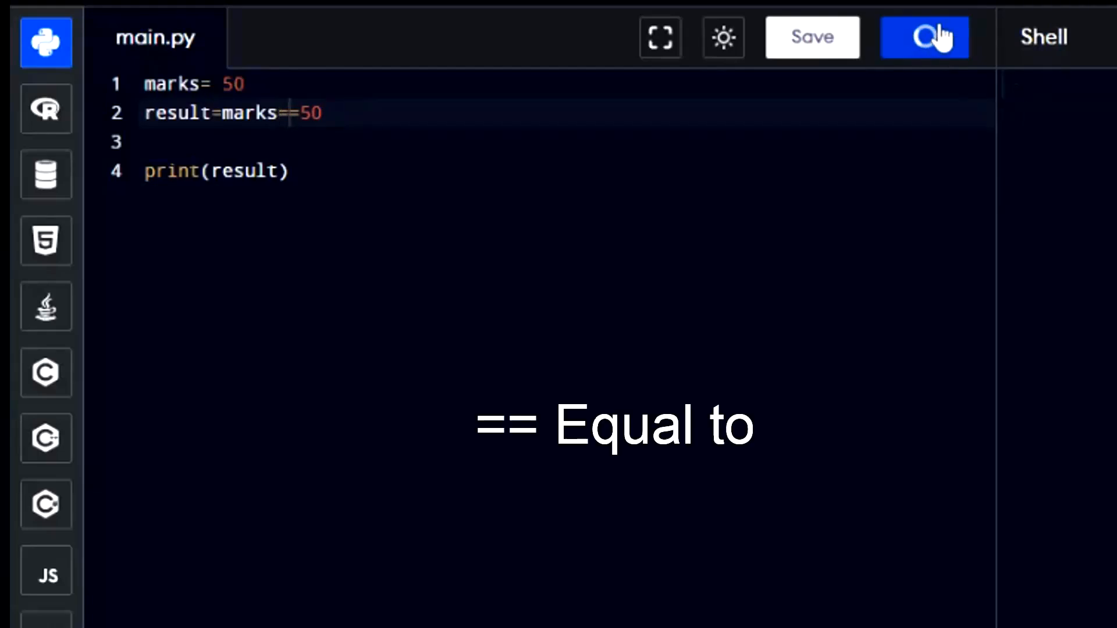
pyautogui.click(924, 37)
pyautogui.write('!')
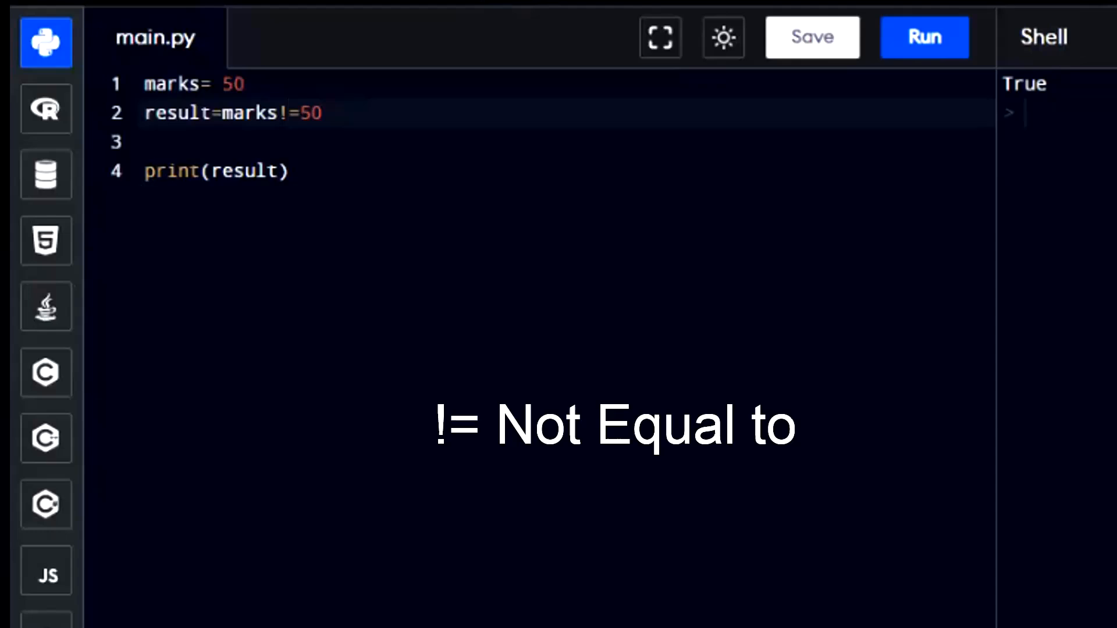
pyautogui.click(924, 37)
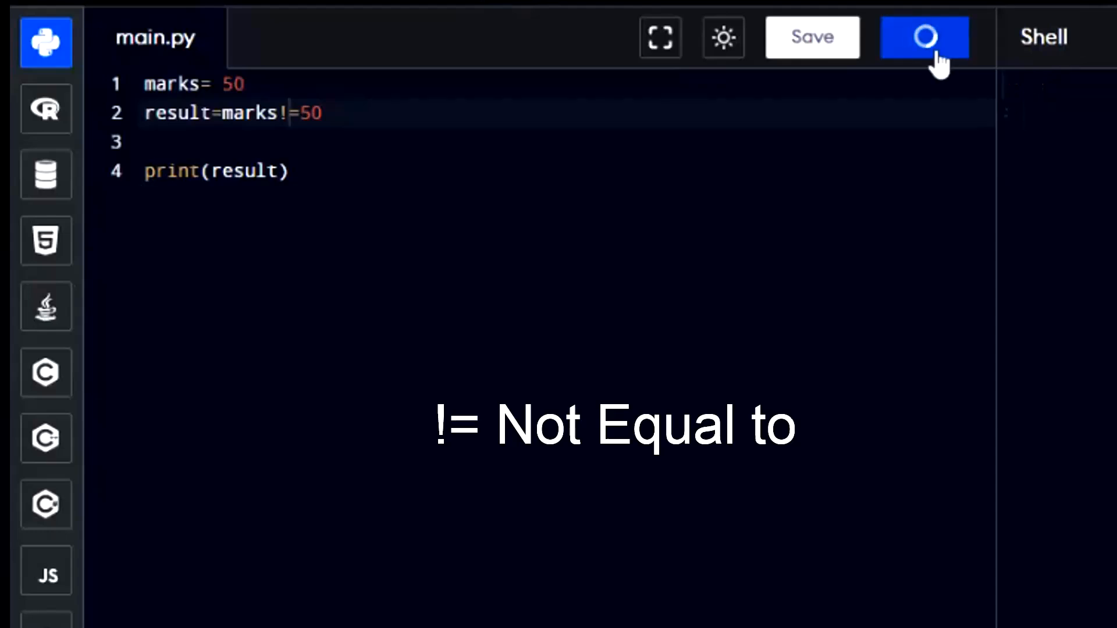
pyautogui.click(924, 37)
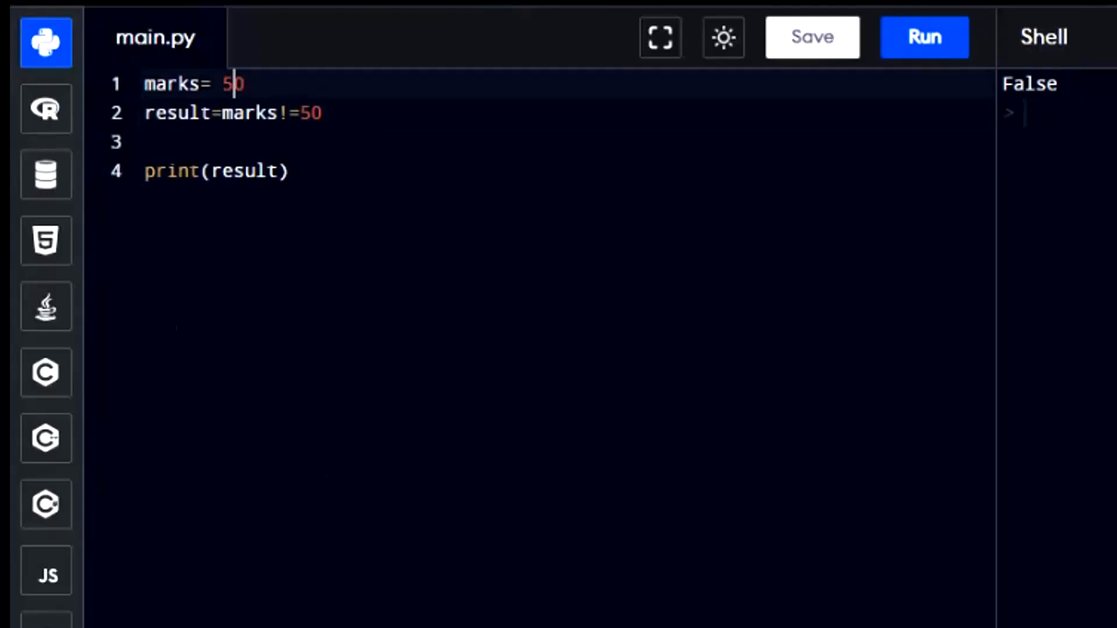
pyautogui.write('40')
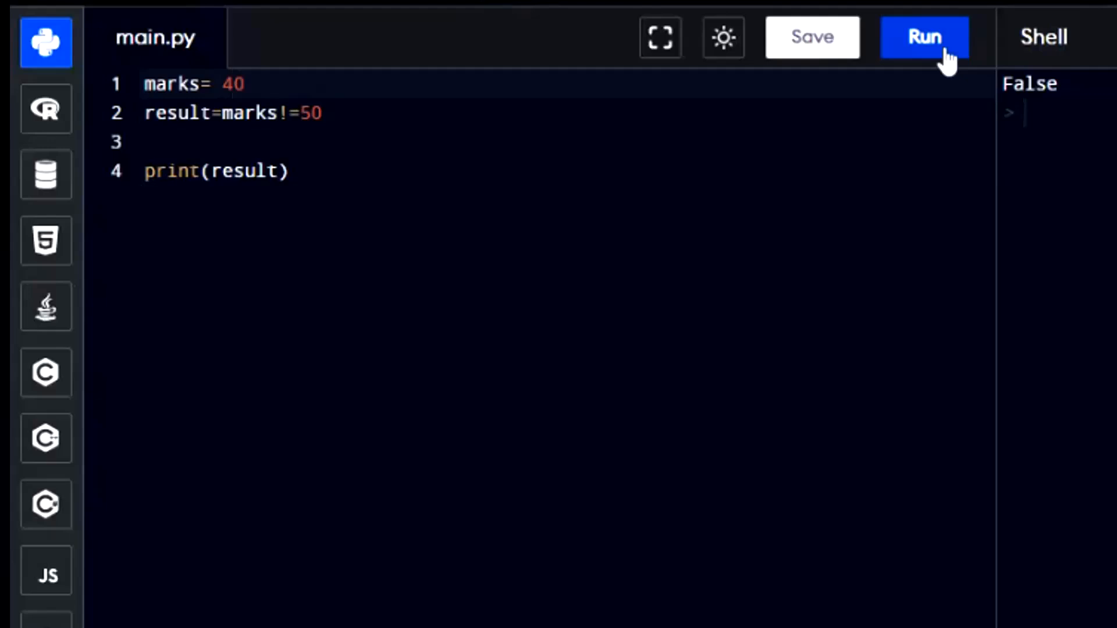
pyautogui.click(924, 38)
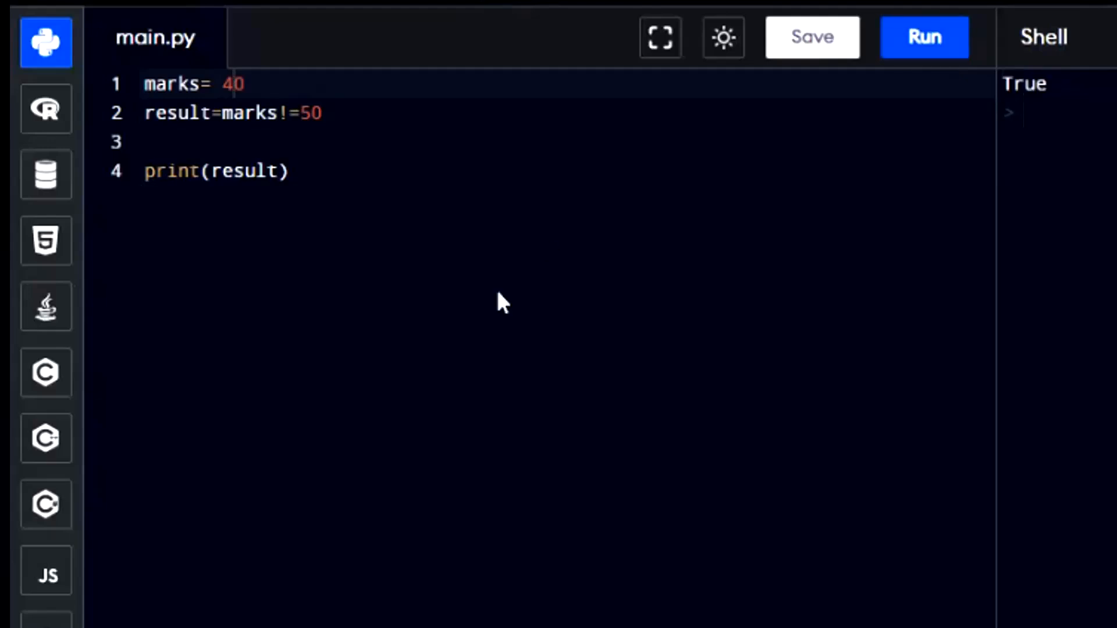
pyautogui.press('Enter')
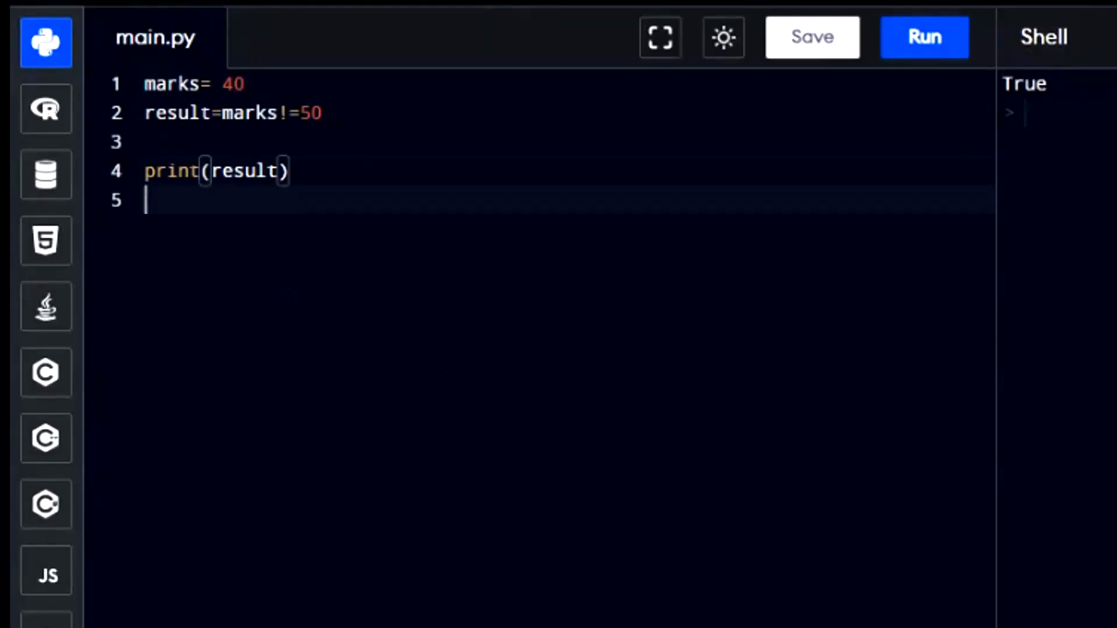
# Step: Add note lines: '> Greater then', '>= Greater then or equal to', '<= Less then or equal to'
pyautogui.press('Enter')
pyautogui.write('>')
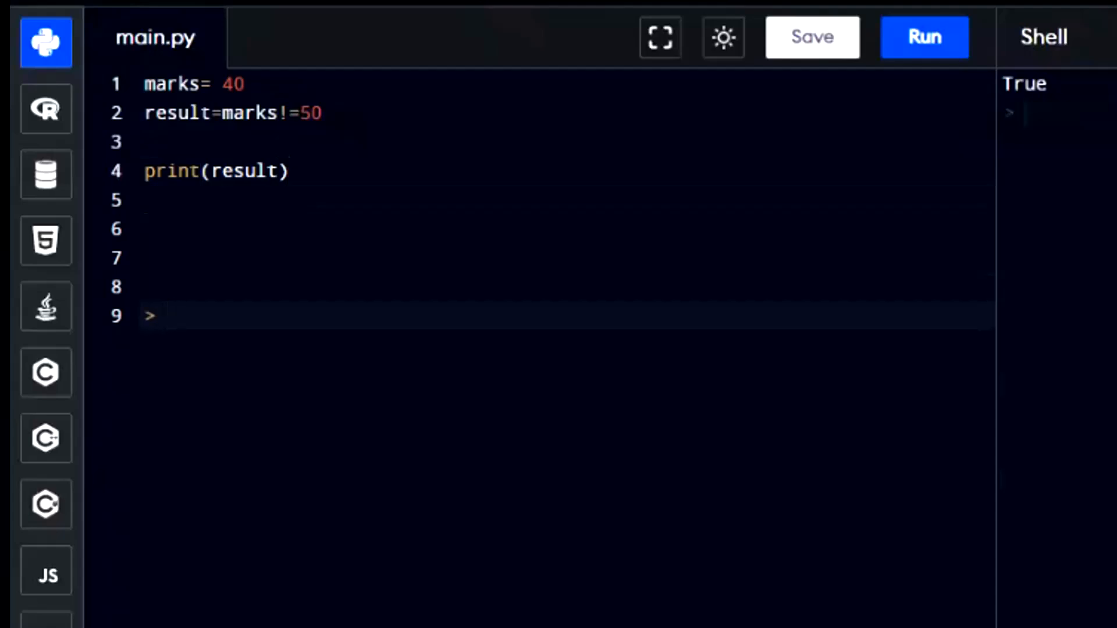
pyautogui.write('Greater then')
pyautogui.write('< Less then')
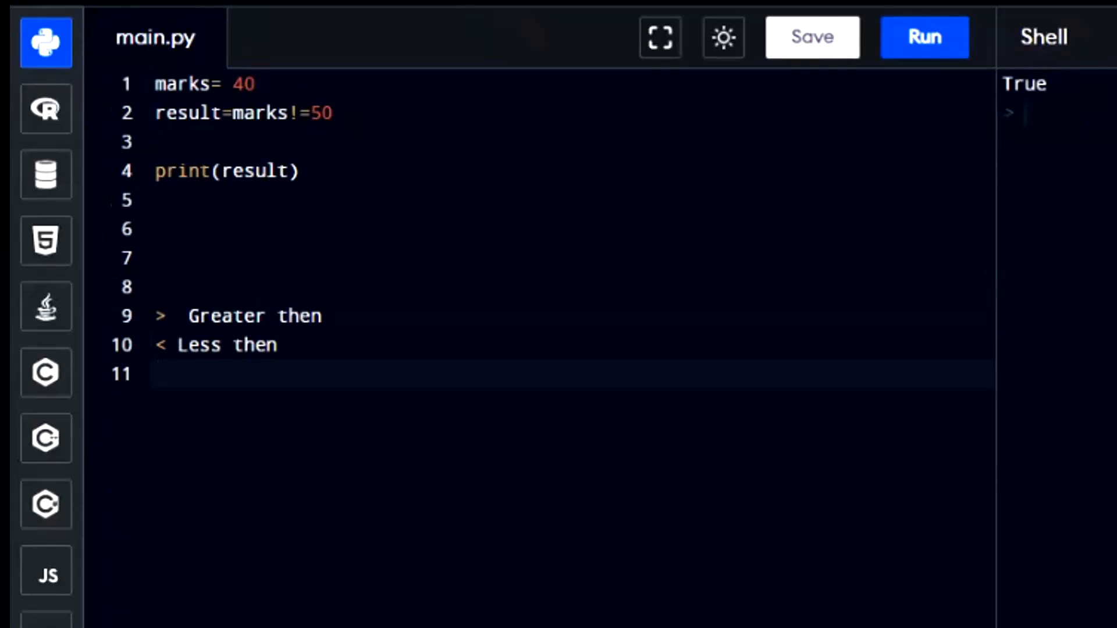
pyautogui.write('>= Greater then or equal to')
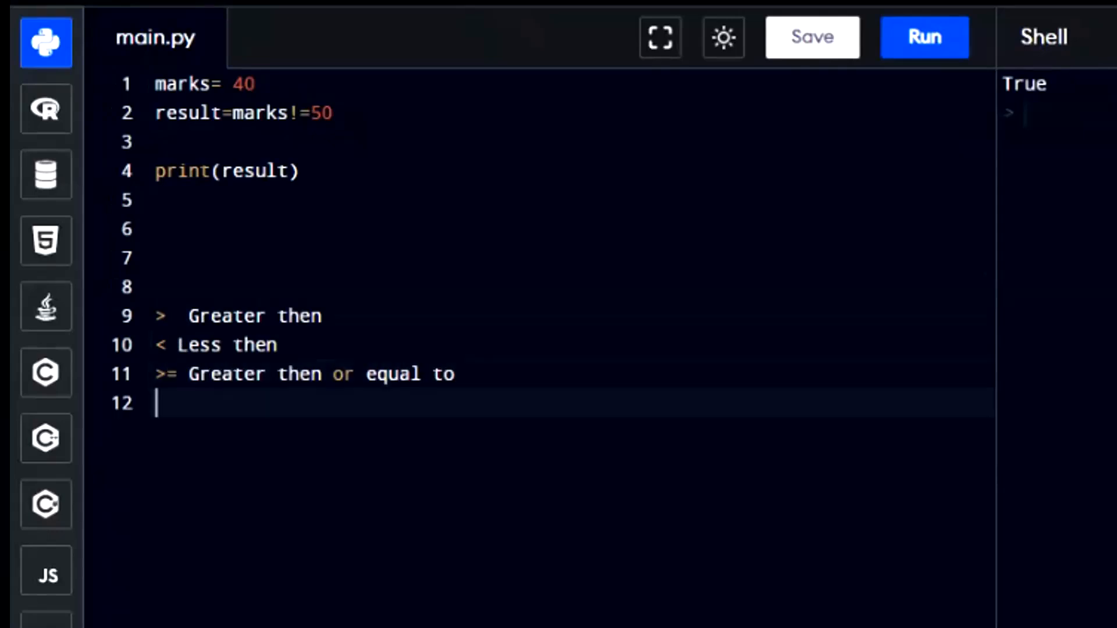
pyautogui.write('<= Less then or equal to')
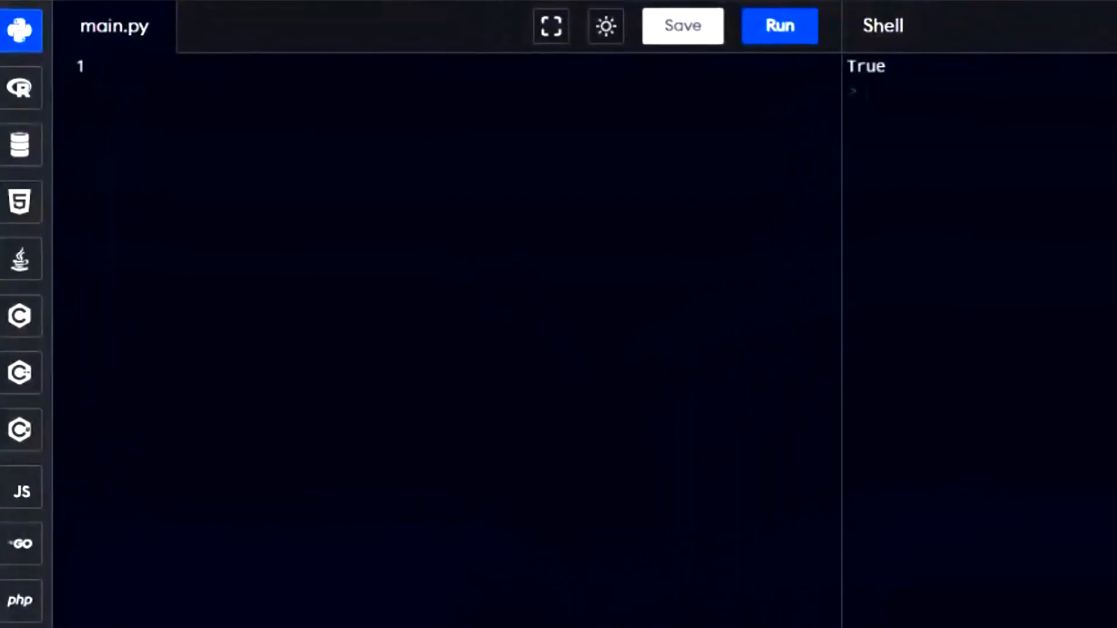
# Step: Write marks=80 and if marks > 80: printing "You Got A-1 Grade", then run it
pyautogui.write('marks=80')
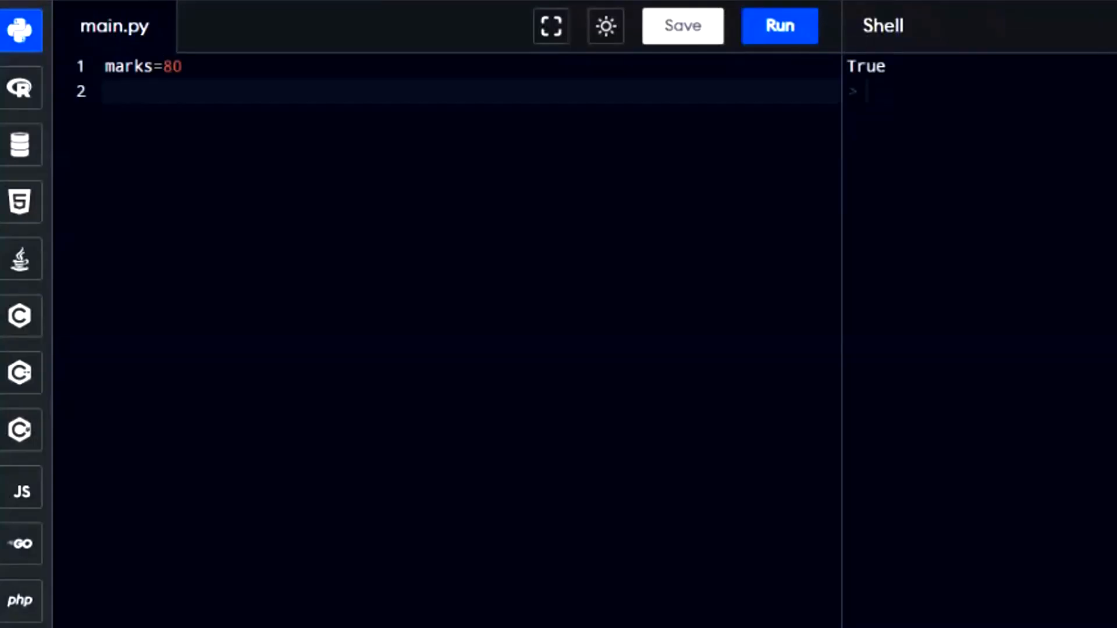
pyautogui.write('if')
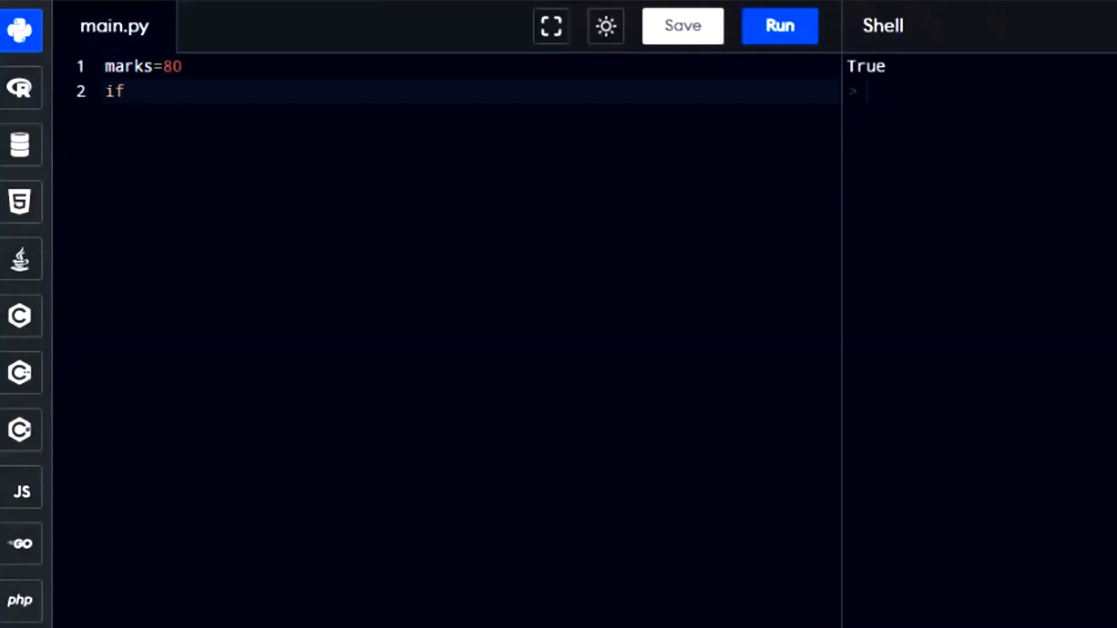
pyautogui.write('mar')
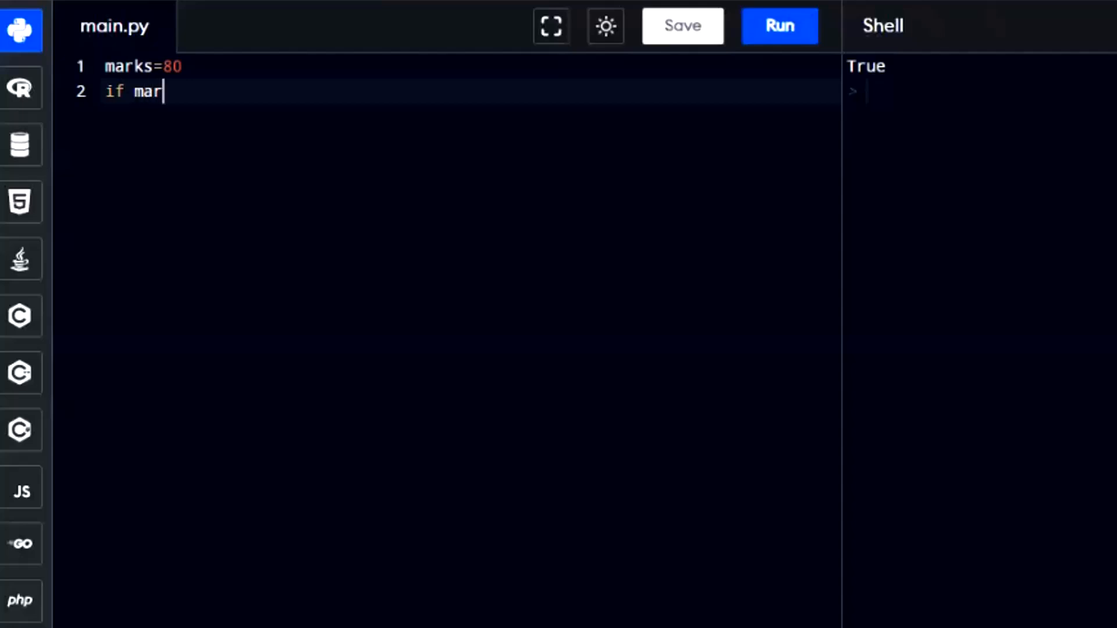
pyautogui.write('ks >')
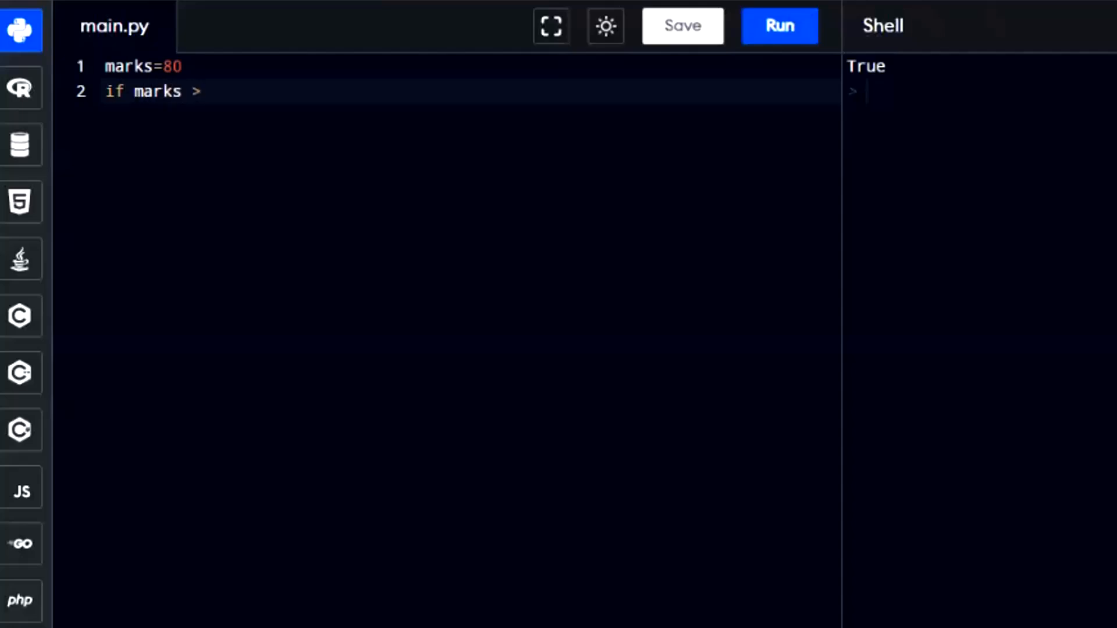
pyautogui.write('8')
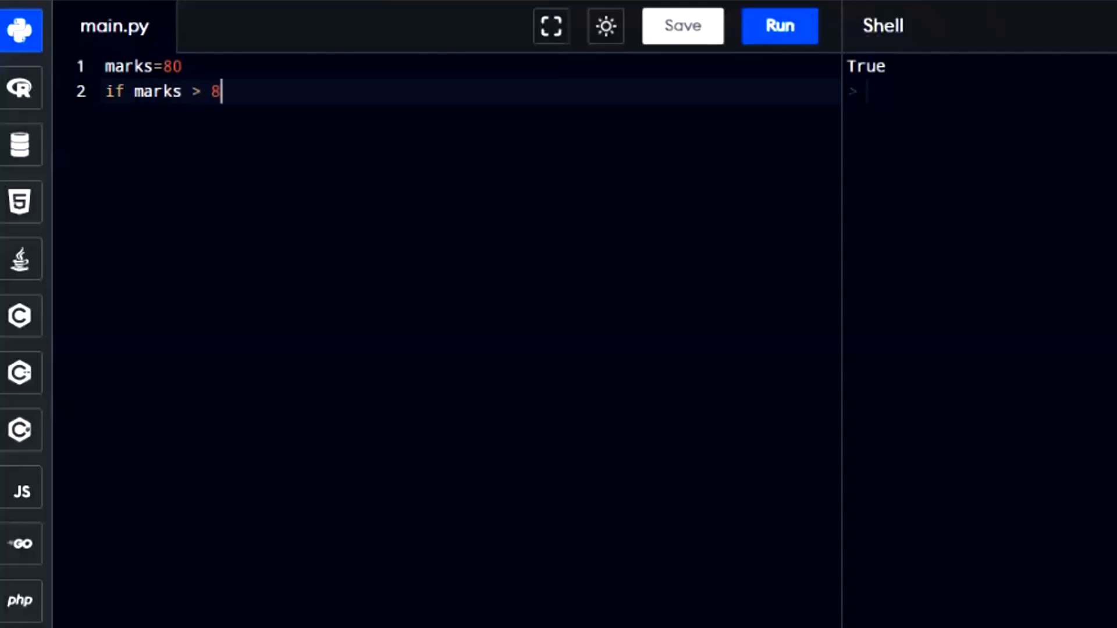
pyautogui.write('0')
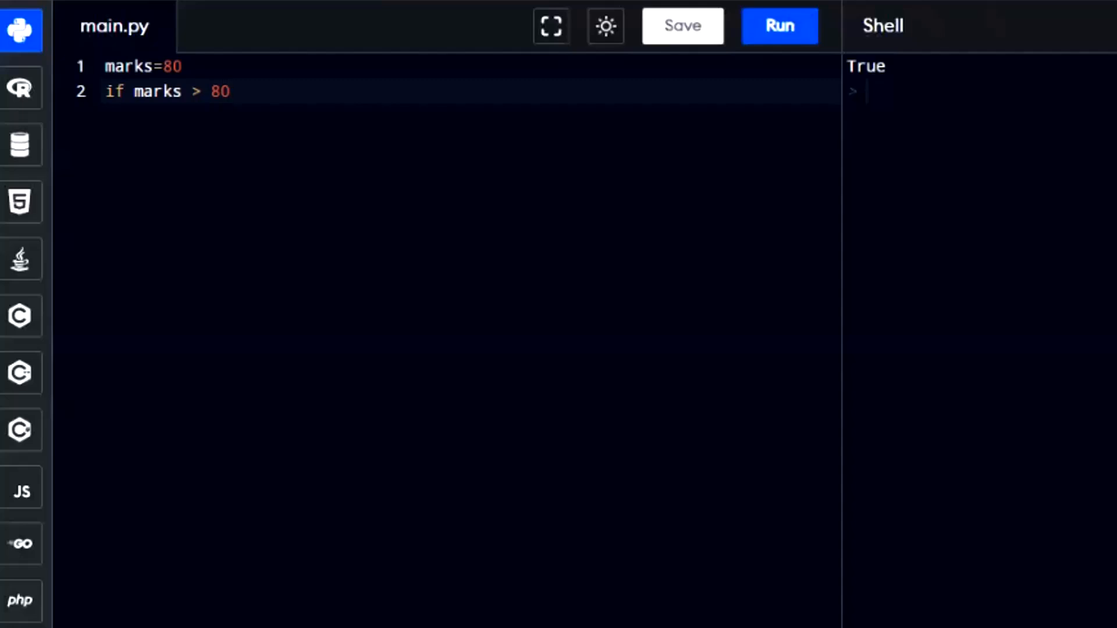
pyautogui.write(':')
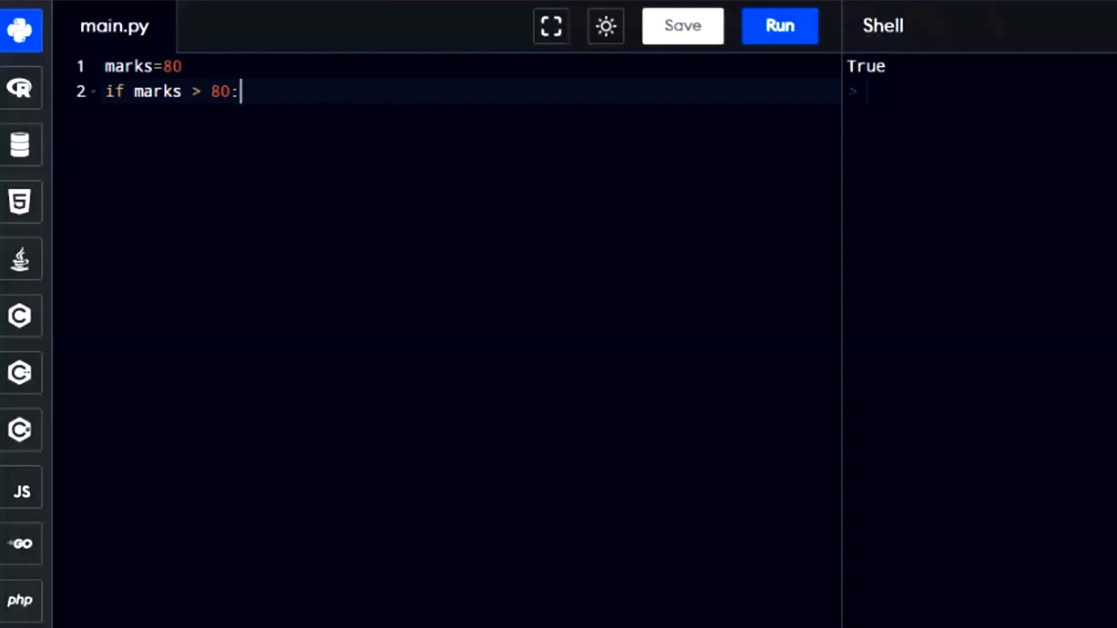
pyautogui.press('Enter')
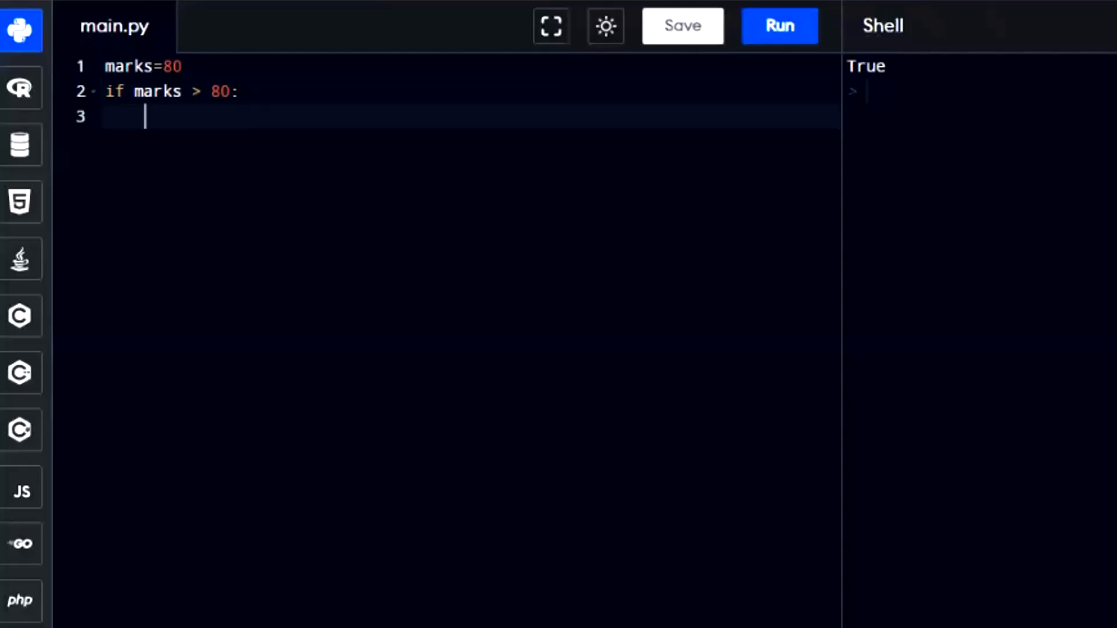
pyautogui.write('print(:')
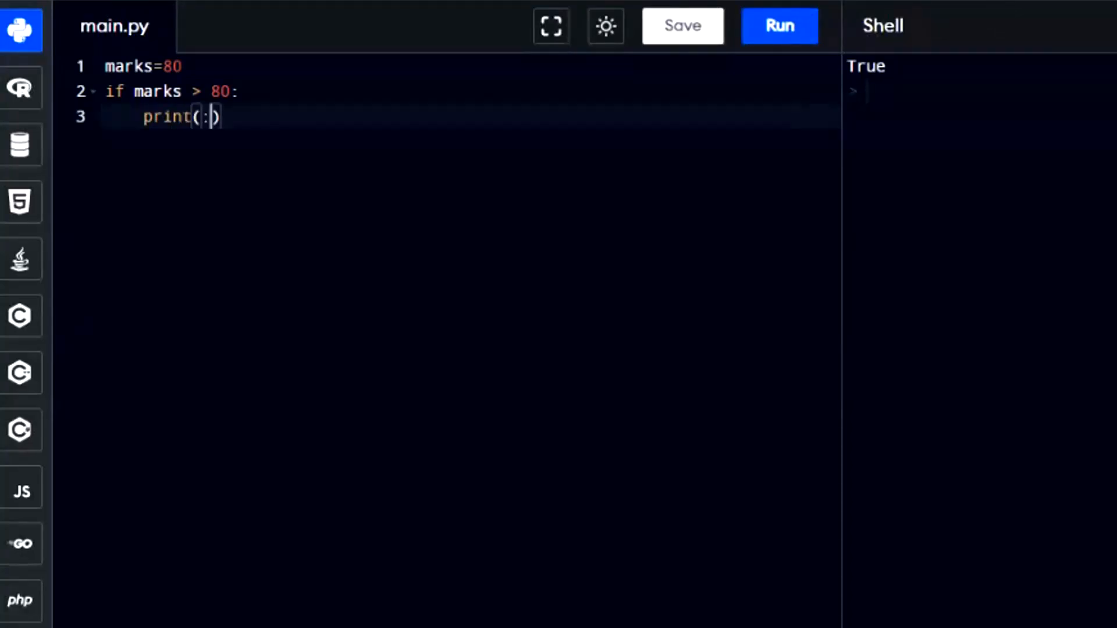
pyautogui.write('"You Got')
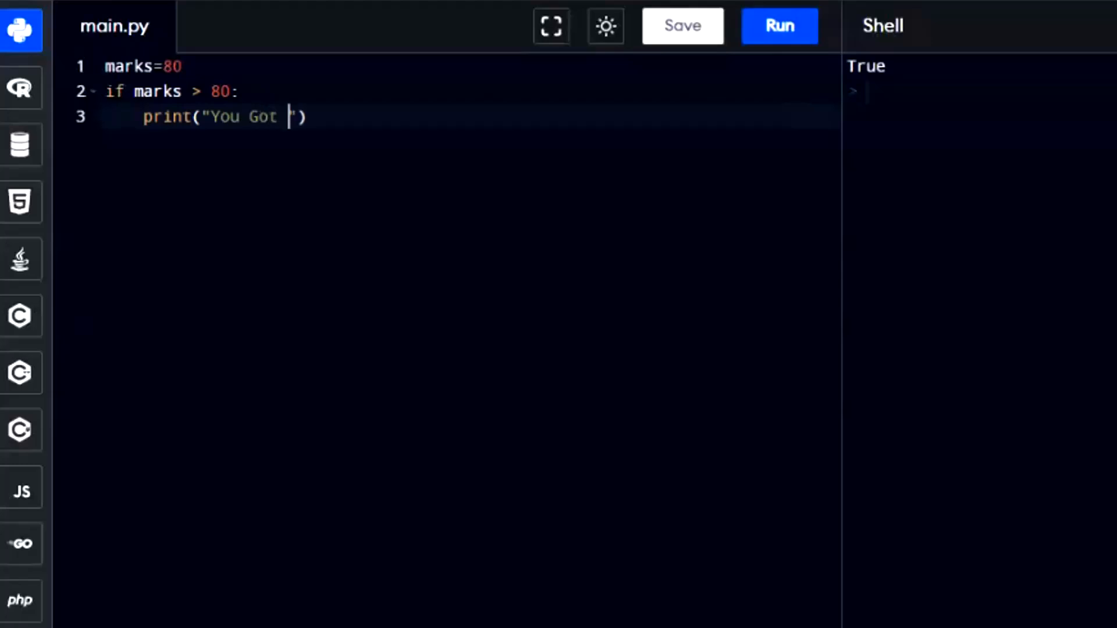
pyautogui.write('A')
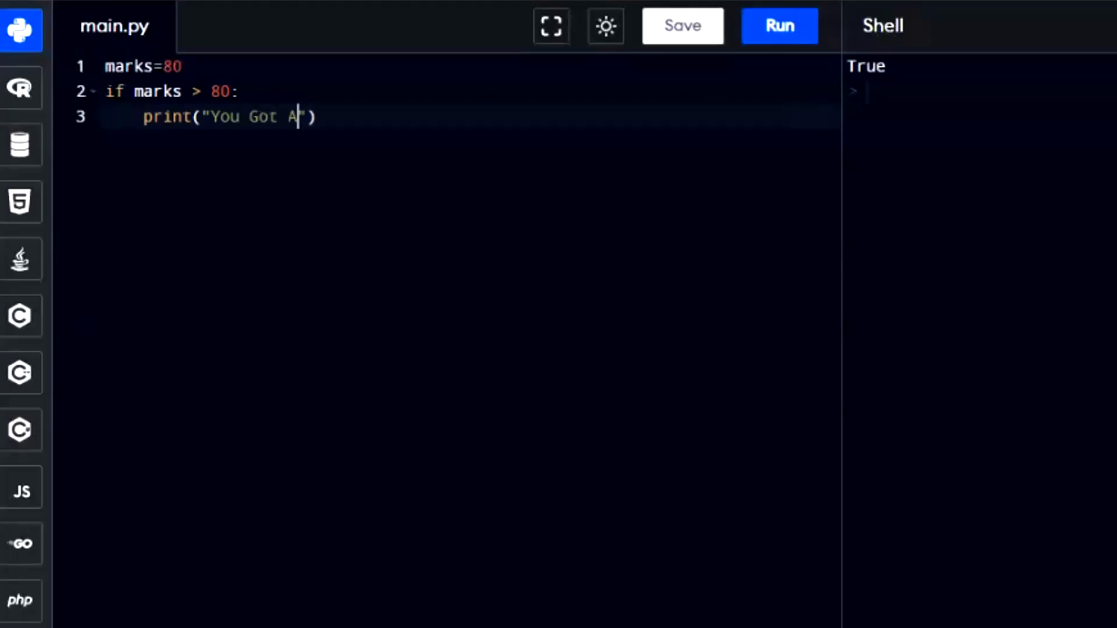
pyautogui.write('-1 Grade')
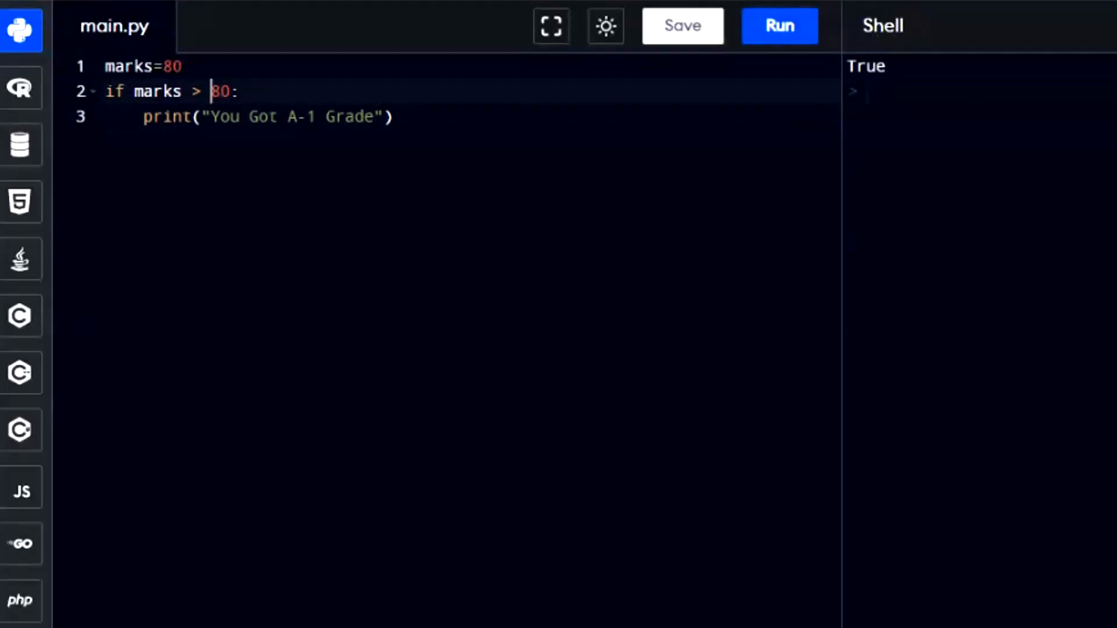
pyautogui.click(779, 25)
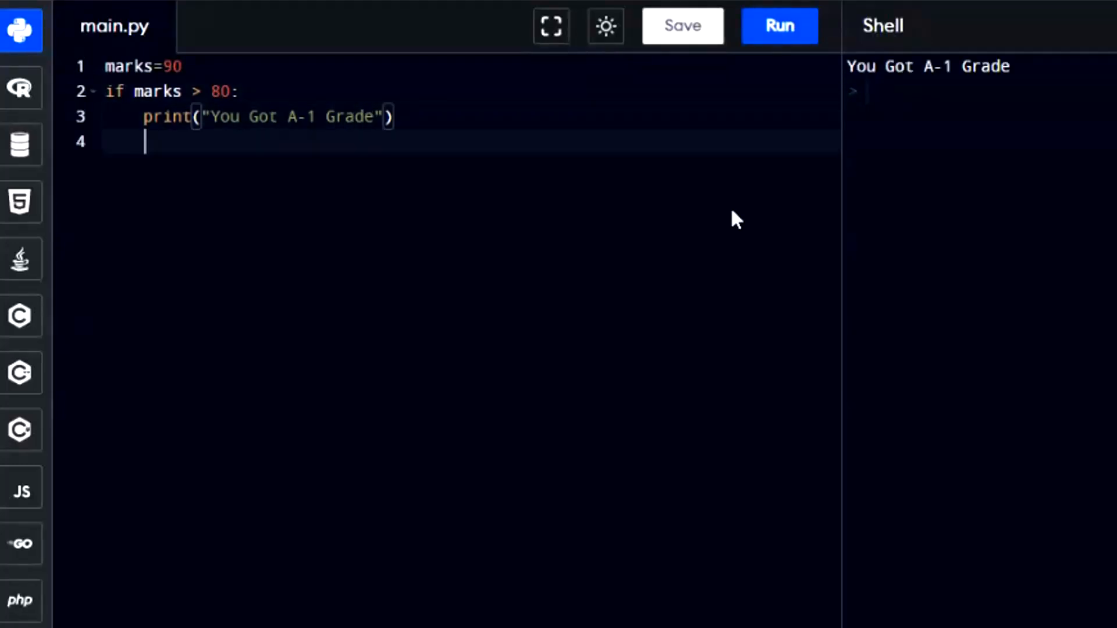
# Step: Add print("Keep up the good work"), change > to >= so 80 counts, and rerun
pyautogui.write('print(')
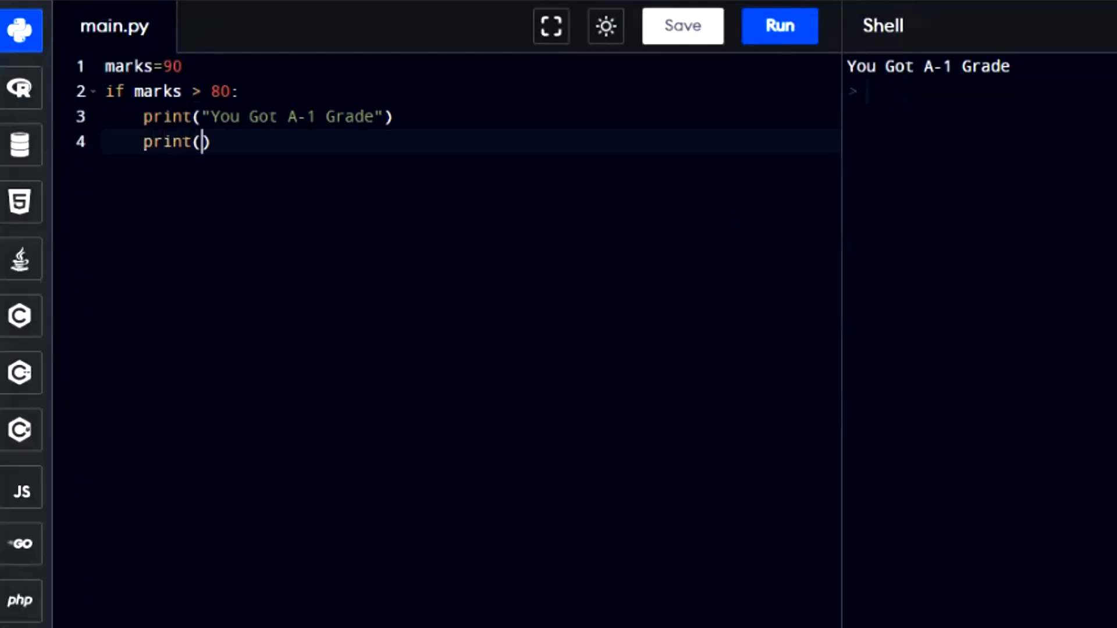
pyautogui.write('"K"')
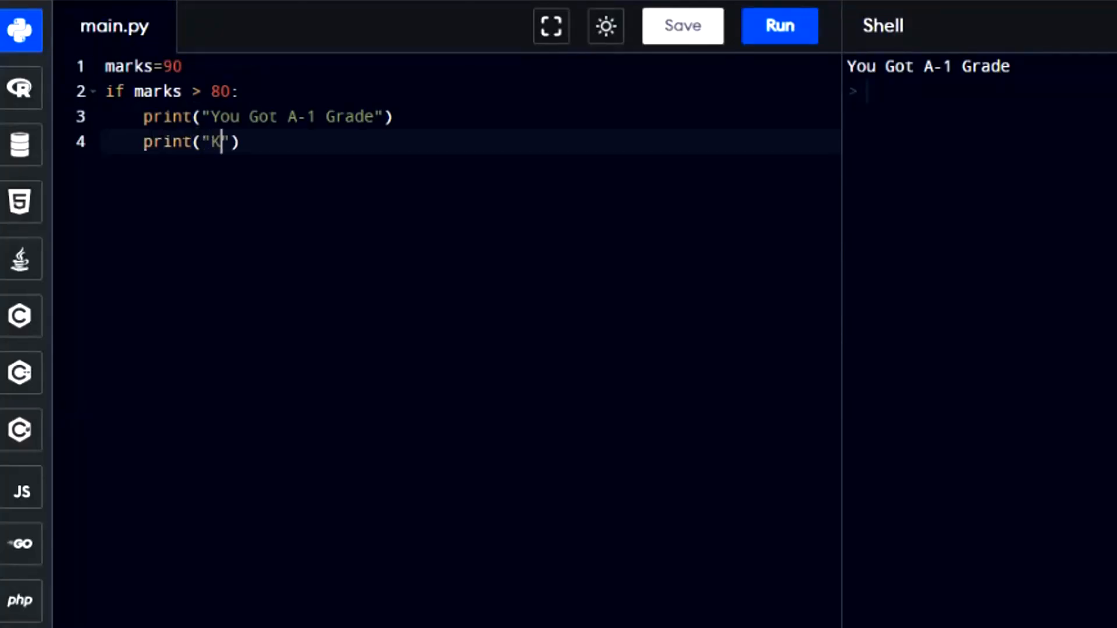
pyautogui.write('eep up the good work')
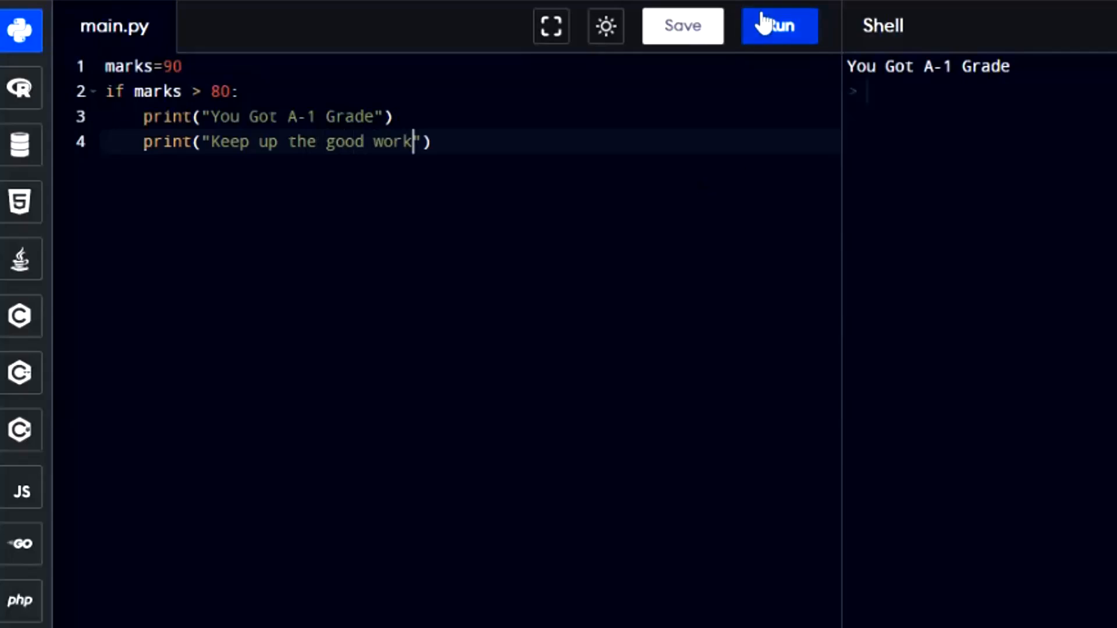
pyautogui.click(780, 25)
pyautogui.write('8')
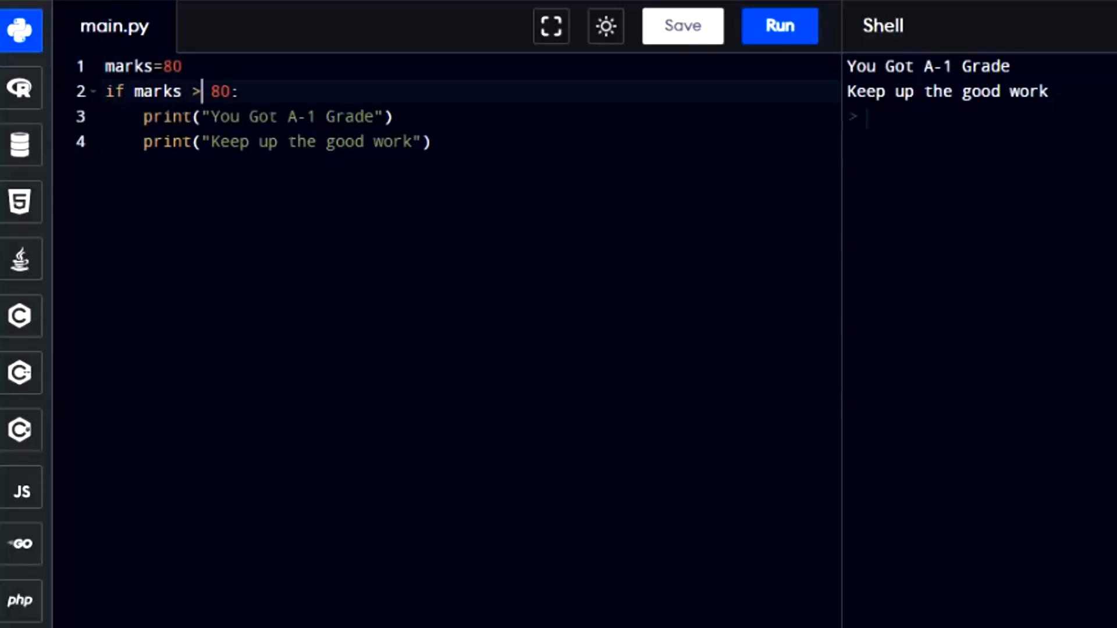
pyautogui.click(779, 27)
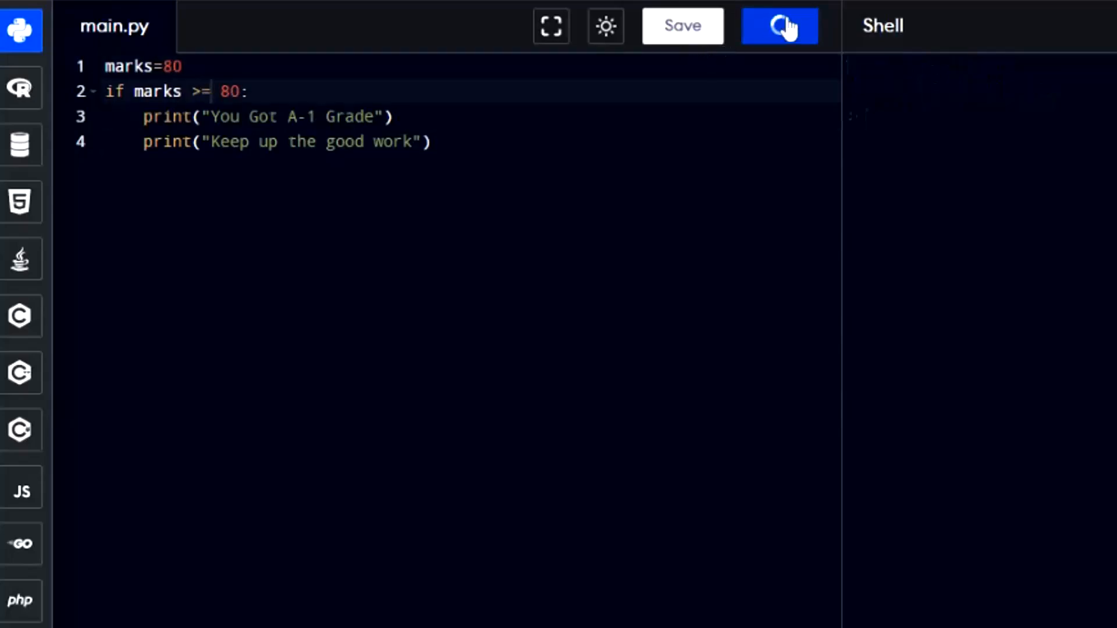
pyautogui.click(779, 25)
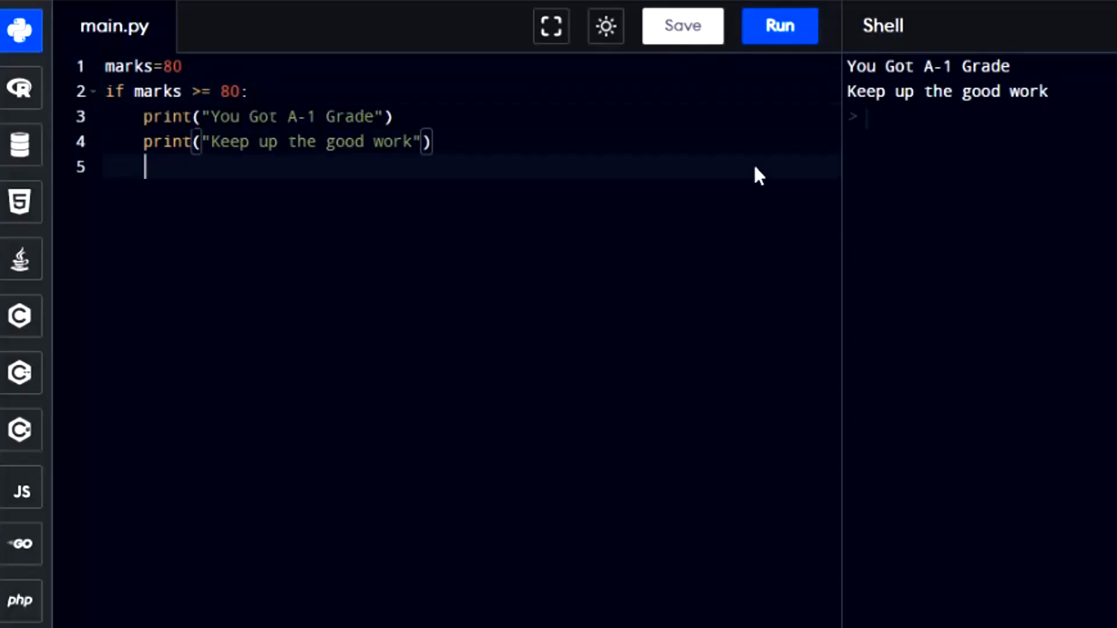
# Step: Add an elif marks >= 70: branch header below the if block
pyautogui.press('enter')
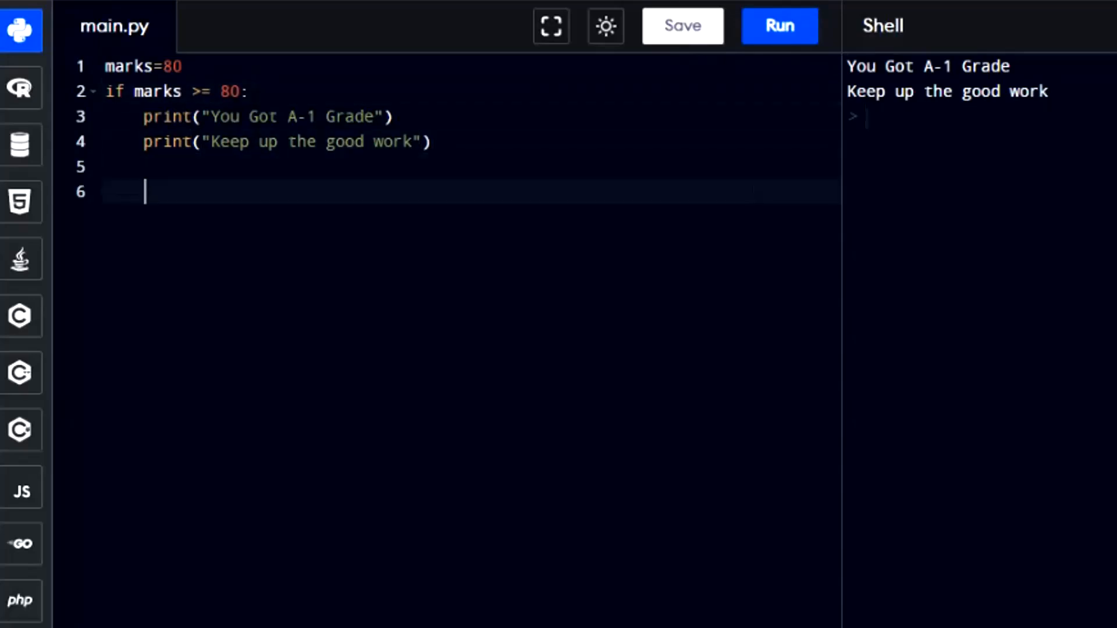
pyautogui.write('eli')
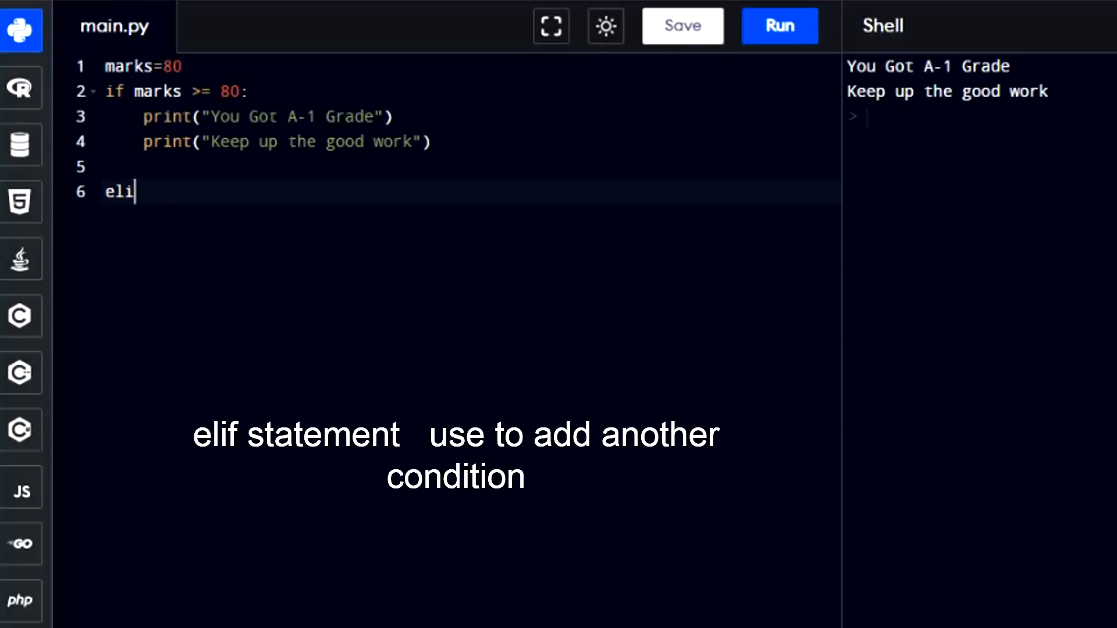
pyautogui.write('f')
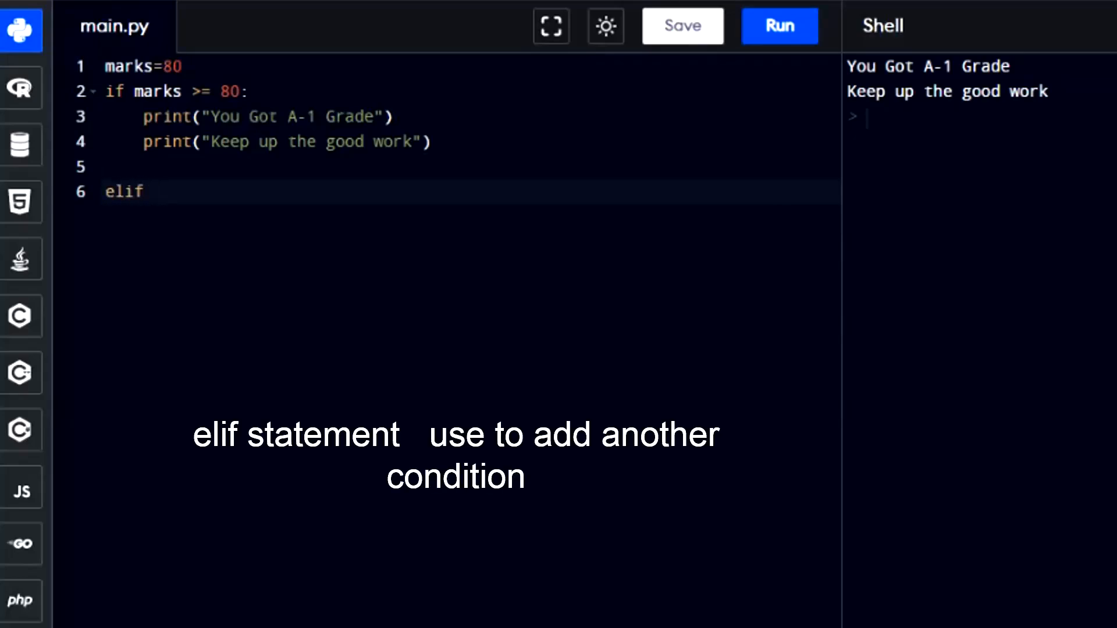
pyautogui.write('mark')
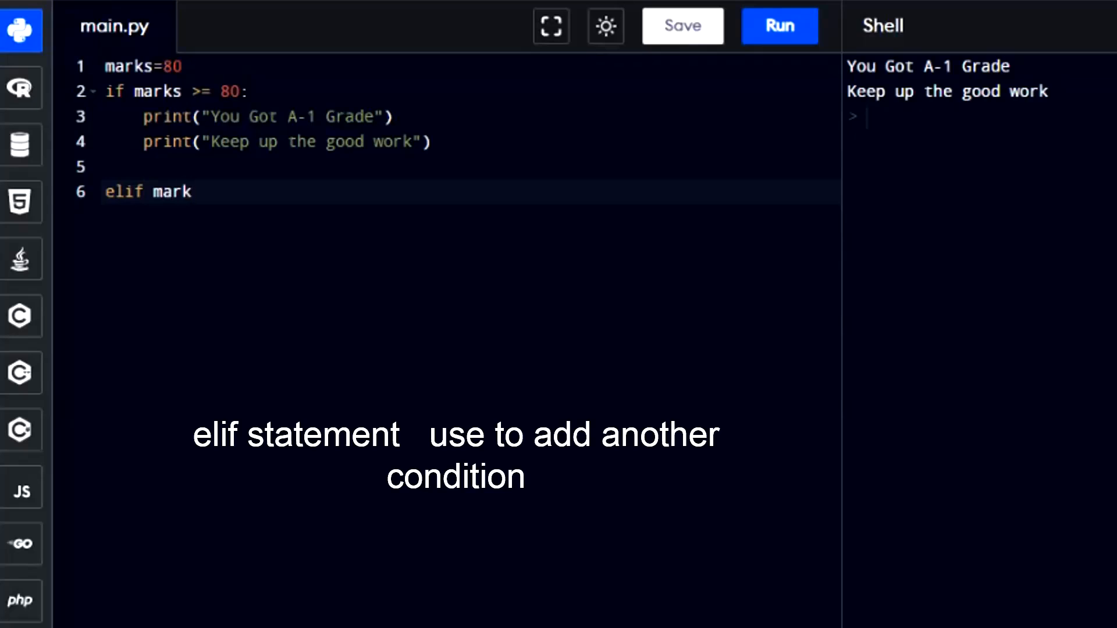
pyautogui.write('s')
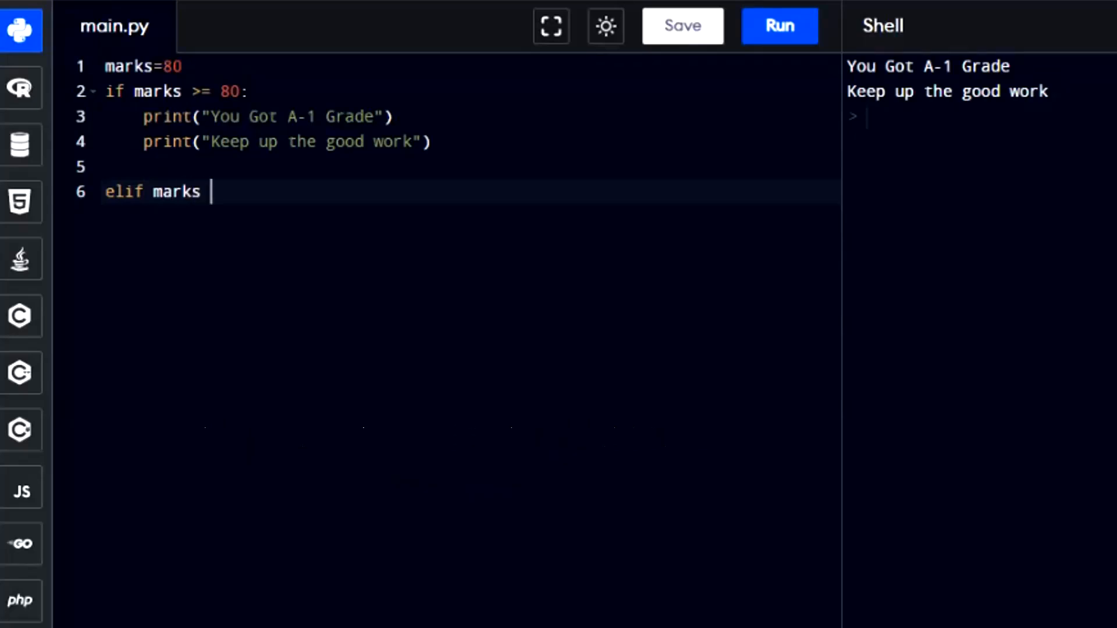
pyautogui.write('>=')
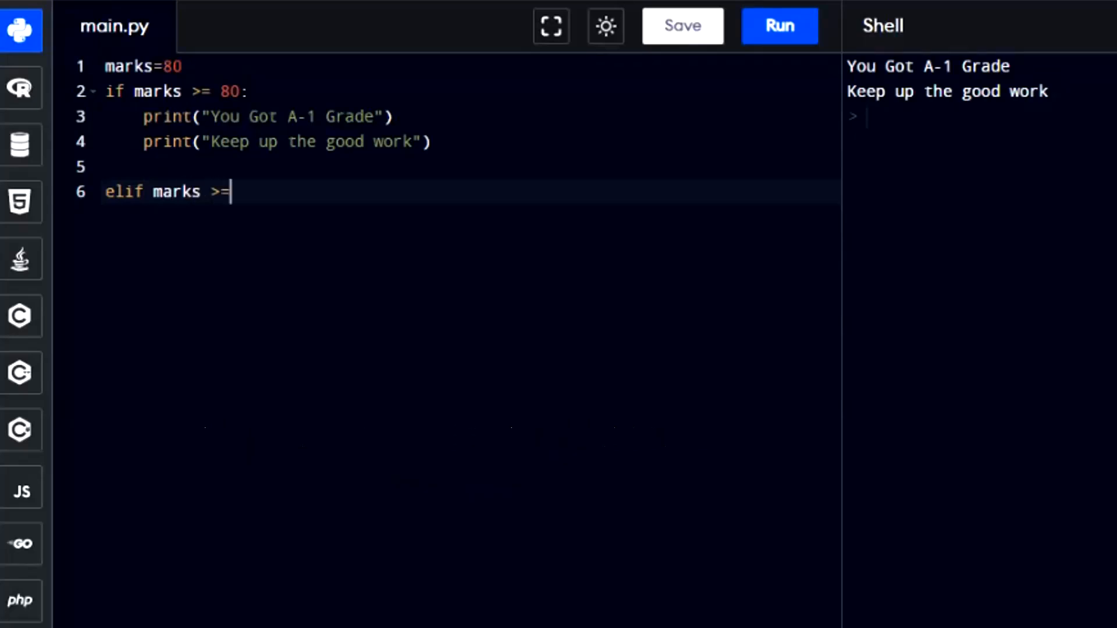
pyautogui.write('70')
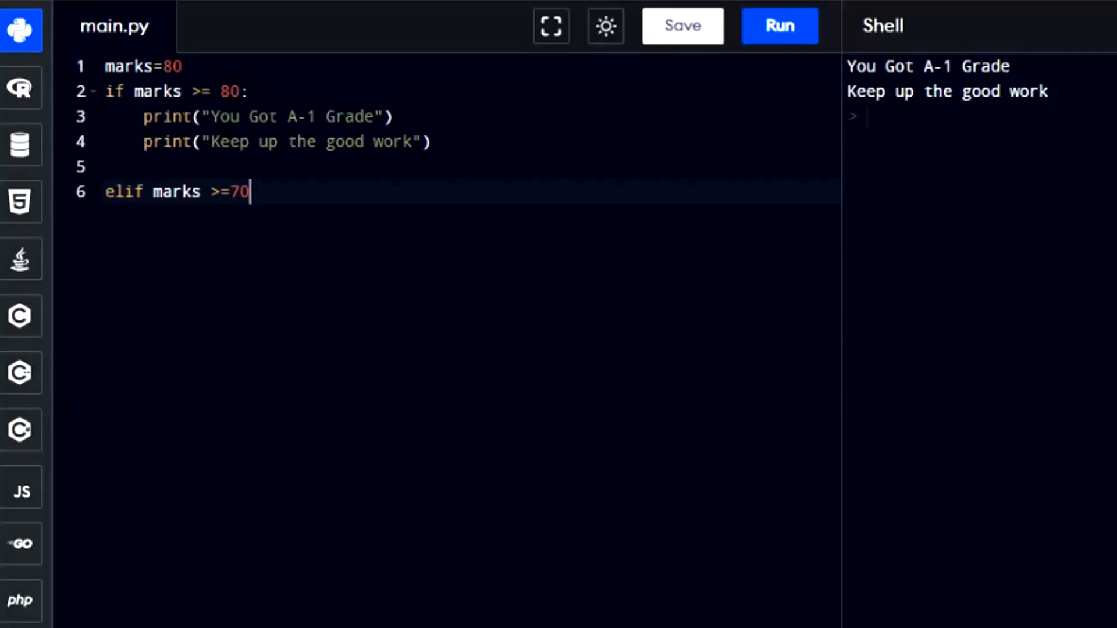
pyautogui.press('enter')
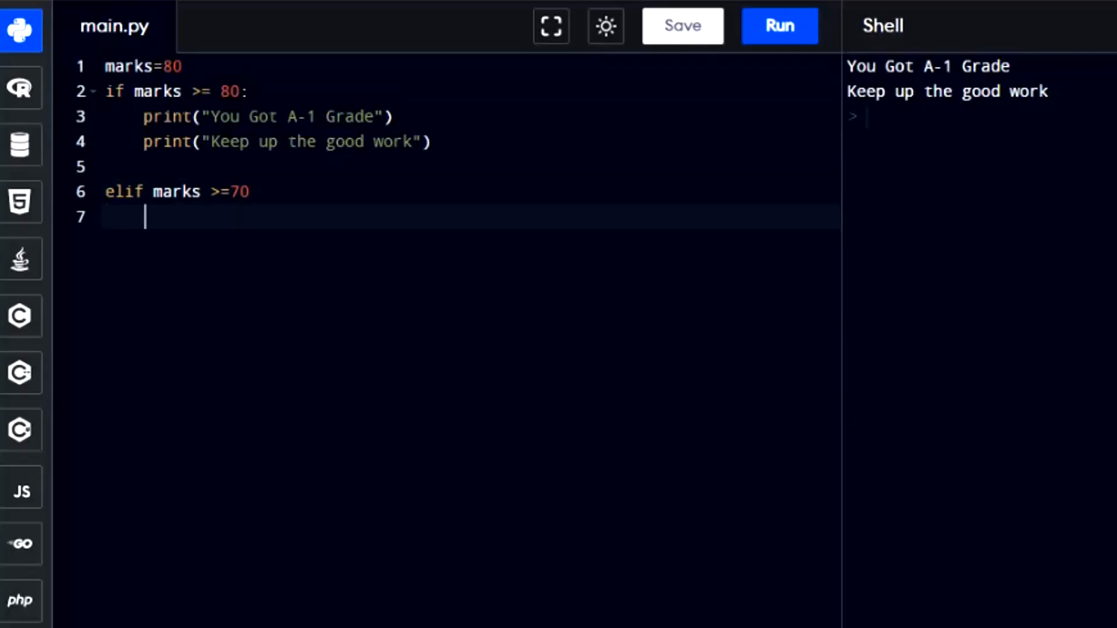
# Step: Give the elif body print("You got A Grade"), set marks to 60, and run the script
pyautogui.write('print("You')
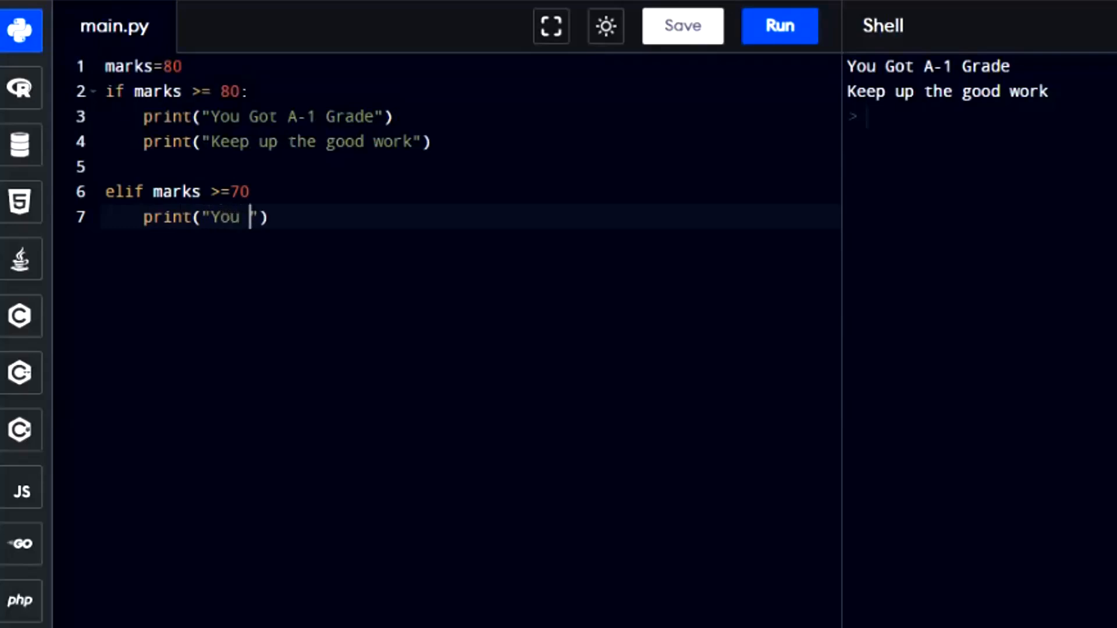
pyautogui.write('go')
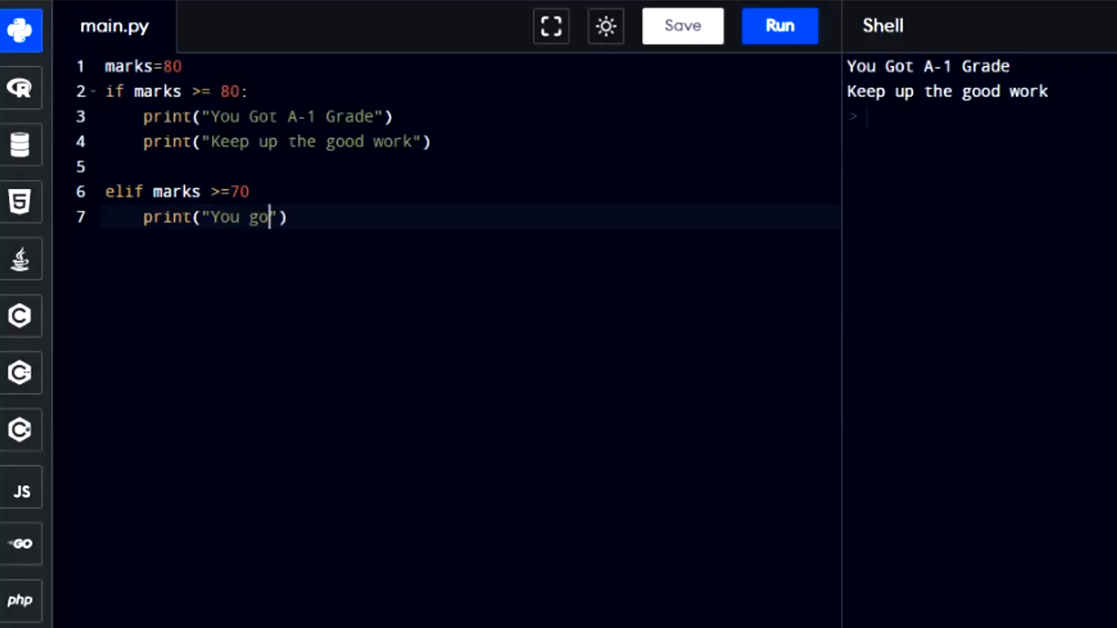
pyautogui.write('t A Grade')
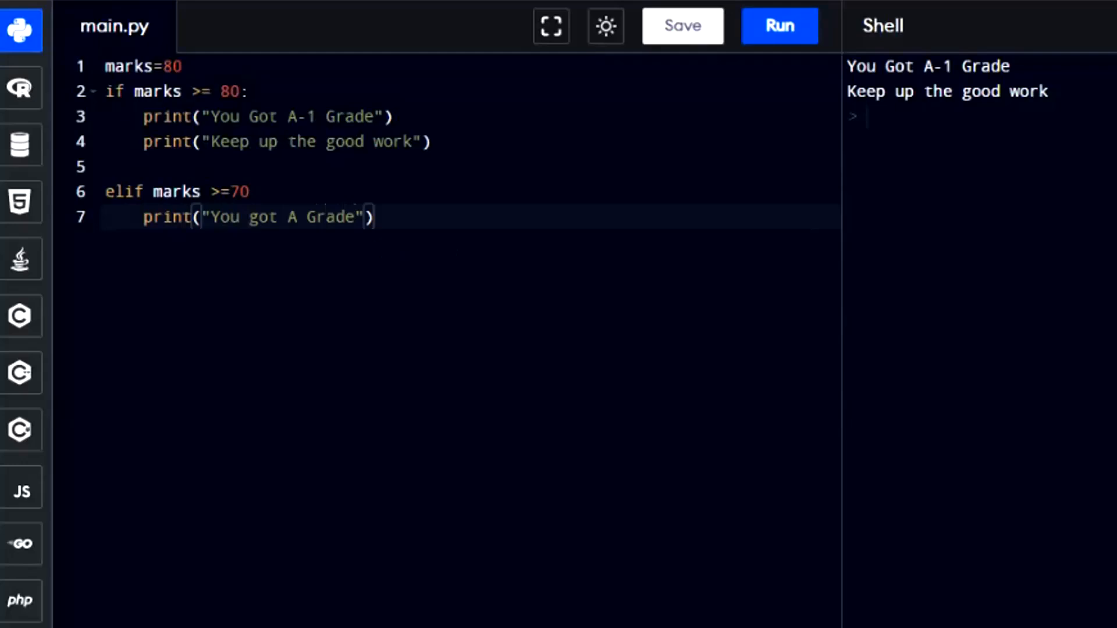
pyautogui.write('0')
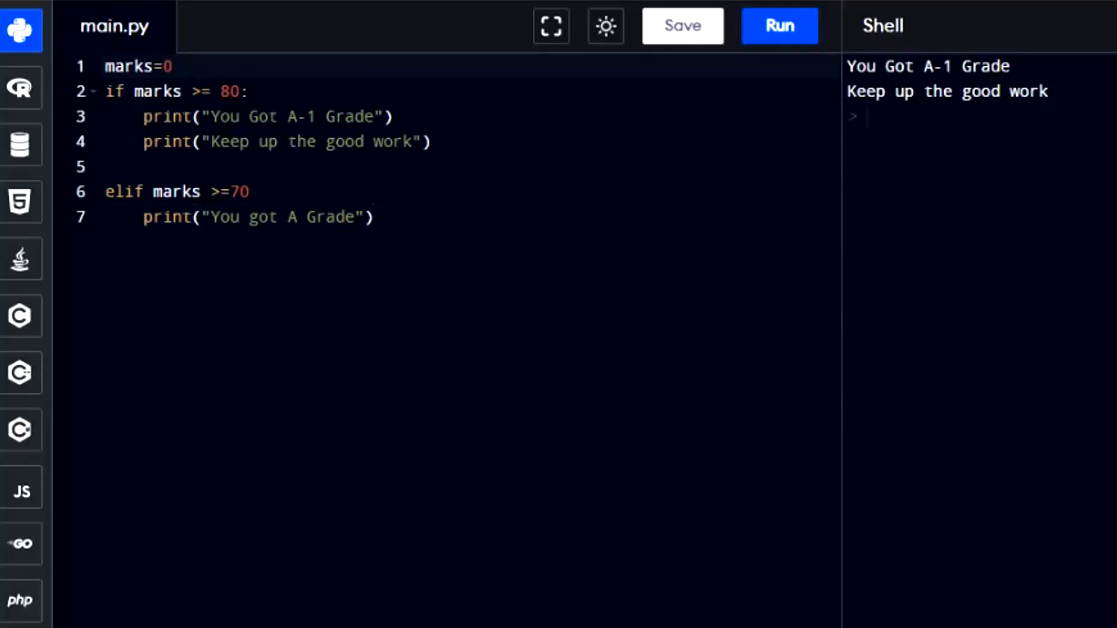
pyautogui.write('7')
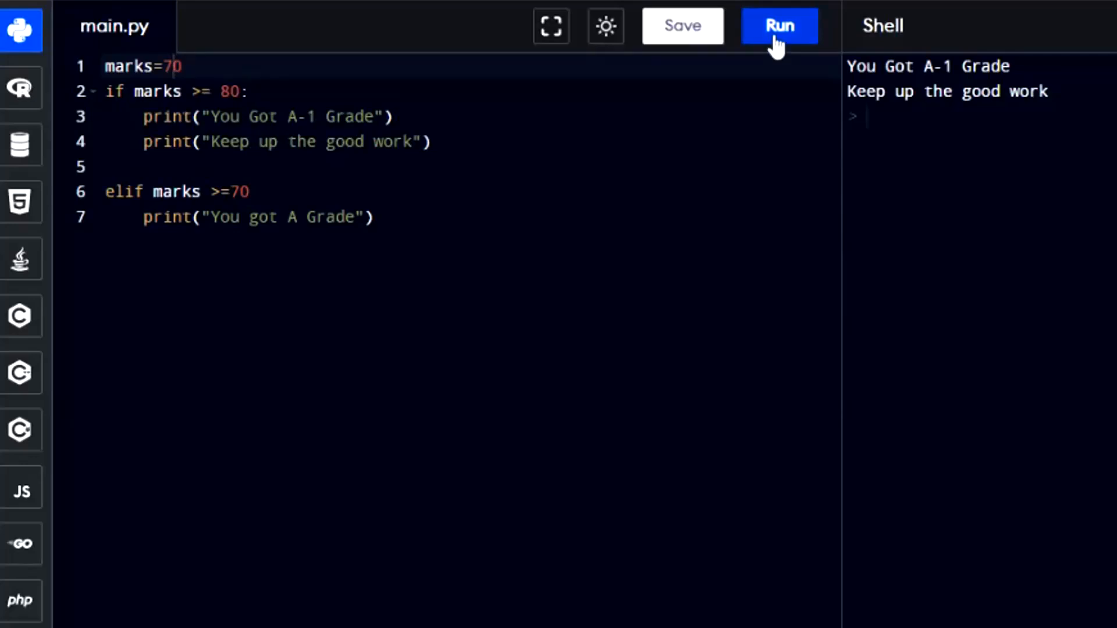
pyautogui.click(779, 25)
pyautogui.write(':')
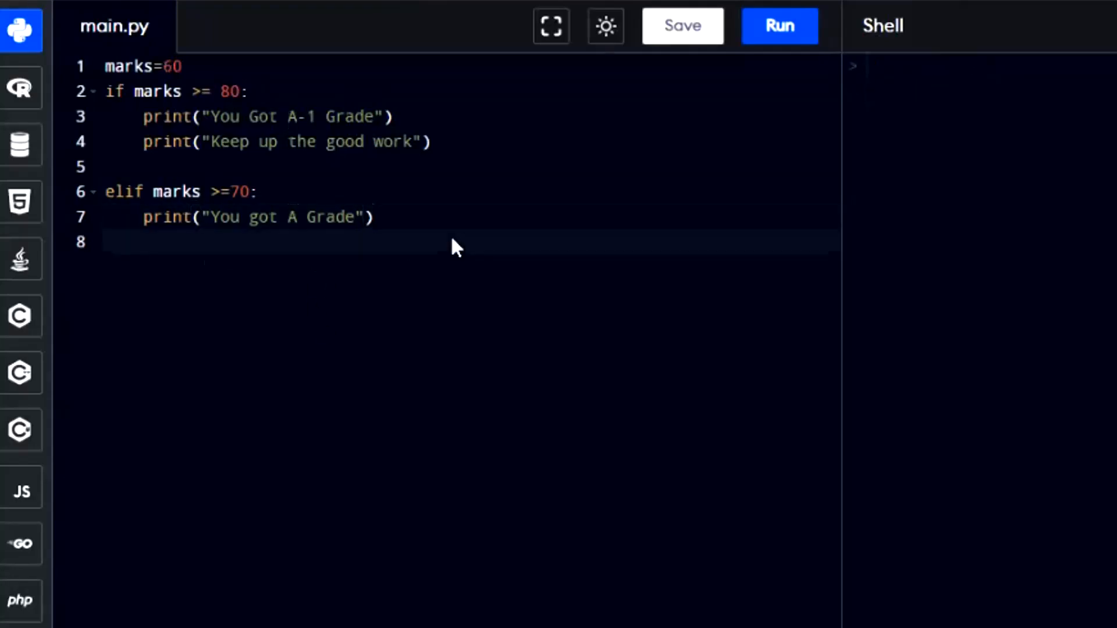
# Step: Add elif marks >= 50: with print("You got B Grade")
pyautogui.write('el')
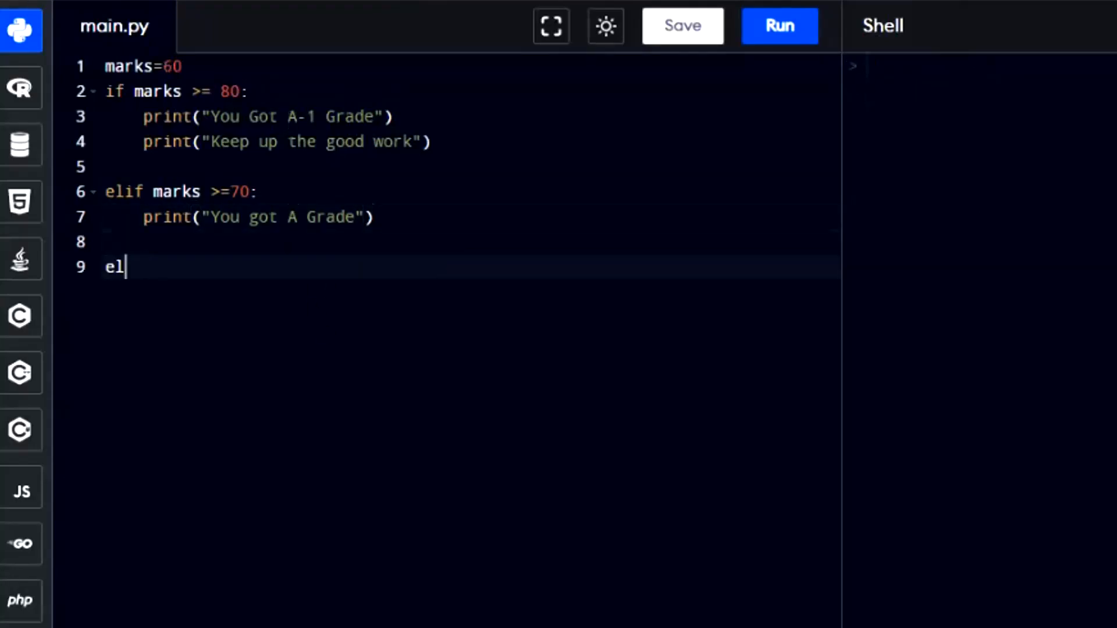
pyautogui.write('if')
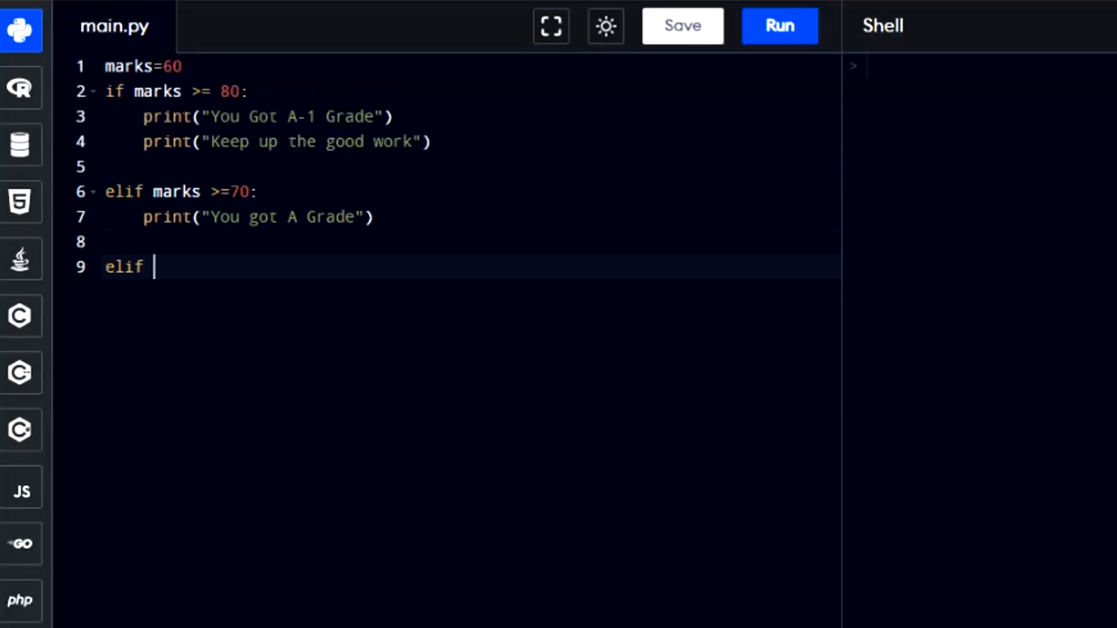
pyautogui.write('marks')
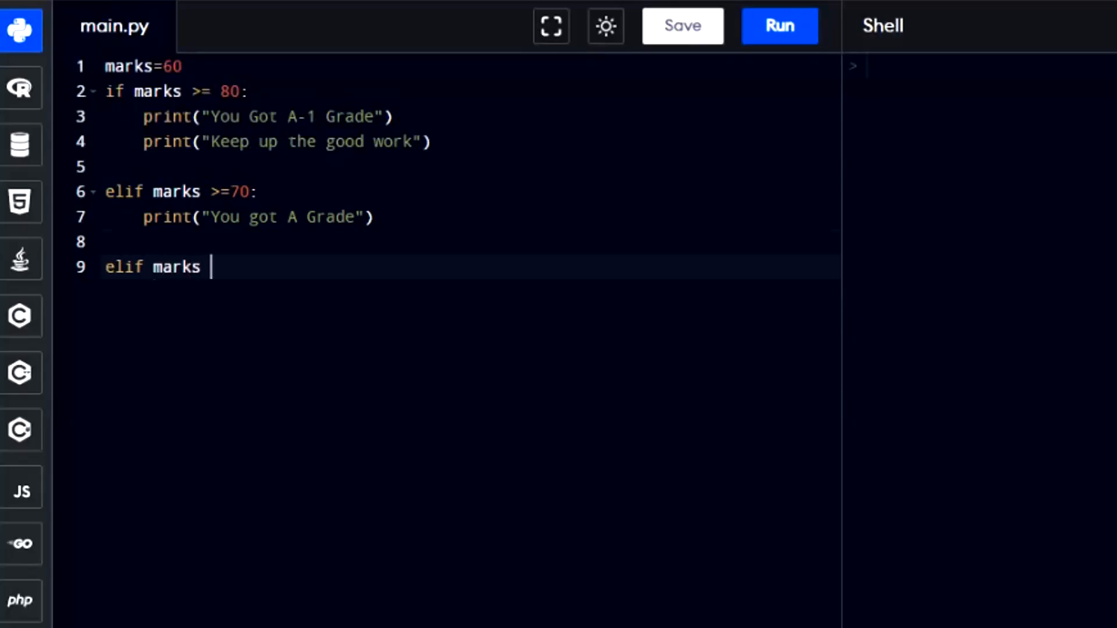
pyautogui.write('>= 50')
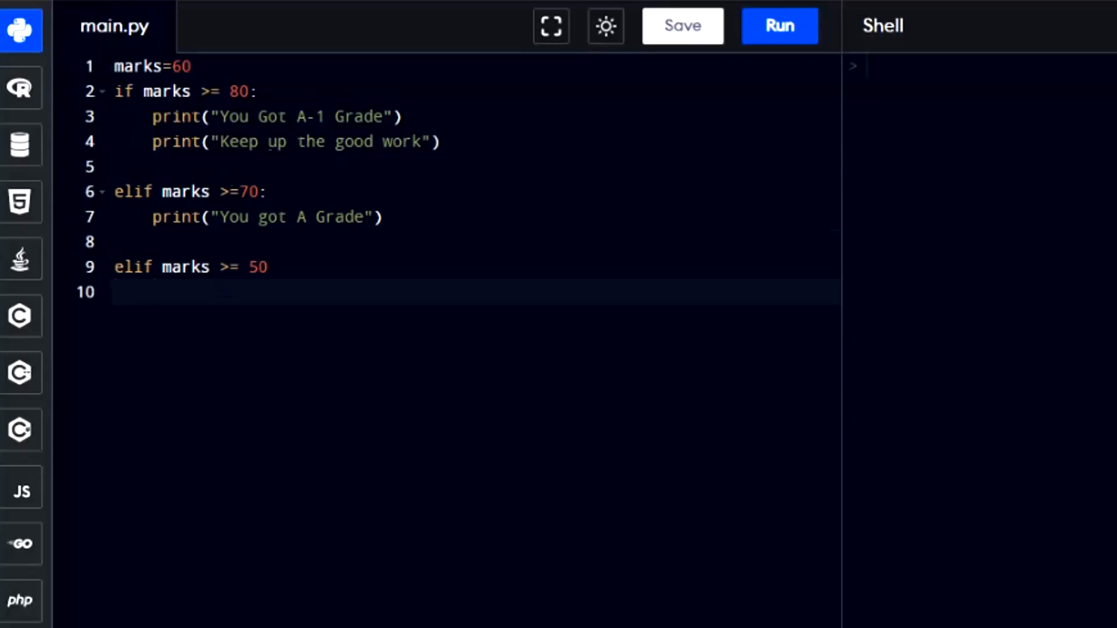
pyautogui.write('print')
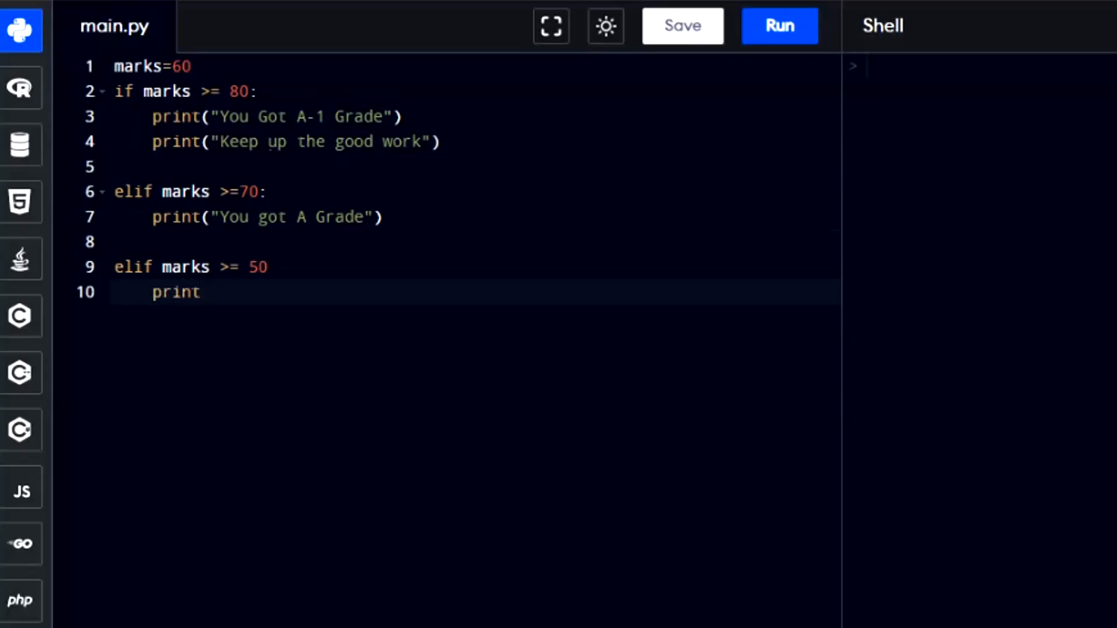
pyautogui.write('("")')
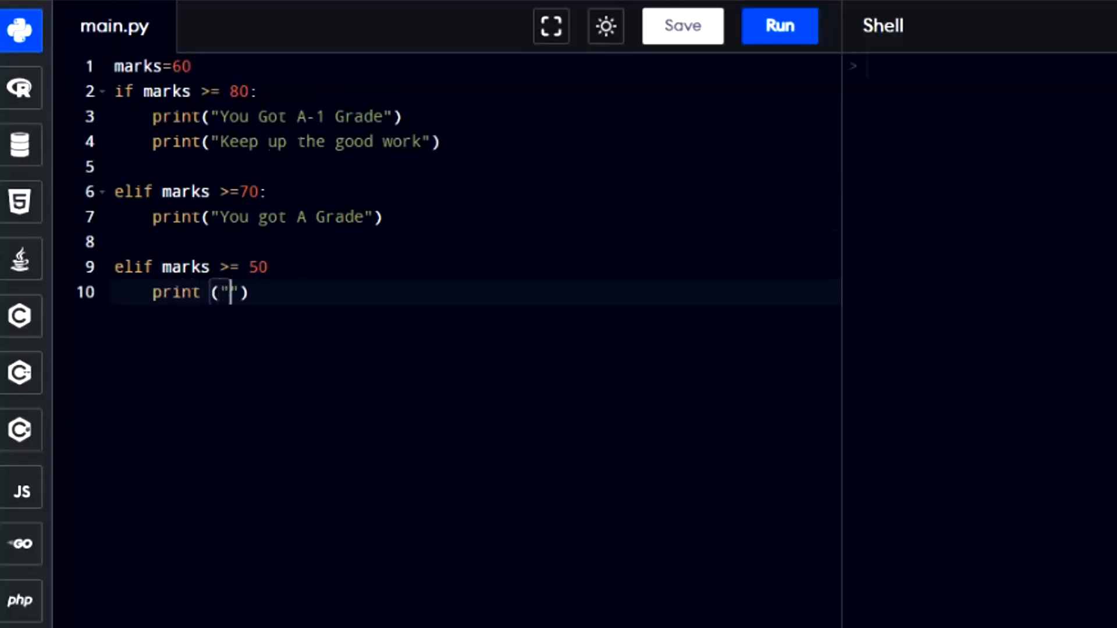
pyautogui.write('You got B')
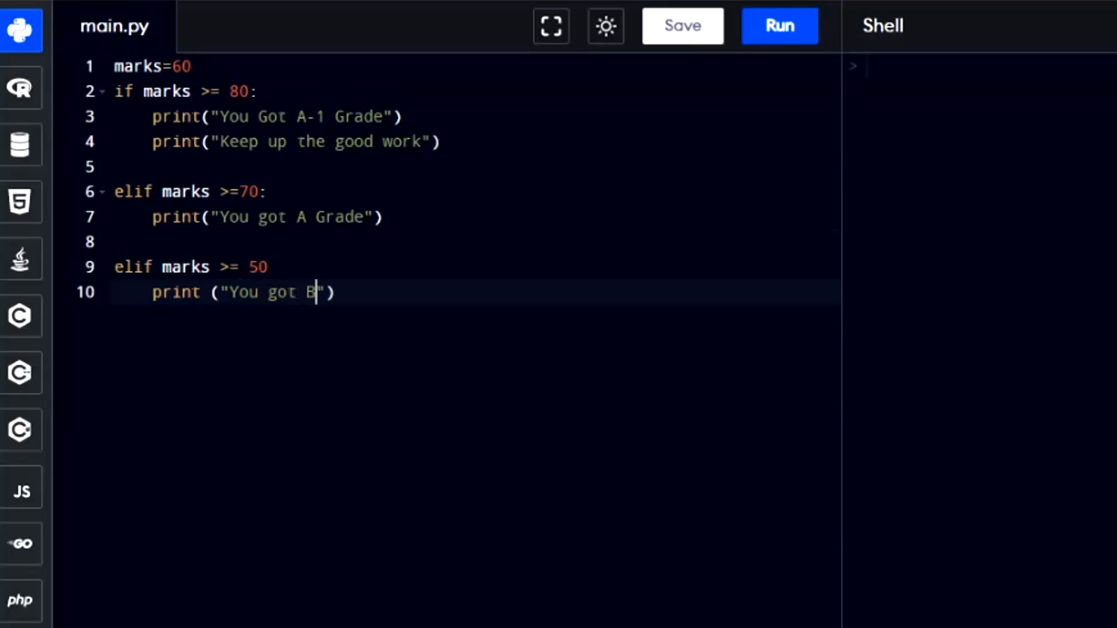
pyautogui.write('Grade')
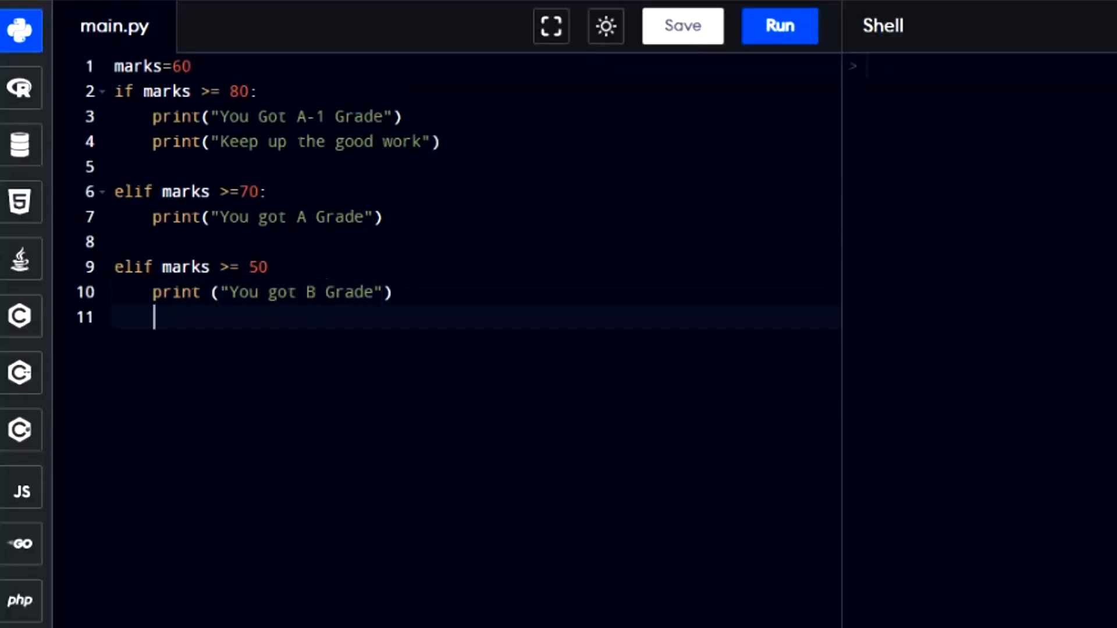
# Step: Add else: print("Sorry! You are Fail") and run, printing the fail message
pyautogui.write('else:')
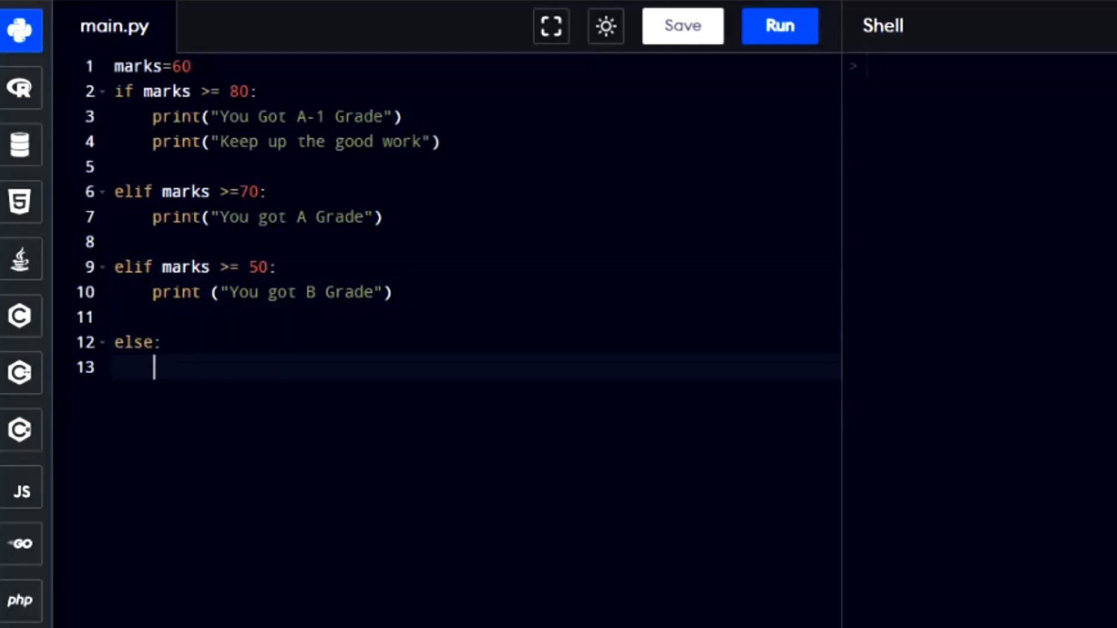
pyautogui.write('print')
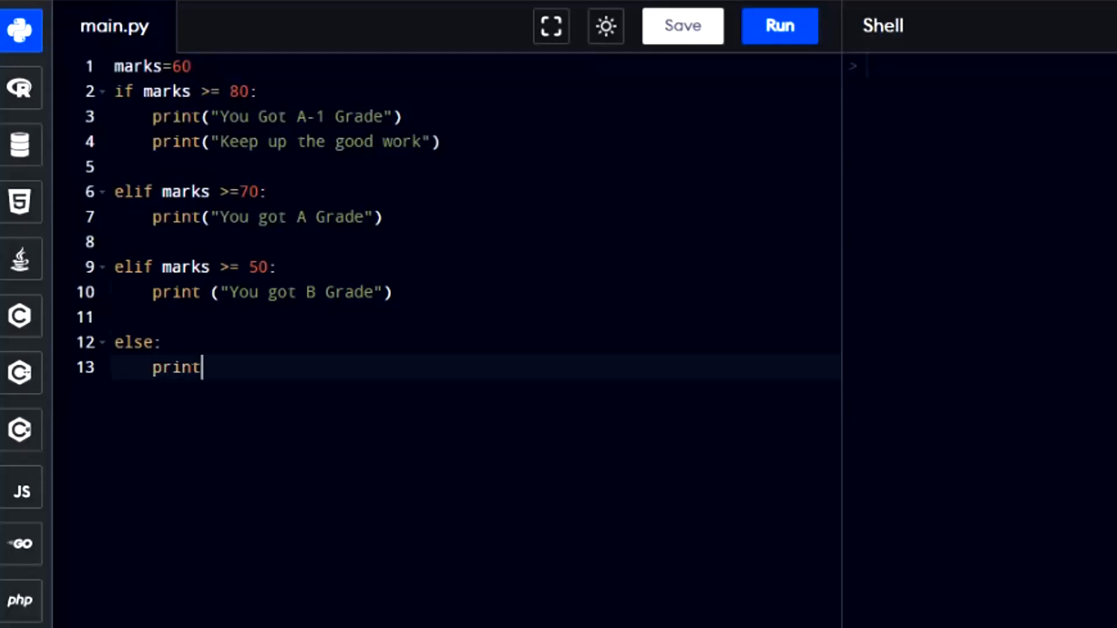
pyautogui.write('("")')
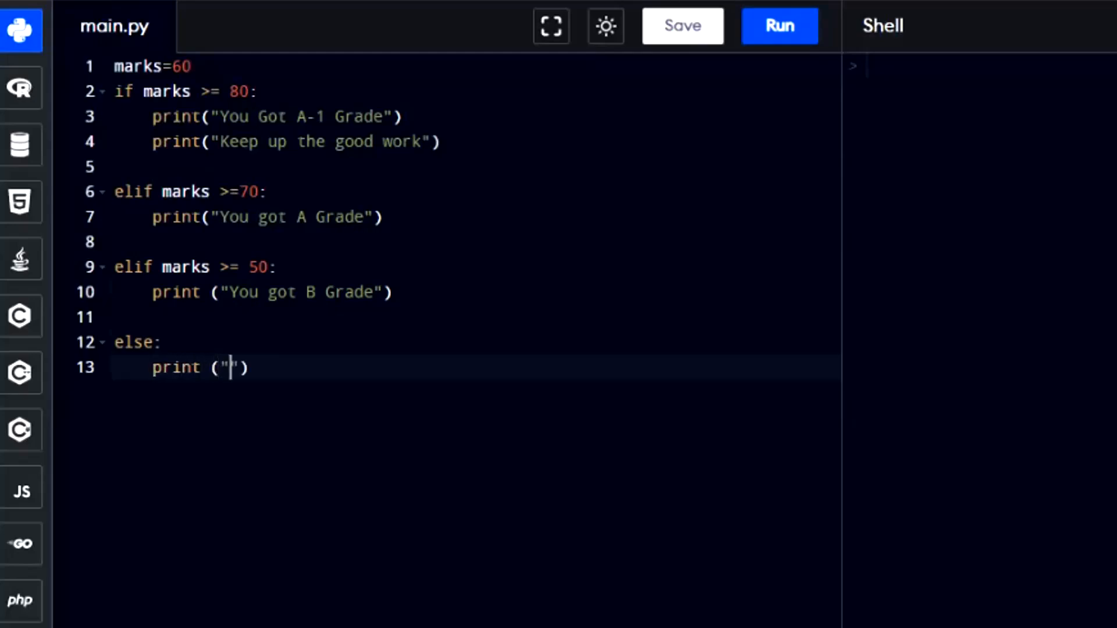
pyautogui.write('Sorry!')
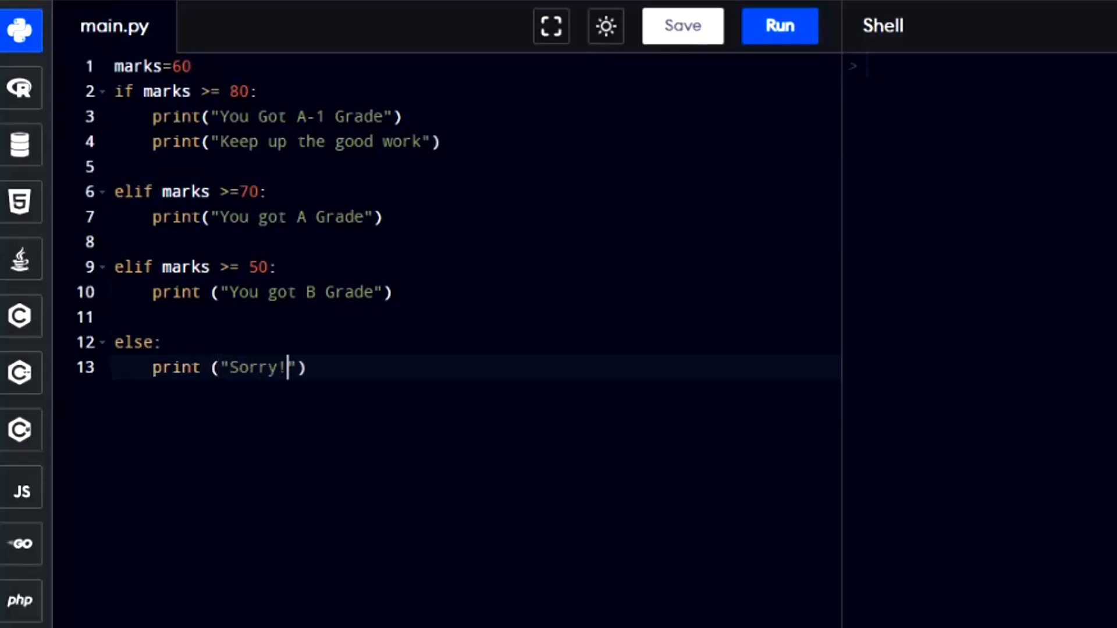
pyautogui.write('You a')
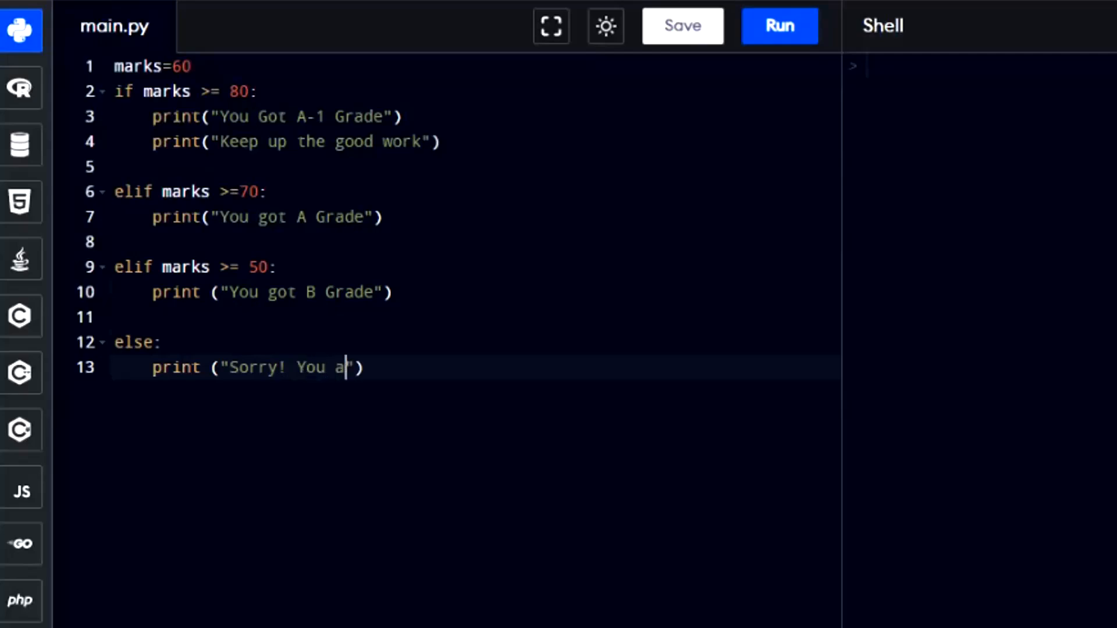
pyautogui.write('re Fail')
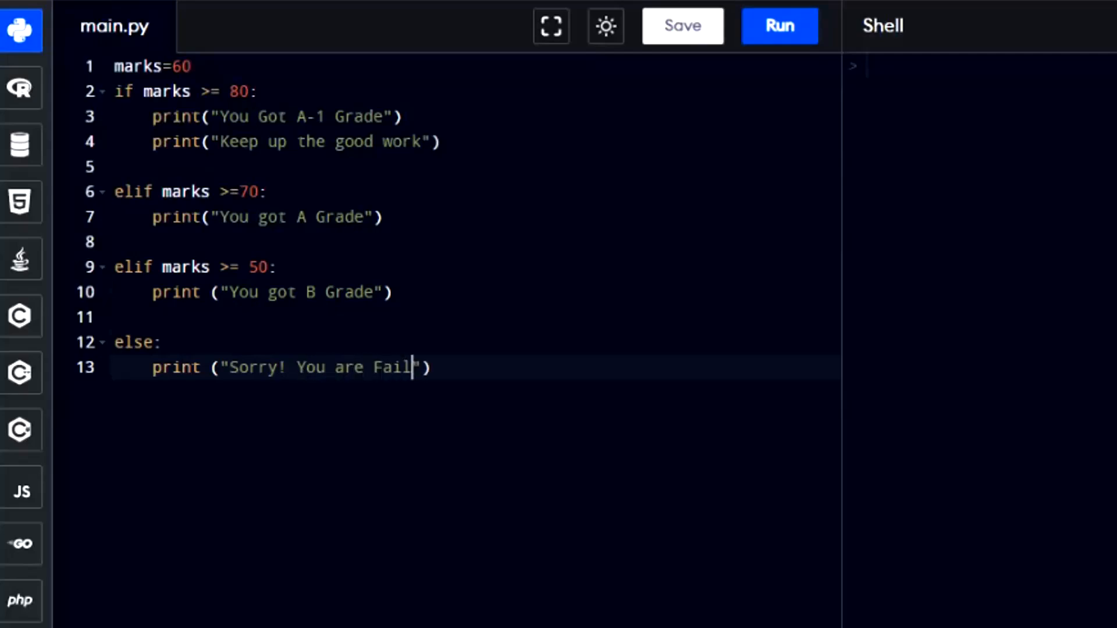
pyautogui.click(779, 26)
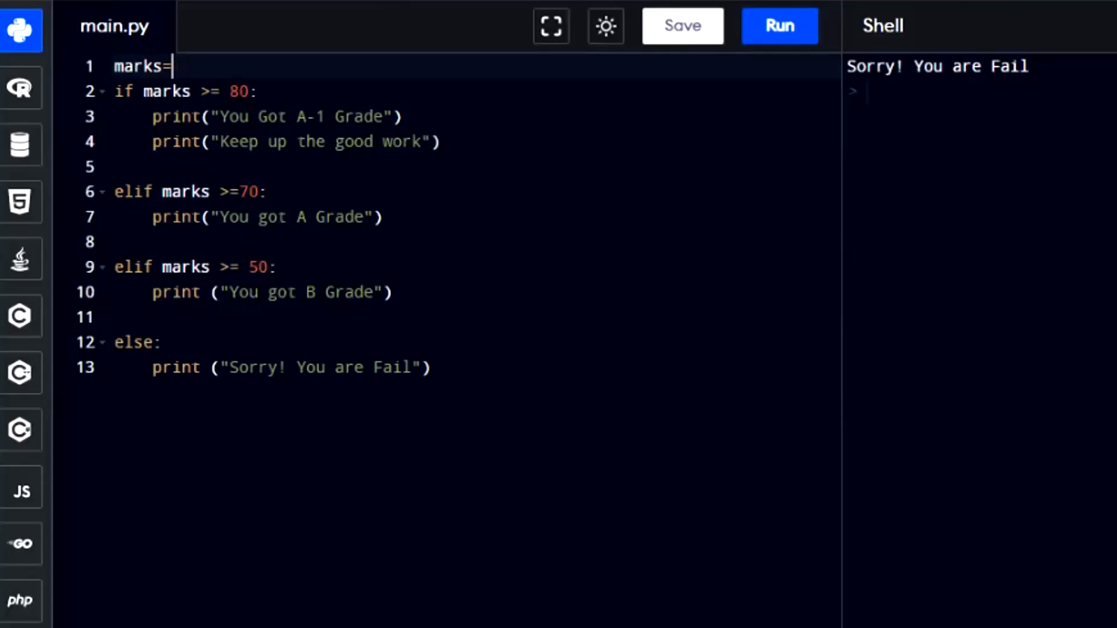
# Step: Change line 1 to marks=int(input("Please Enter your Marks "))
pyautogui.write('input')
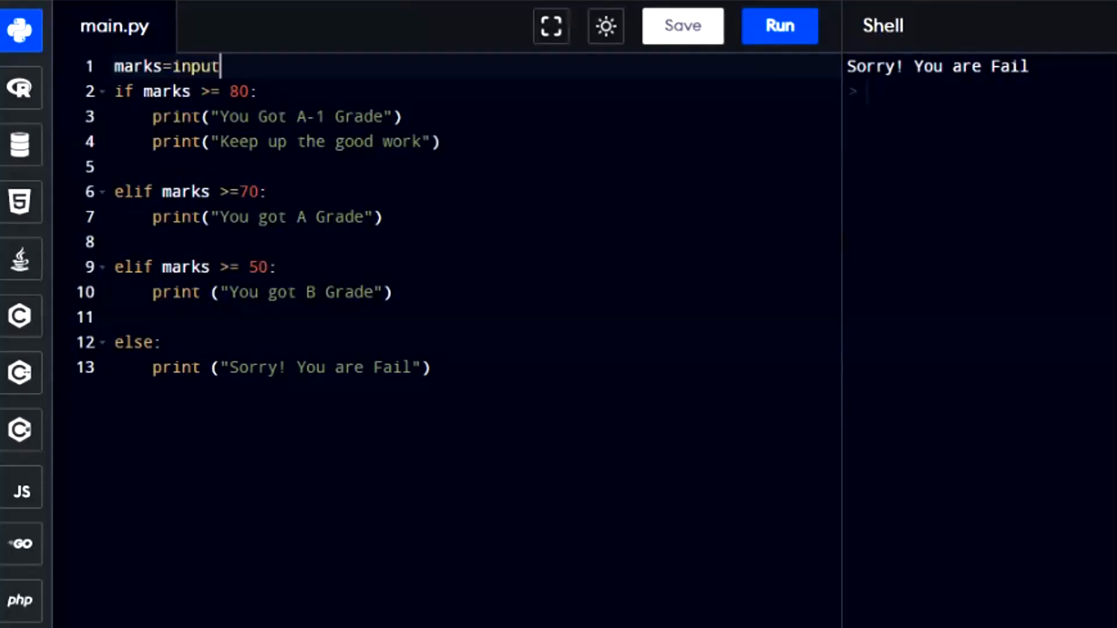
pyautogui.write('("")')
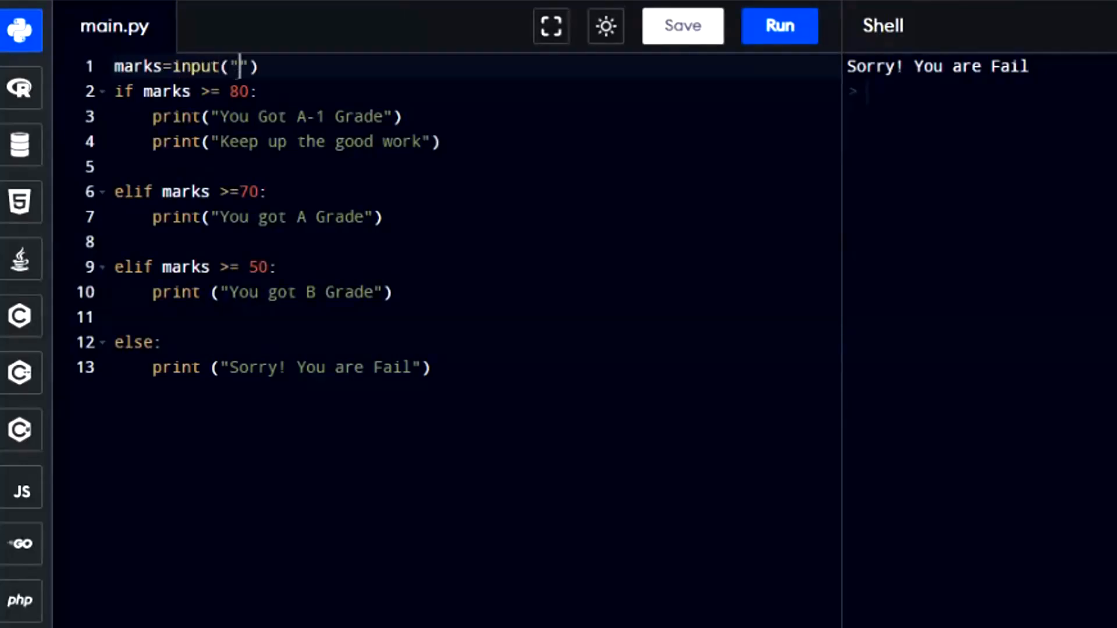
pyautogui.write('Please Enter you')
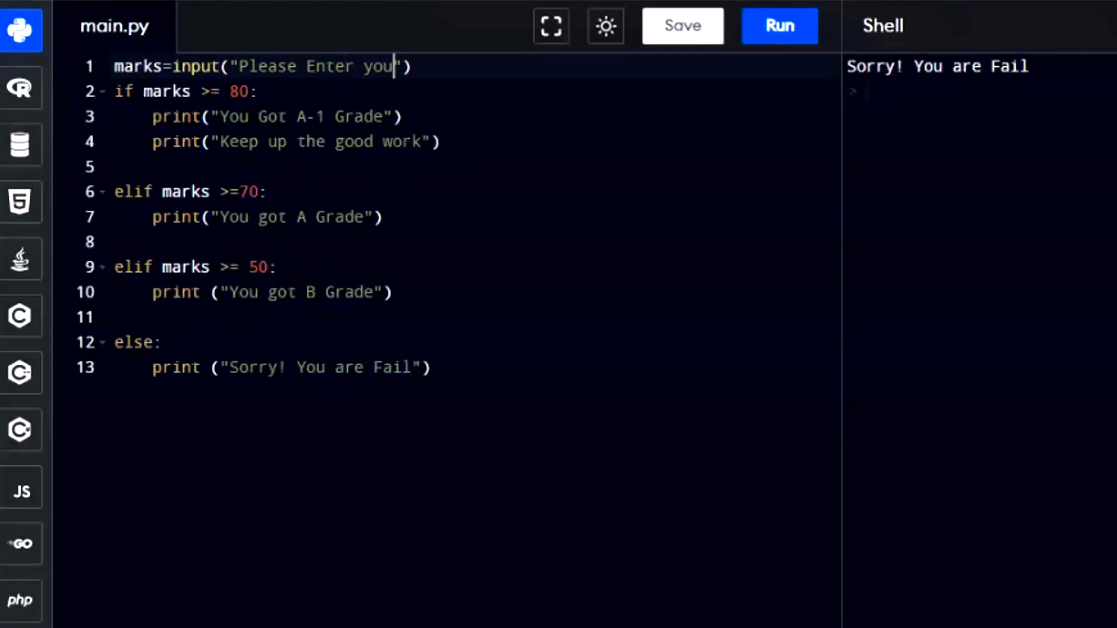
pyautogui.write('Marks')
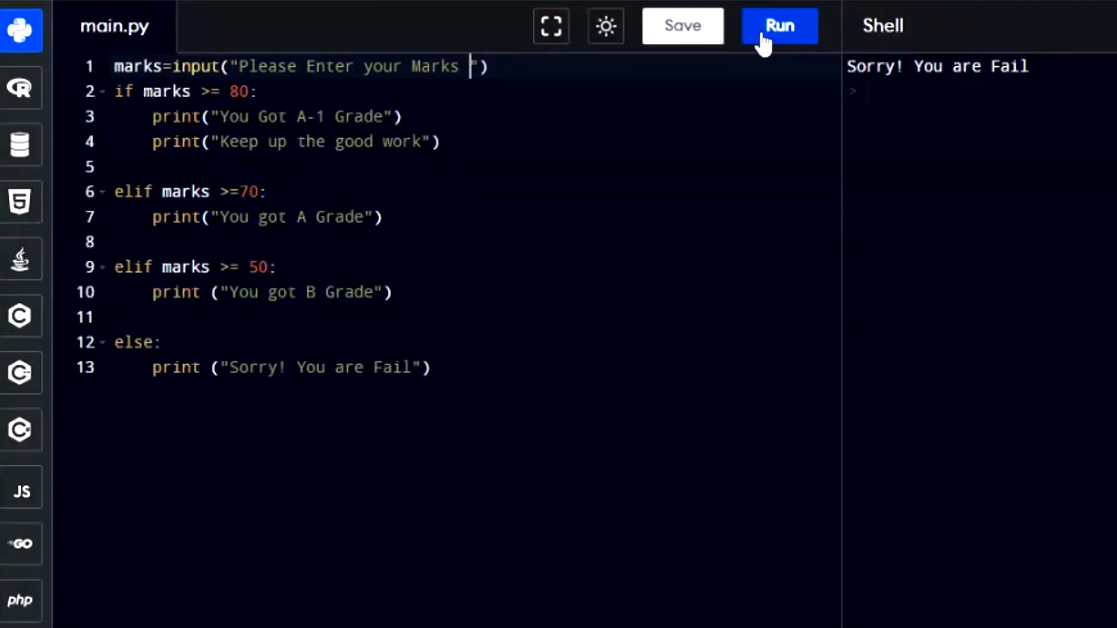
# Step: Run the script and enter 50 at the prompt, printing You got B Grade
pyautogui.click(778, 27)
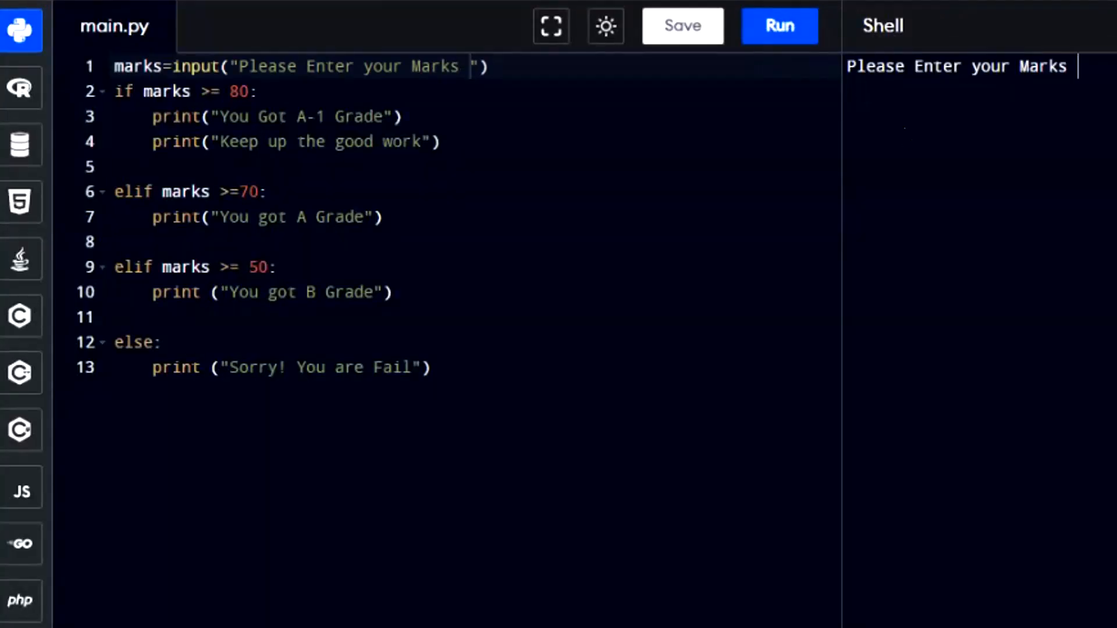
pyautogui.write('50')
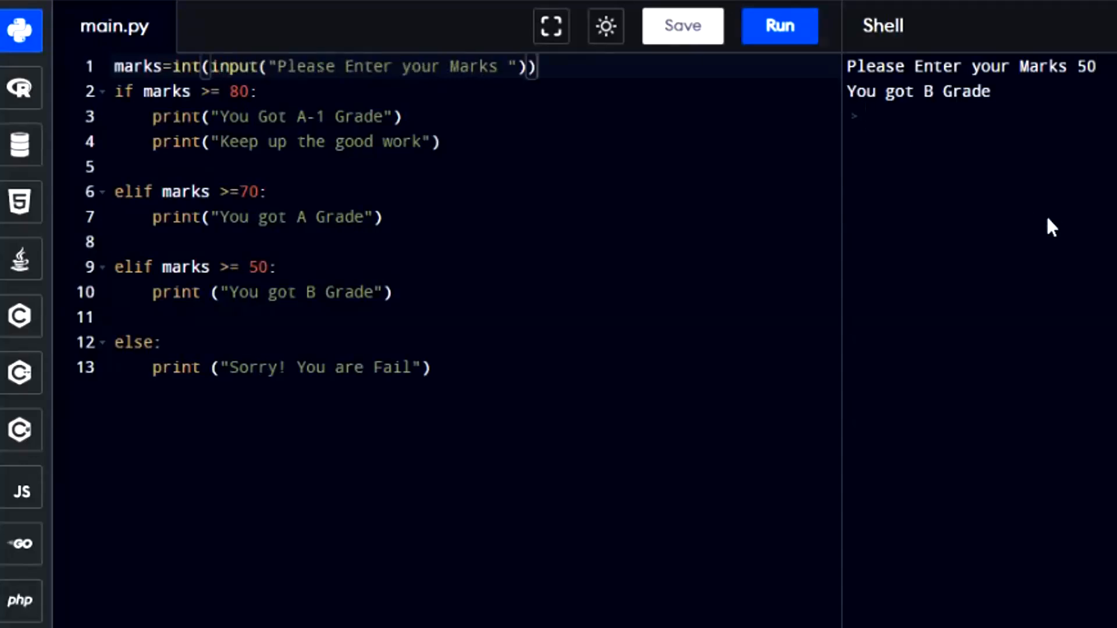
pyautogui.click(779, 26)
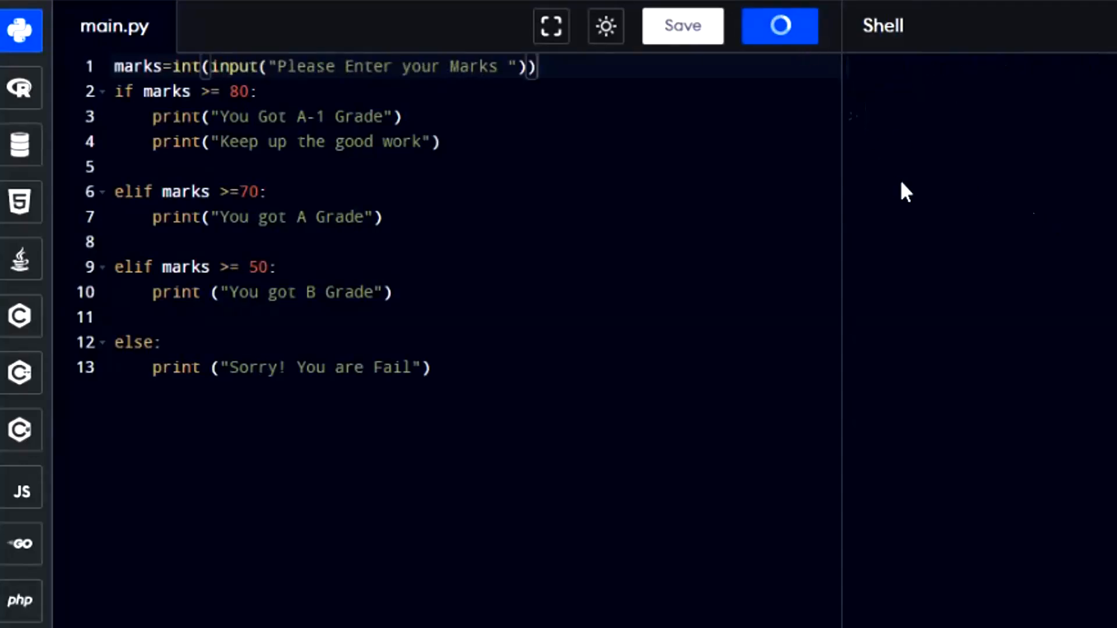
pyautogui.click(780, 26)
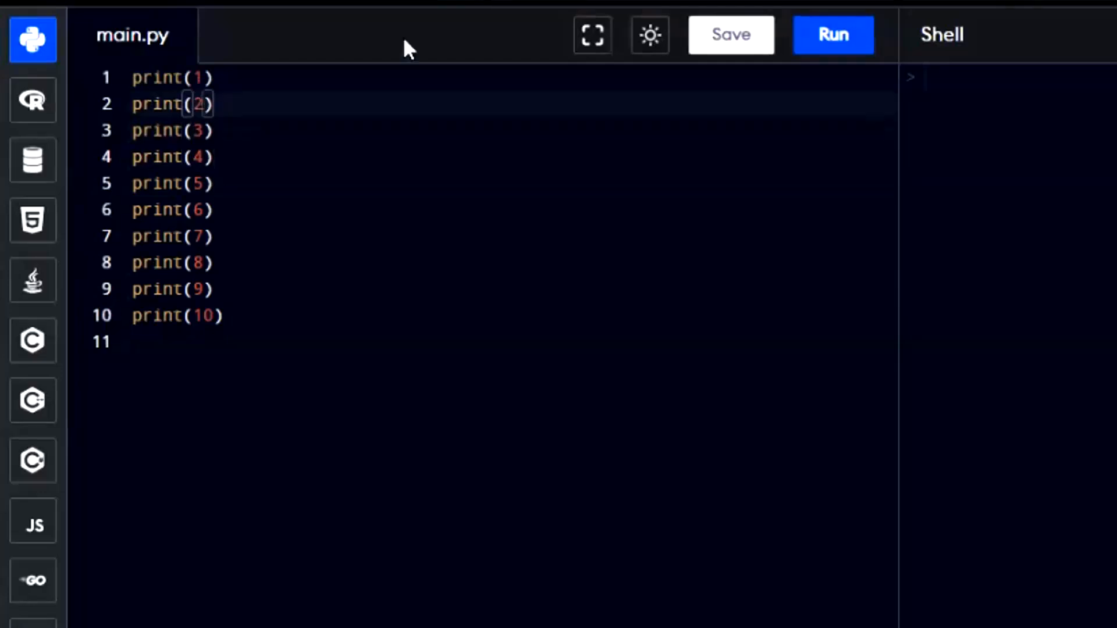
# Step: Run the print(1) to print(10) lines to show 1 through 10, then select all to clear them
pyautogui.click(833, 33)
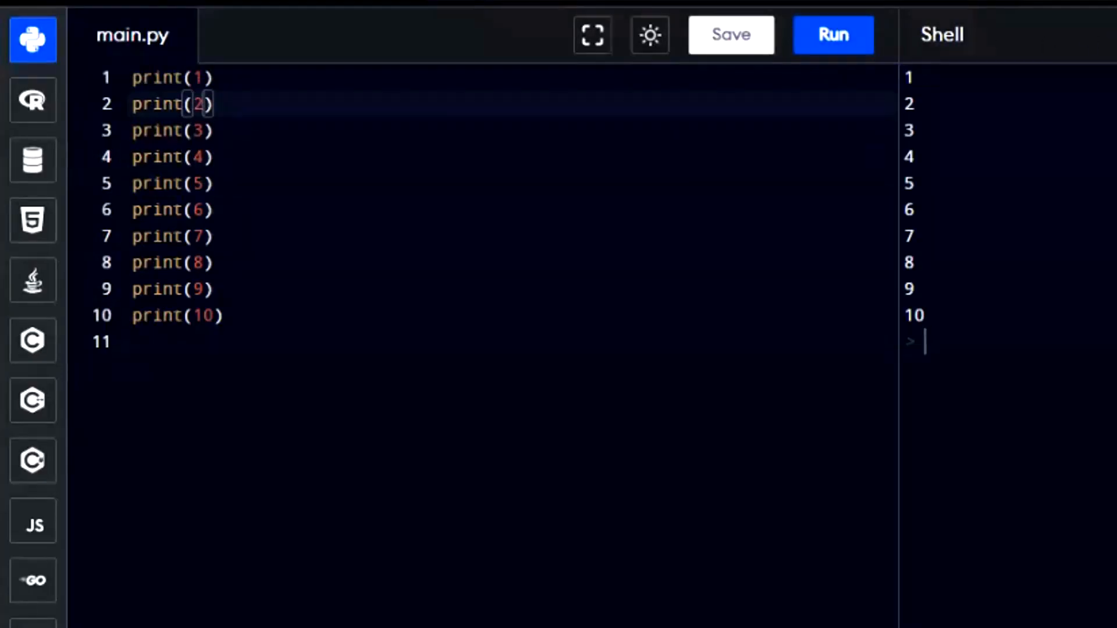
pyautogui.press('ctrl+a')
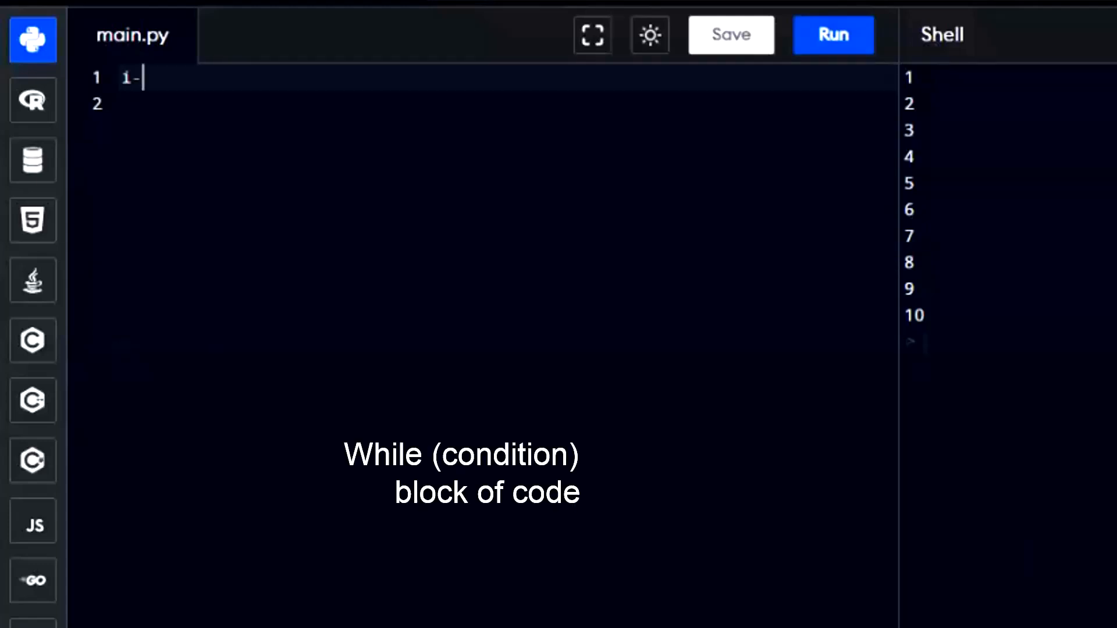
# Step: Write i=1 followed by a while(i <=10) loop header
pyautogui.write('=1')
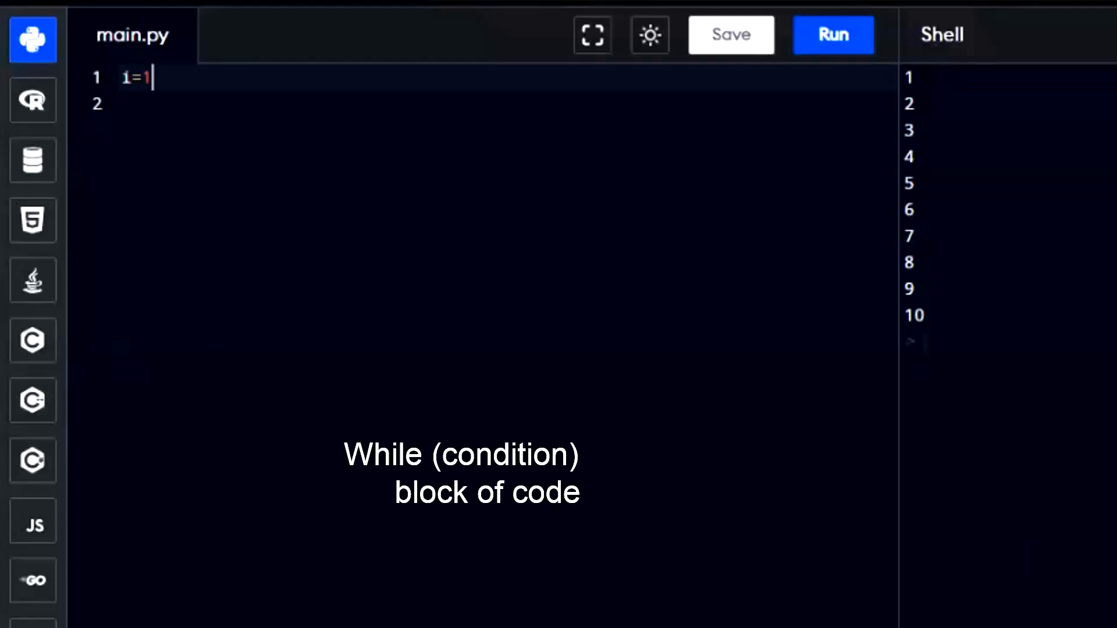
pyautogui.press('Enter')
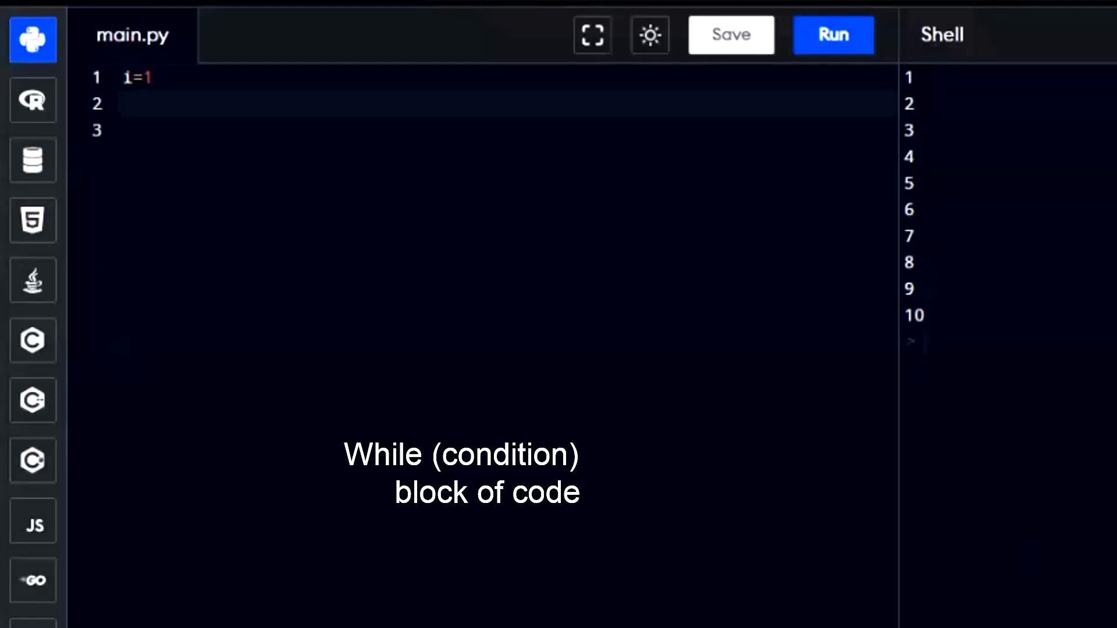
pyautogui.write('whil')
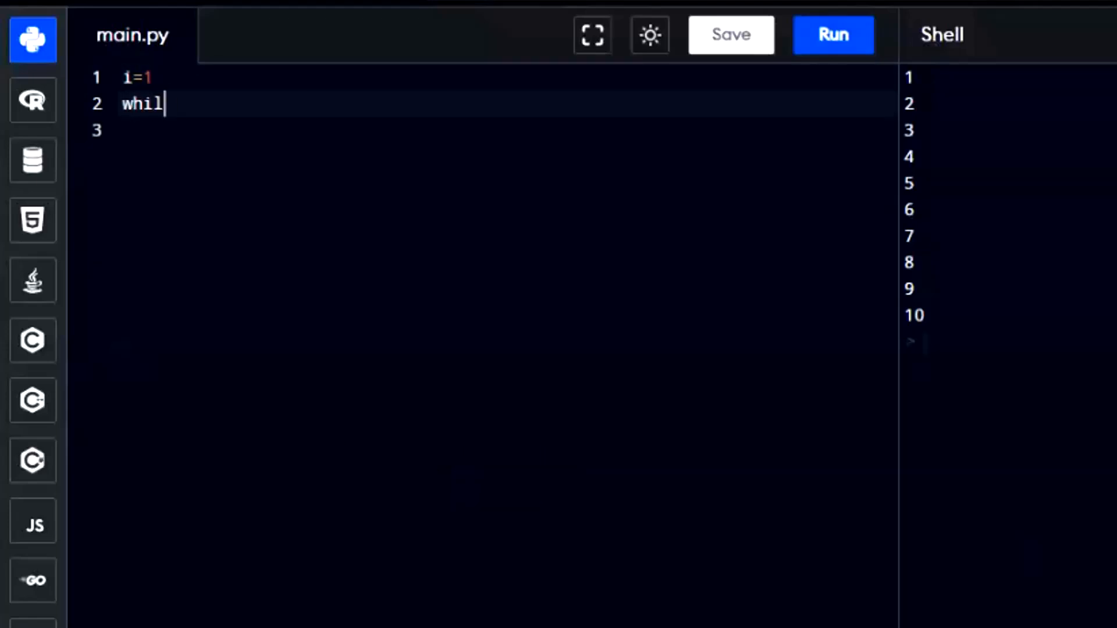
pyautogui.write('e()')
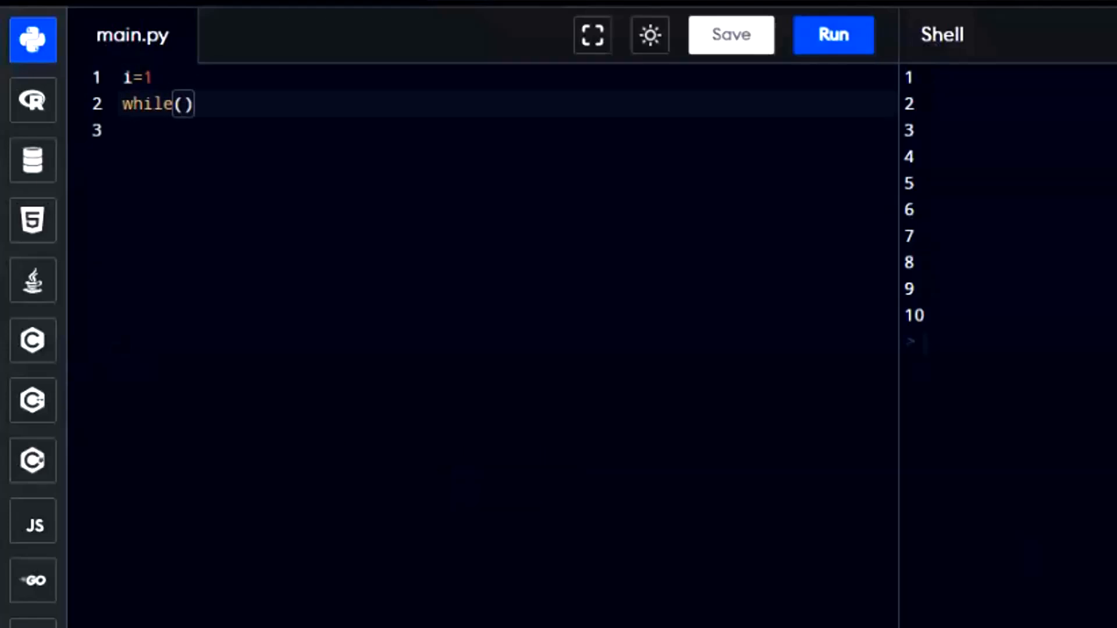
pyautogui.write('i')
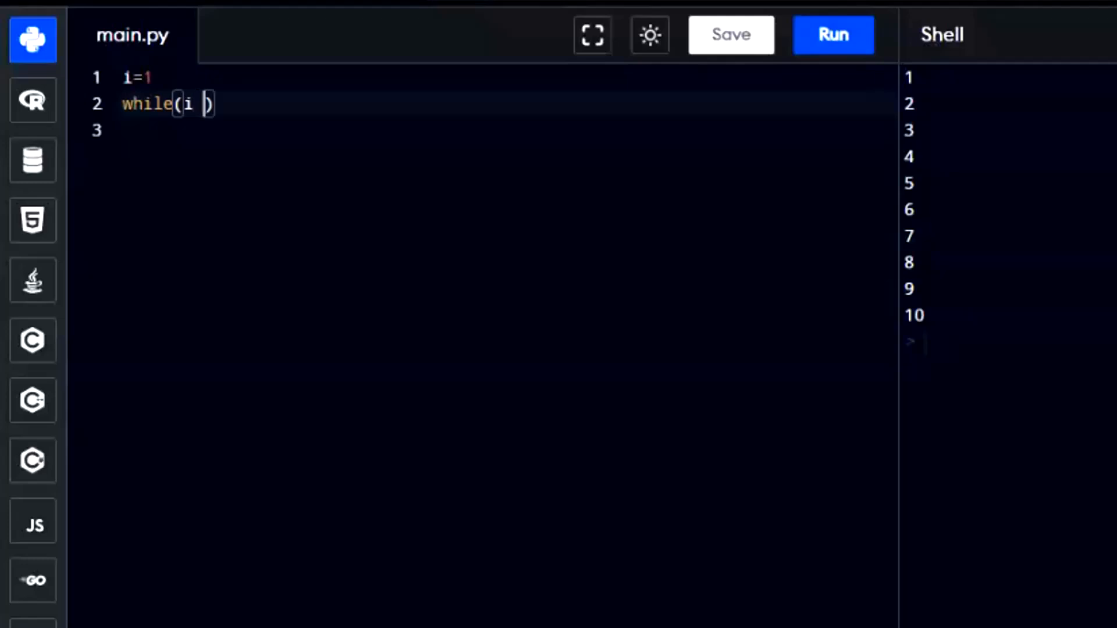
pyautogui.write('<=')
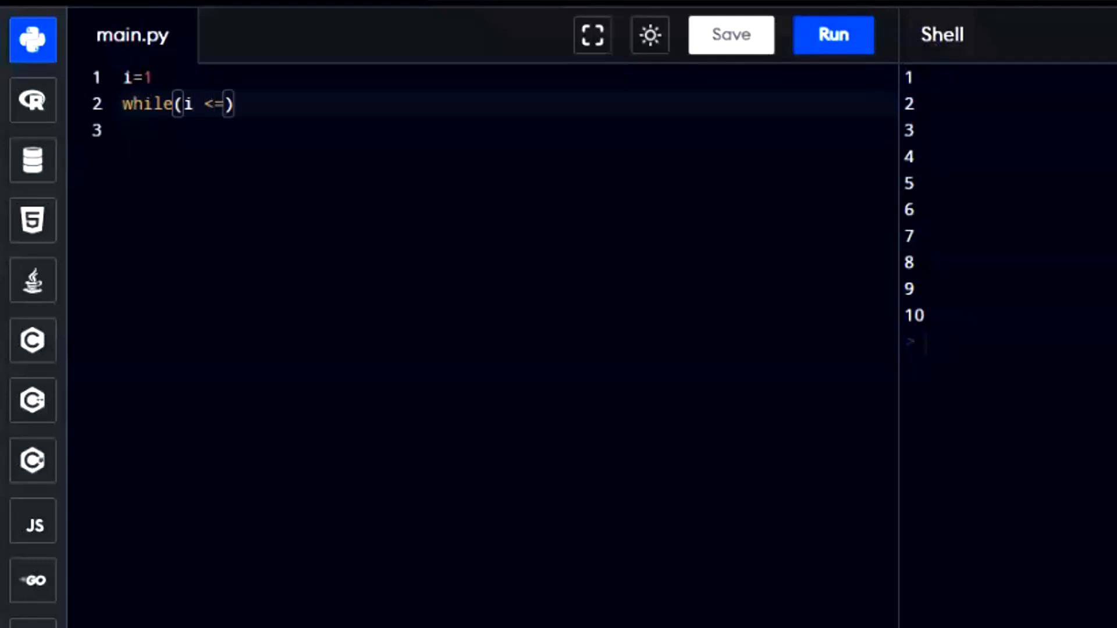
pyautogui.write('10')
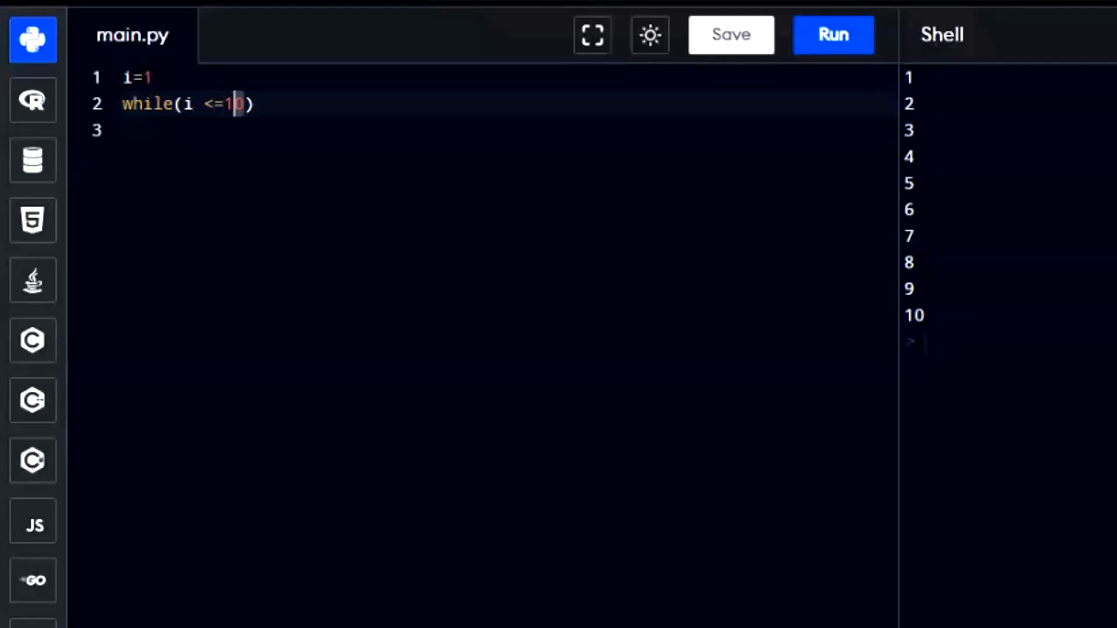
pyautogui.click(192, 103)
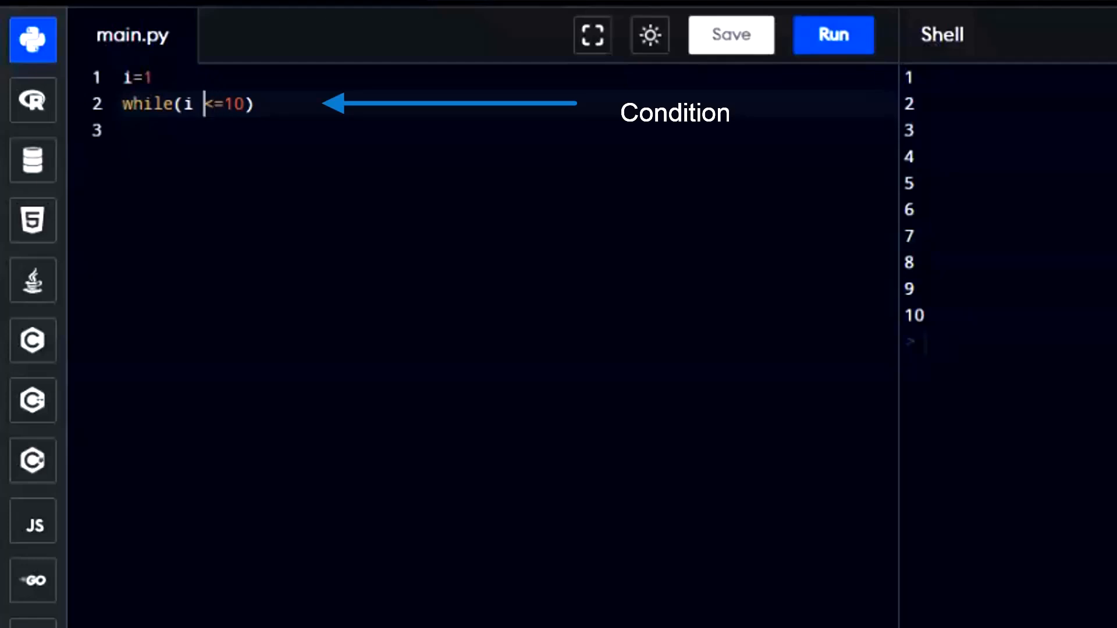
# Step: Add the indented loop body print(i) and i=i+1 on new lines
pyautogui.press('Enter')
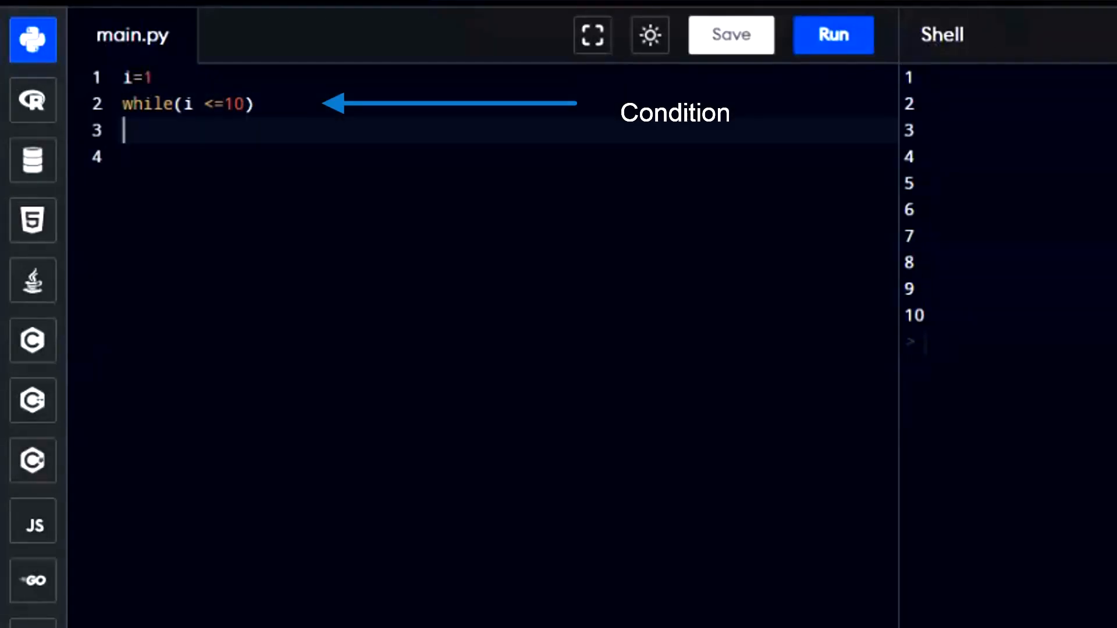
pyautogui.write('print(')
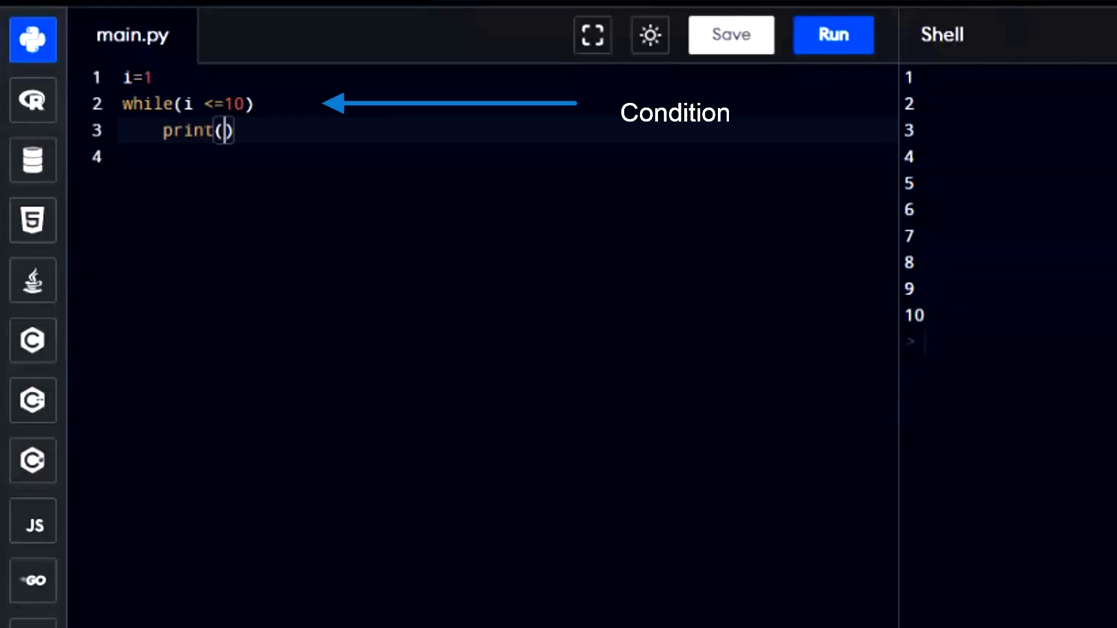
pyautogui.write('i')
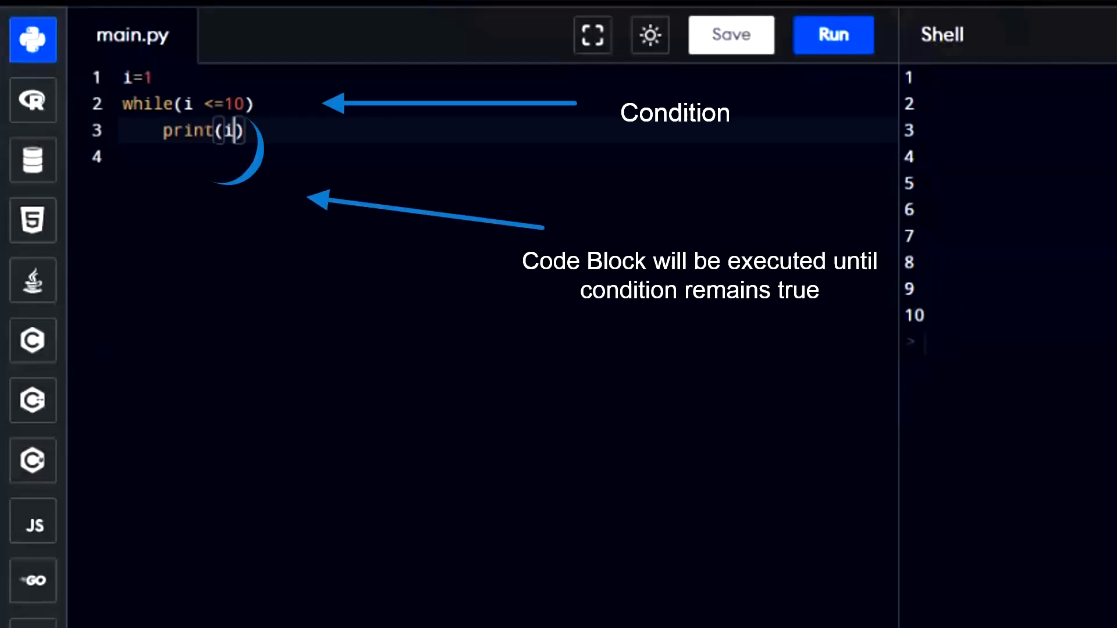
pyautogui.press('Enter')
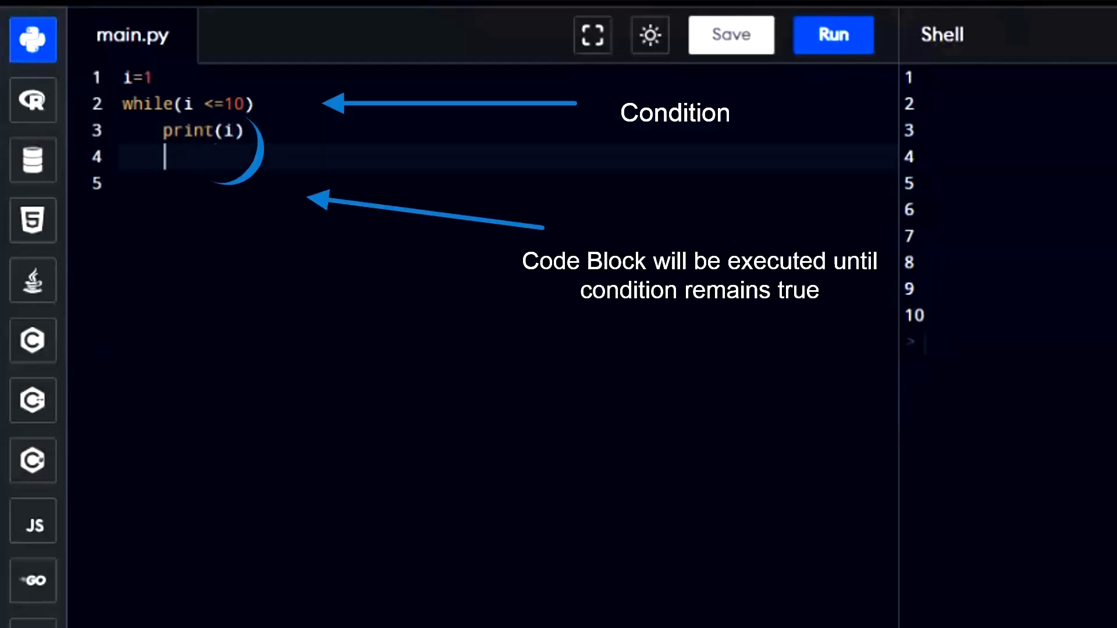
pyautogui.write('i=i')
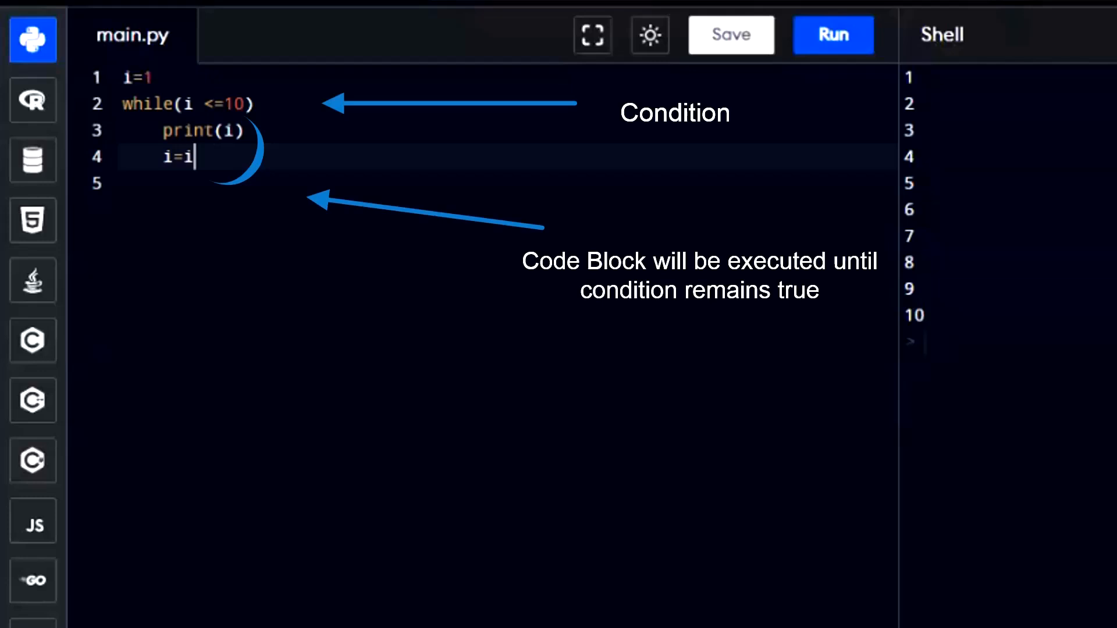
pyautogui.write('+1')
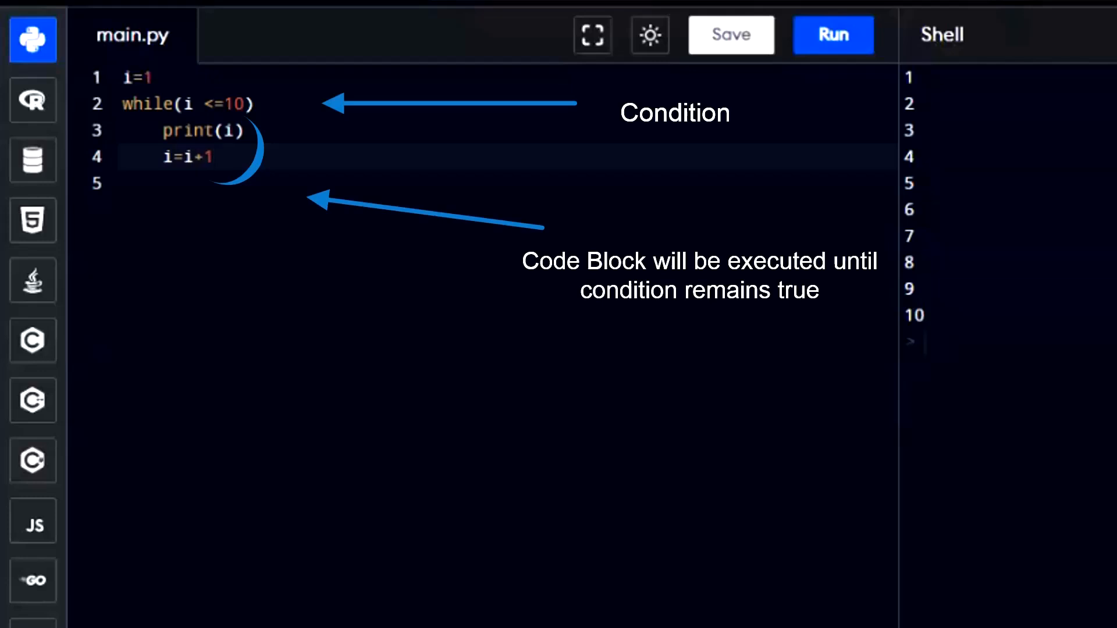
pyautogui.press('enter')
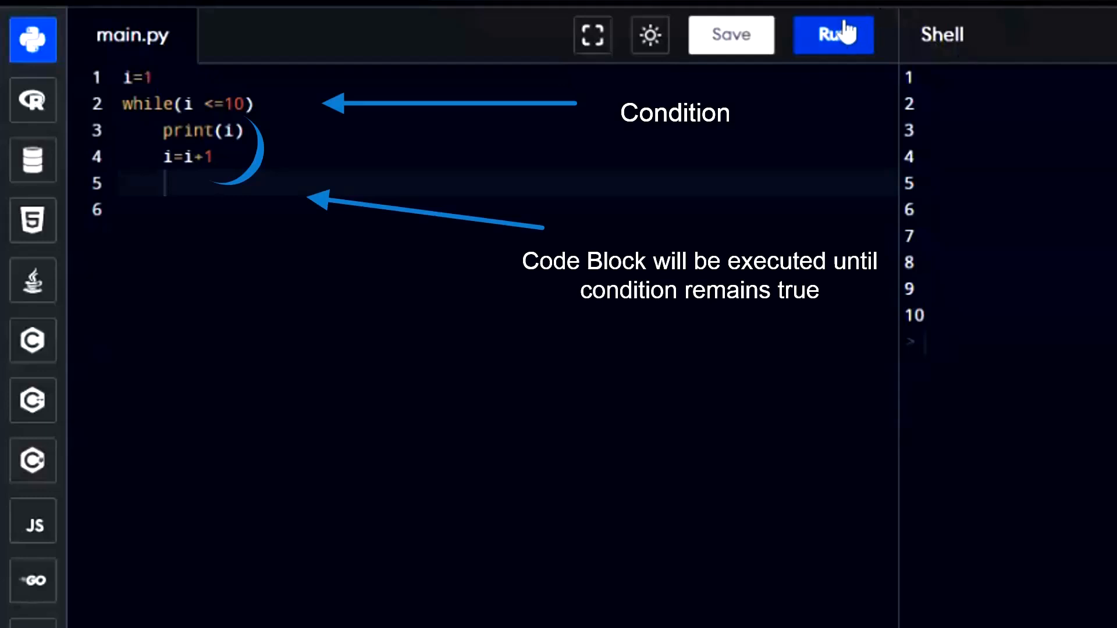
# Step: Add the colon to the while line and scroll the Shell output of the counting loop
pyautogui.write(':')
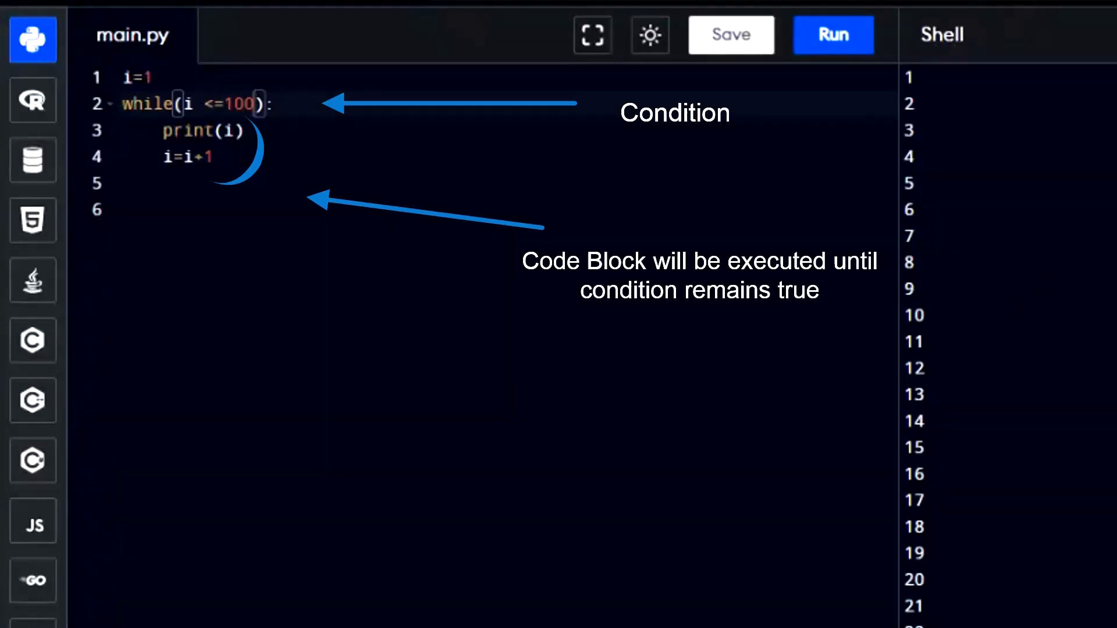
pyautogui.scroll(-3)
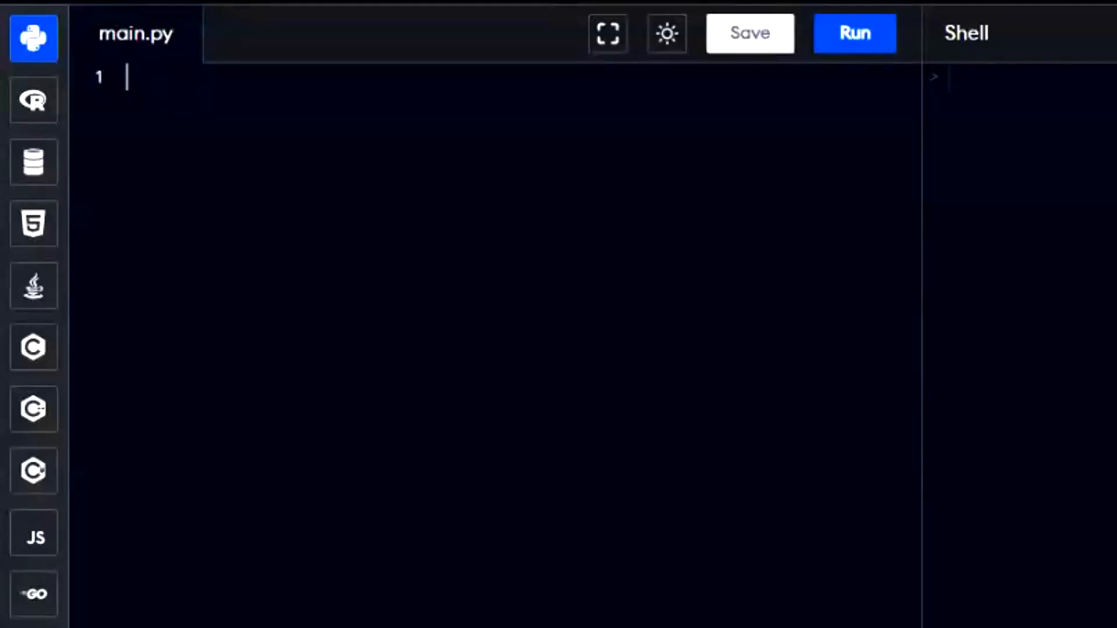
# Step: Write numbers=[1,2,3,4,5] followed by a blank line
pyautogui.write('nu')
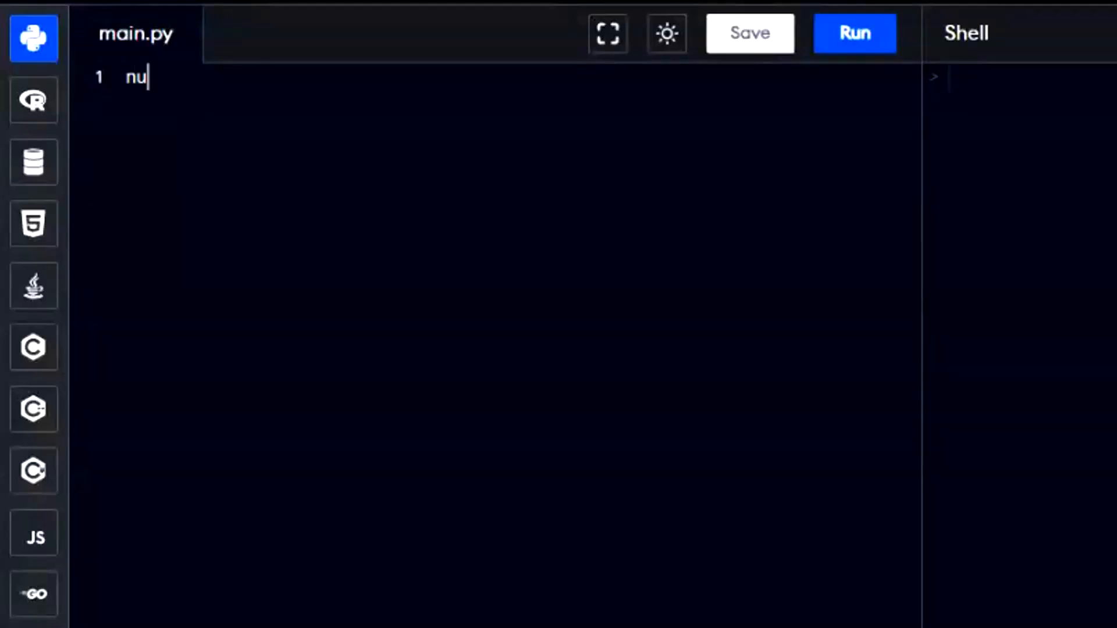
pyautogui.write('mbe')
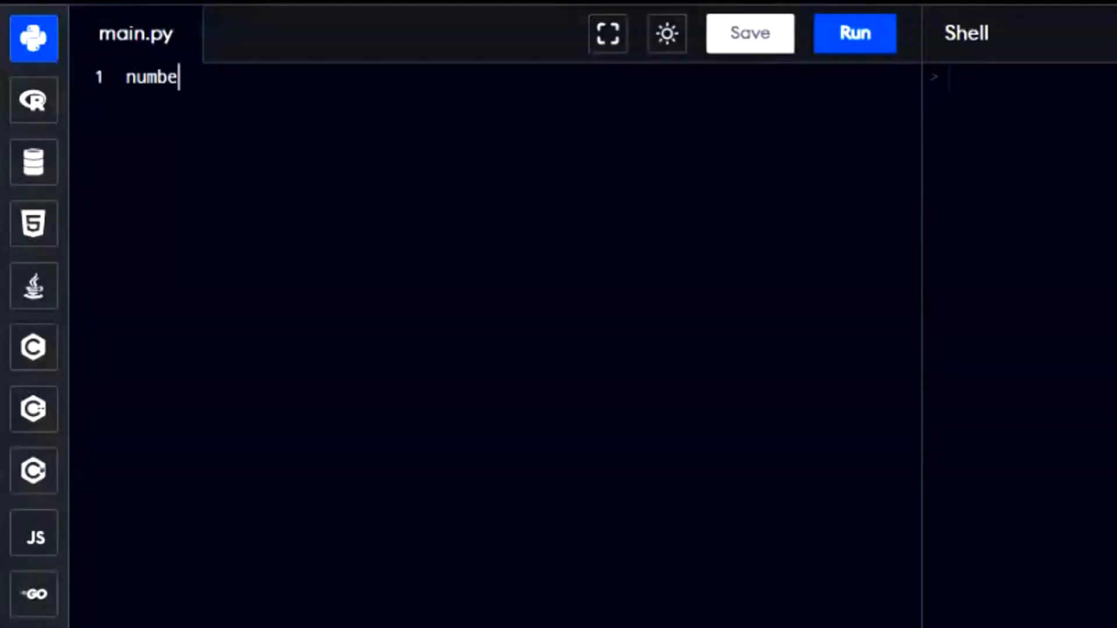
pyautogui.write('rs')
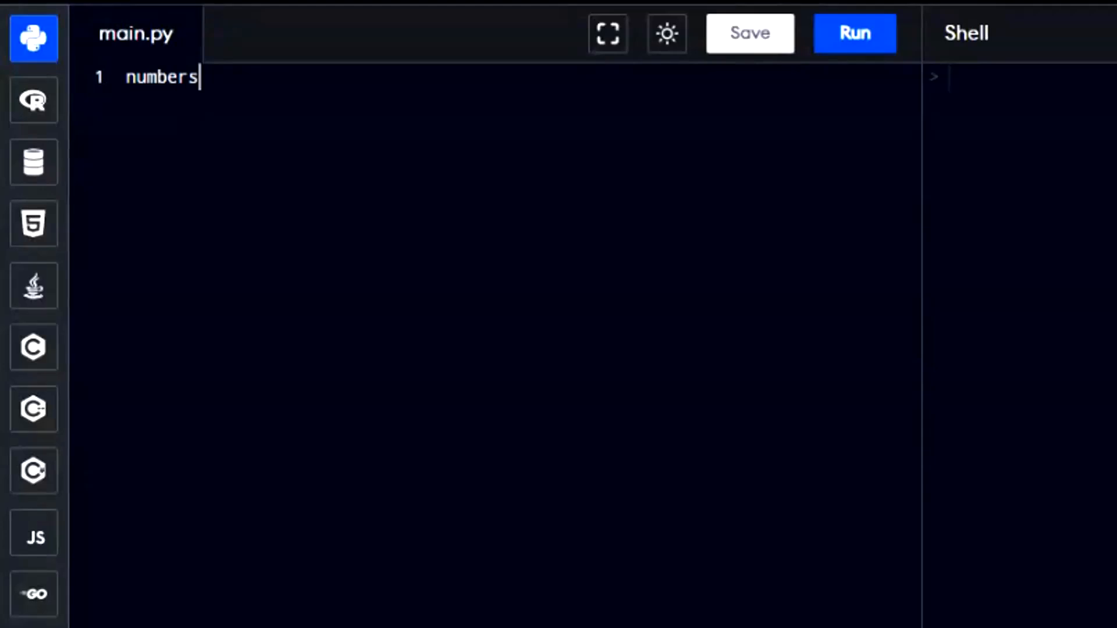
pyautogui.write('=[]')
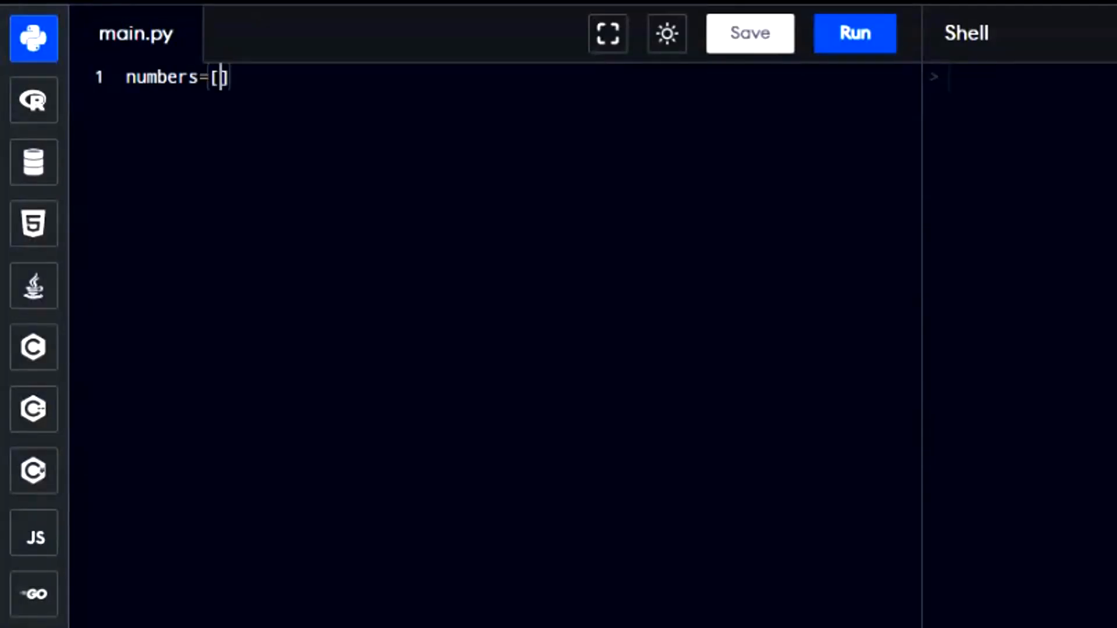
pyautogui.write('1,')
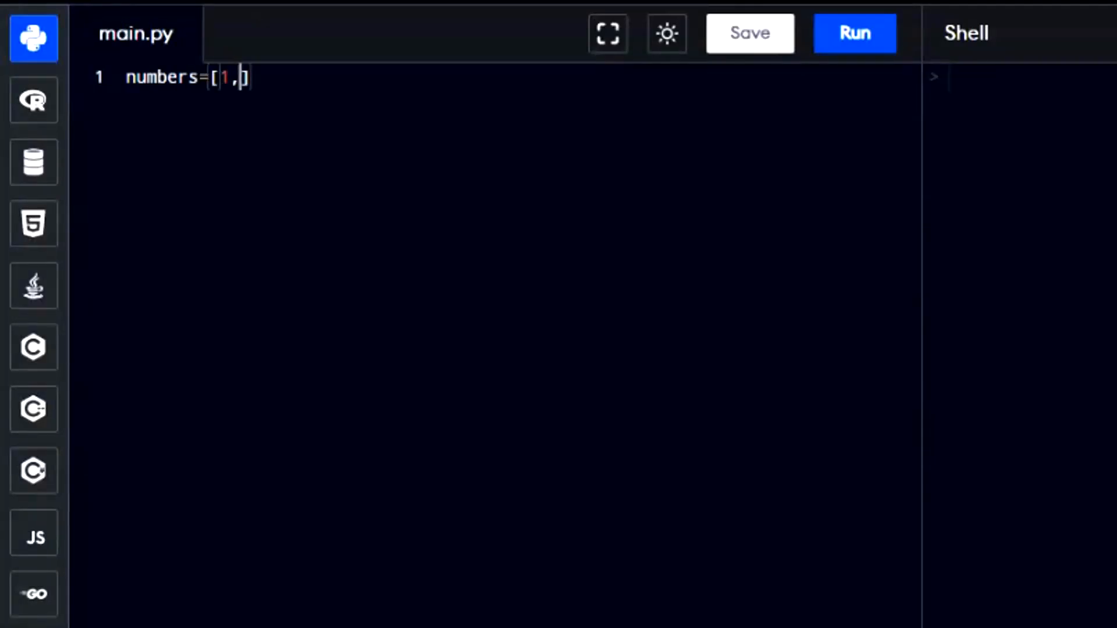
pyautogui.write('2,3,4,5')
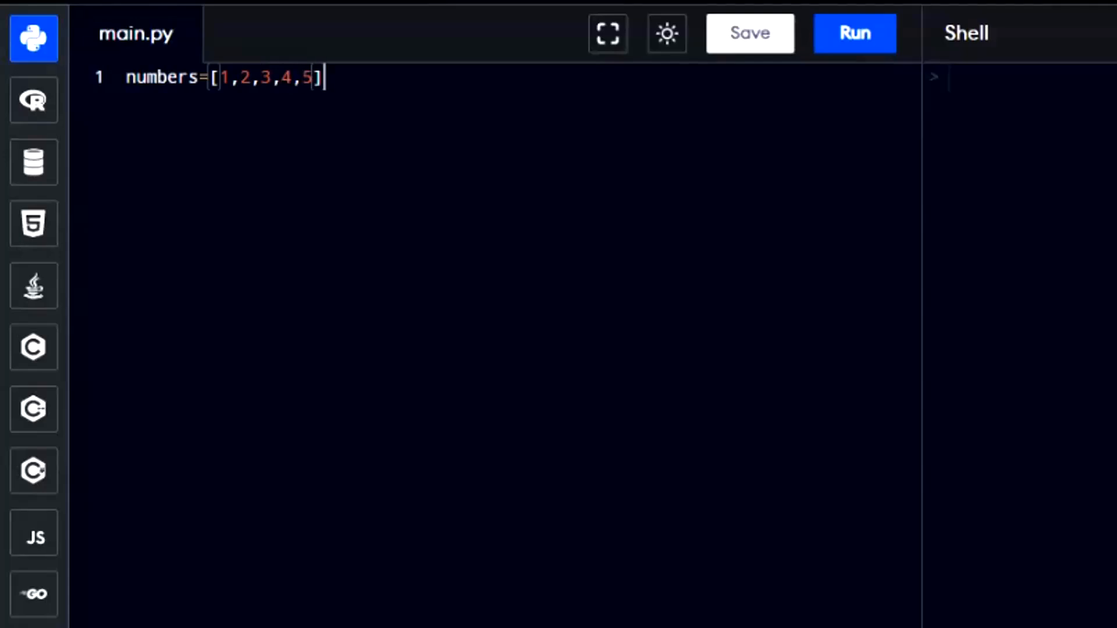
pyautogui.press('Enter')
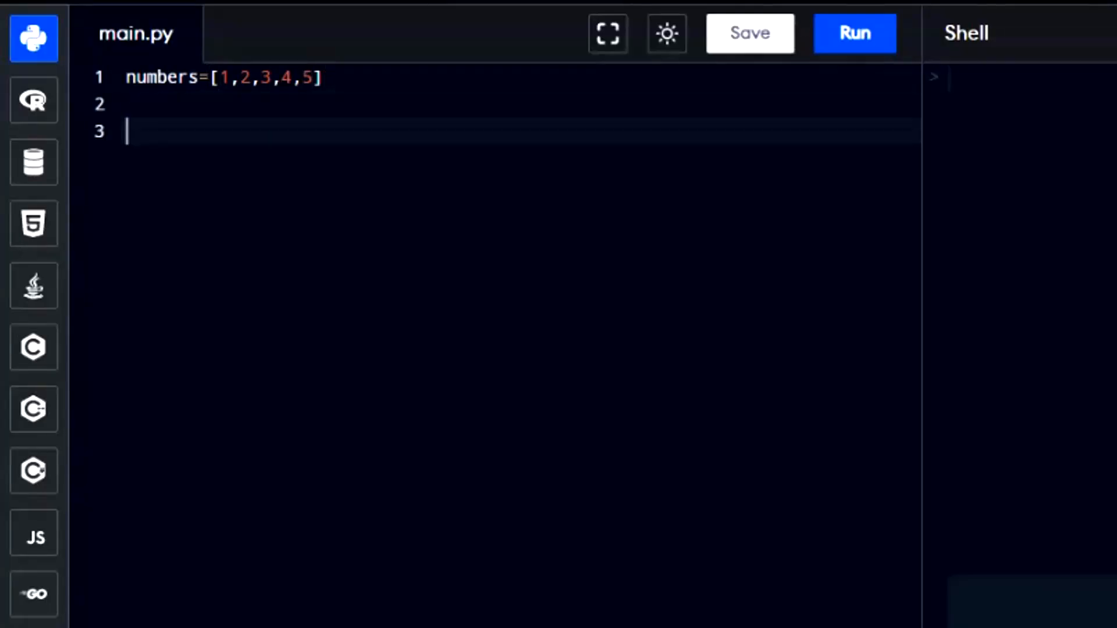
# Step: Add print (numbers) and run to show [1, 2, 3, 4, 5]
pyautogui.write('print')
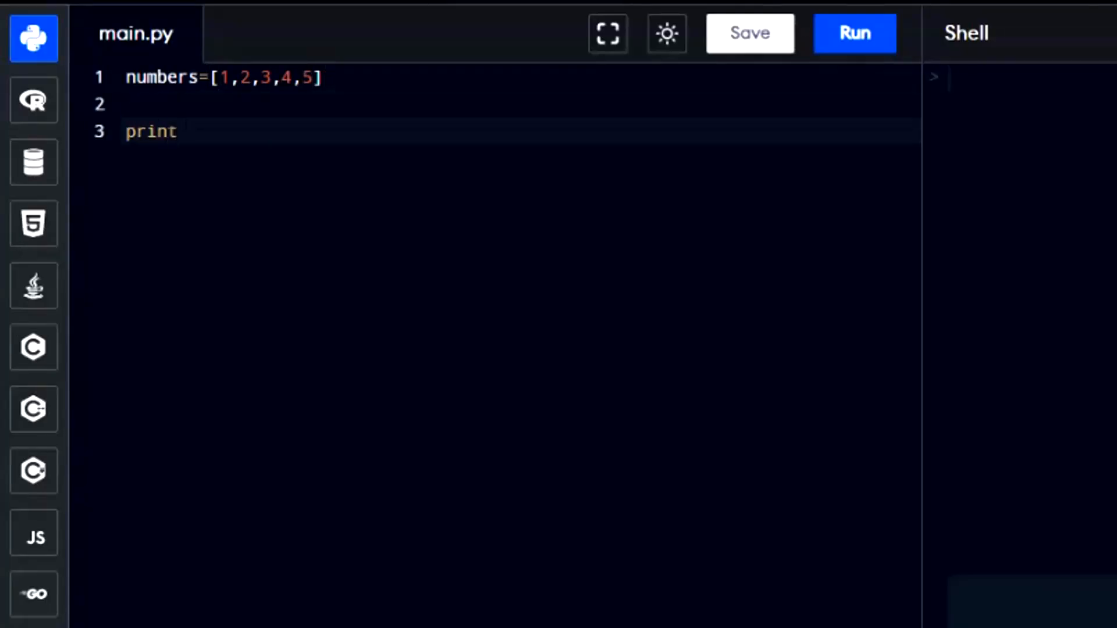
pyautogui.write('(number')
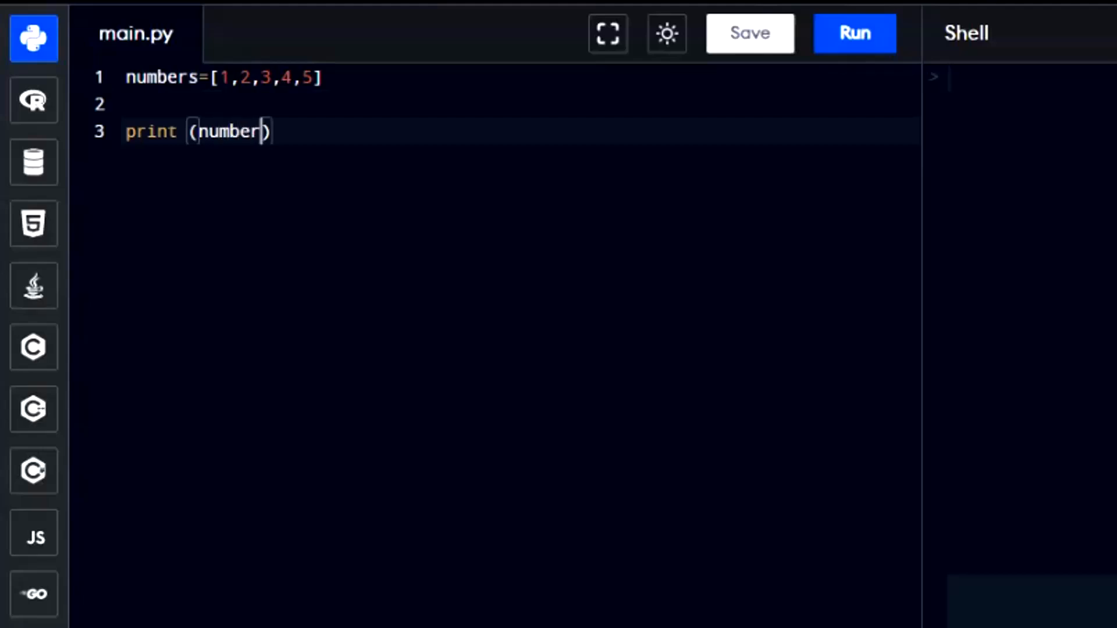
pyautogui.write('s')
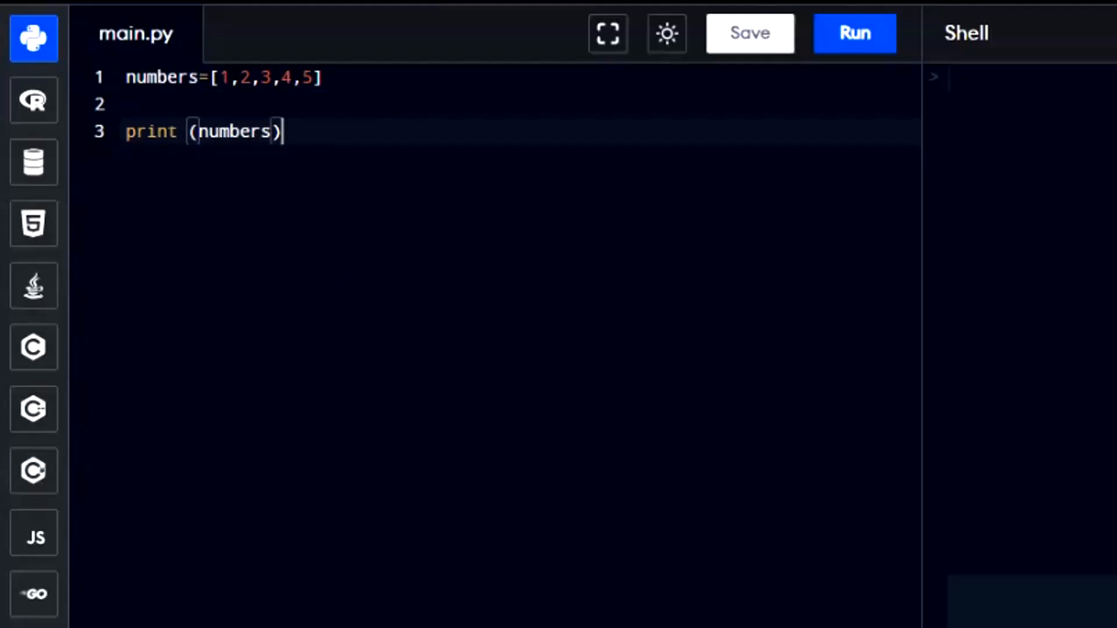
pyautogui.click(854, 33)
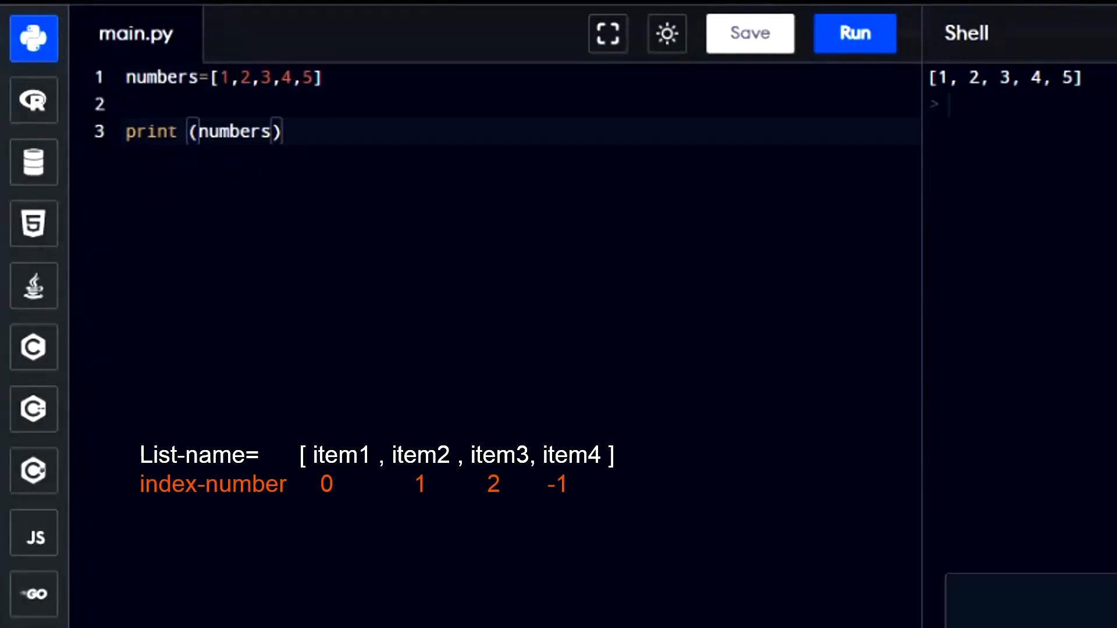
# Step: Print numbers[0] and run the script to show the first list item
pyautogui.write('pr')
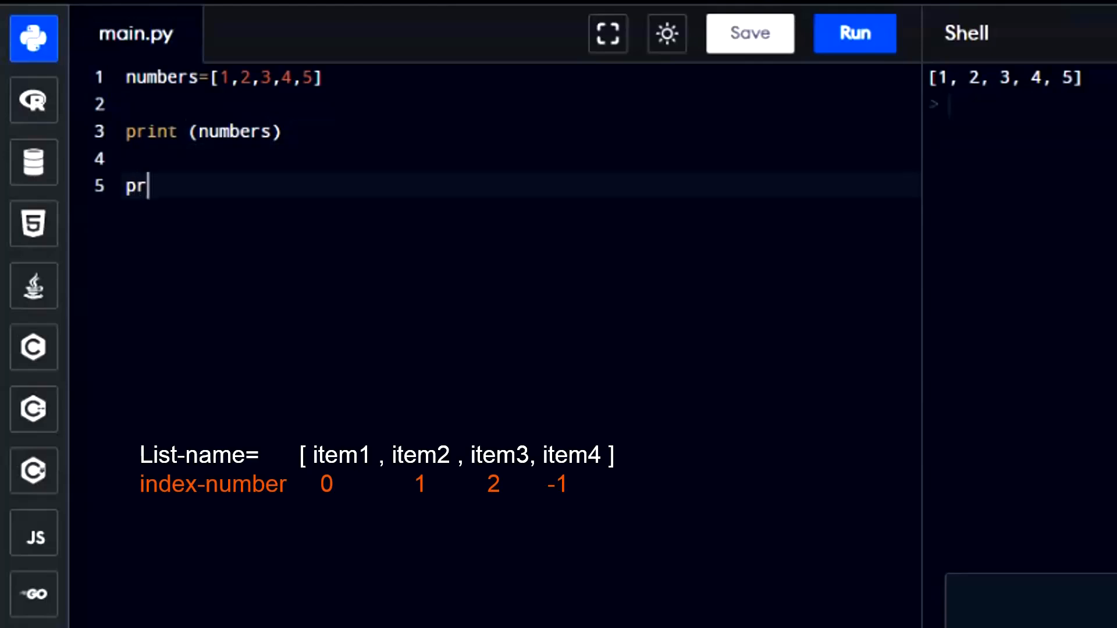
pyautogui.write('int[]')
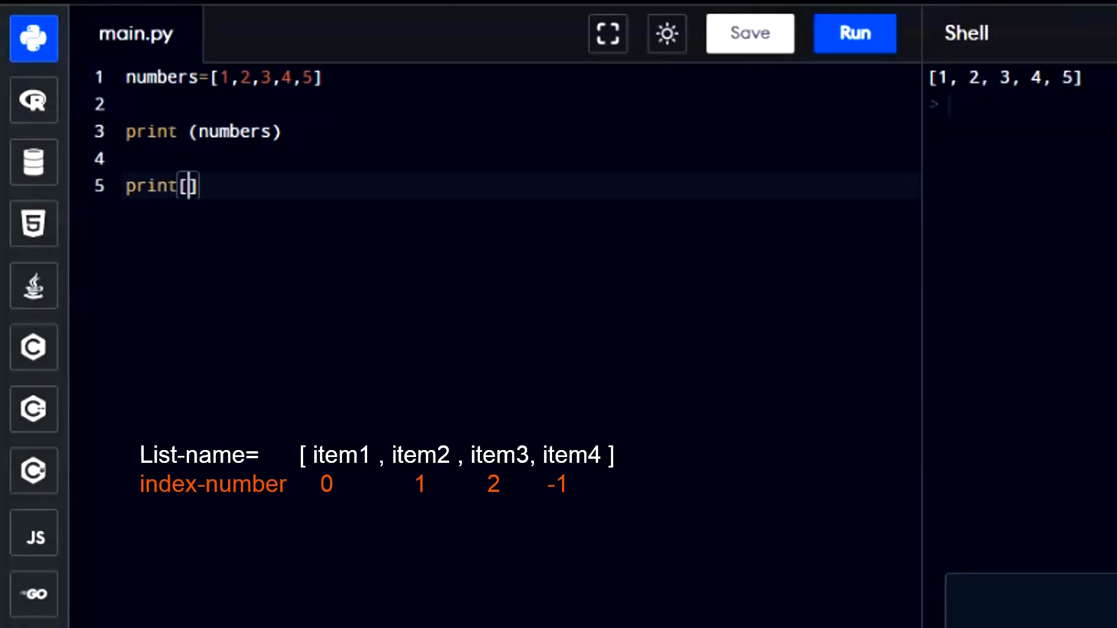
pyautogui.write('numbers[')
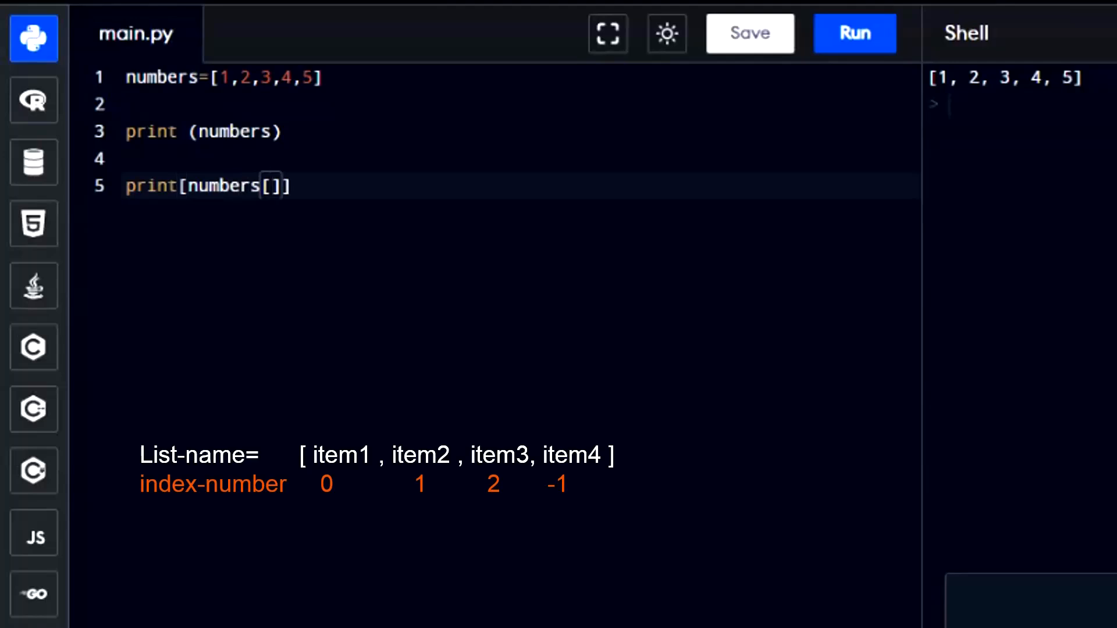
pyautogui.write('0')
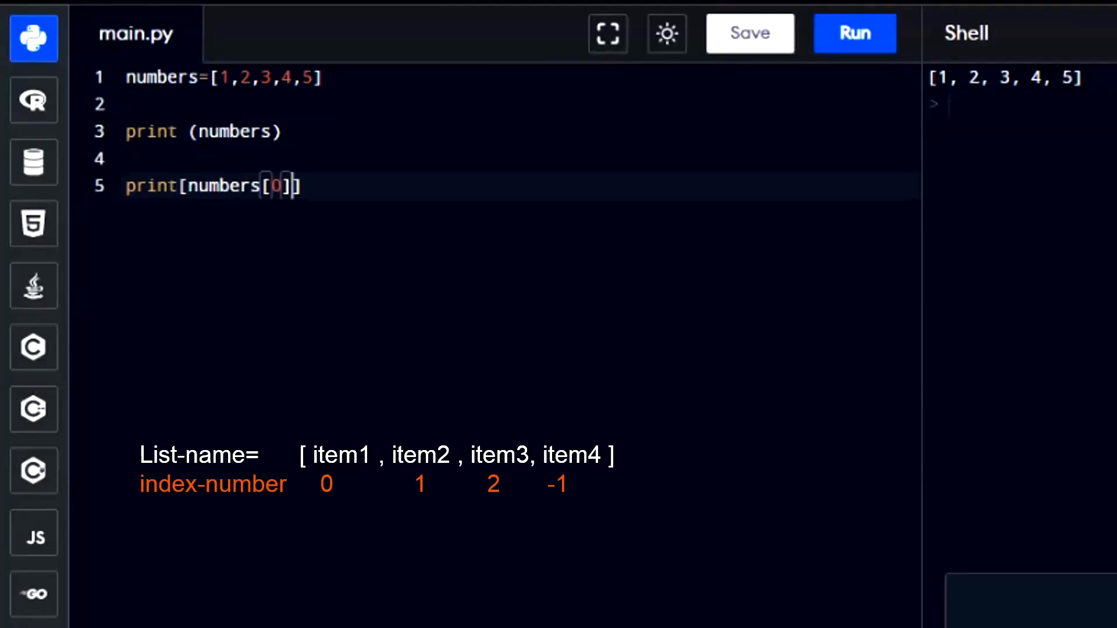
pyautogui.click(854, 32)
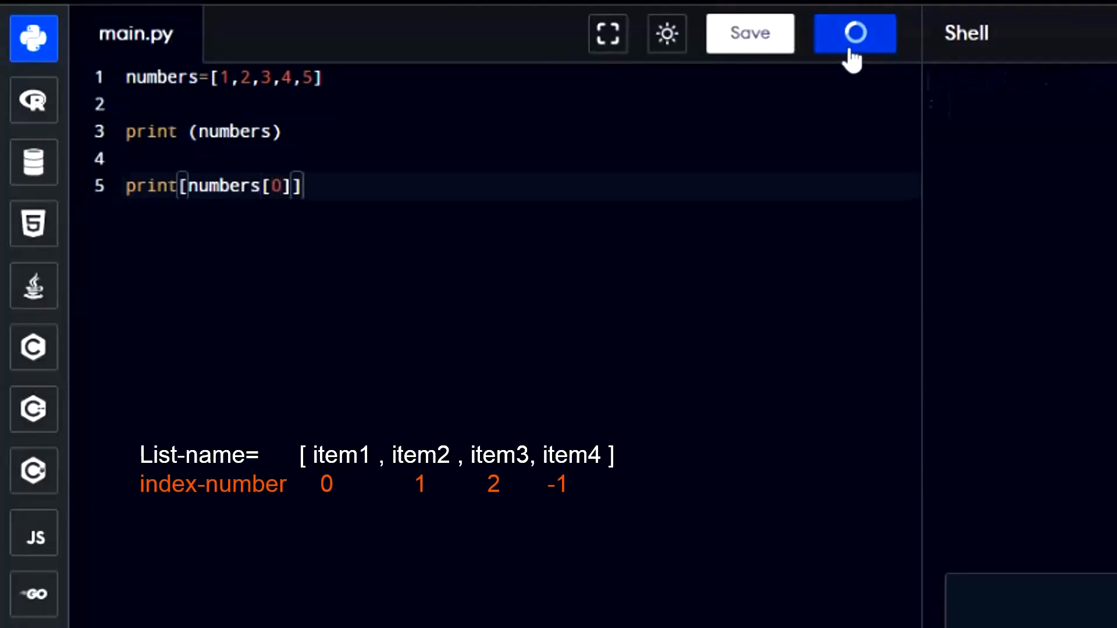
pyautogui.click(854, 32)
pyautogui.write('1')
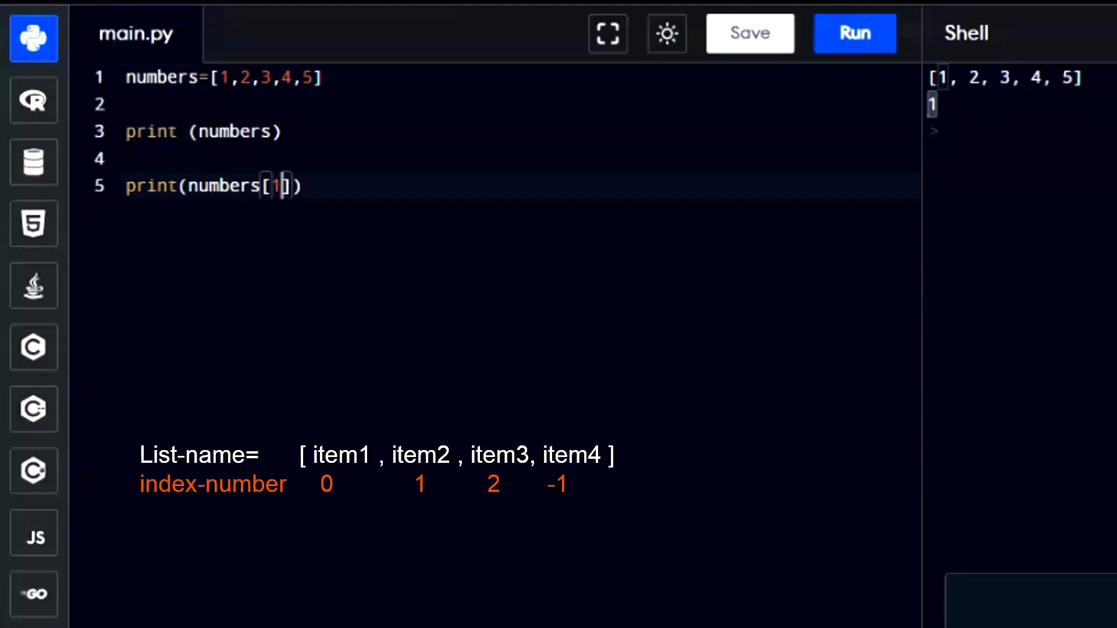
# Step: Run with index 1 (prints 2), then change it to -1 and run to print 5
pyautogui.click(854, 33)
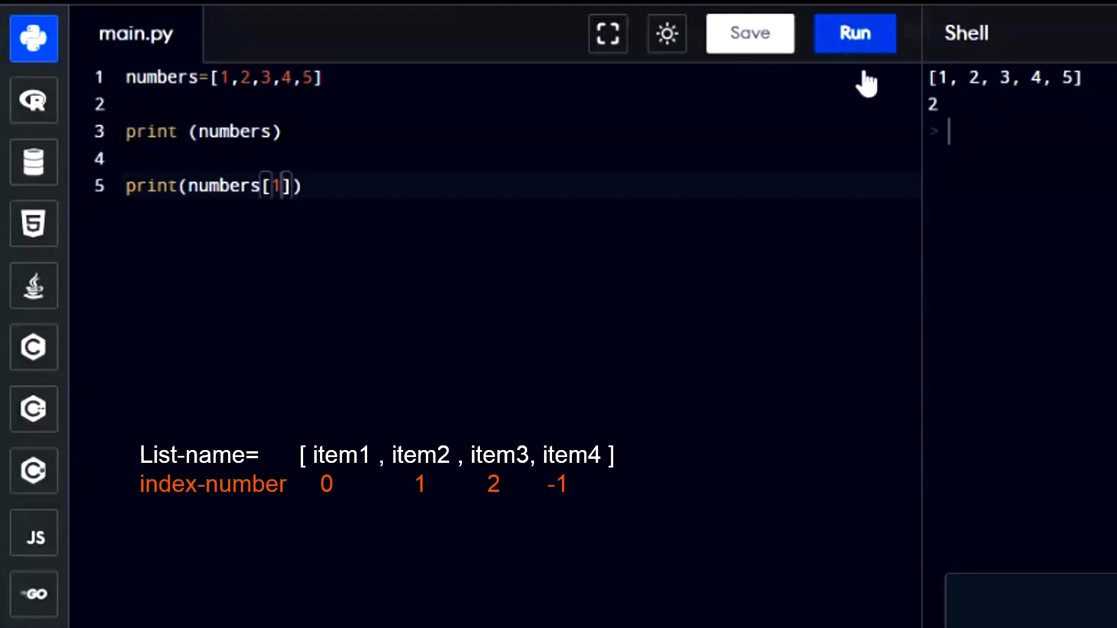
pyautogui.click(854, 32)
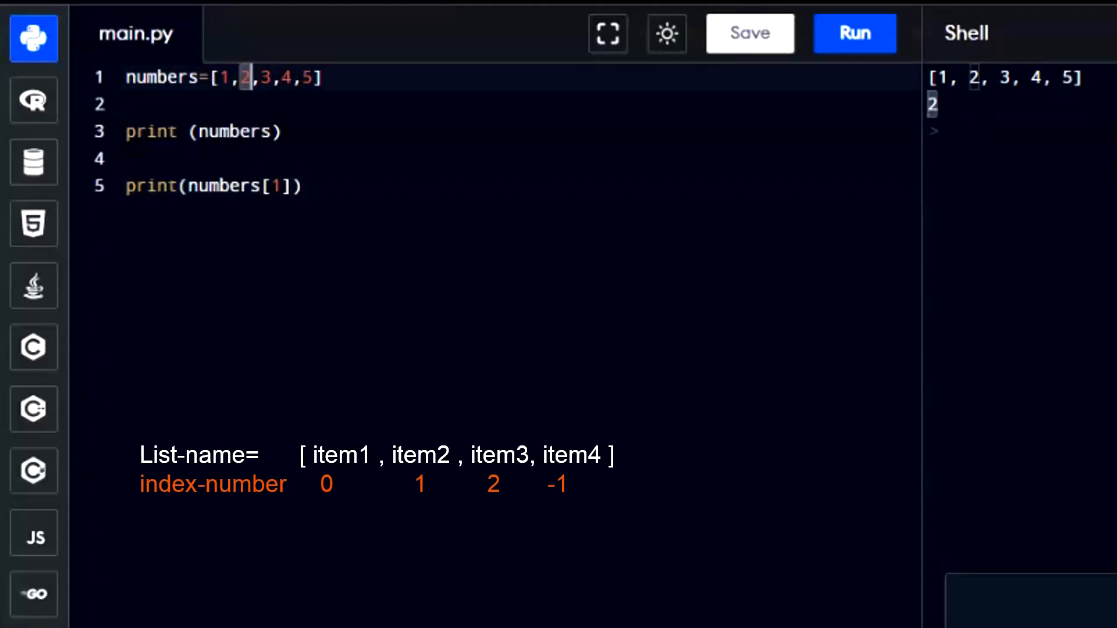
pyautogui.click(284, 187)
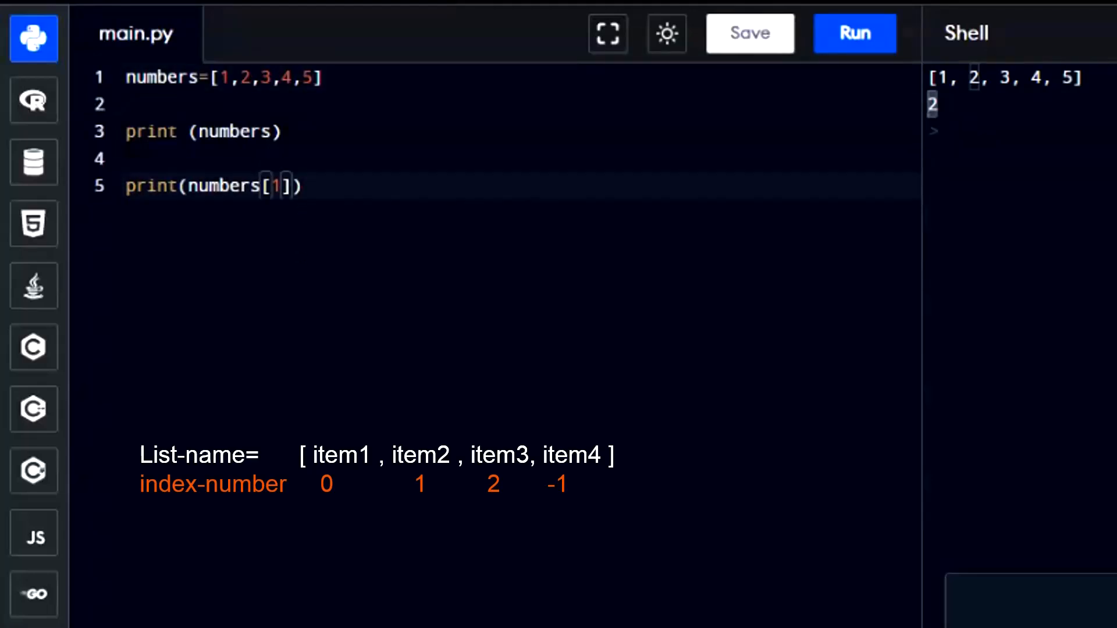
pyautogui.press('Backspace')
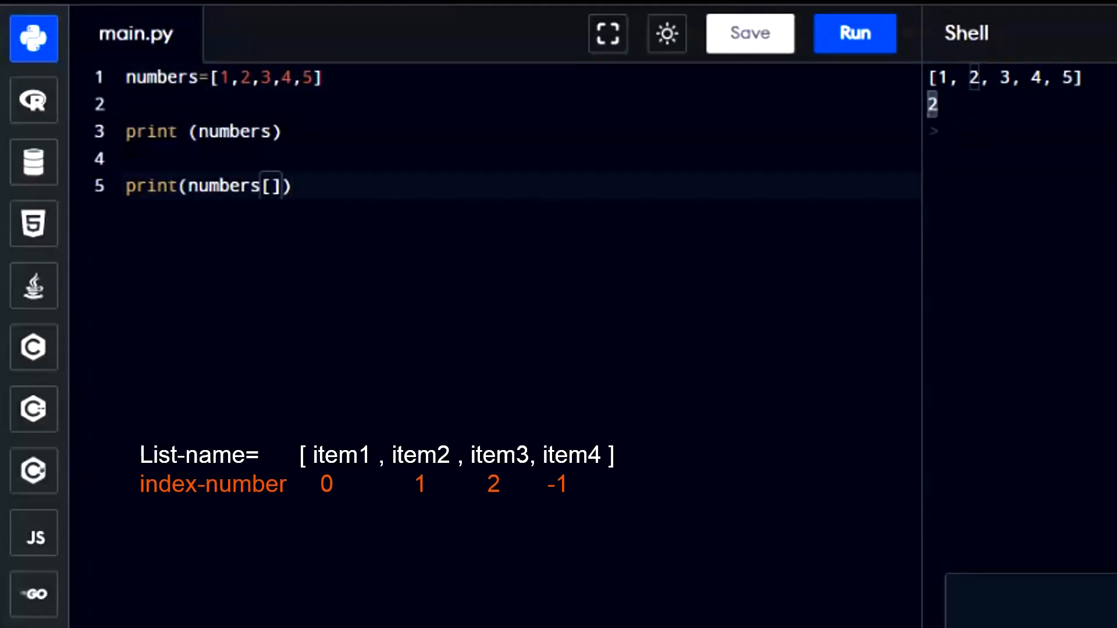
pyautogui.write('-1')
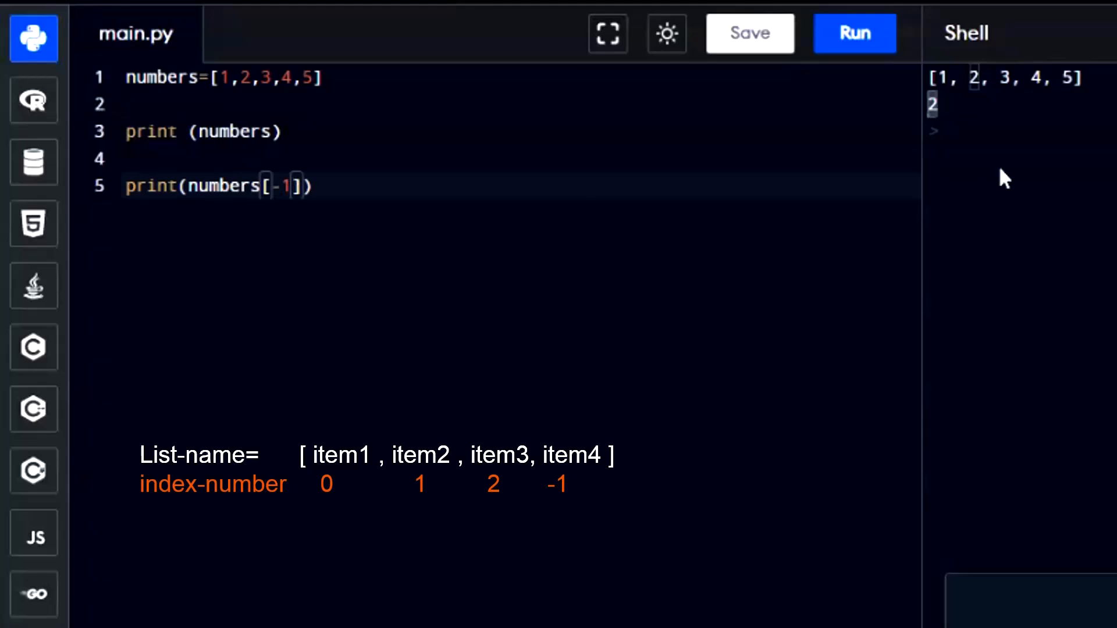
pyautogui.click(853, 33)
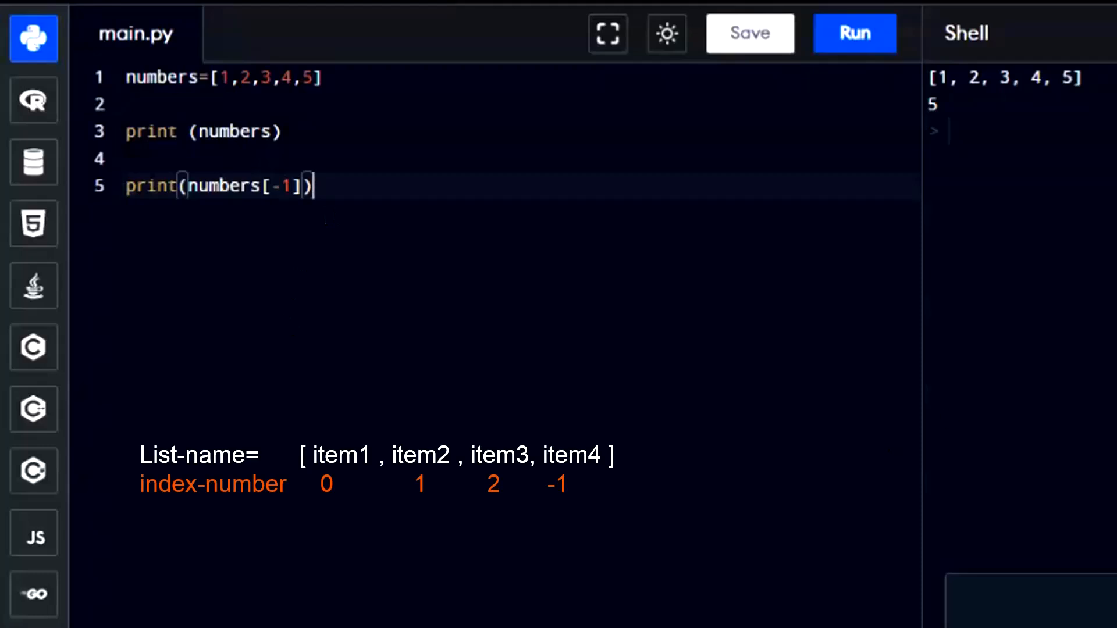
pyautogui.write('tuples1`')
pyautogui.press('Enter')
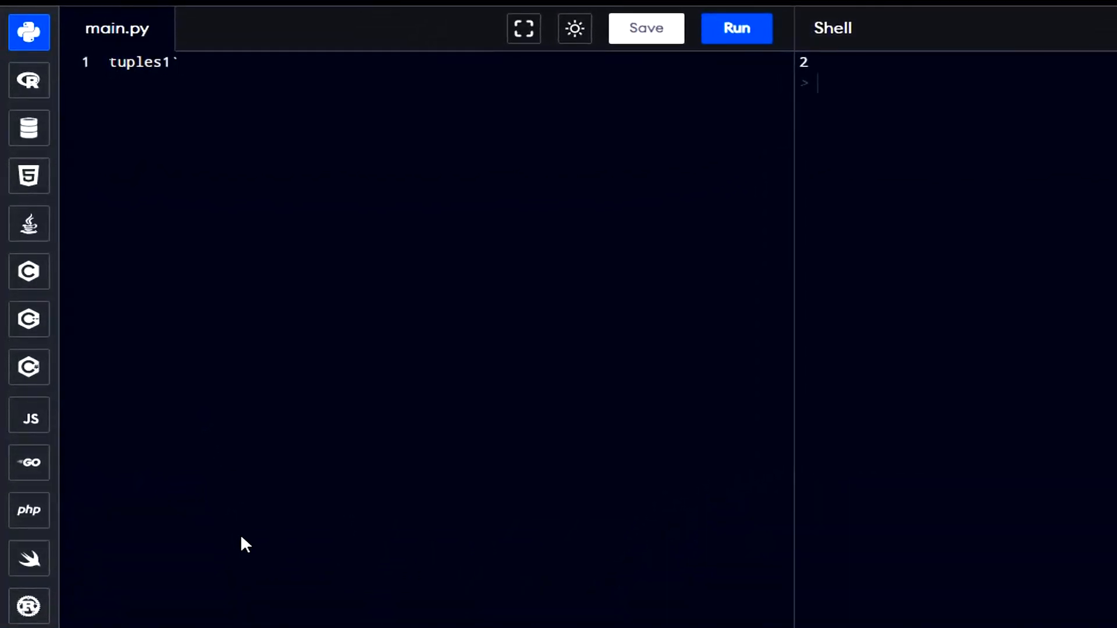
# Step: Define tuples1=(1,2,3,4,5) and tuples2=("a","b","c","d")
pyautogui.press('Backspace')
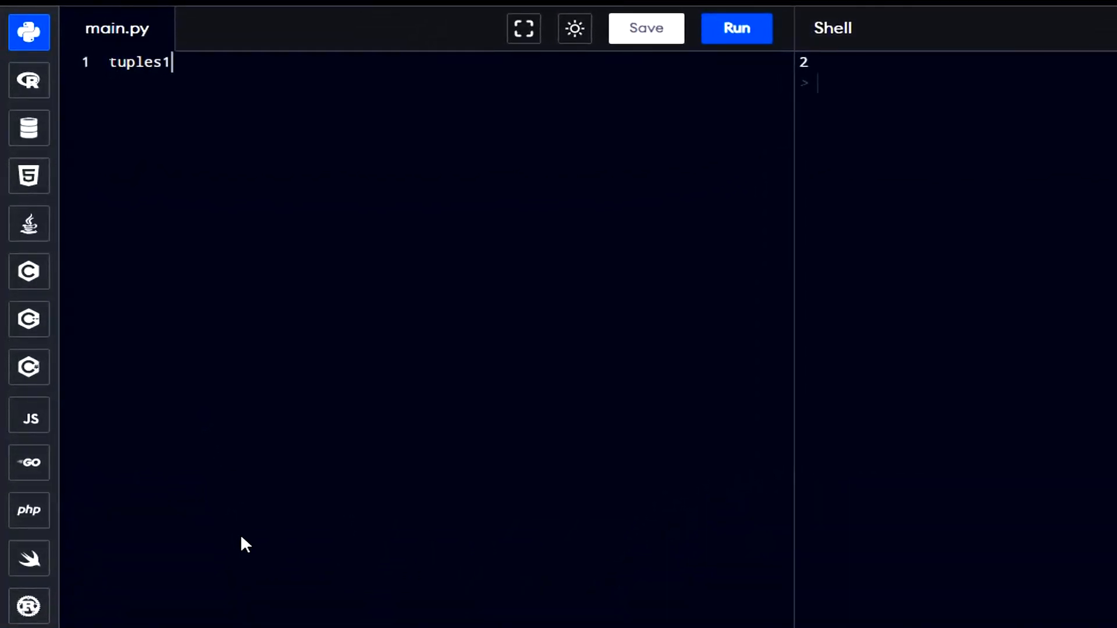
pyautogui.write('=')
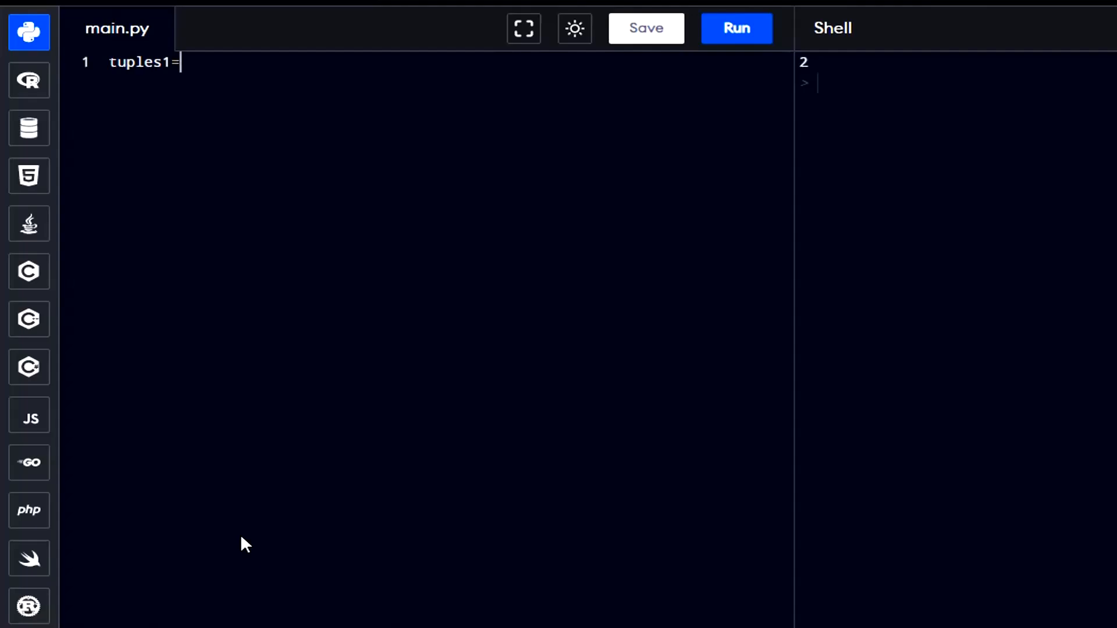
pyautogui.write('(1,2,')
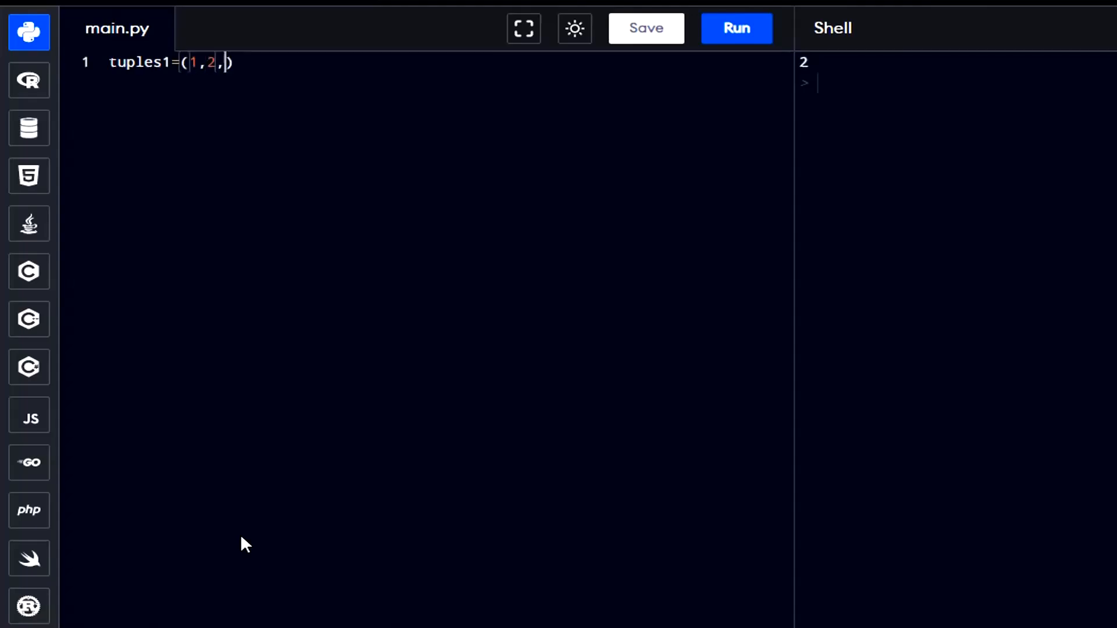
pyautogui.write('3,4,5')
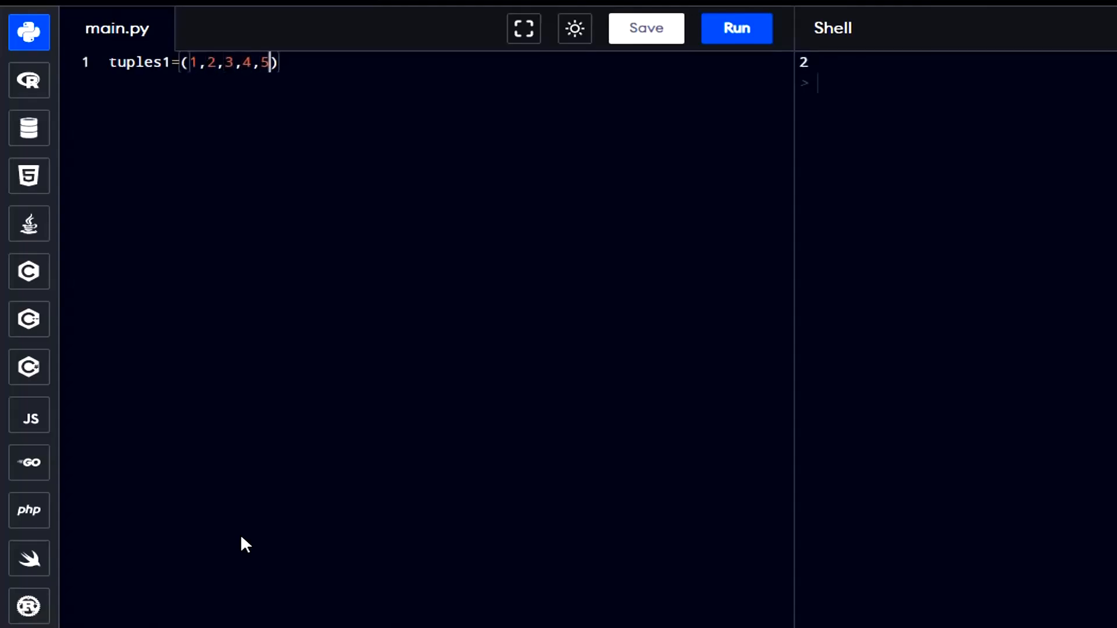
pyautogui.write('tuples2=("a",')
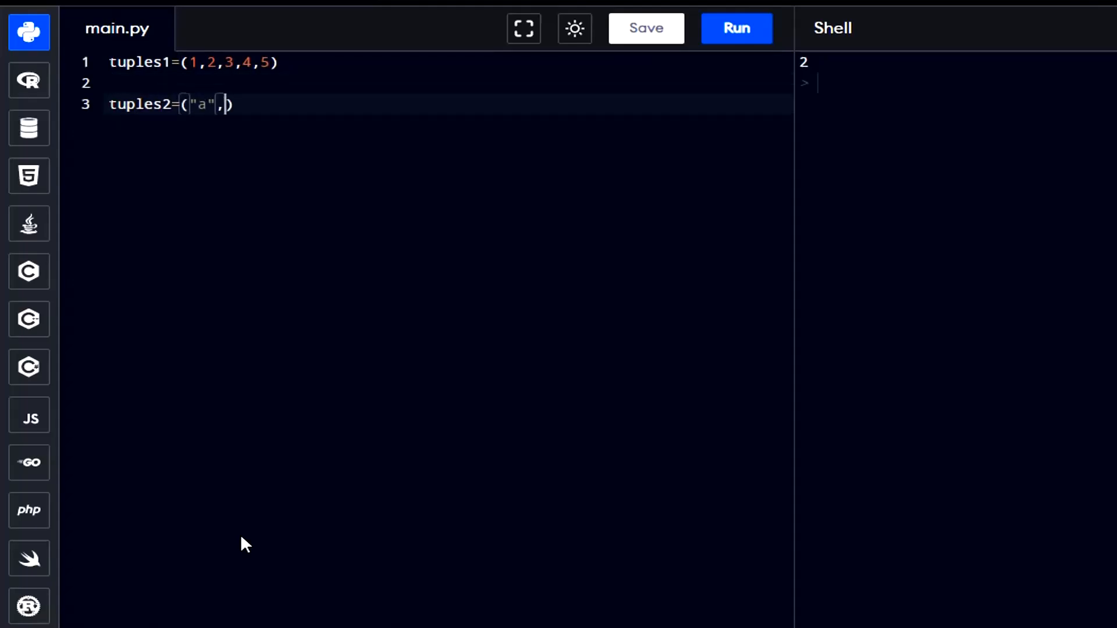
pyautogui.write('"b","c","d')
pyautogui.write('tuples3=')
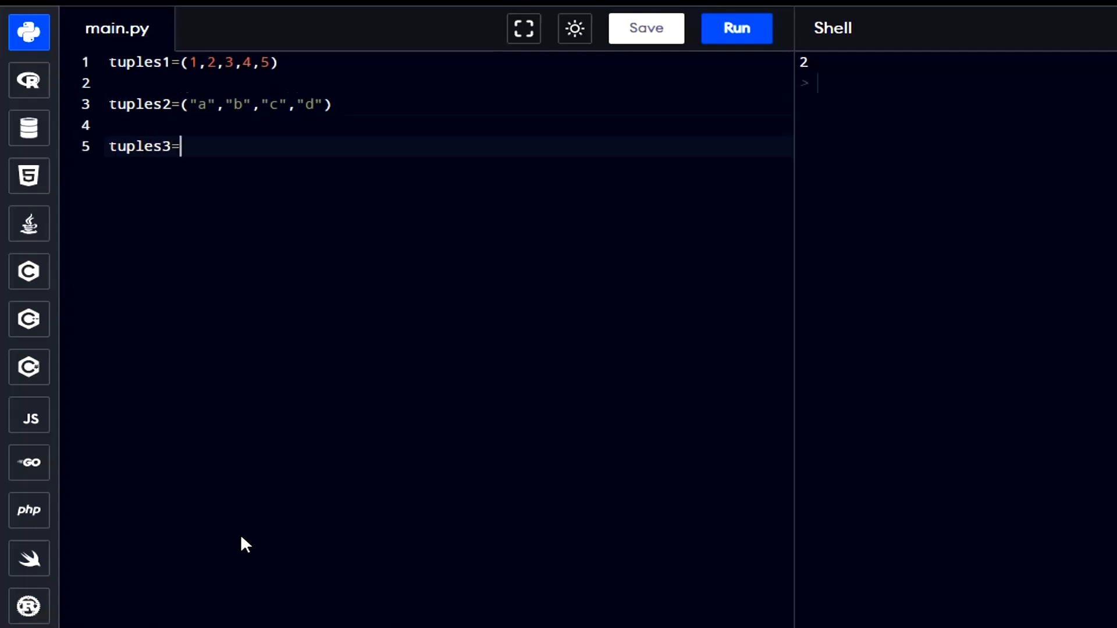
# Step: Define tuples3=12,14,16,18 and tuples4=("Mango",100,14.4)
pyautogui.write('12,14,16,18')
pyautogui.write('t')
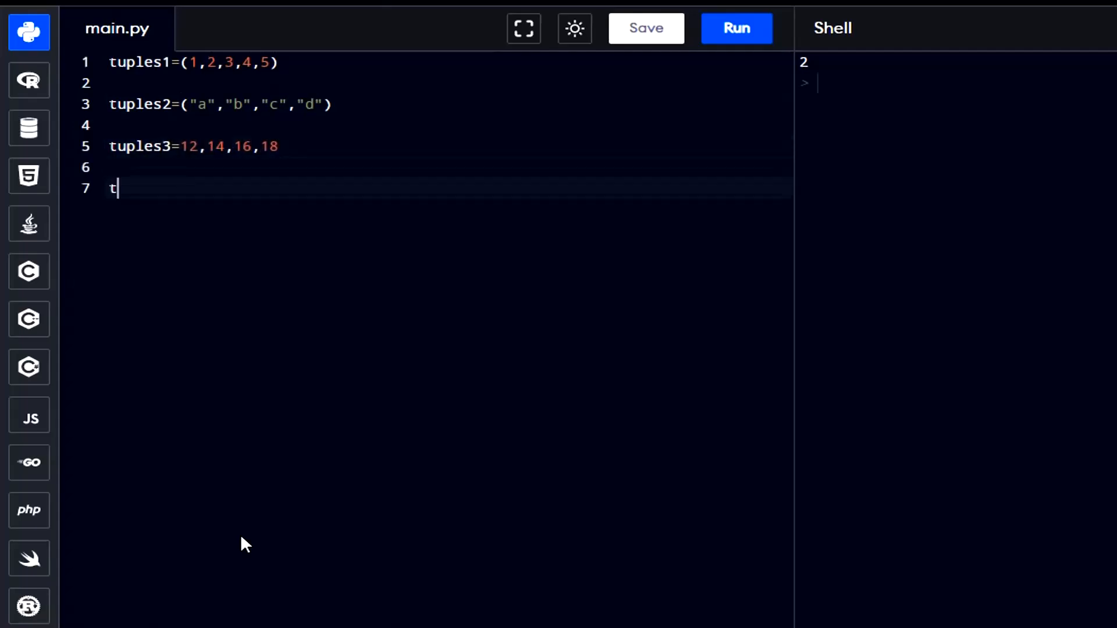
pyautogui.write('uples4')
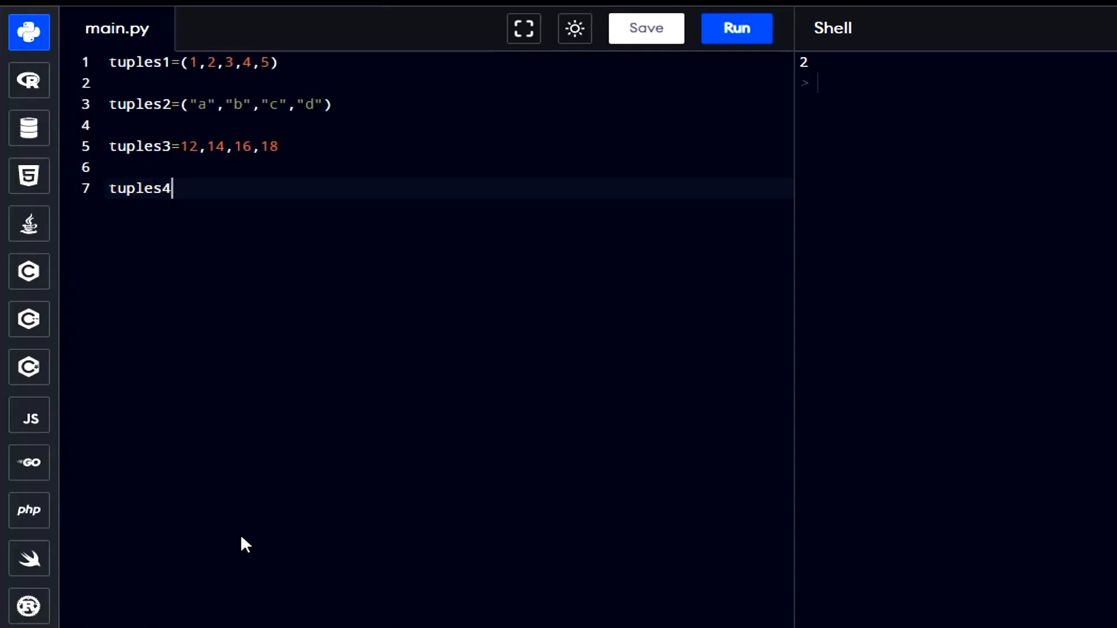
pyautogui.write('=()')
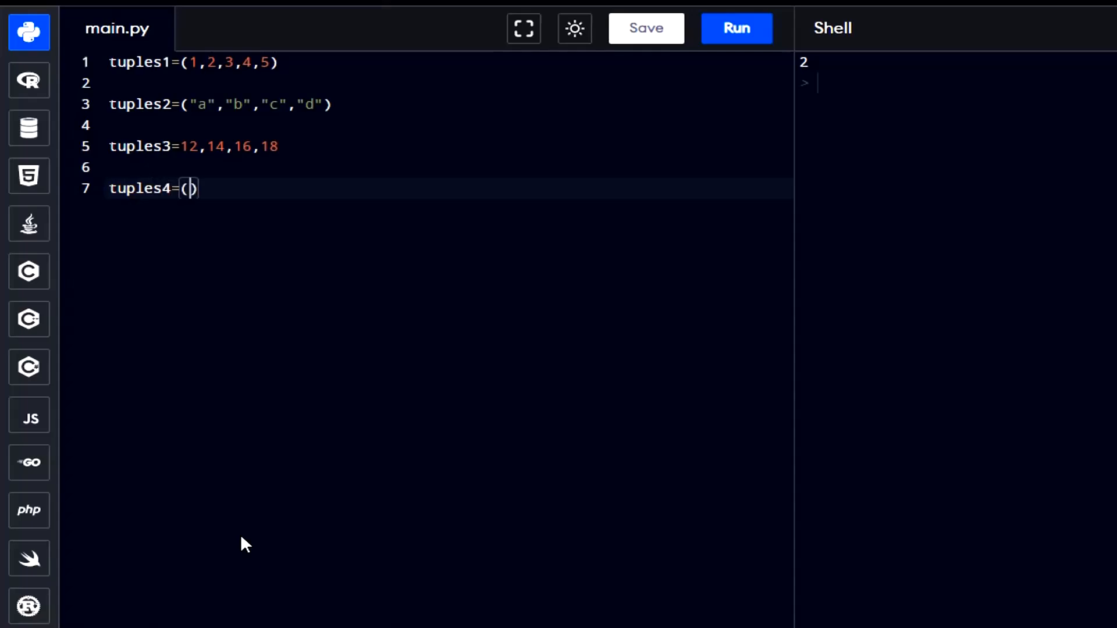
pyautogui.write('"')
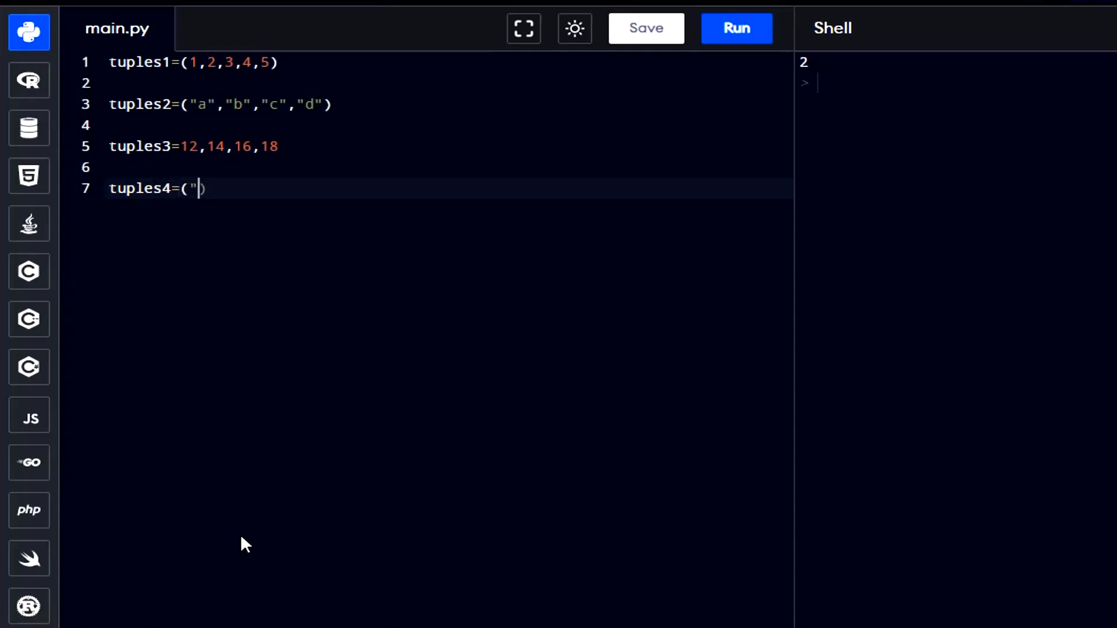
pyautogui.write('Mango')
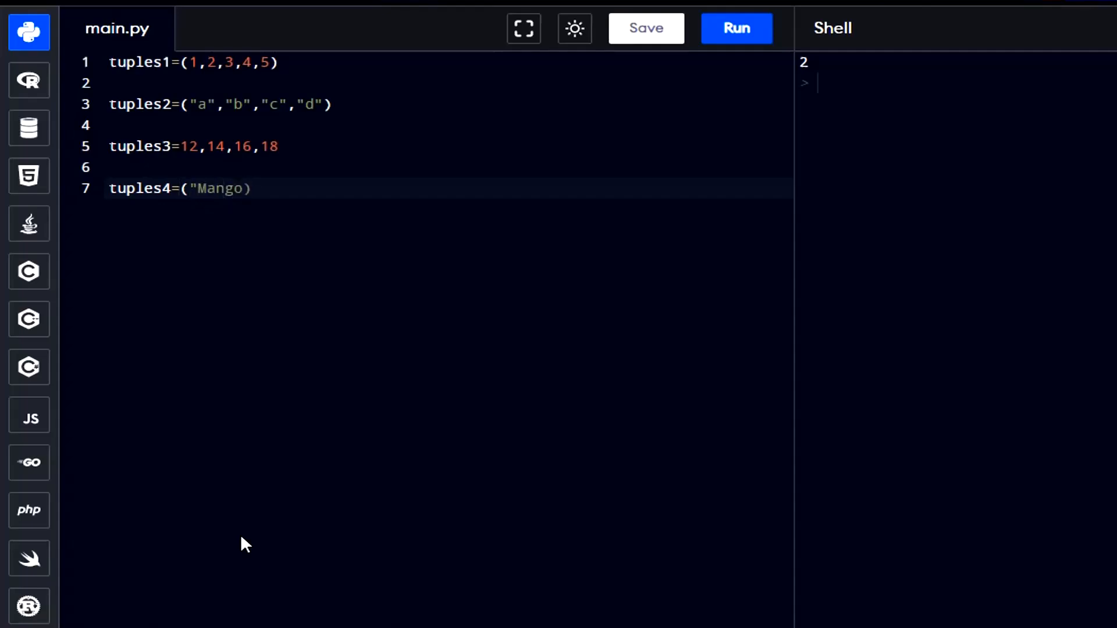
pyautogui.write('",100')
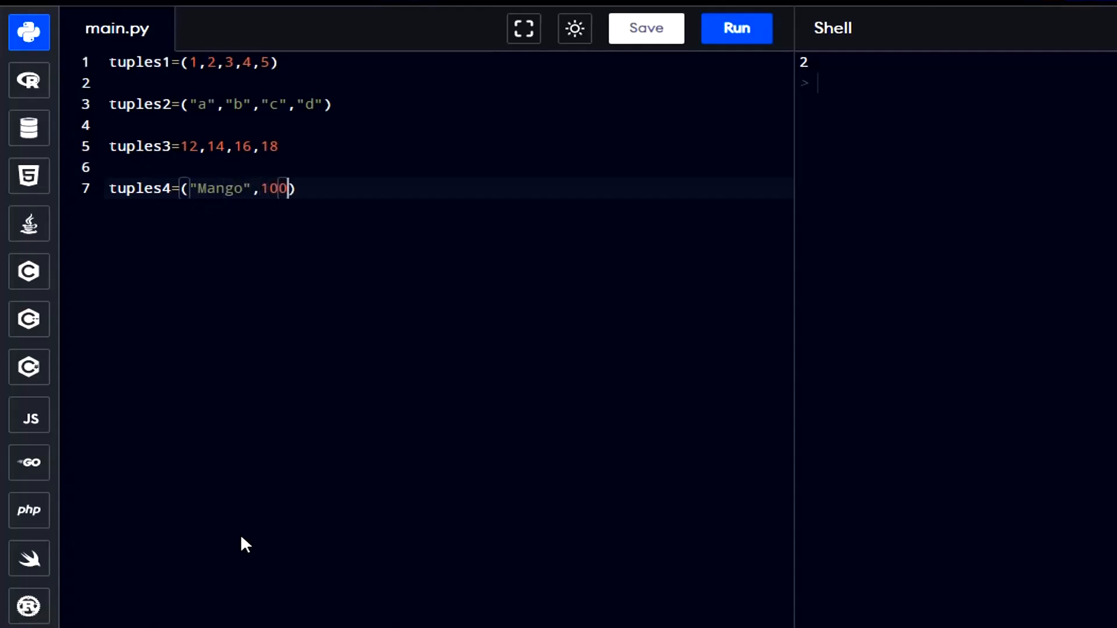
pyautogui.write(',14.4')
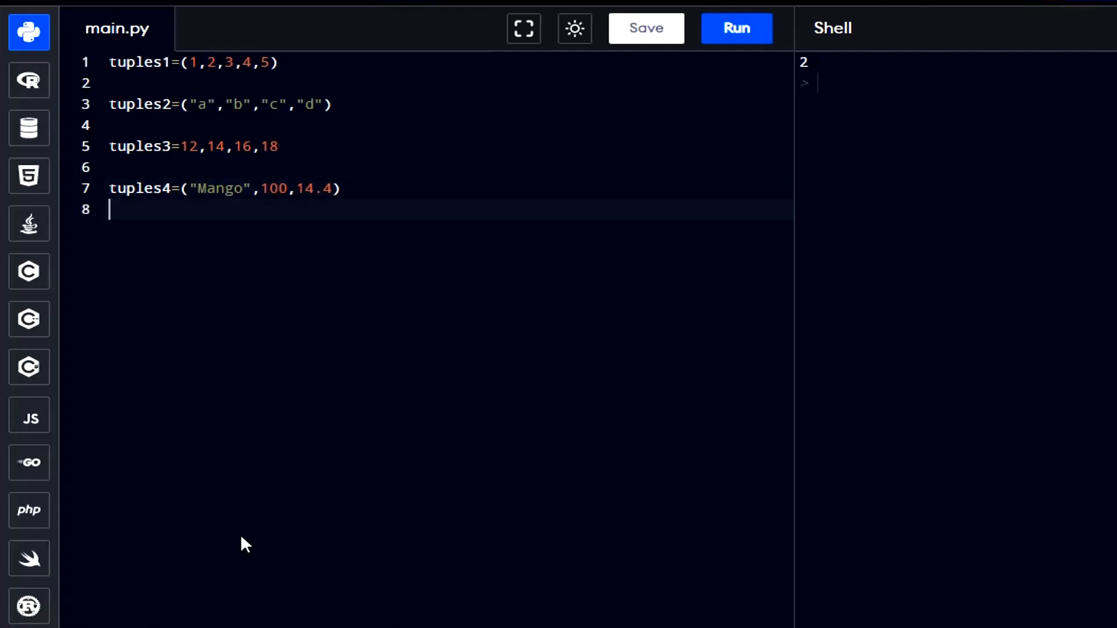
pyautogui.write('tu')
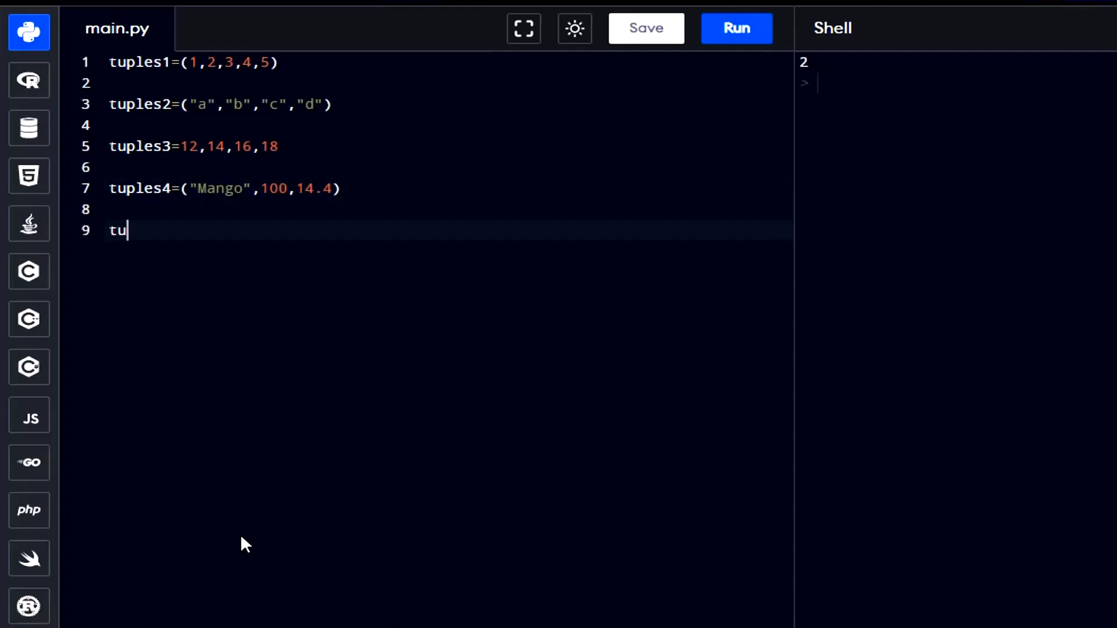
# Step: Add print(tuples1[1]), then select the tuple code to clear the editor
pyautogui.write('print()')
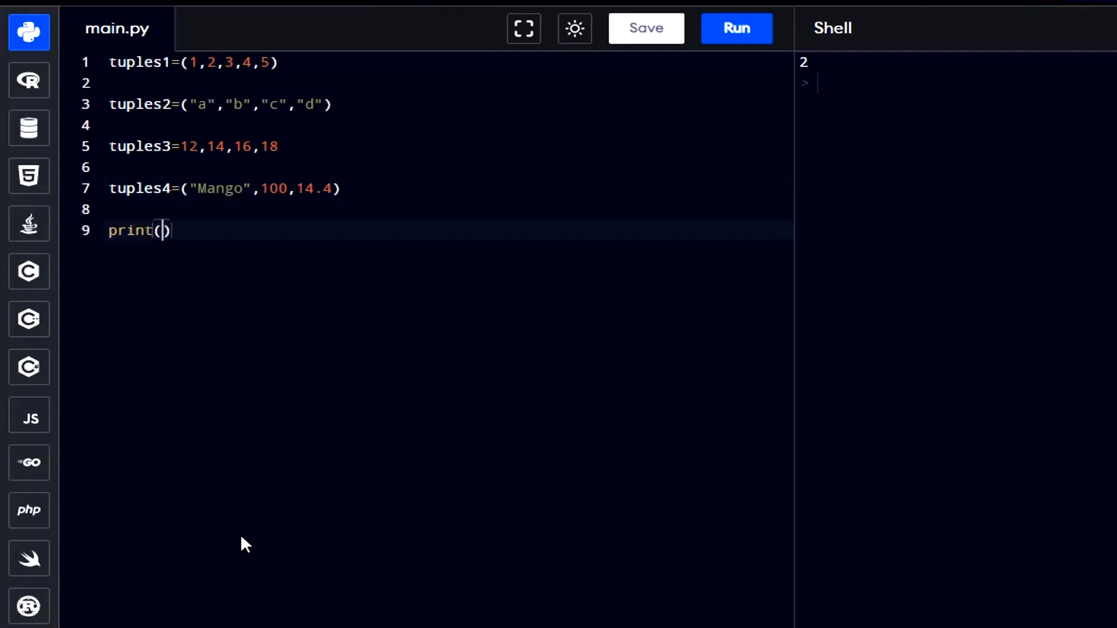
pyautogui.write('tuples')
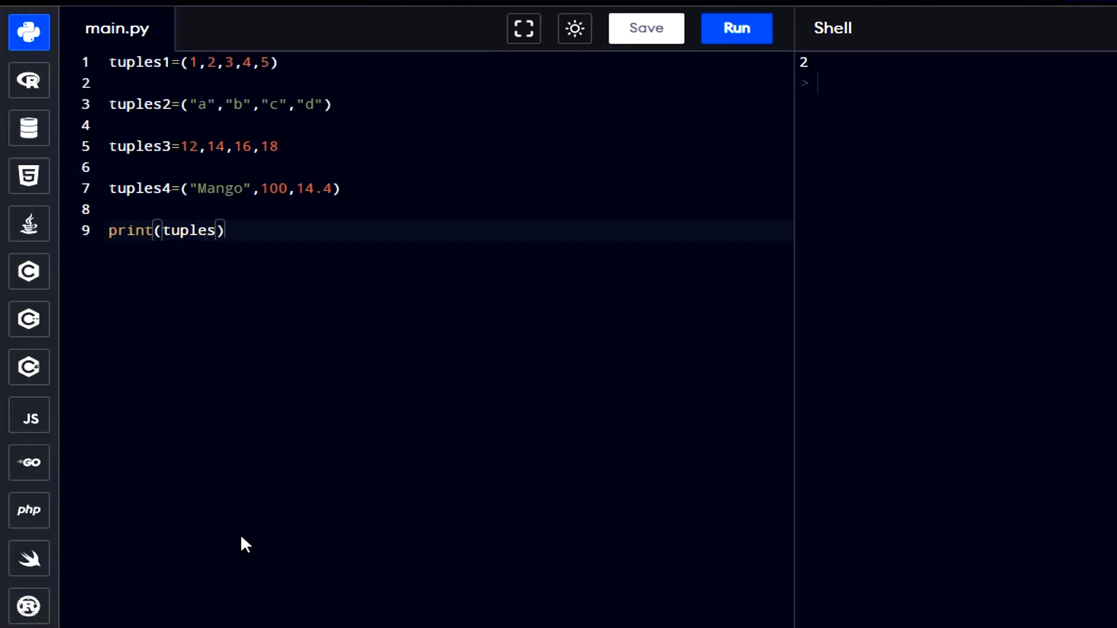
pyautogui.write('1[]')
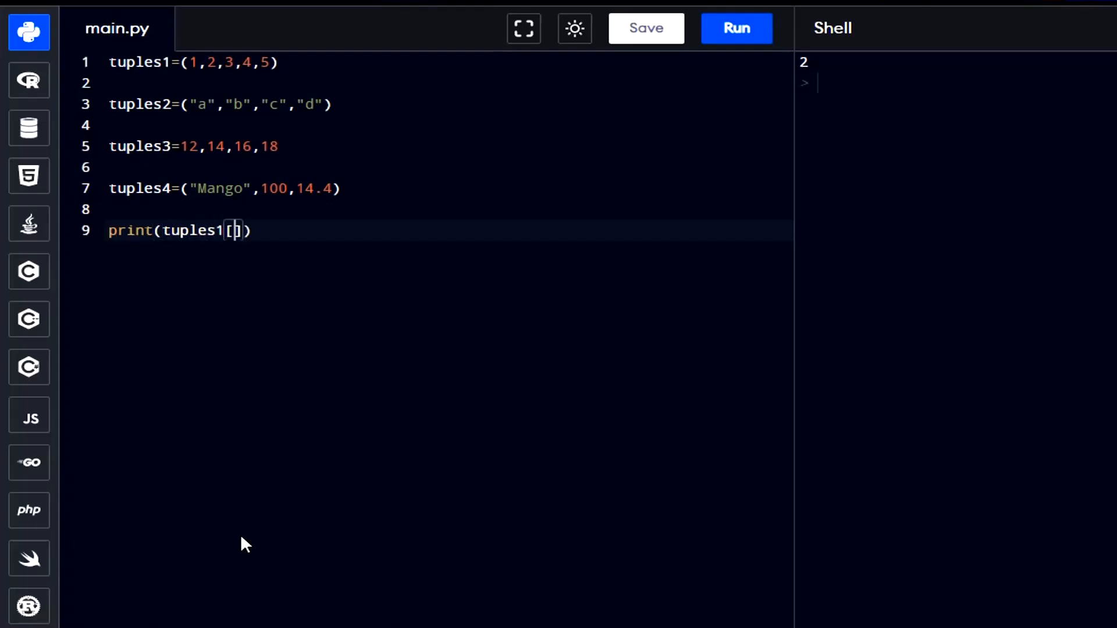
pyautogui.write('1')
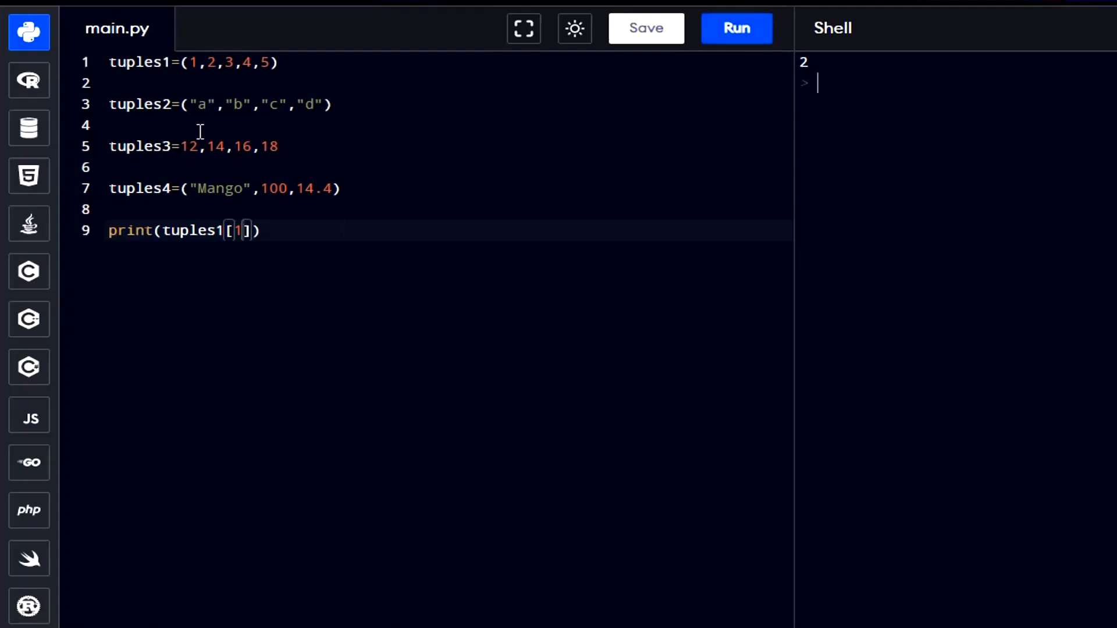
pyautogui.doubleClick(210, 63)
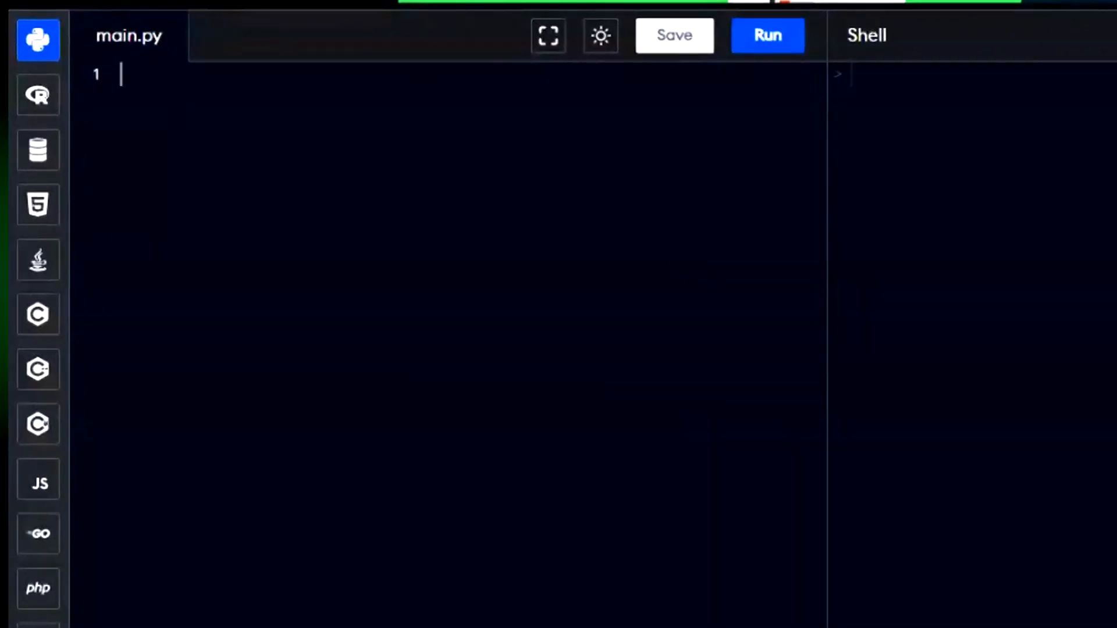
# Step: Store "Python for beginners" in the variable topic
pyautogui.write('topic')
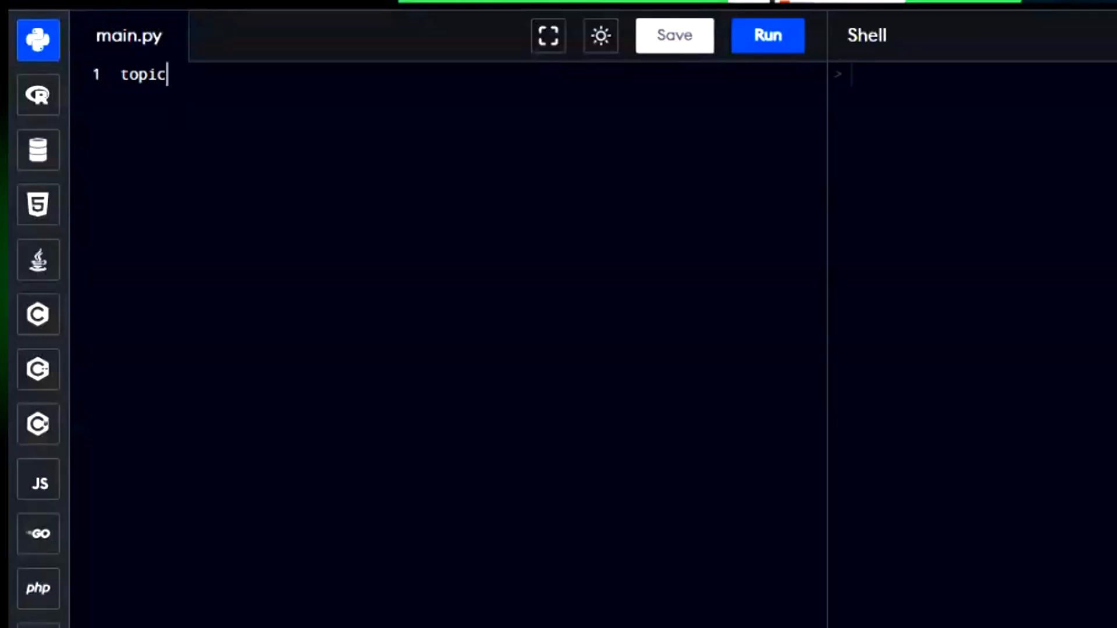
pyautogui.write('="')
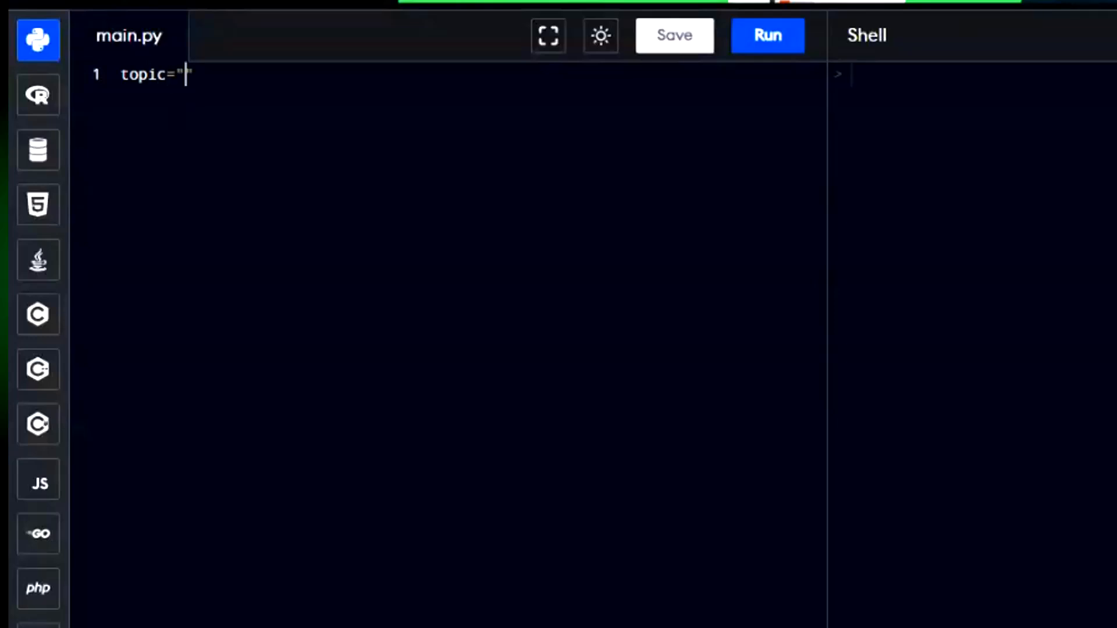
pyautogui.write('Python for')
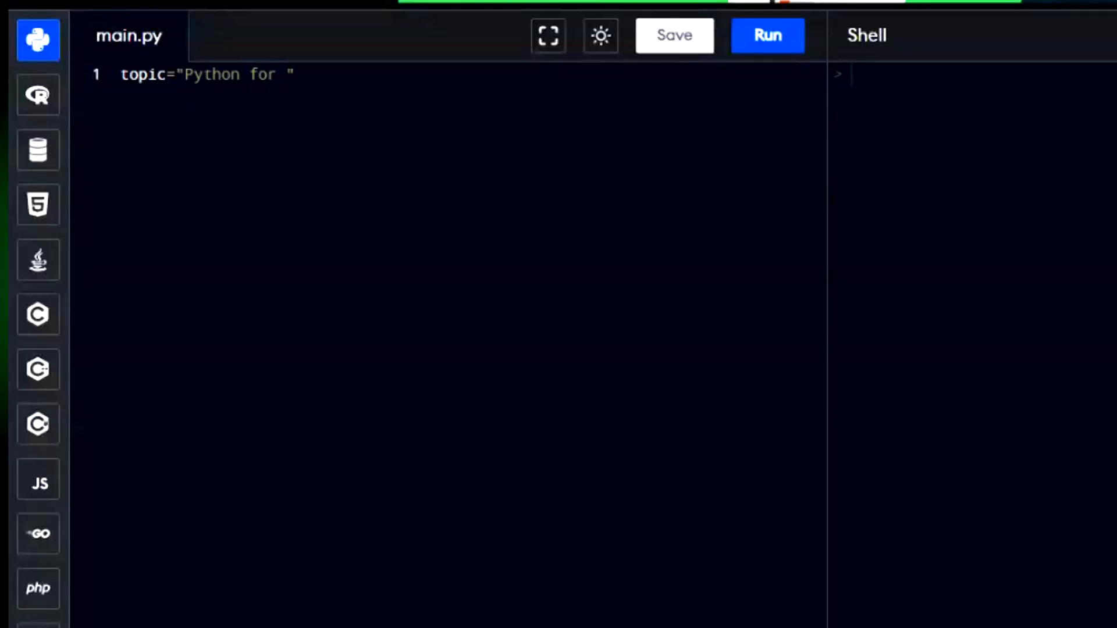
pyautogui.write('beginners')
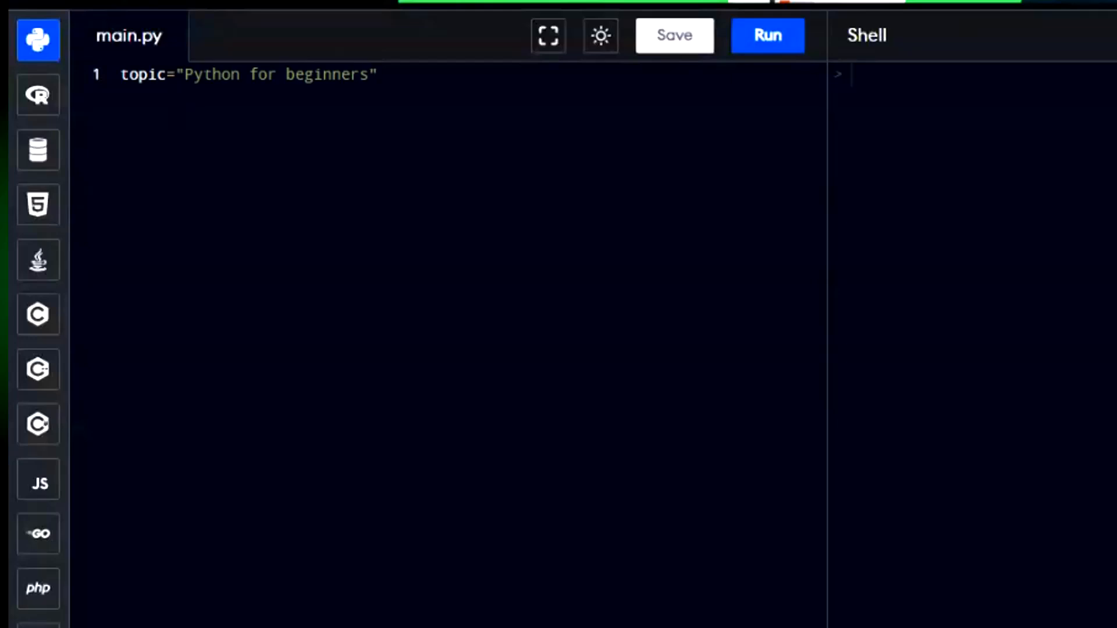
# Step: Print topic.upper() and run to output PYTHON FOR BEGINNERS
pyautogui.write('t')
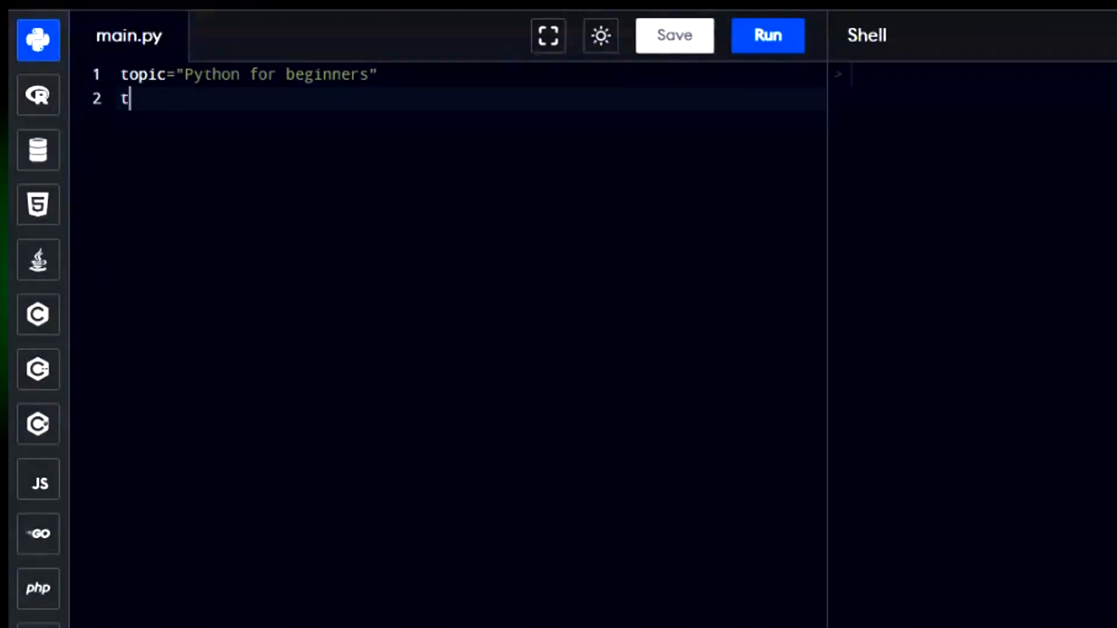
pyautogui.write('opic.')
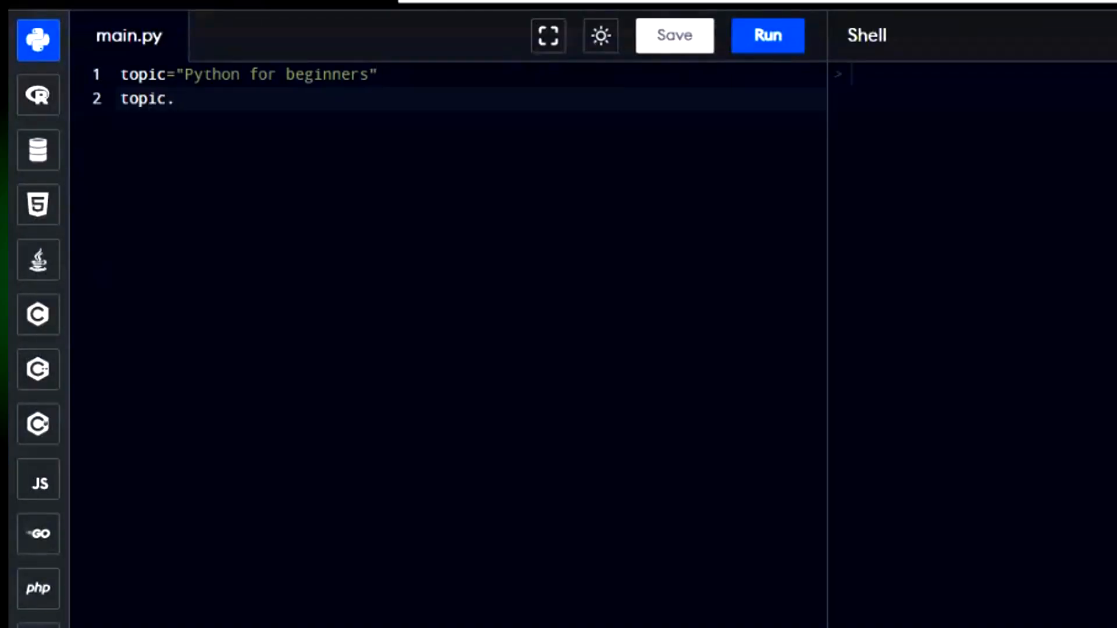
pyautogui.write('u')
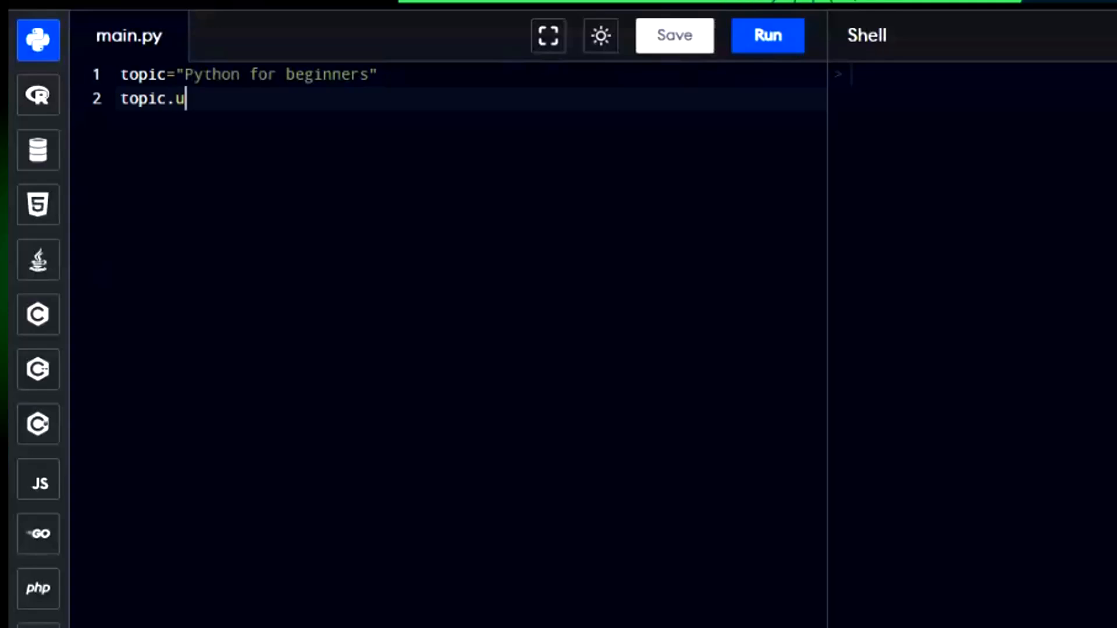
pyautogui.write('pper')
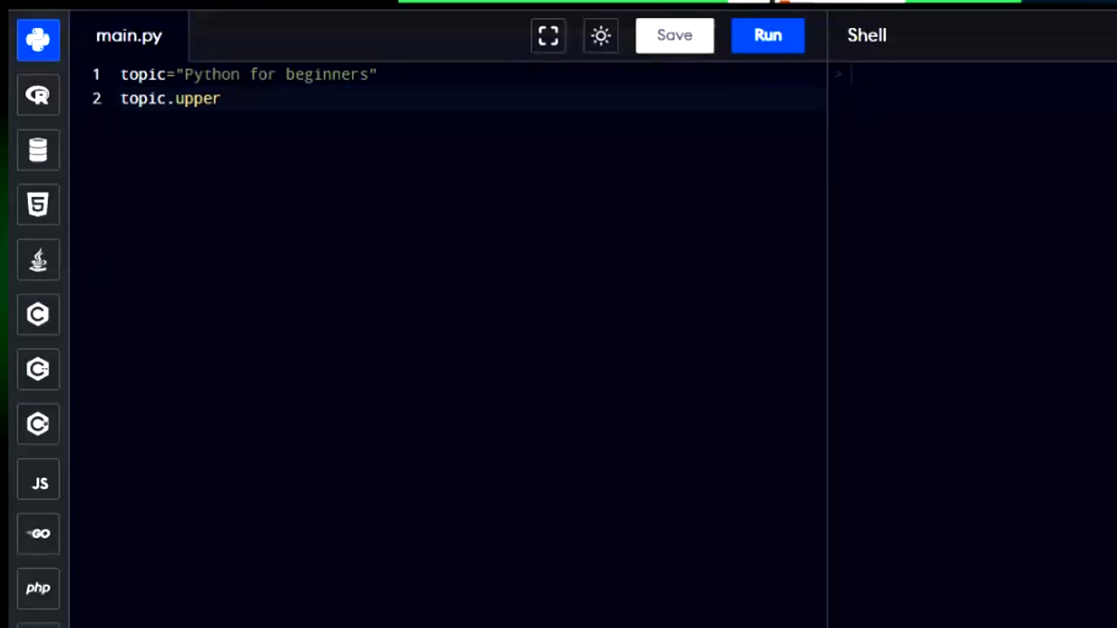
pyautogui.write('()')
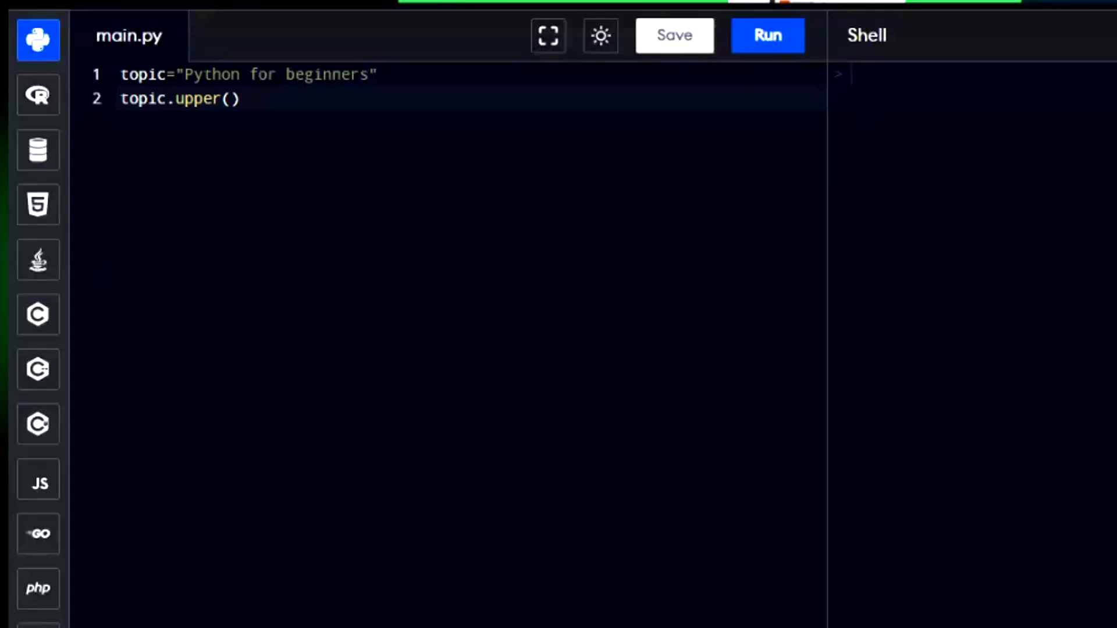
pyautogui.write('print')
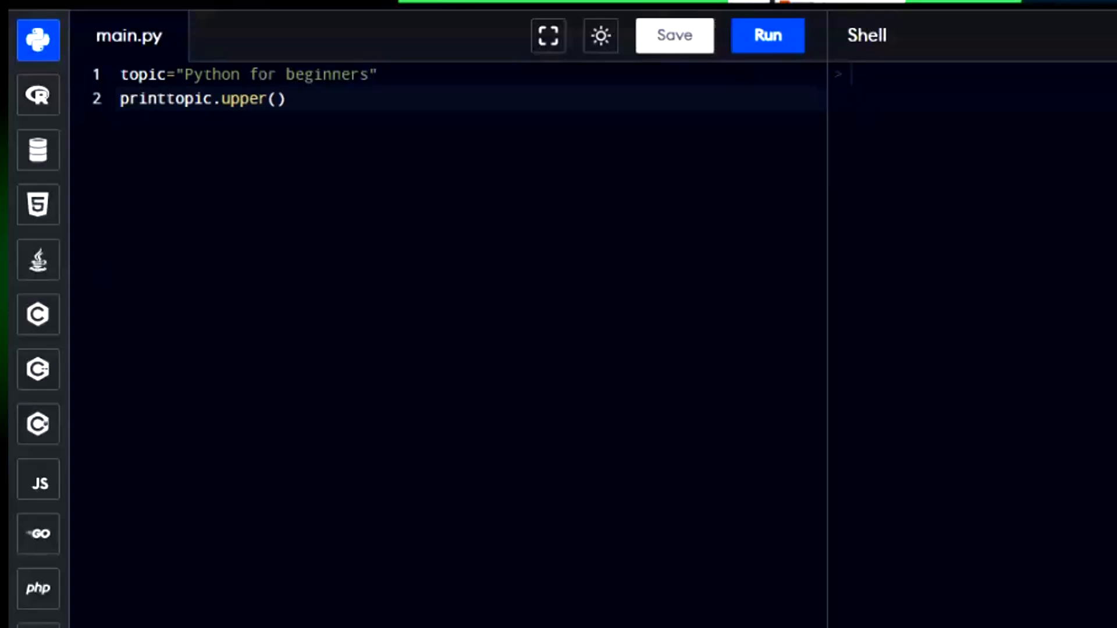
pyautogui.write('(')
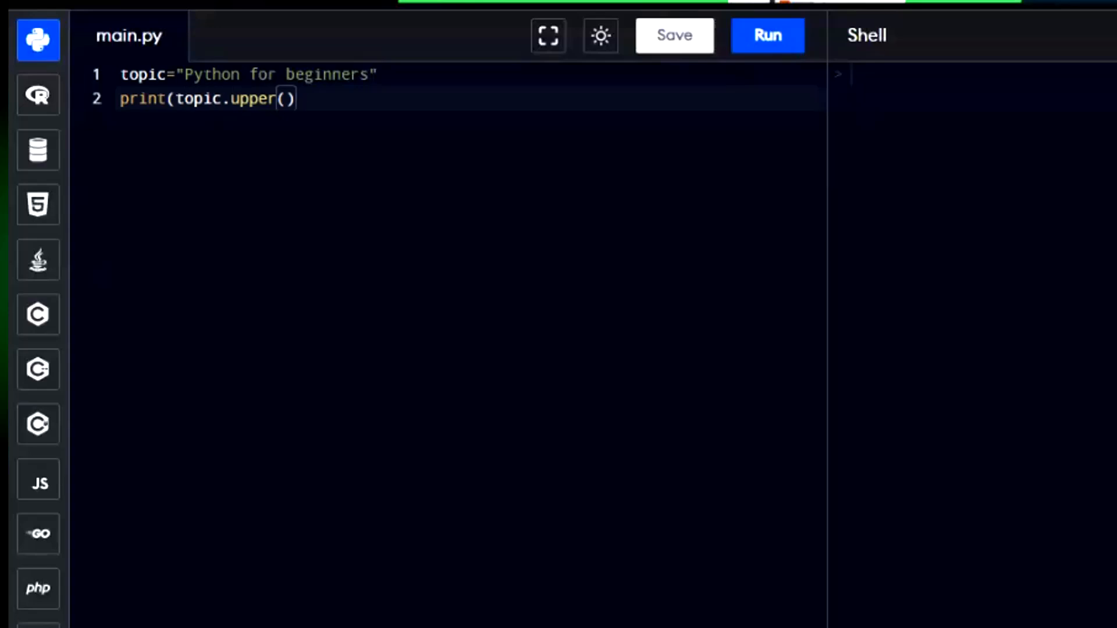
pyautogui.write(')')
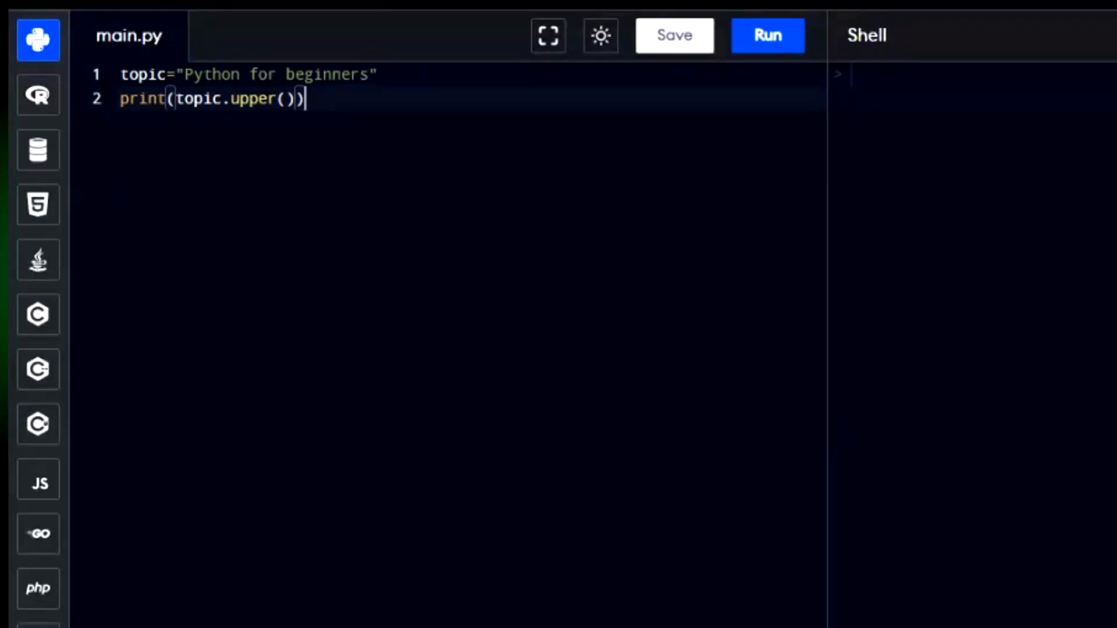
pyautogui.click(767, 35)
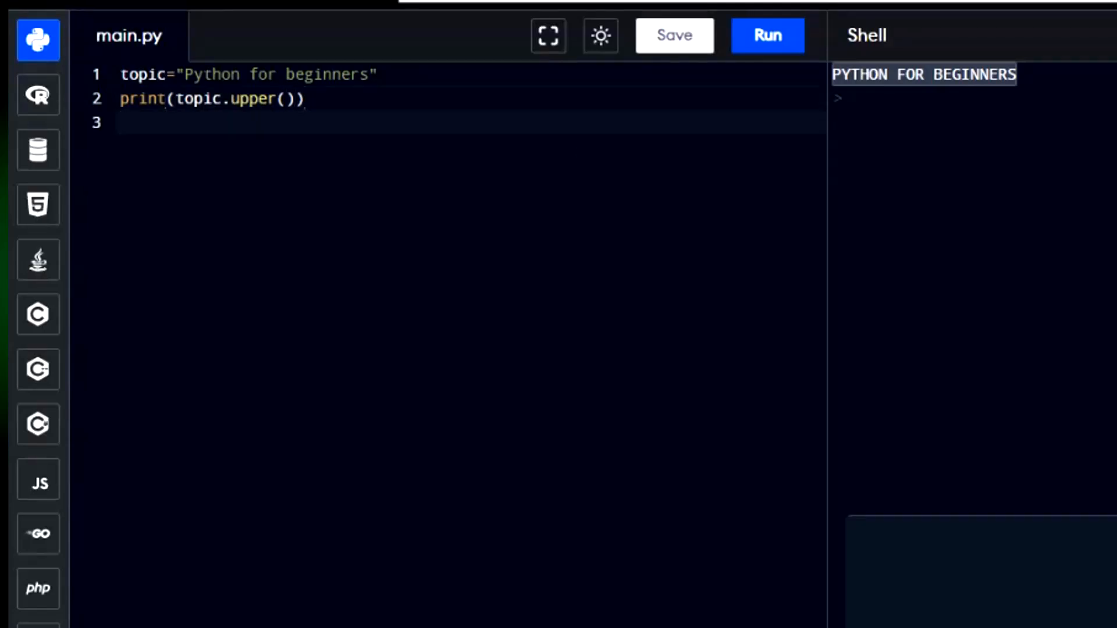
# Step: Add print(topic), run to show Python for beginners, and begin another print line
pyautogui.write('print')
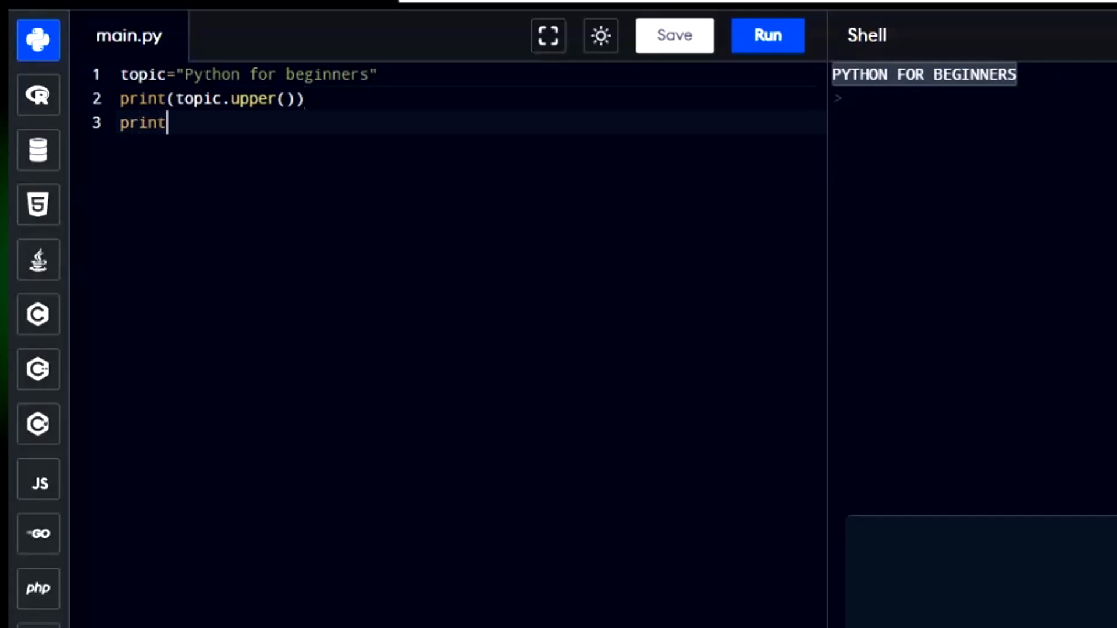
pyautogui.write('(t')
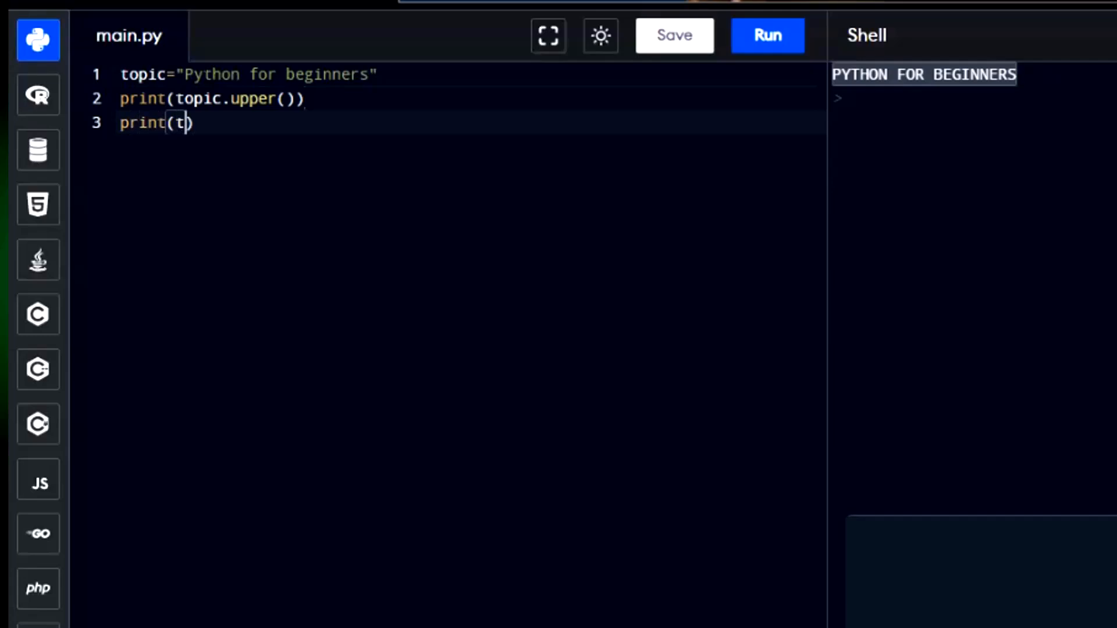
pyautogui.write('oic')
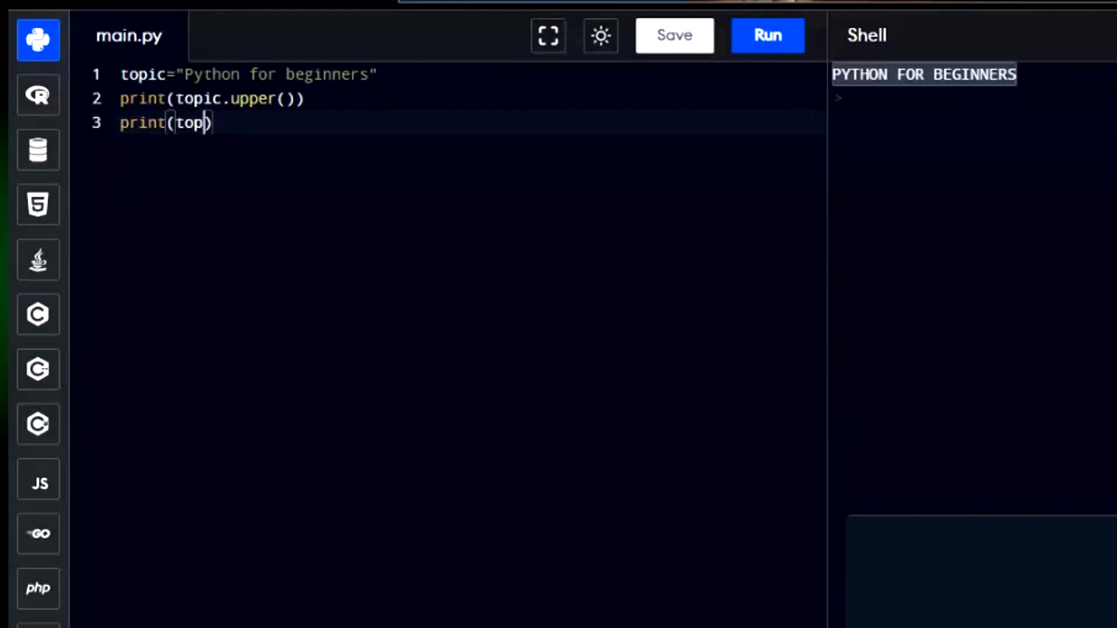
pyautogui.write('ic')
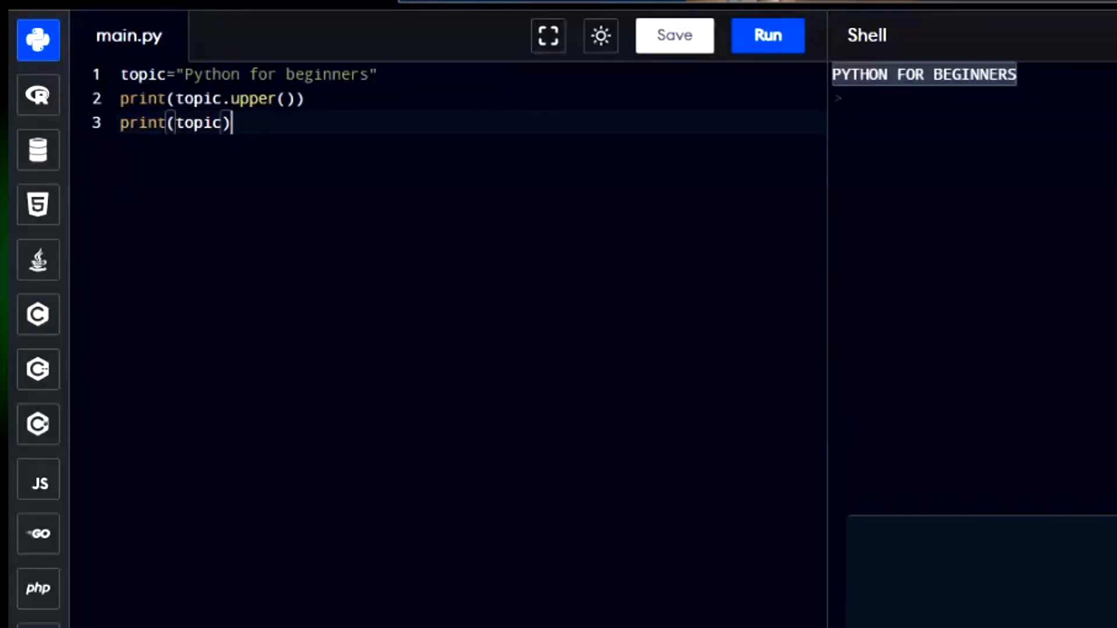
pyautogui.click(767, 36)
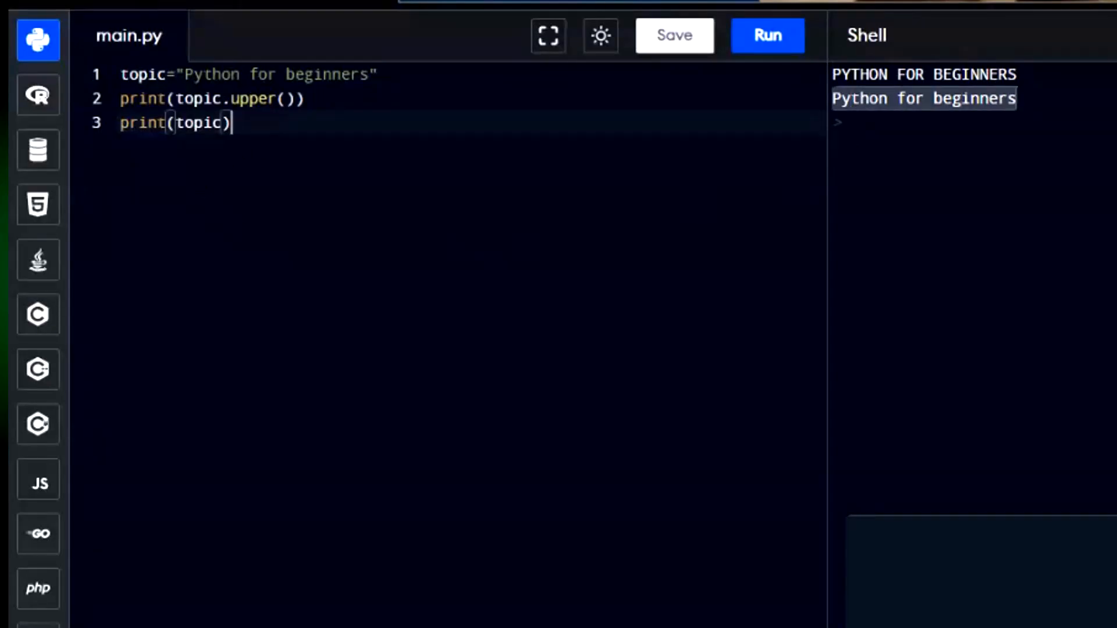
pyautogui.press('Enter')
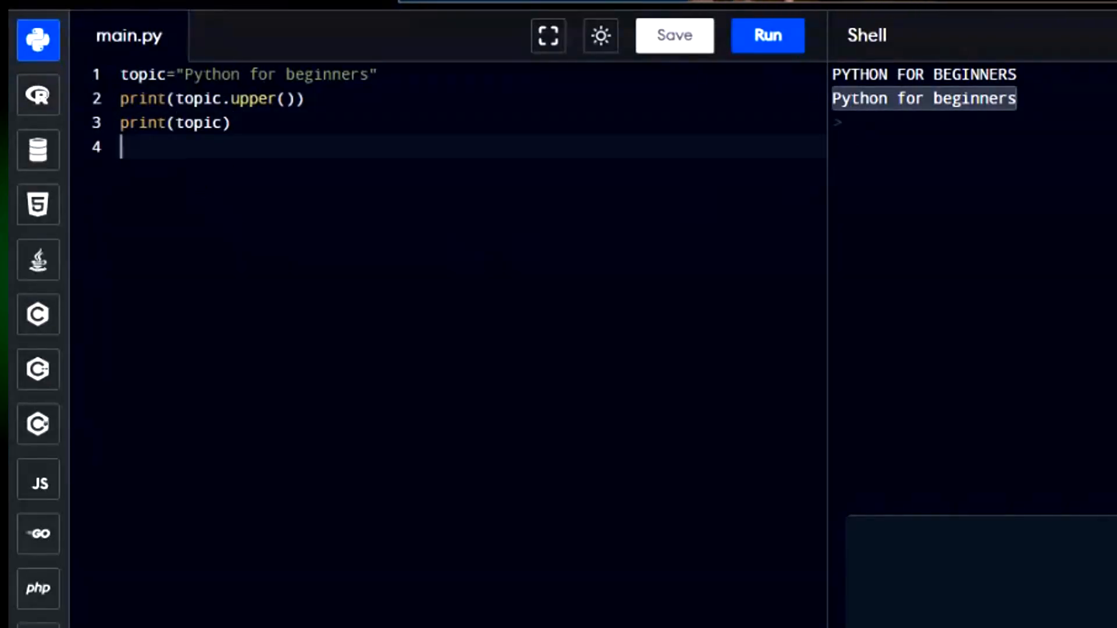
pyautogui.write('print()')
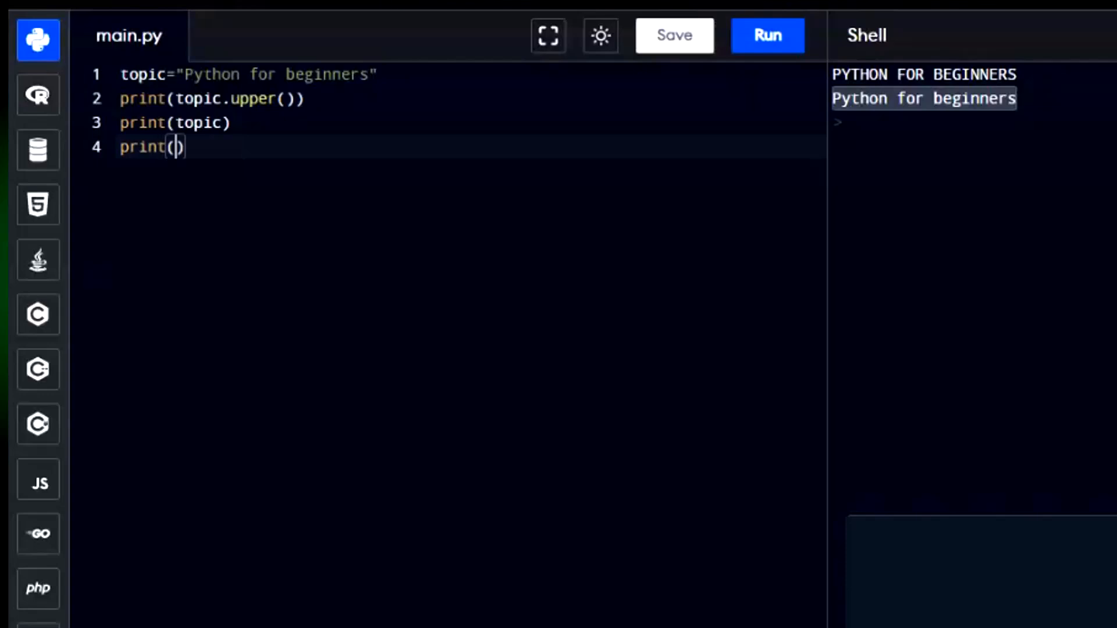